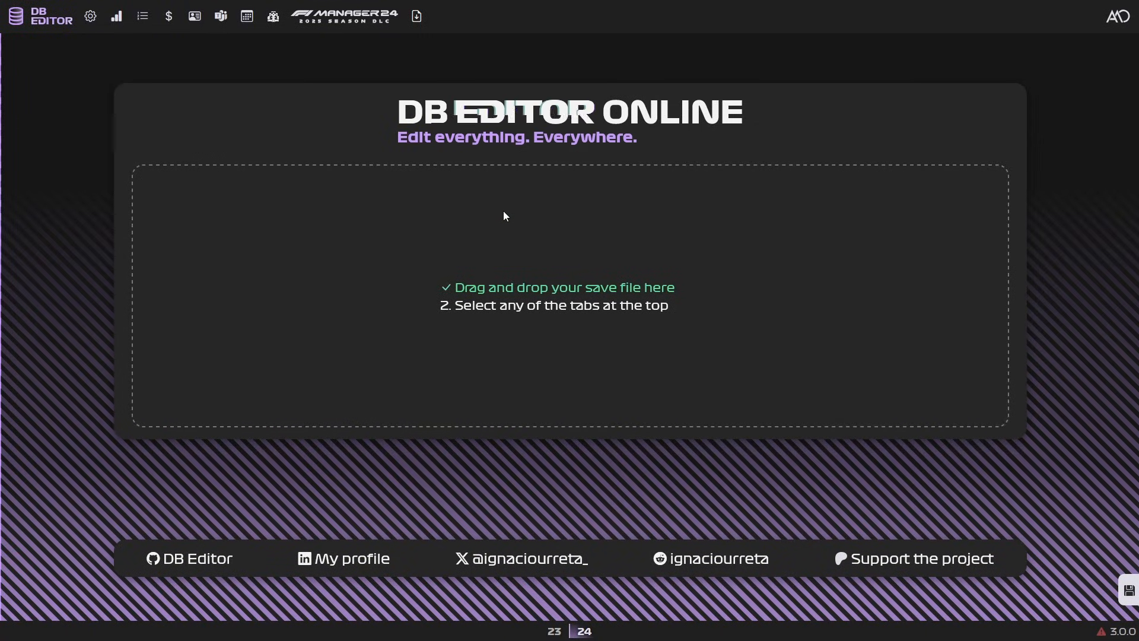
pyautogui.moveTo(552, 220)
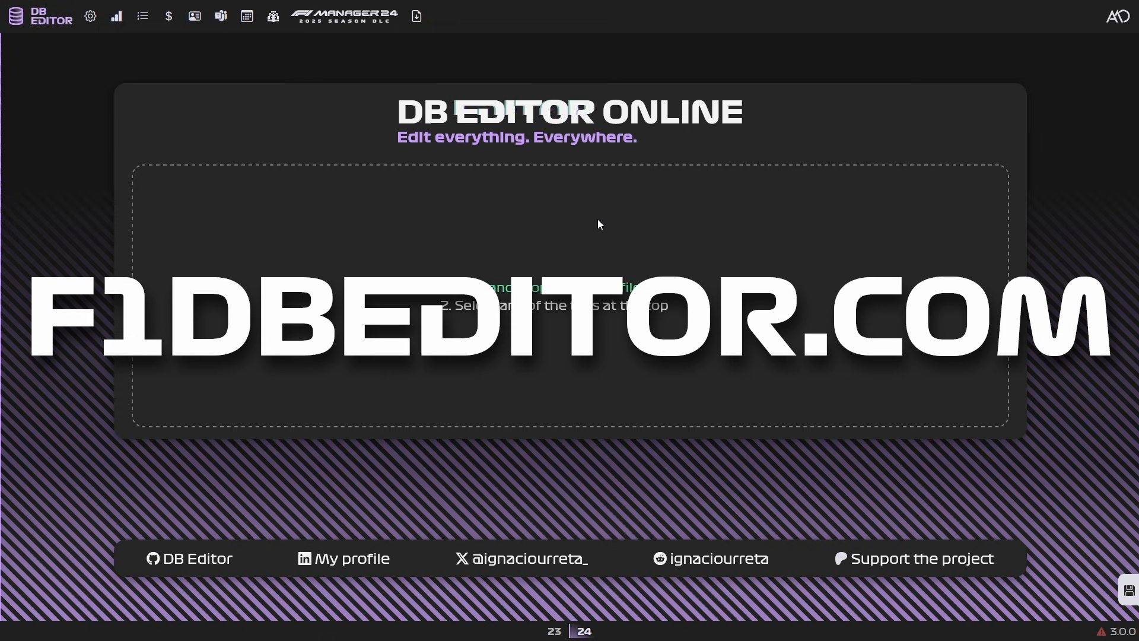
pyautogui.moveTo(562, 240)
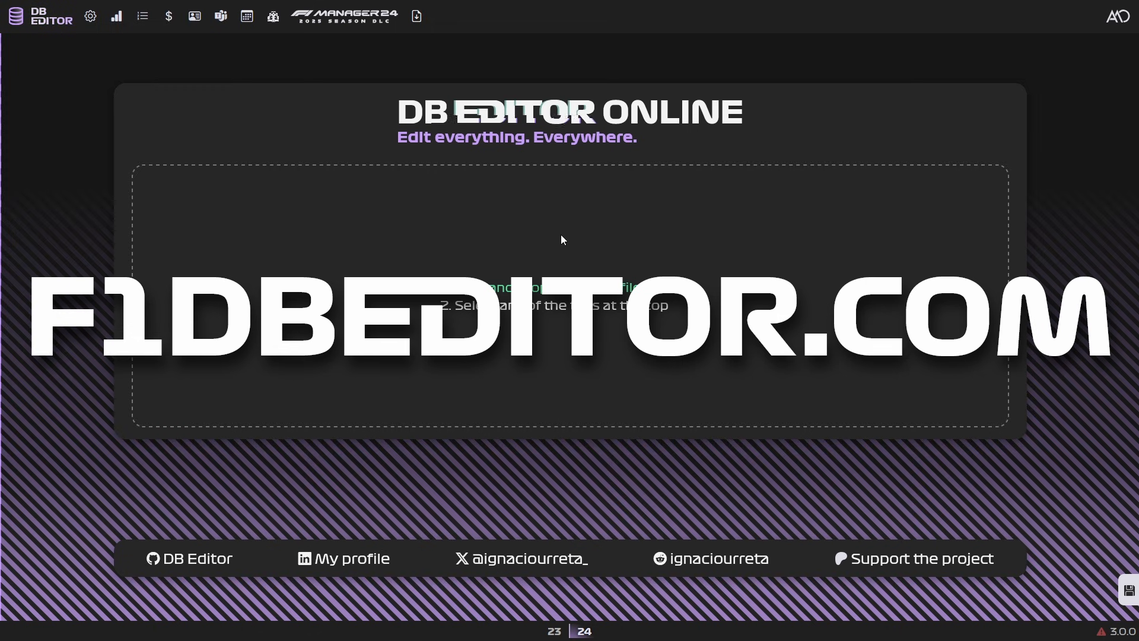
pyautogui.moveTo(586, 183)
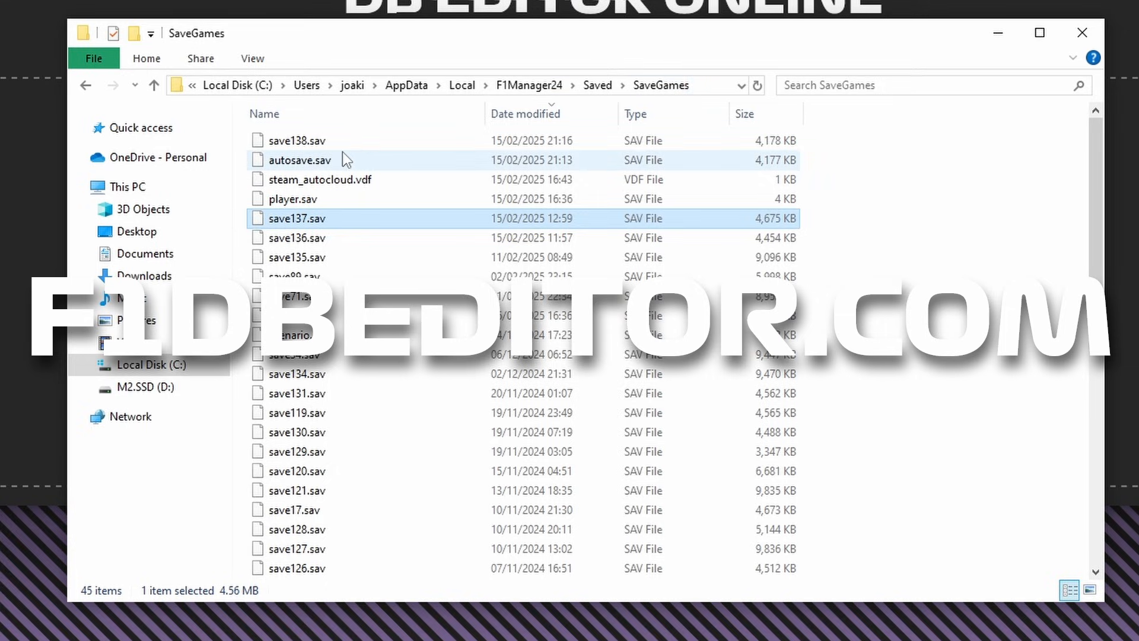
# - Pick a .sav file from the F1 Manager 24 SaveGames folder and load it into the editor
pyautogui.click(295, 141)
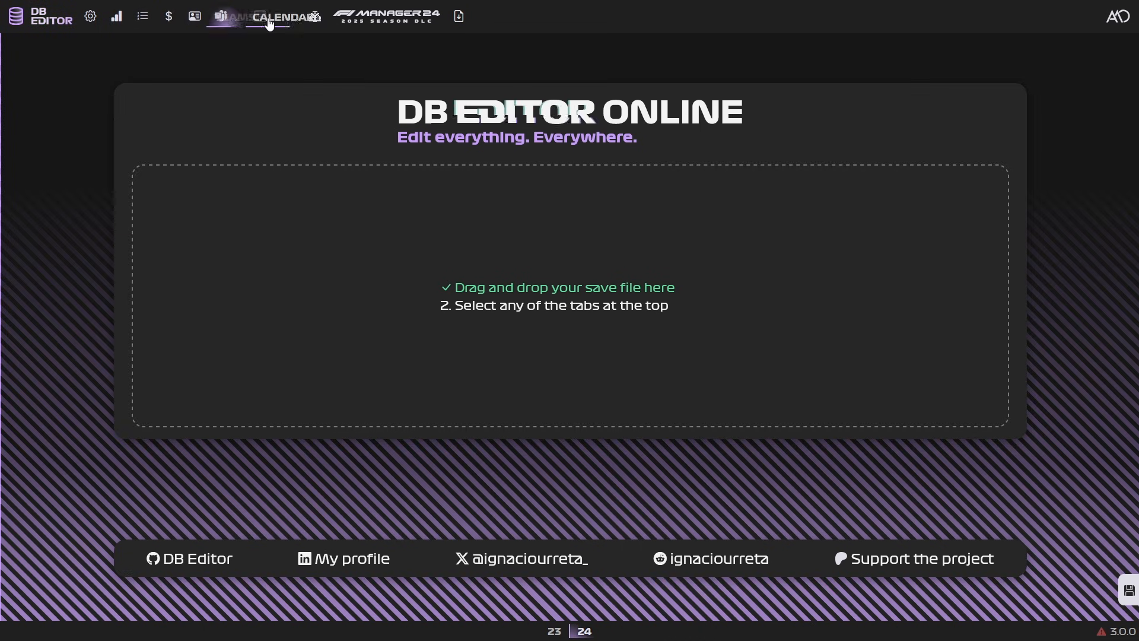
# - Open the Comparison view charting Esteban Ocon against Pierre Gasly for 2024
pyautogui.click(117, 16)
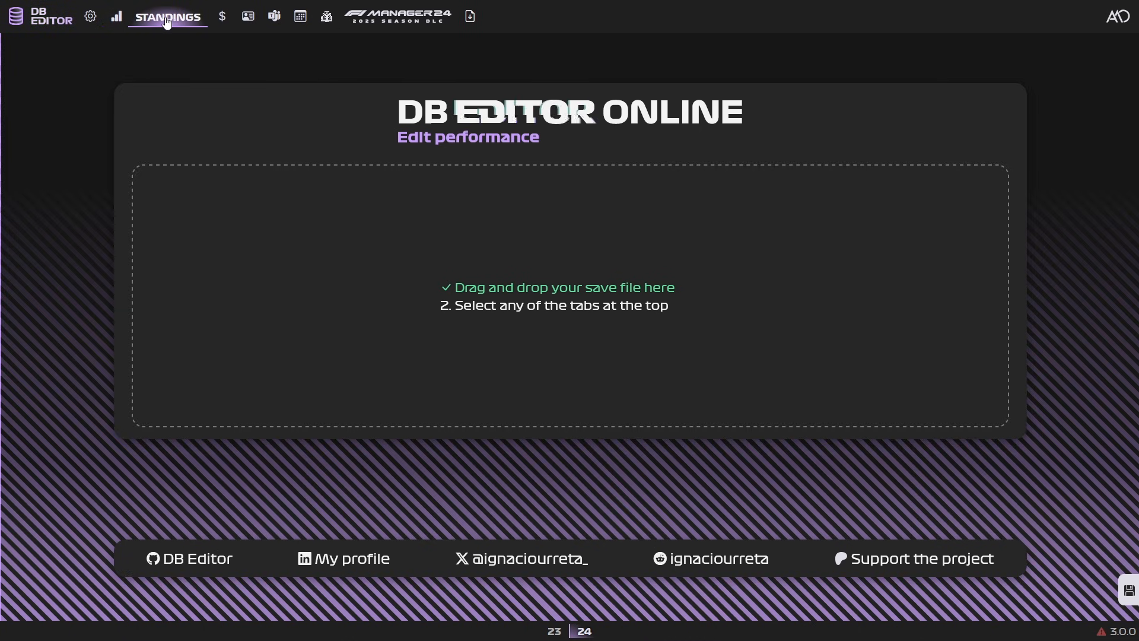
pyautogui.click(118, 17)
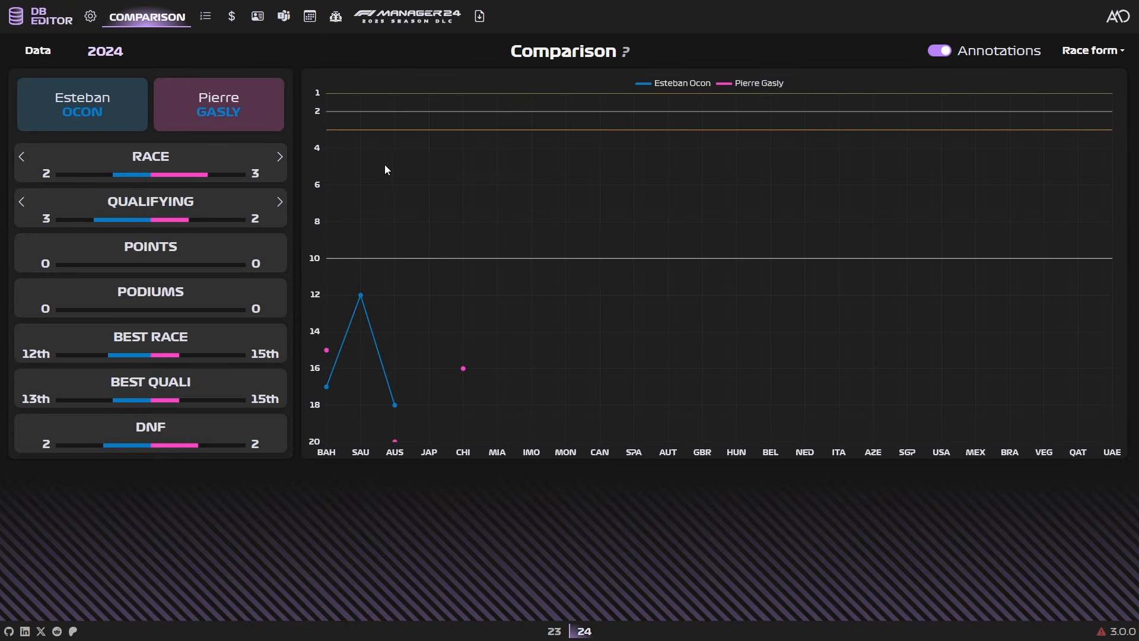
pyautogui.moveTo(330, 340)
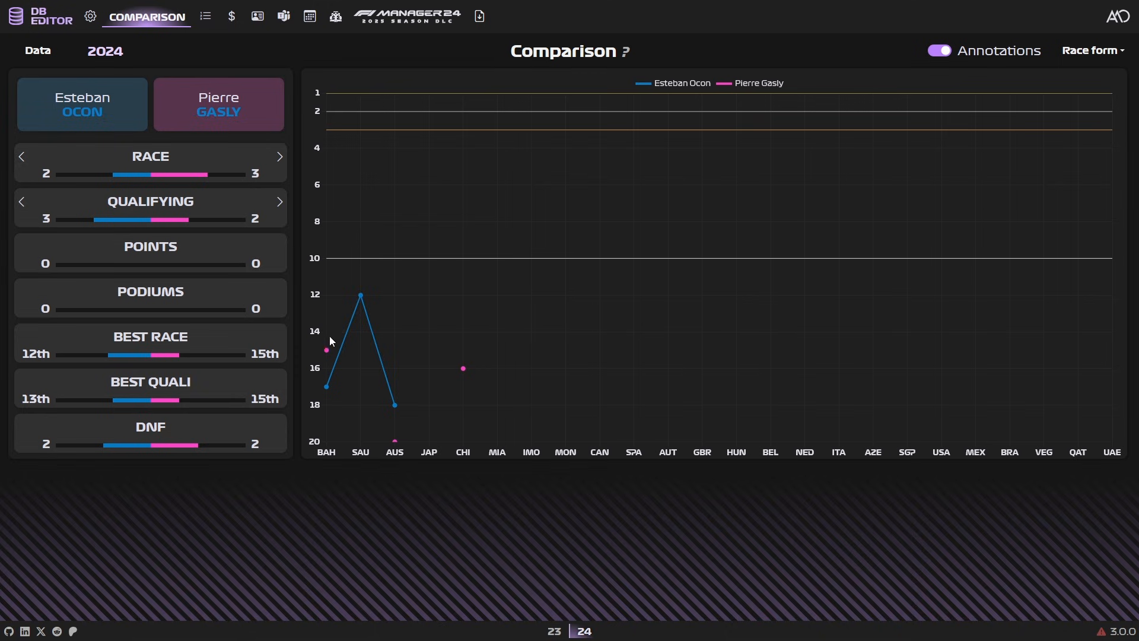
pyautogui.moveTo(200, 102)
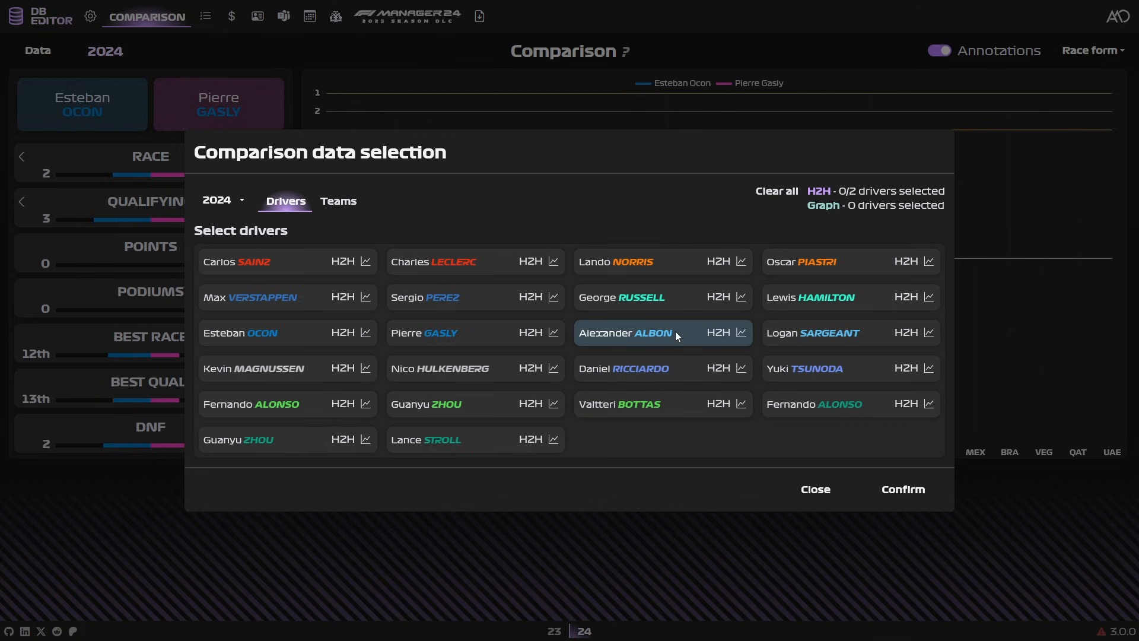
pyautogui.moveTo(416, 219)
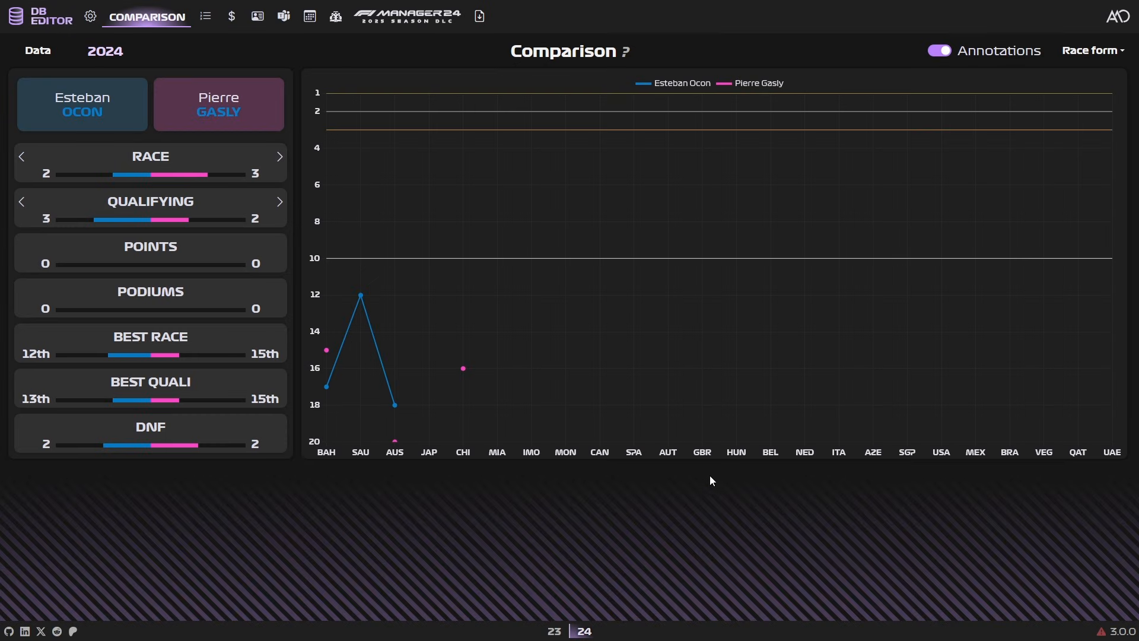
pyautogui.moveTo(438, 268)
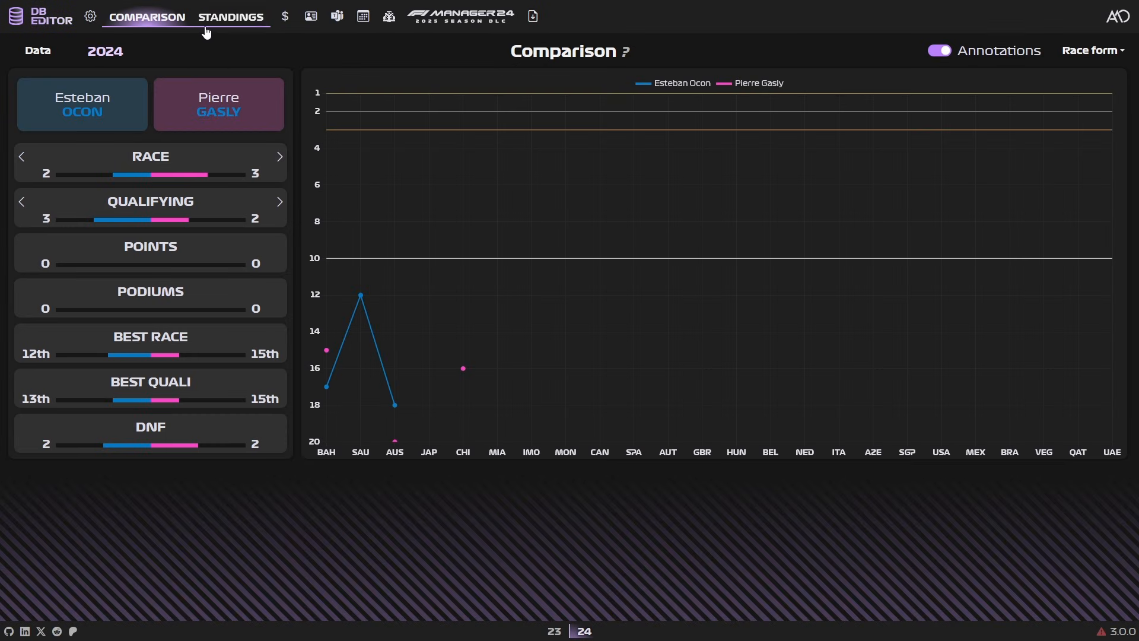
# - View the 2024 Standings, checking the Teams results and then the Drivers results
pyautogui.click(231, 17)
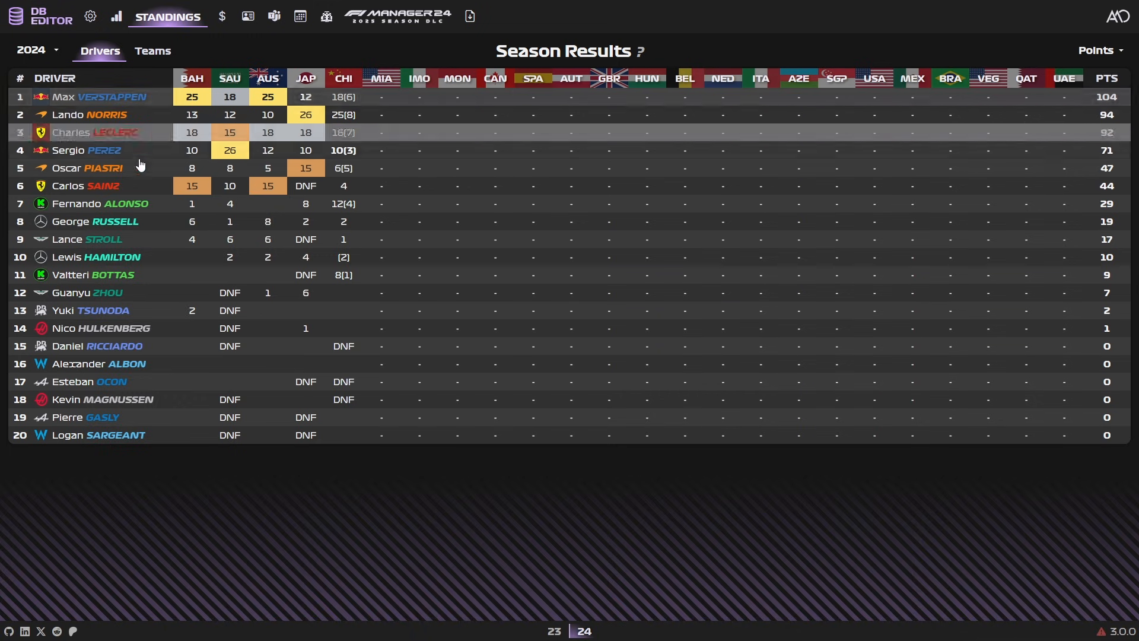
pyautogui.moveTo(254, 155)
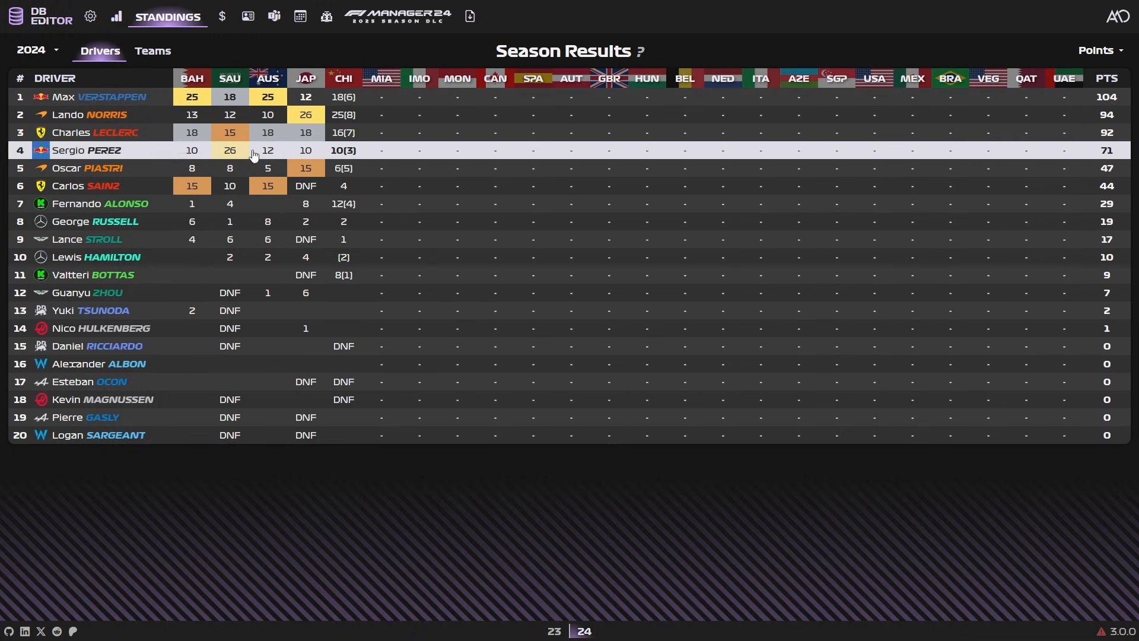
pyautogui.click(152, 51)
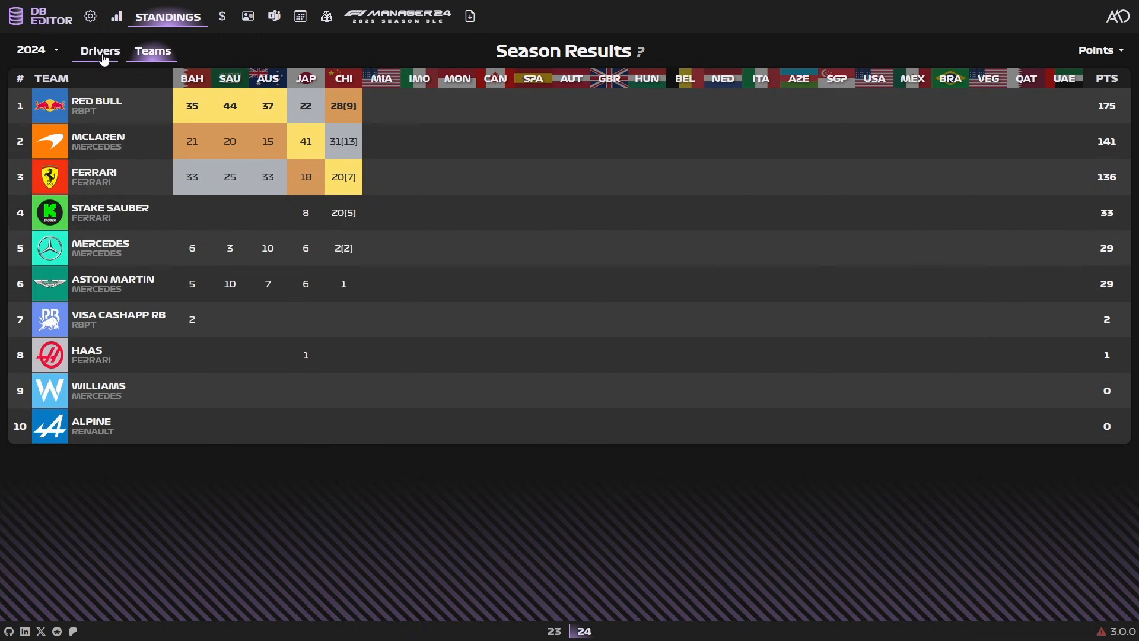
pyautogui.click(100, 51)
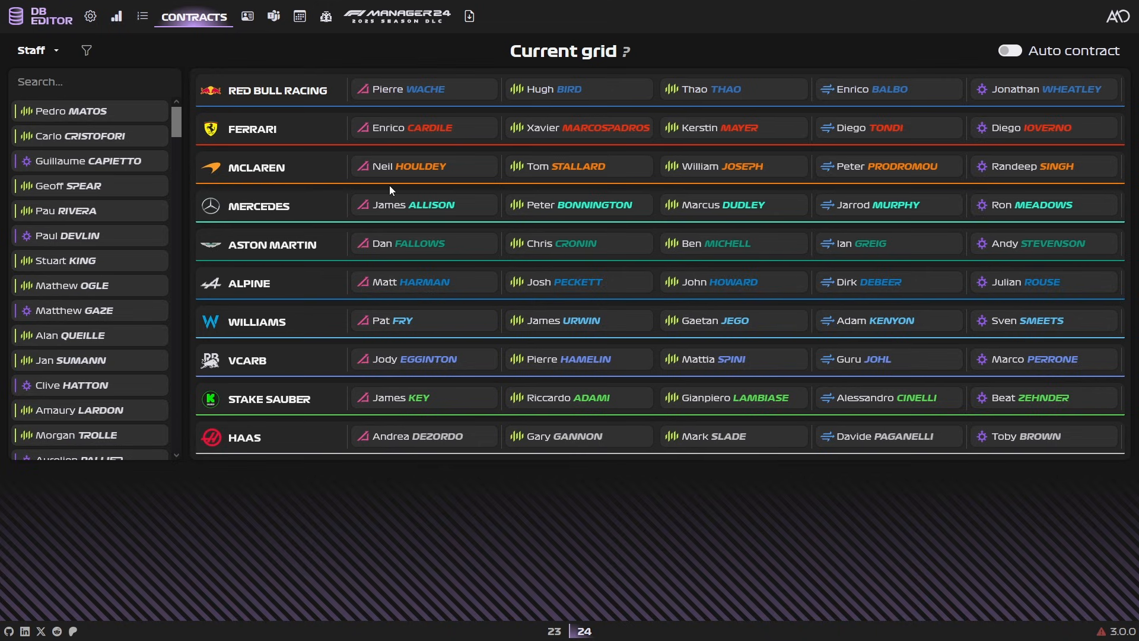
# - Switch the Contracts list to Drivers and open Max Verstappen's contract
pyautogui.click(31, 50)
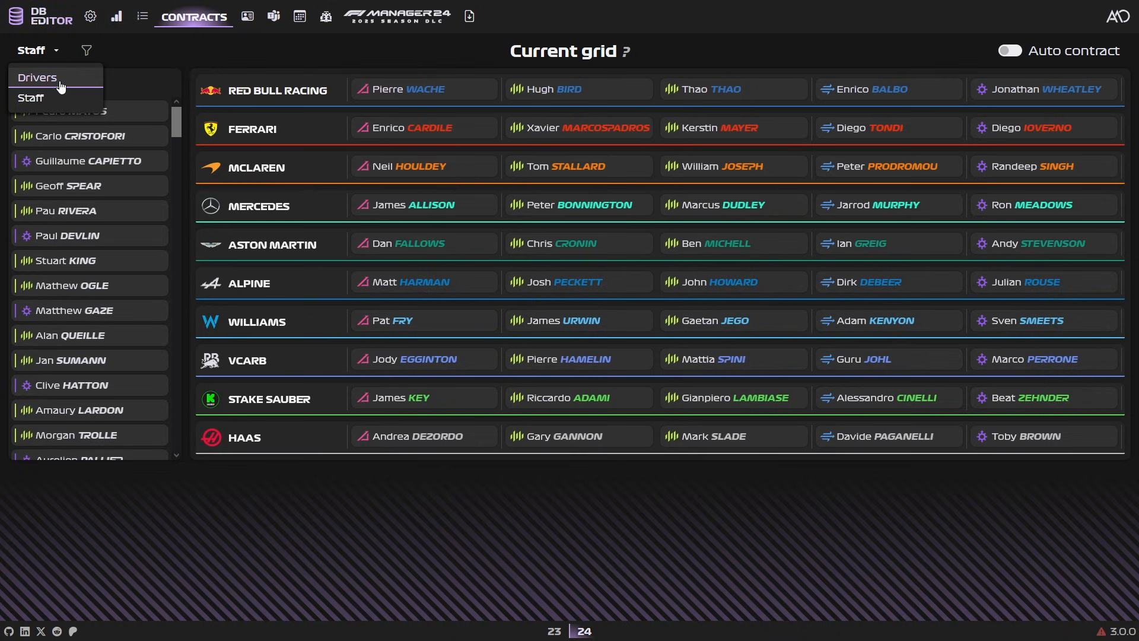
pyautogui.click(31, 97)
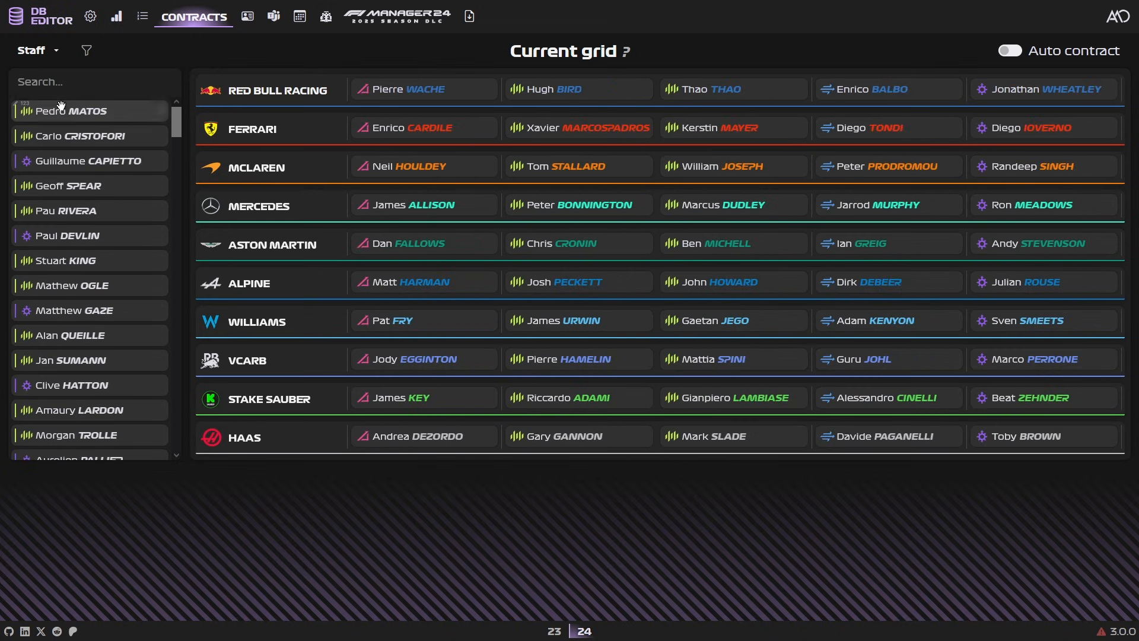
pyautogui.click(32, 50)
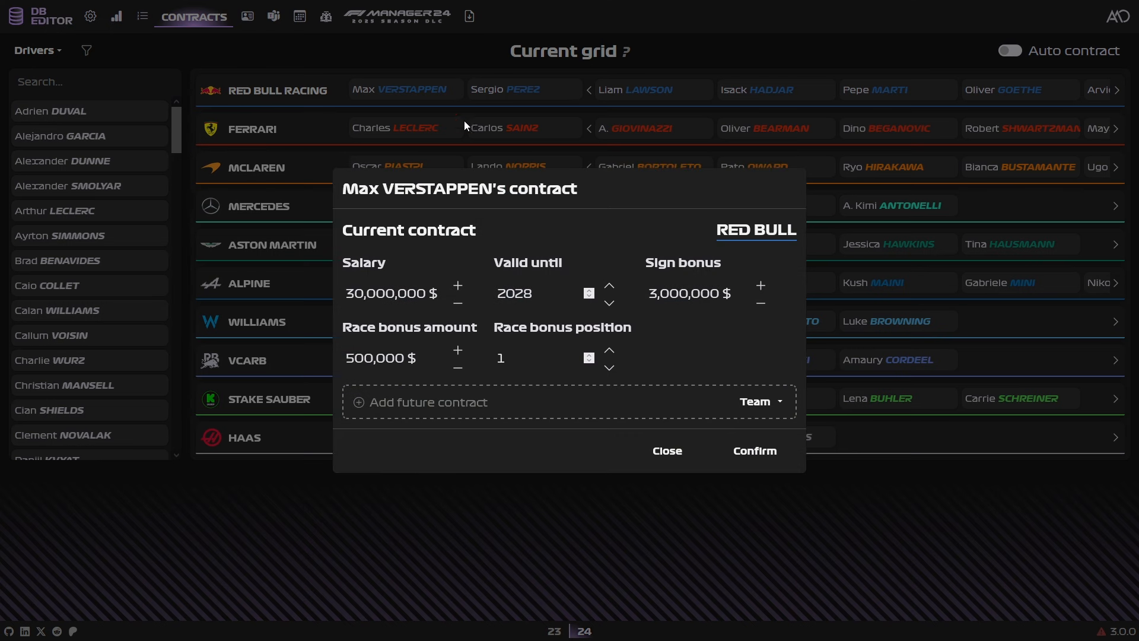
pyautogui.moveTo(509, 226)
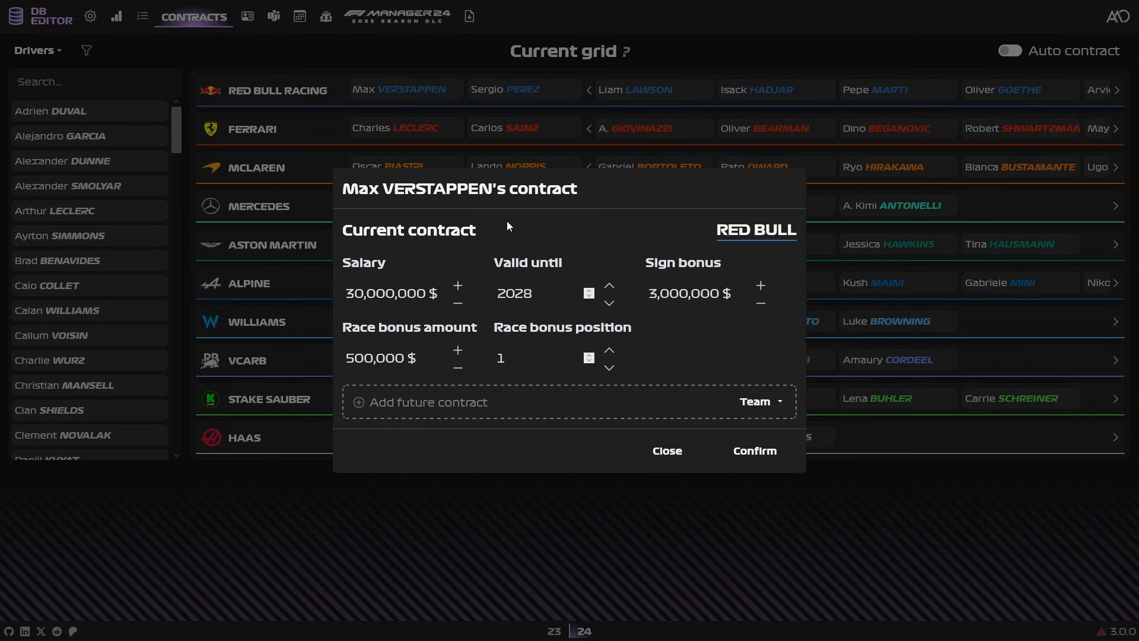
# - Set Verstappen's Red Bull contract to end in 2024, remove the future Ferrari contract, and confirm
pyautogui.click(392, 294)
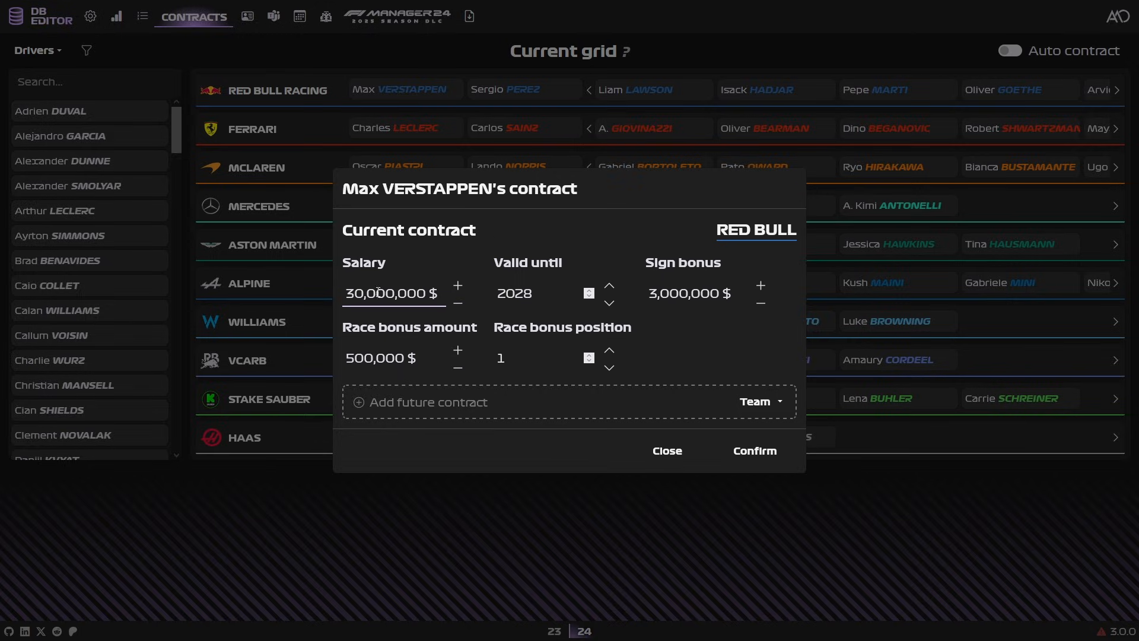
pyautogui.click(539, 294)
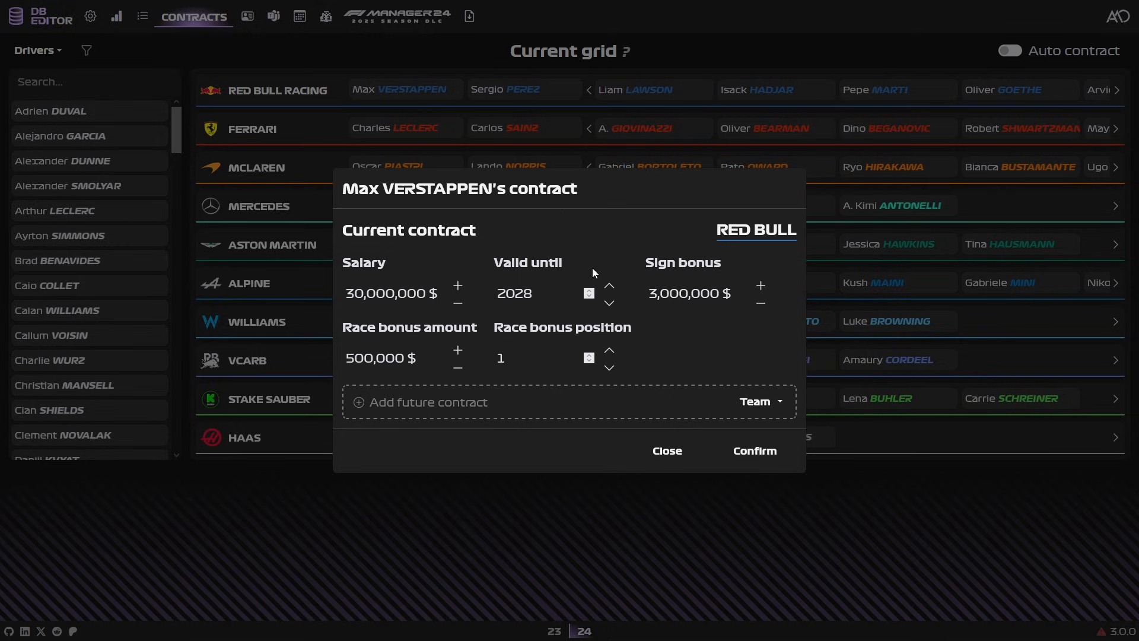
pyautogui.click(760, 401)
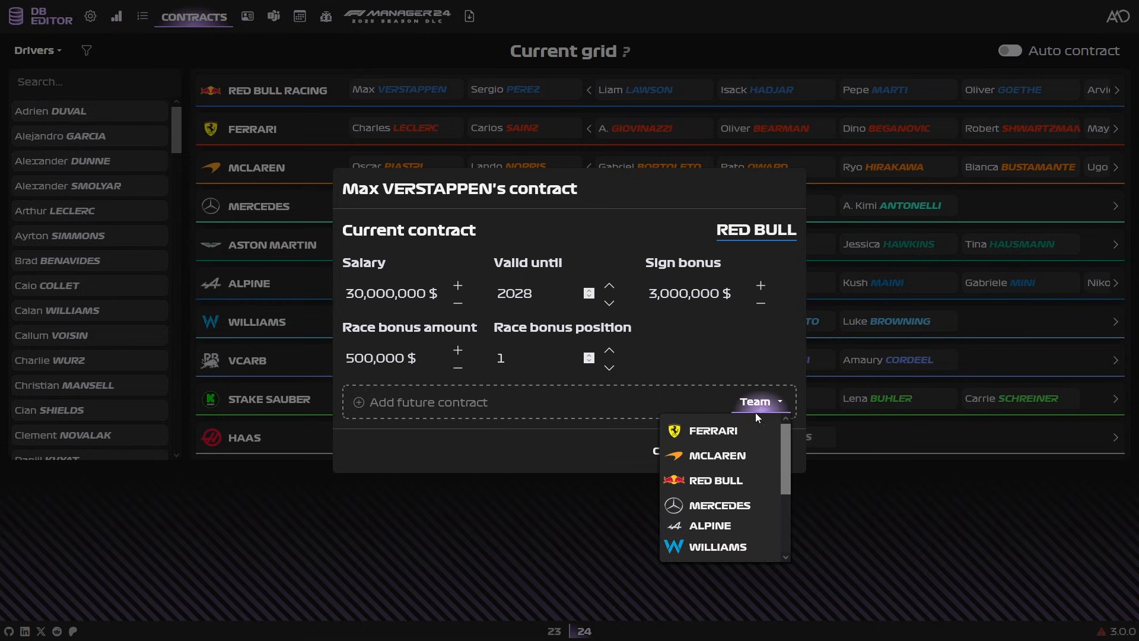
pyautogui.click(713, 430)
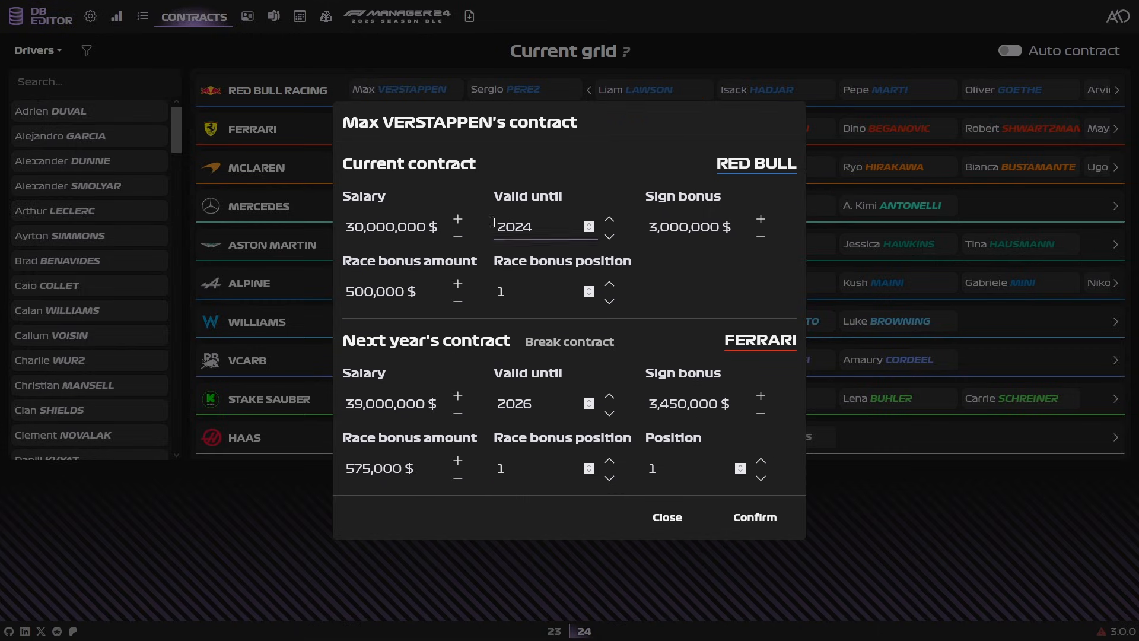
pyautogui.click(535, 403)
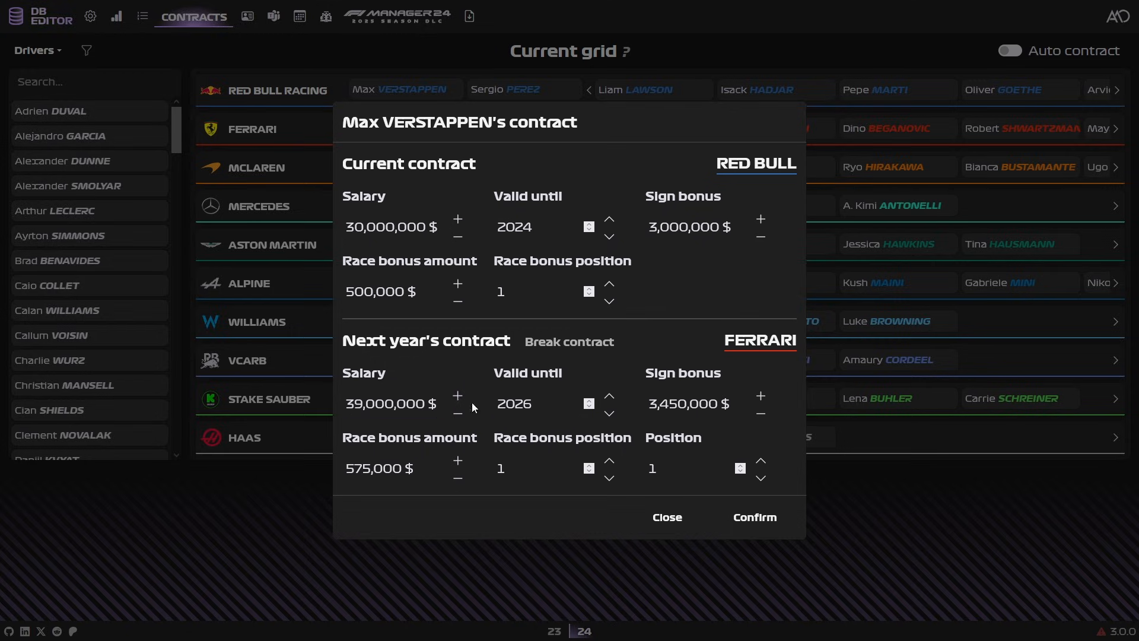
pyautogui.click(569, 342)
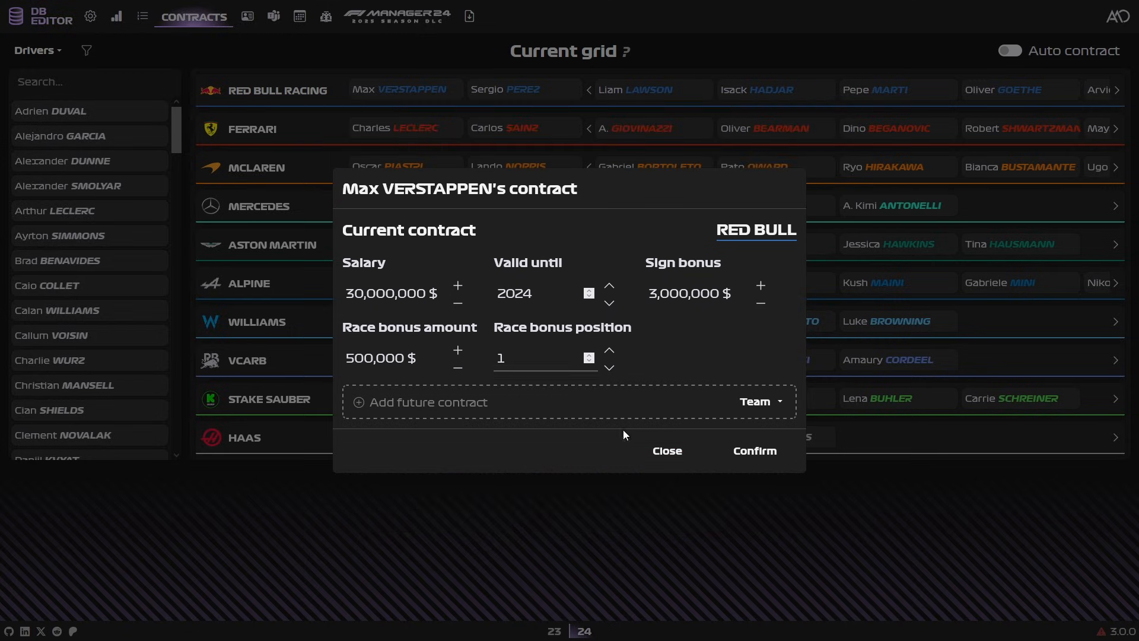
pyautogui.click(667, 451)
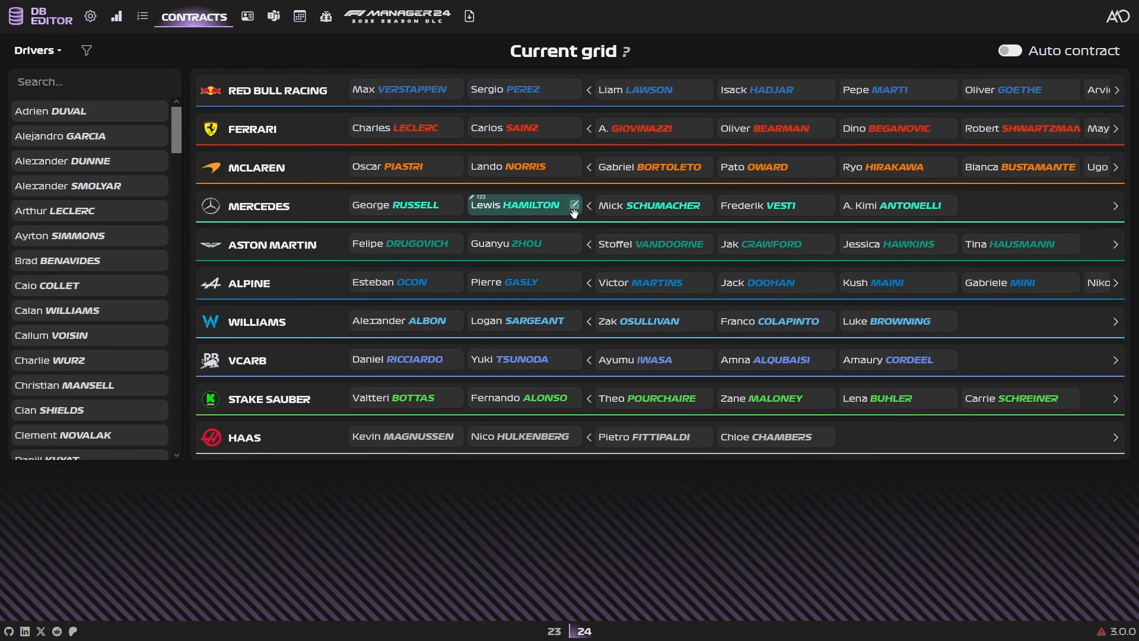
# - Place Zak Osullivan in Mercedes' lineup and turn off automatic contracts
pyautogui.click(1010, 50)
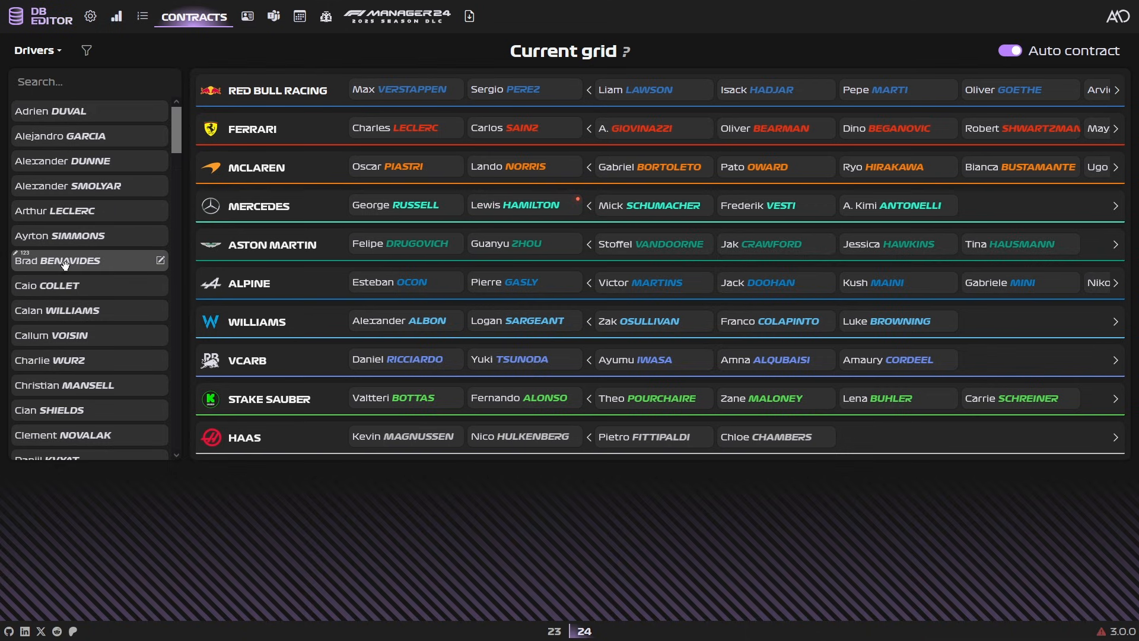
pyautogui.moveTo(515, 324)
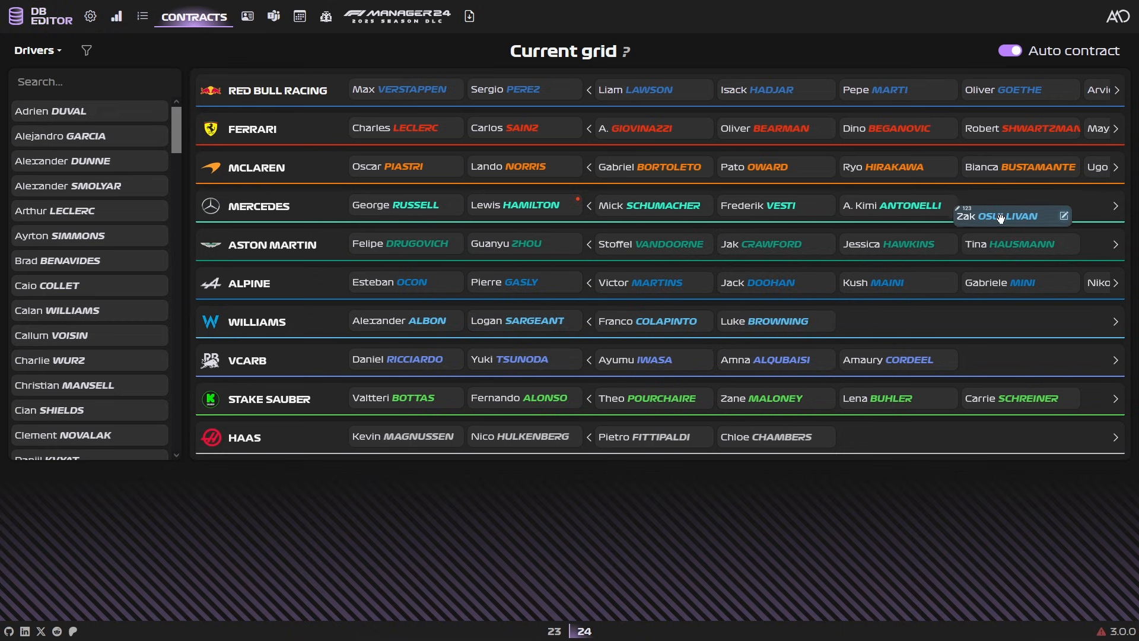
pyautogui.click(1064, 216)
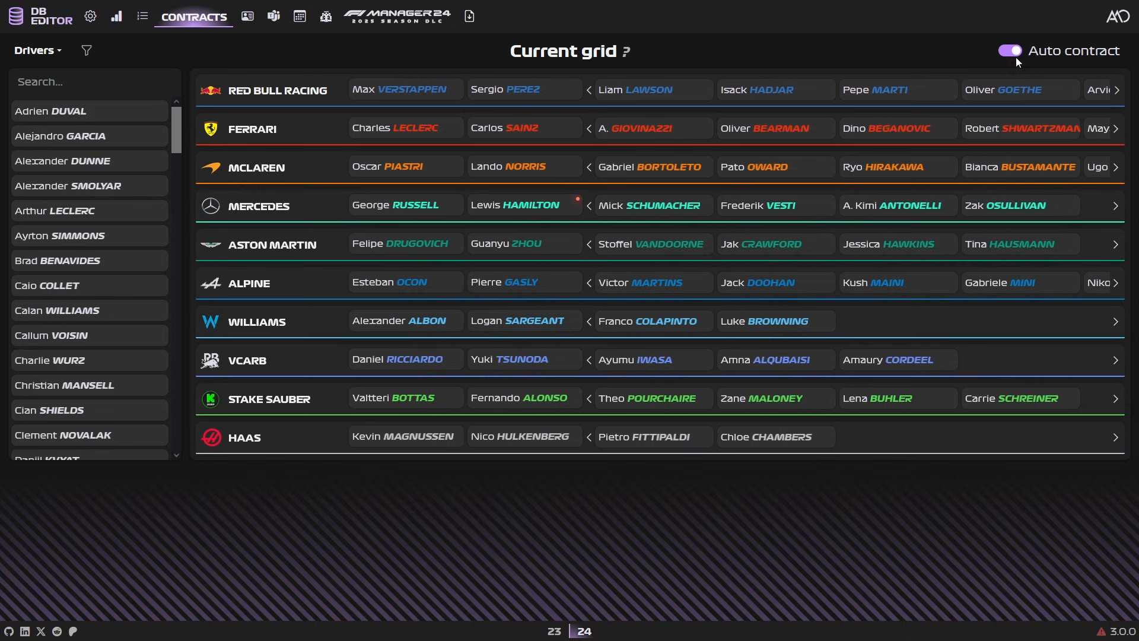
pyautogui.click(1011, 50)
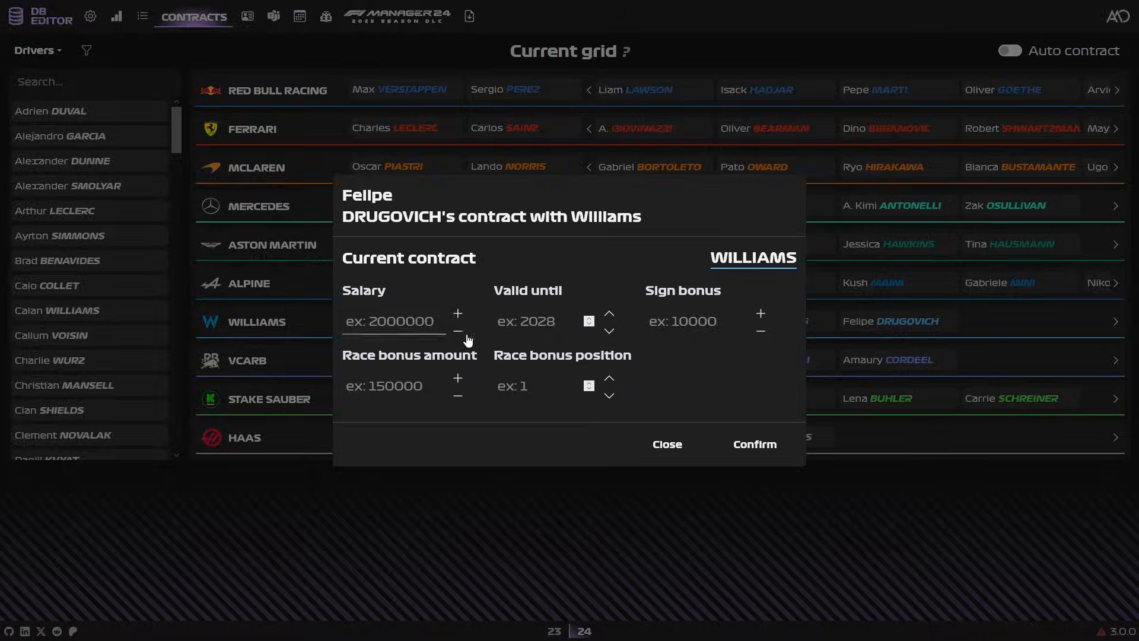
# - Confirm Felipe Drugovich's Williams contract valid until 2025
pyautogui.click(667, 444)
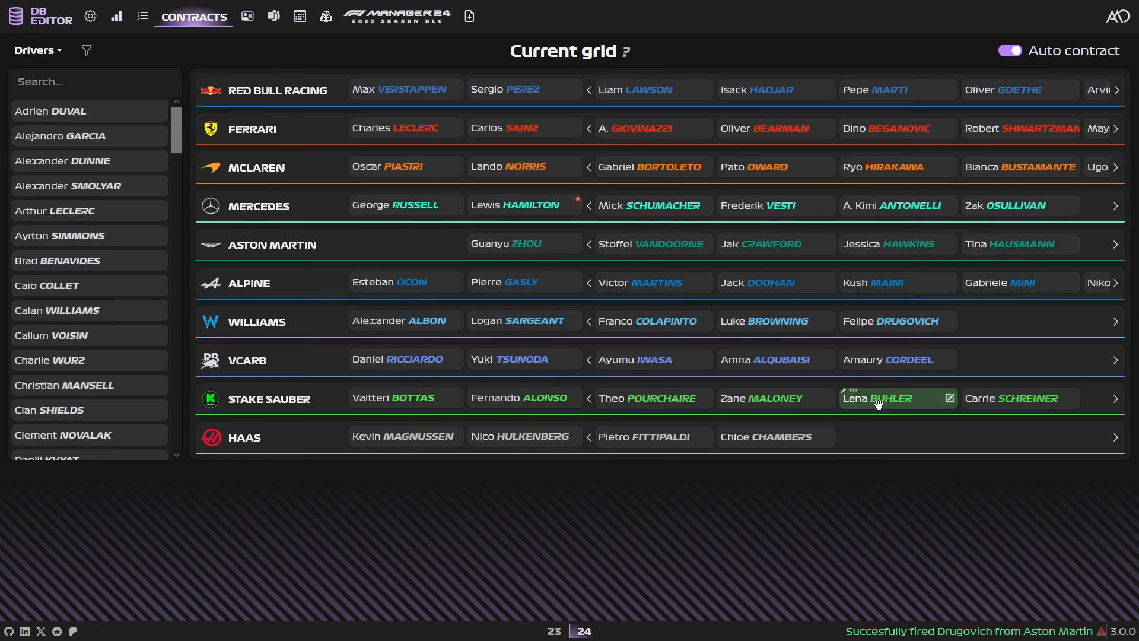
pyautogui.click(898, 321)
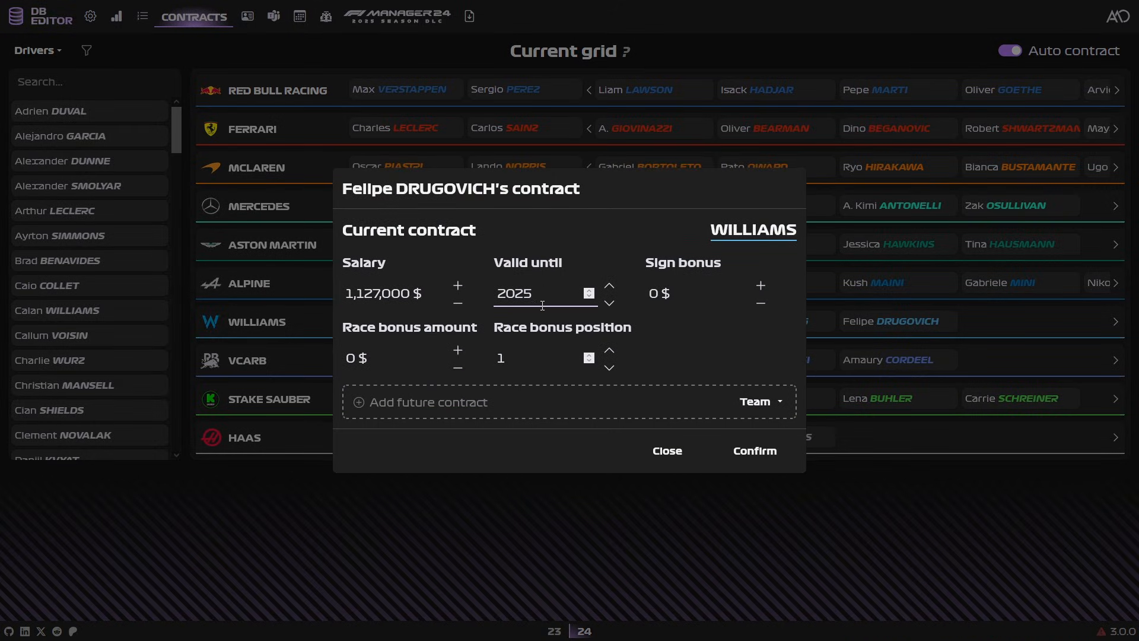
pyautogui.click(755, 450)
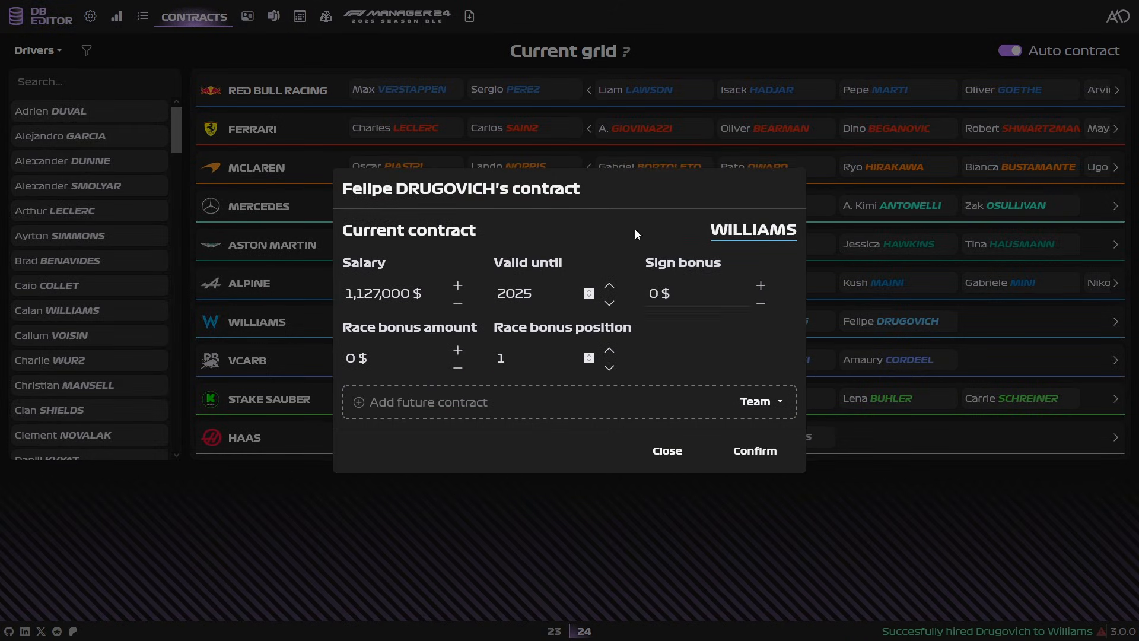
pyautogui.click(667, 451)
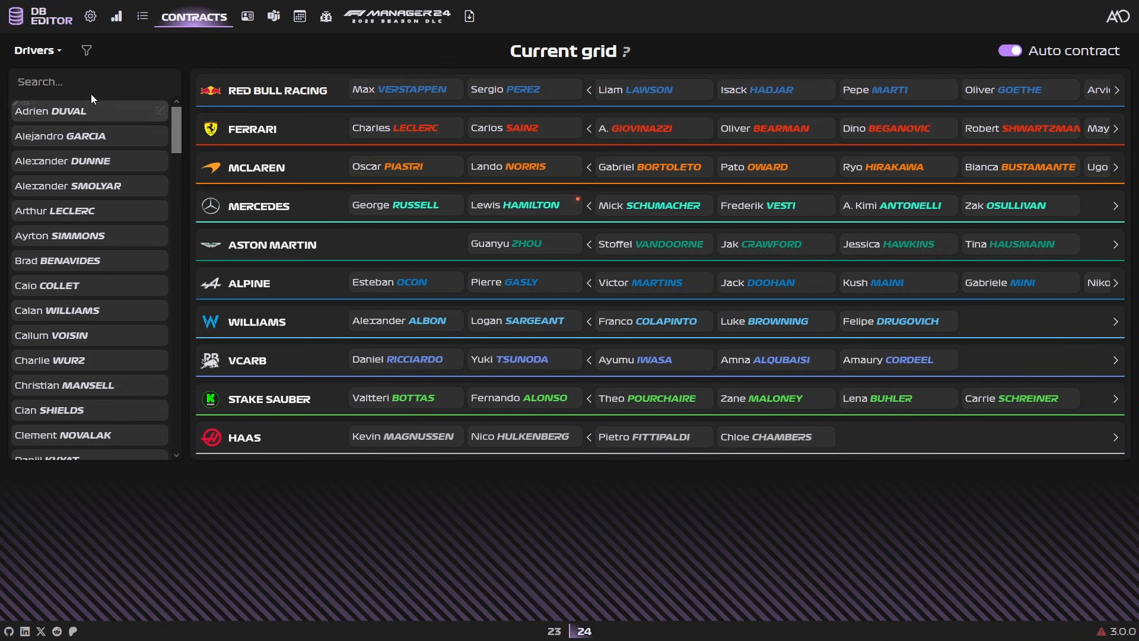
# - Search 'stro' and drag Lance Stroll into Aston Martin's first seat, reviewing his contract
pyautogui.write('stro')
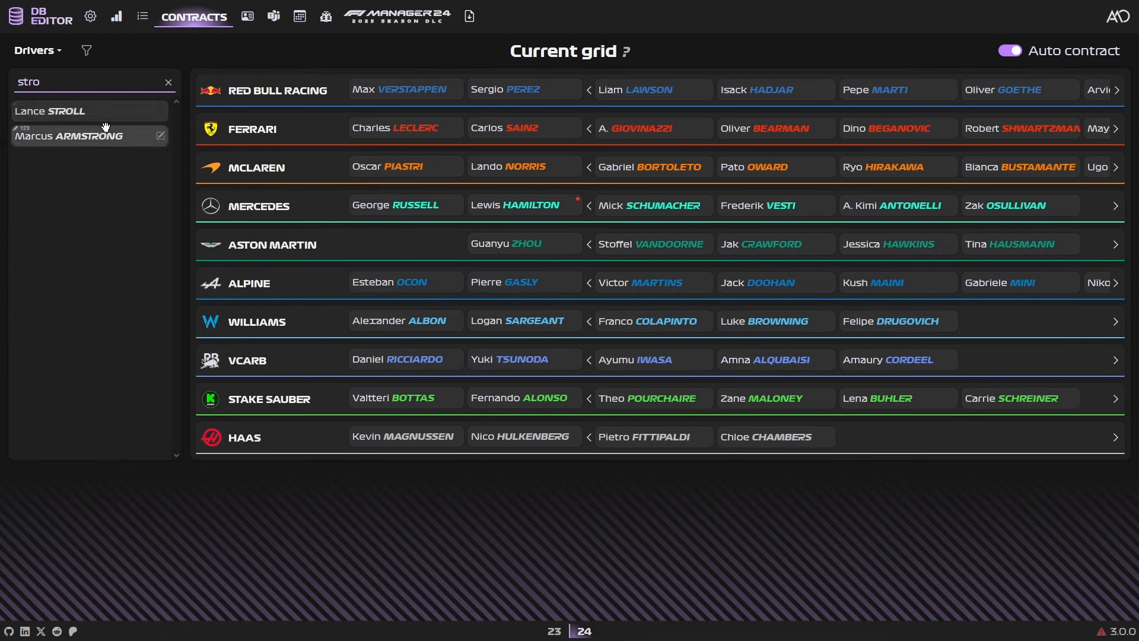
pyautogui.moveTo(48, 110); pyautogui.dragTo(405, 244)
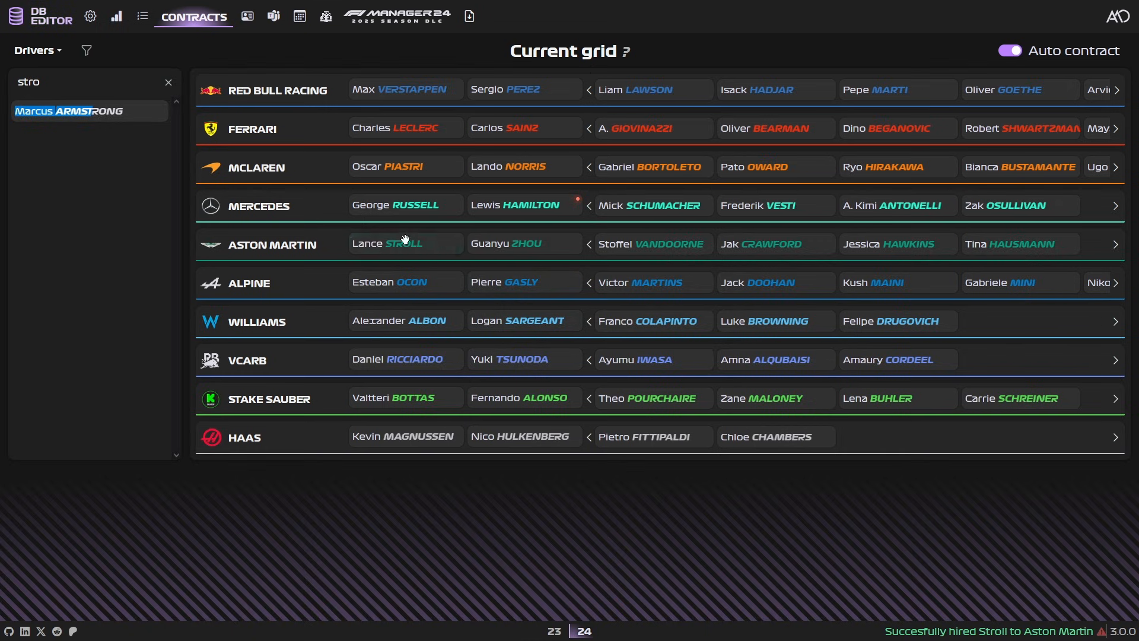
pyautogui.click(405, 243)
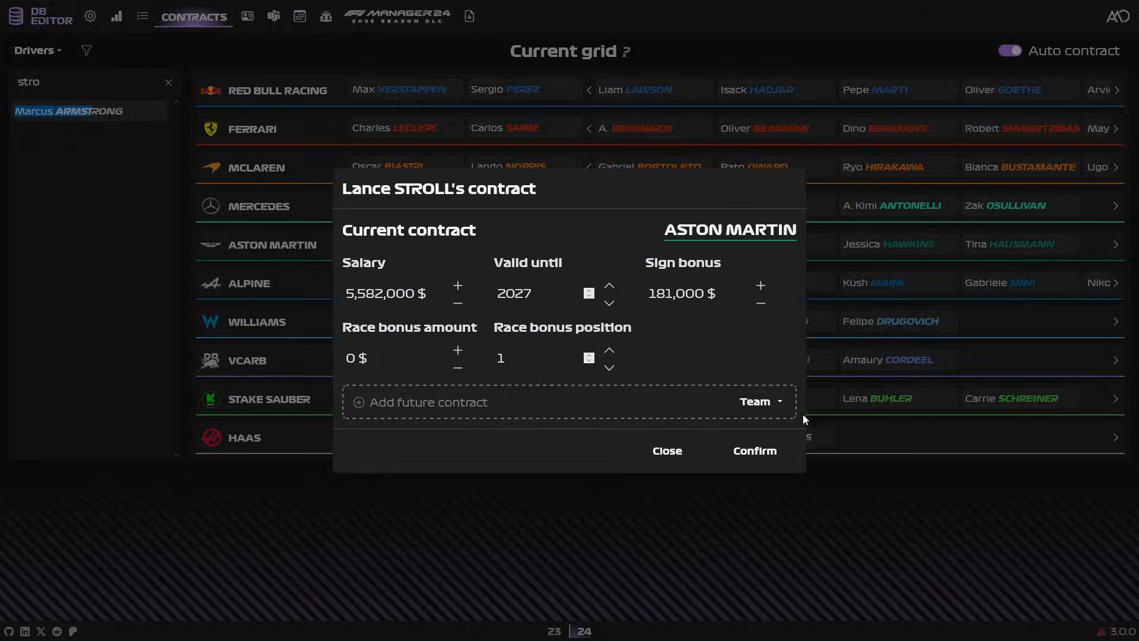
pyautogui.click(667, 450)
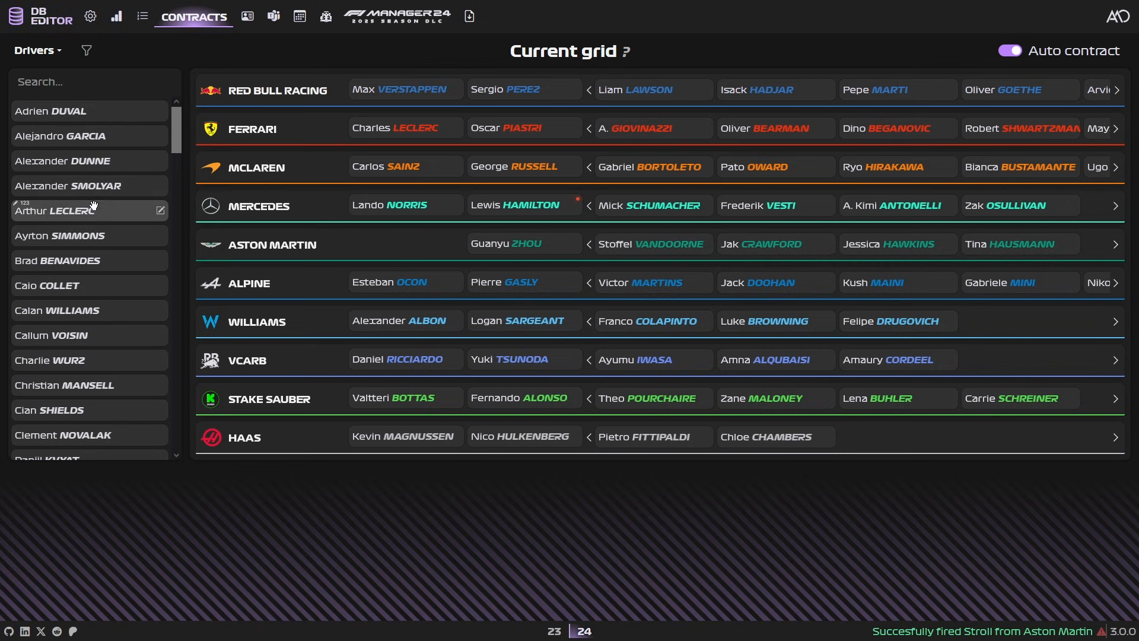
# - Move Piastri to Ferrari, Sainz and Russell to McLaren, Norris to Mercedes, then clear the search
pyautogui.write('str')
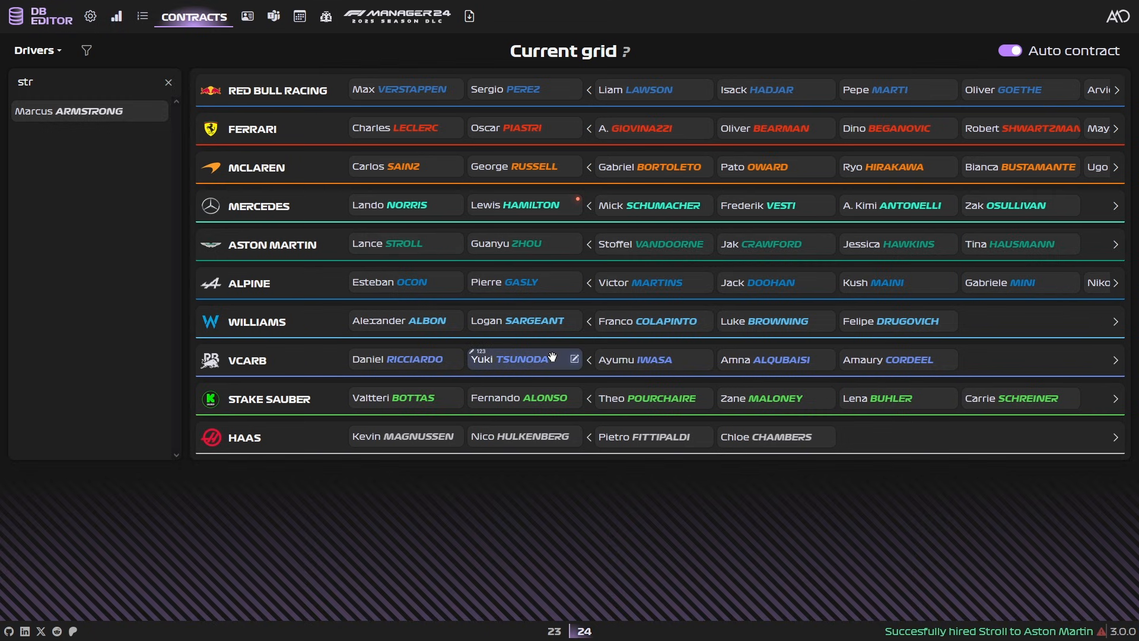
pyautogui.click(387, 243)
pyautogui.write('v')
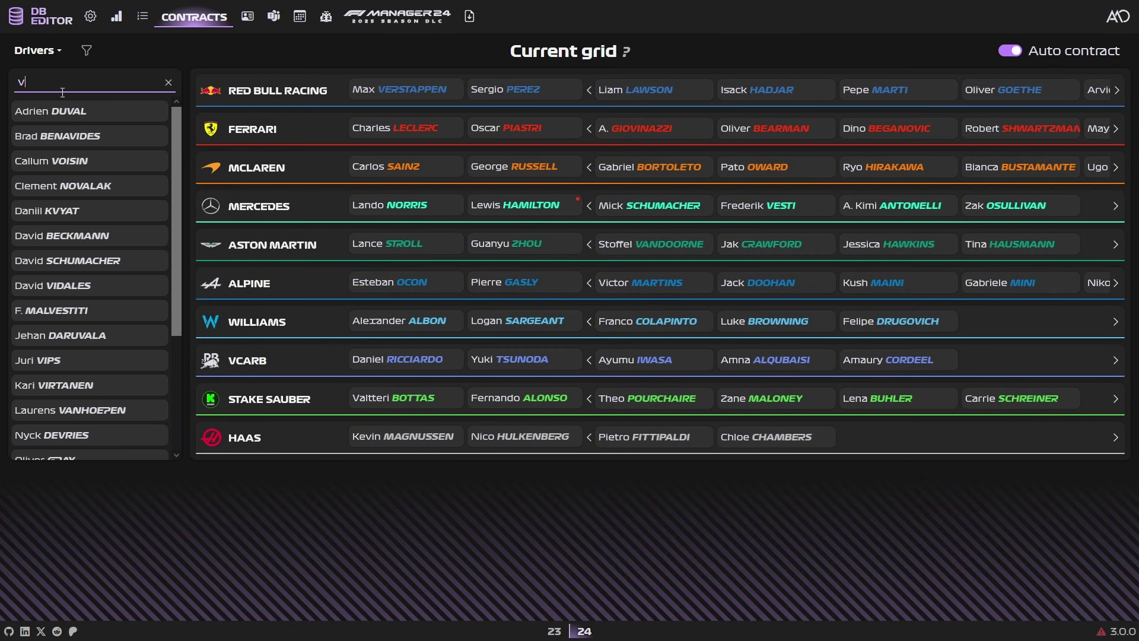
pyautogui.write('ett')
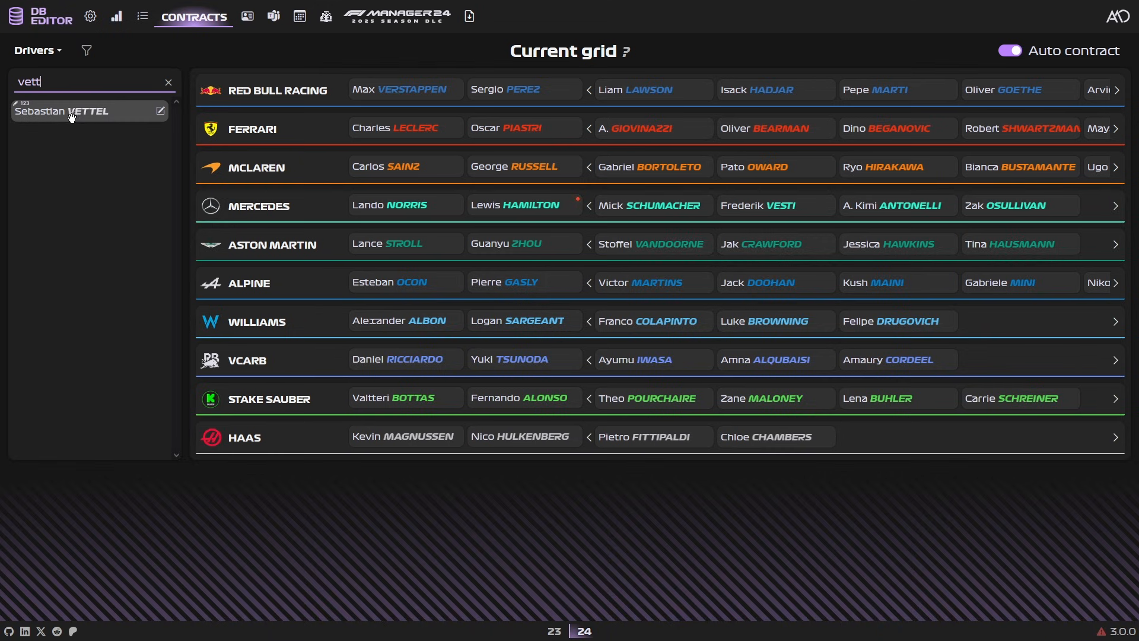
pyautogui.moveTo(88, 113)
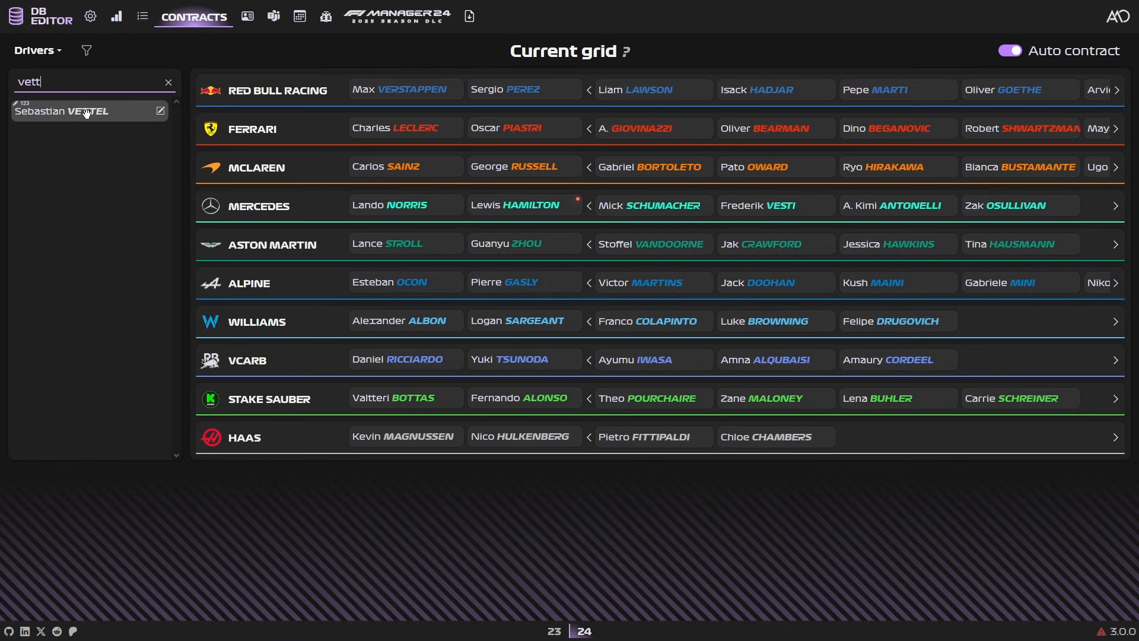
pyautogui.moveTo(69, 114)
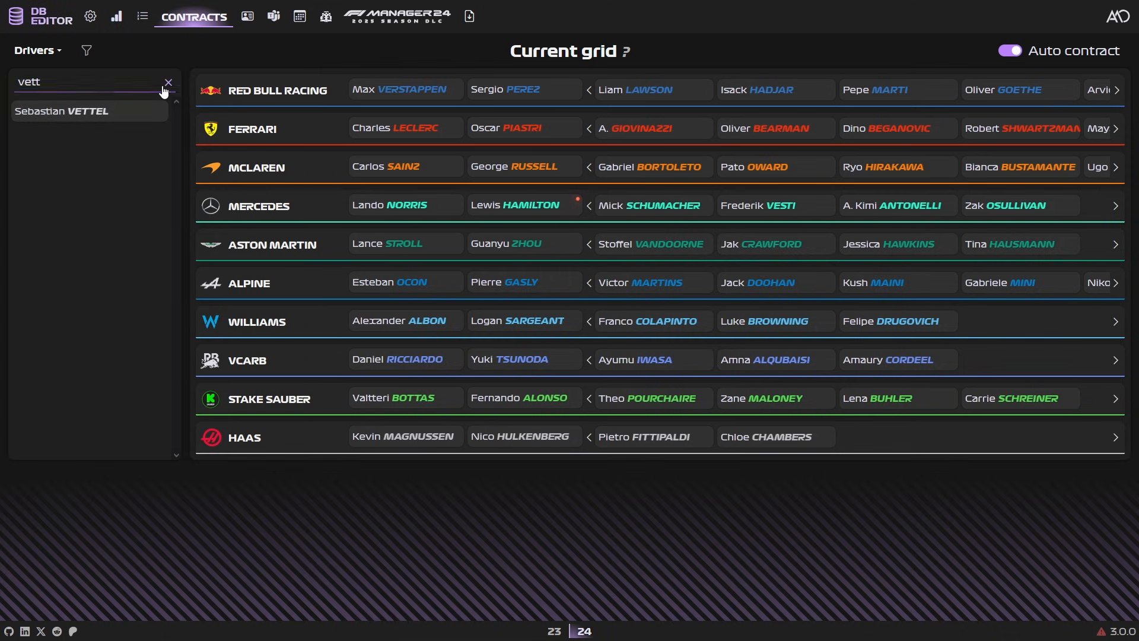
pyautogui.click(168, 82)
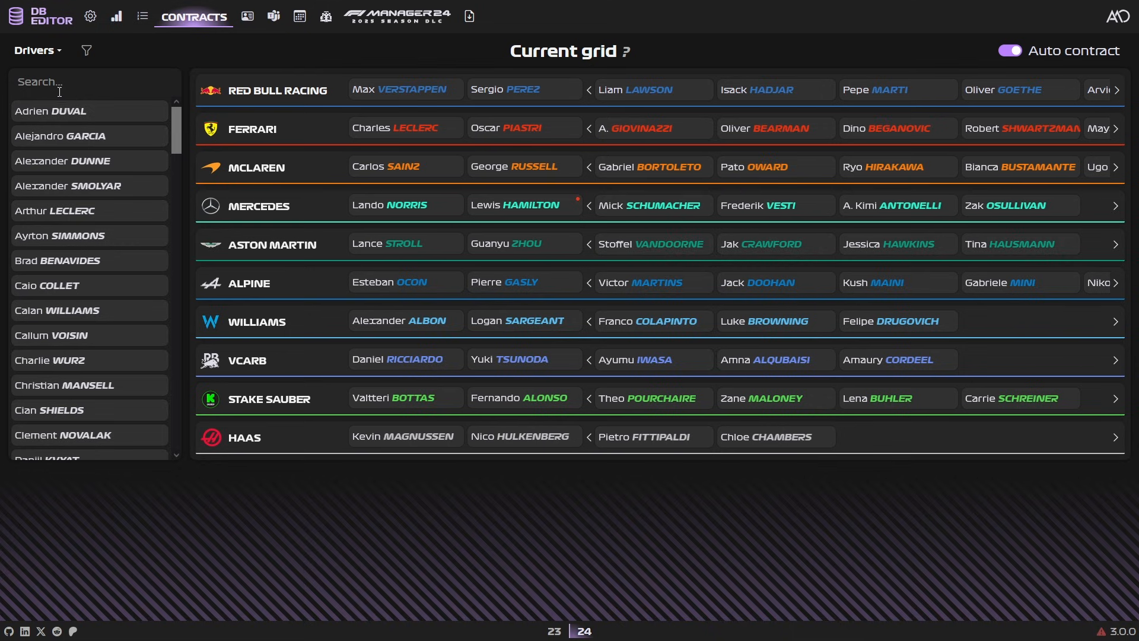
# - Change the grid's Drivers dropdown to Staff to list each team's staff
pyautogui.click(37, 51)
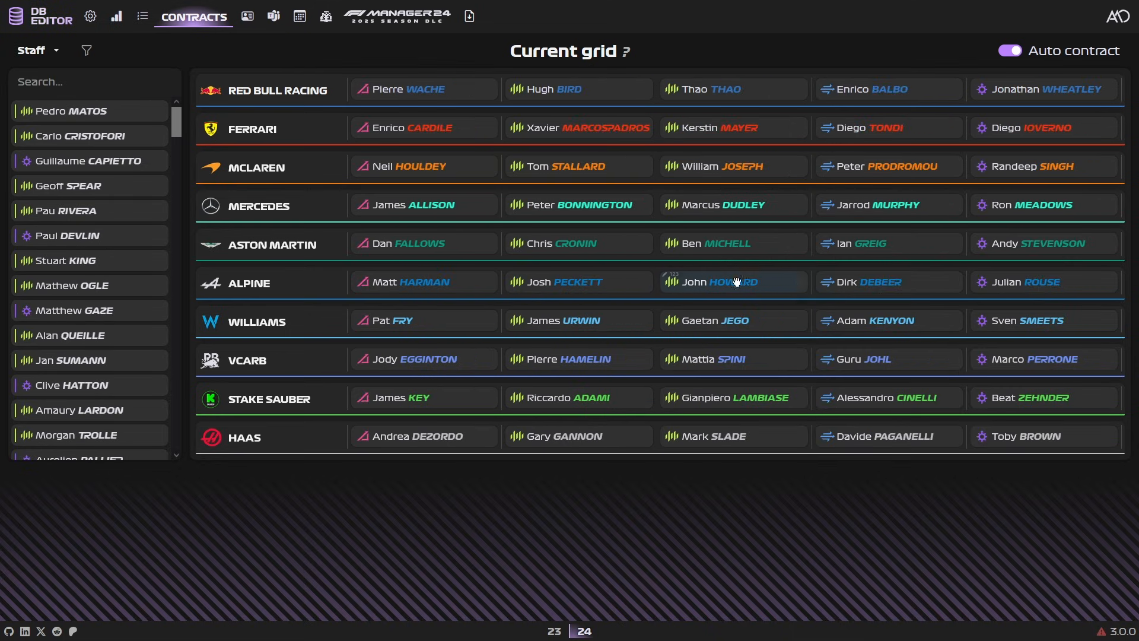
pyautogui.moveTo(762, 357)
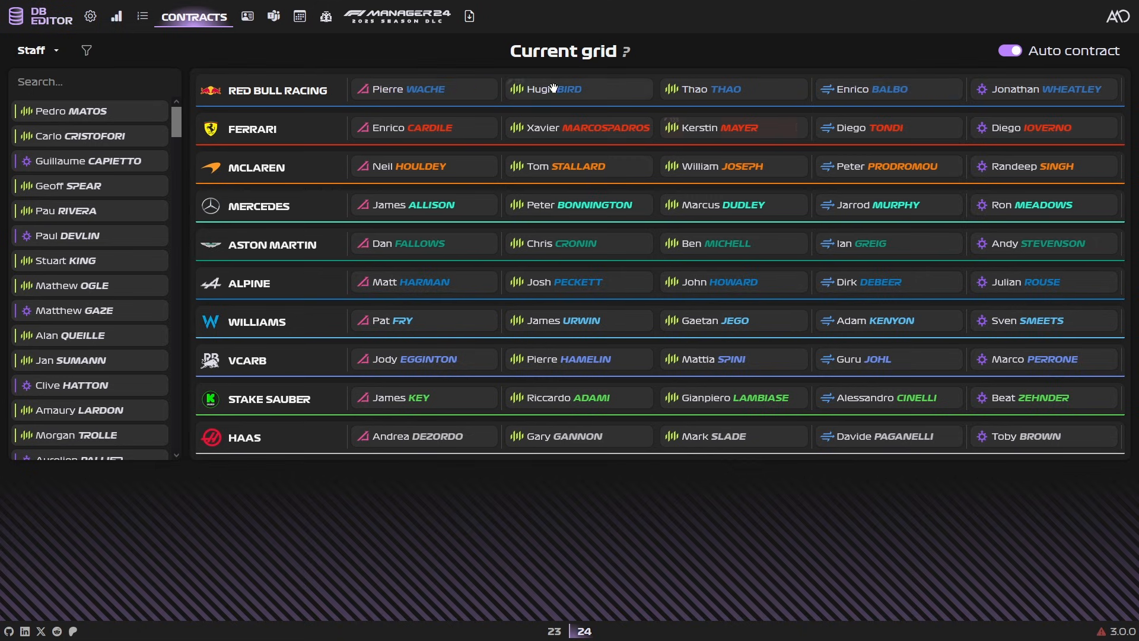
pyautogui.moveTo(1029, 80)
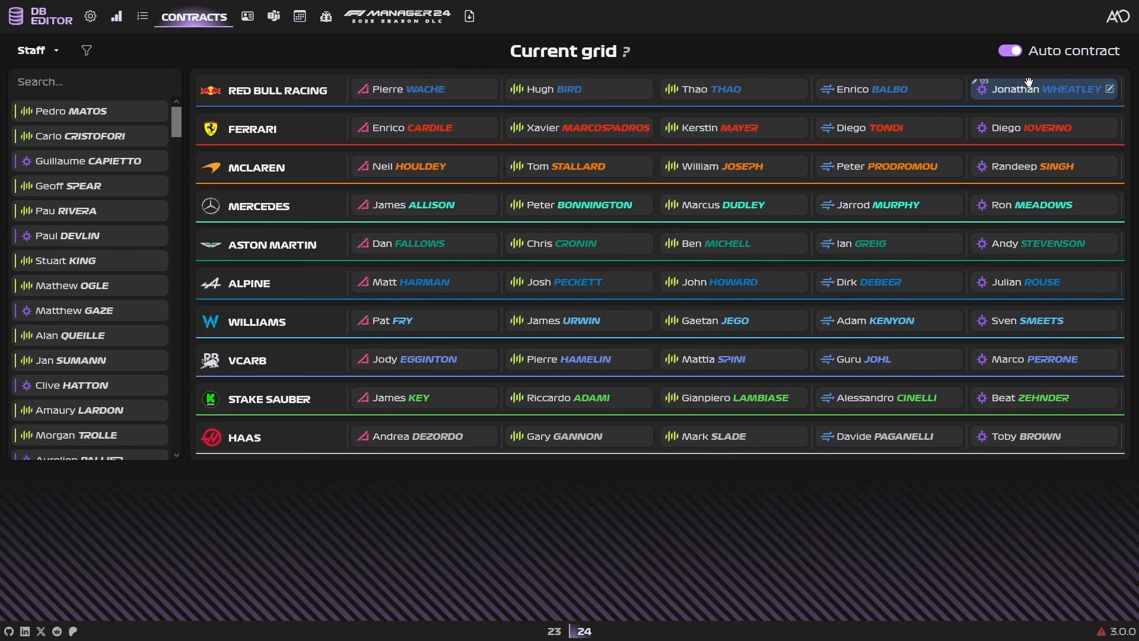
pyautogui.moveTo(599, 93)
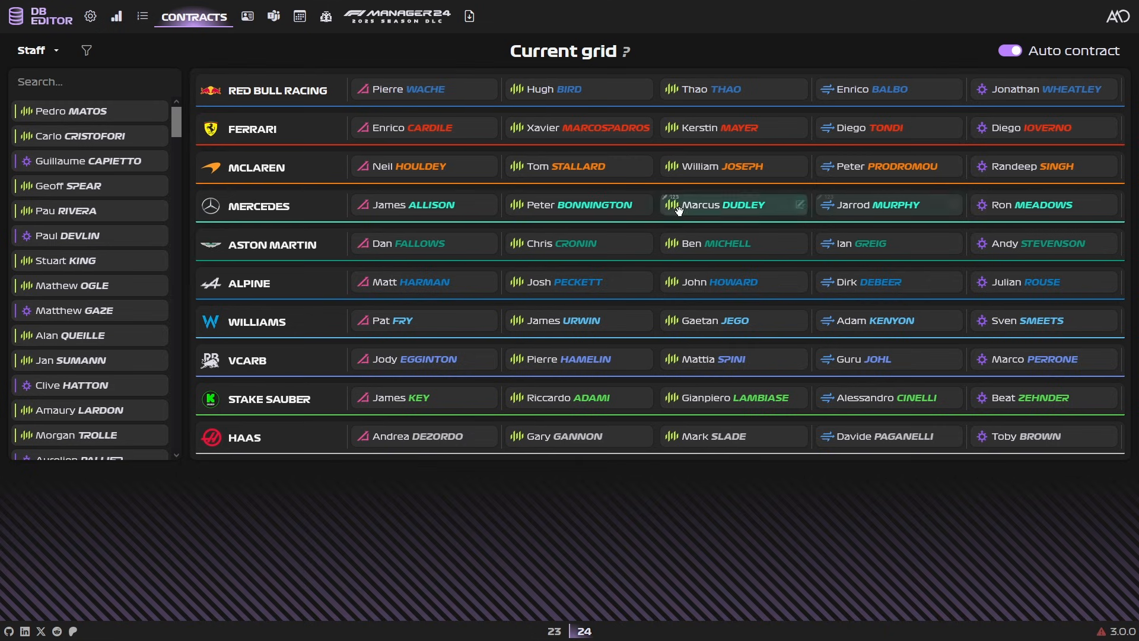
pyautogui.moveTo(590, 310)
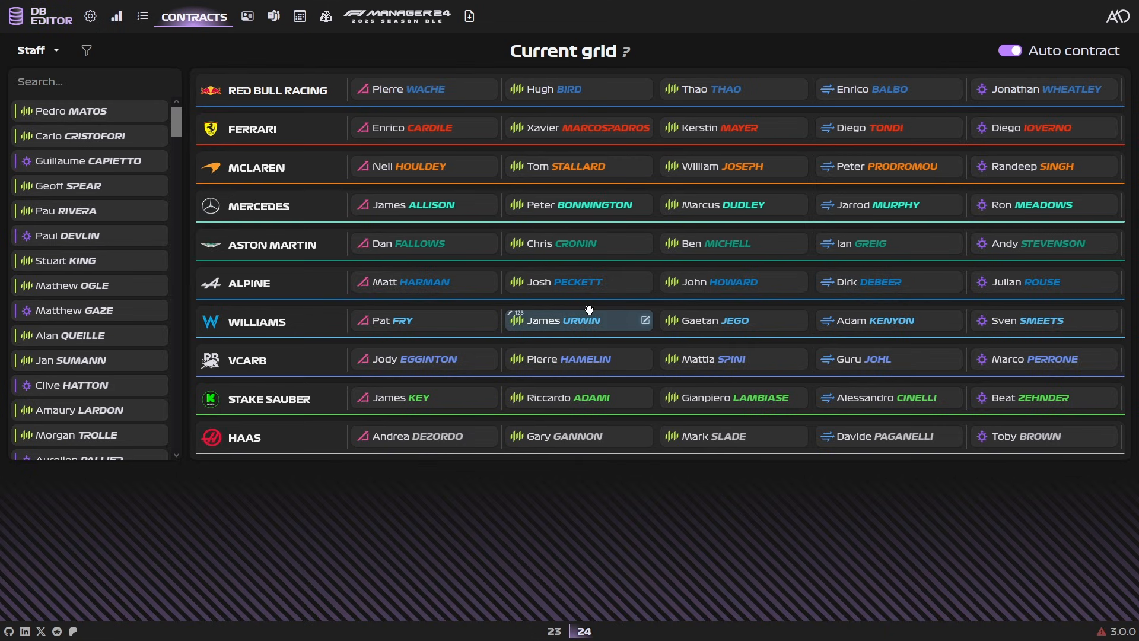
pyautogui.click(220, 17)
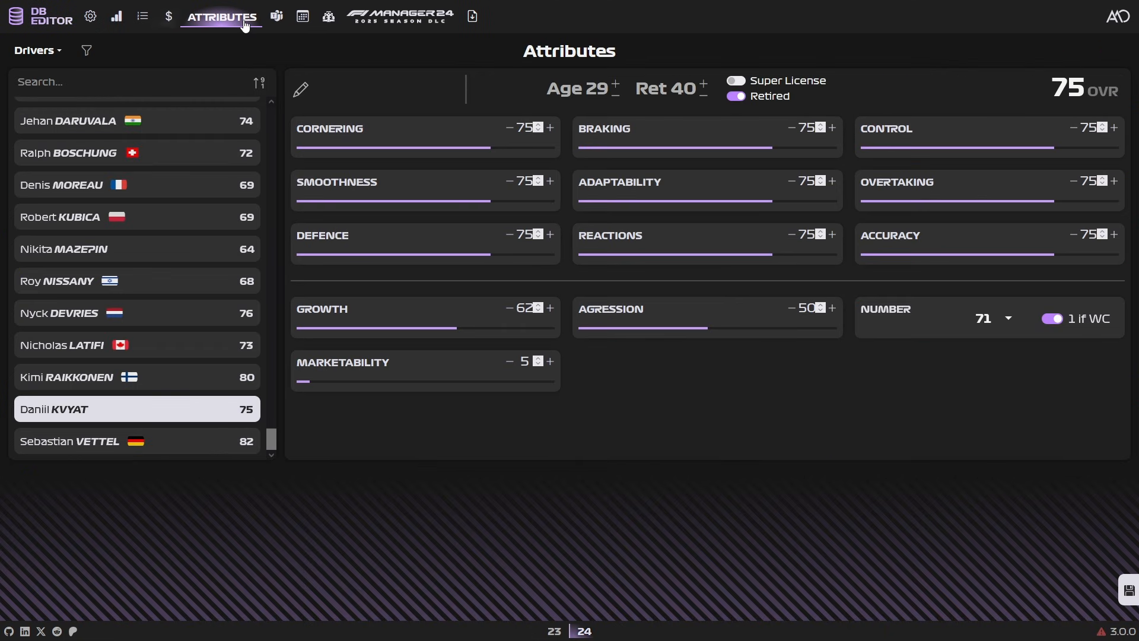
pyautogui.scroll(-3)
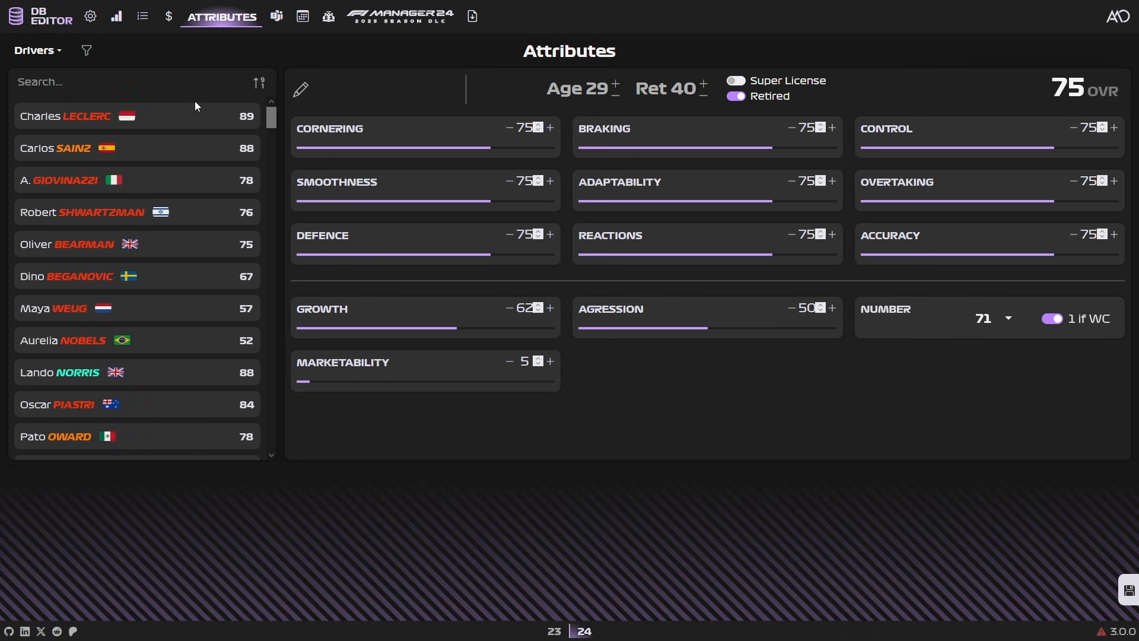
pyautogui.click(65, 116)
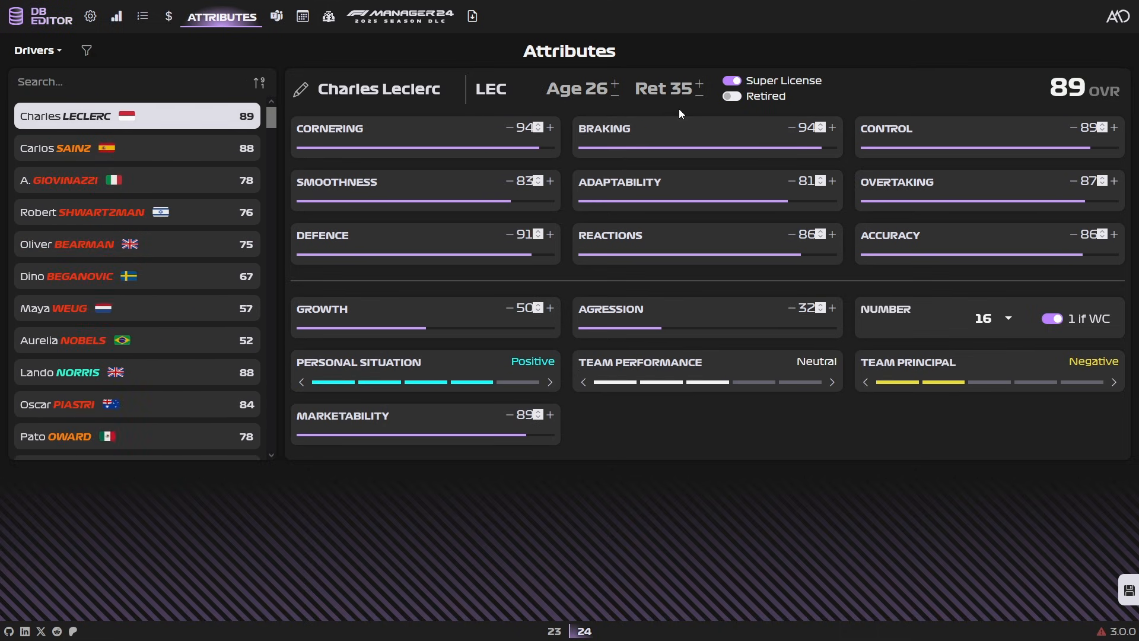
pyautogui.click(551, 127)
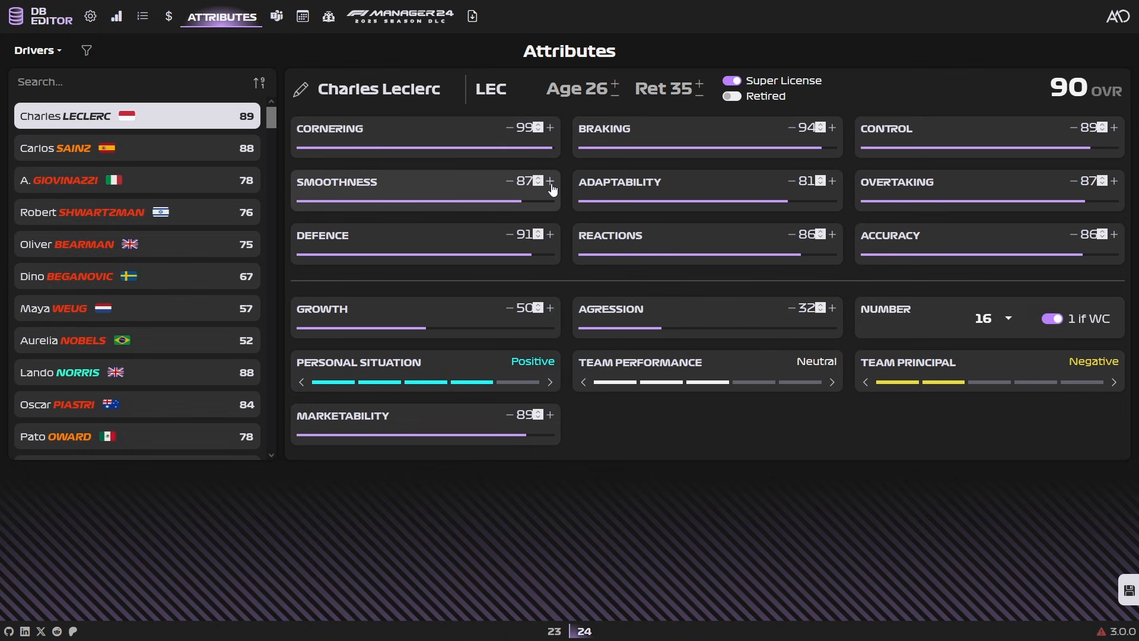
pyautogui.click(551, 182)
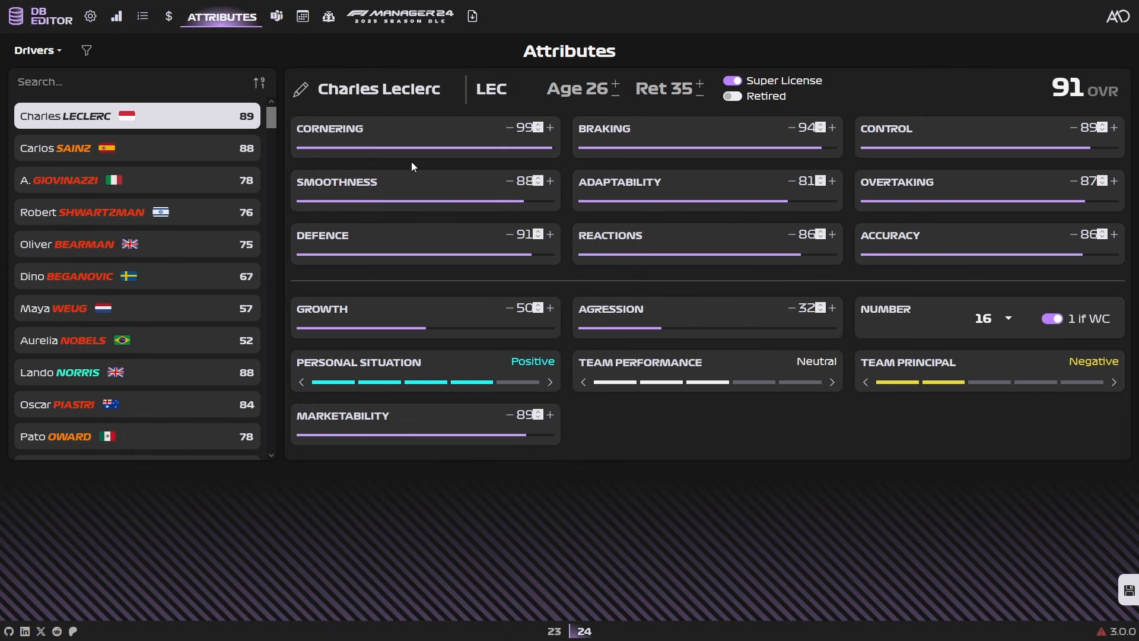
pyautogui.moveTo(844, 142)
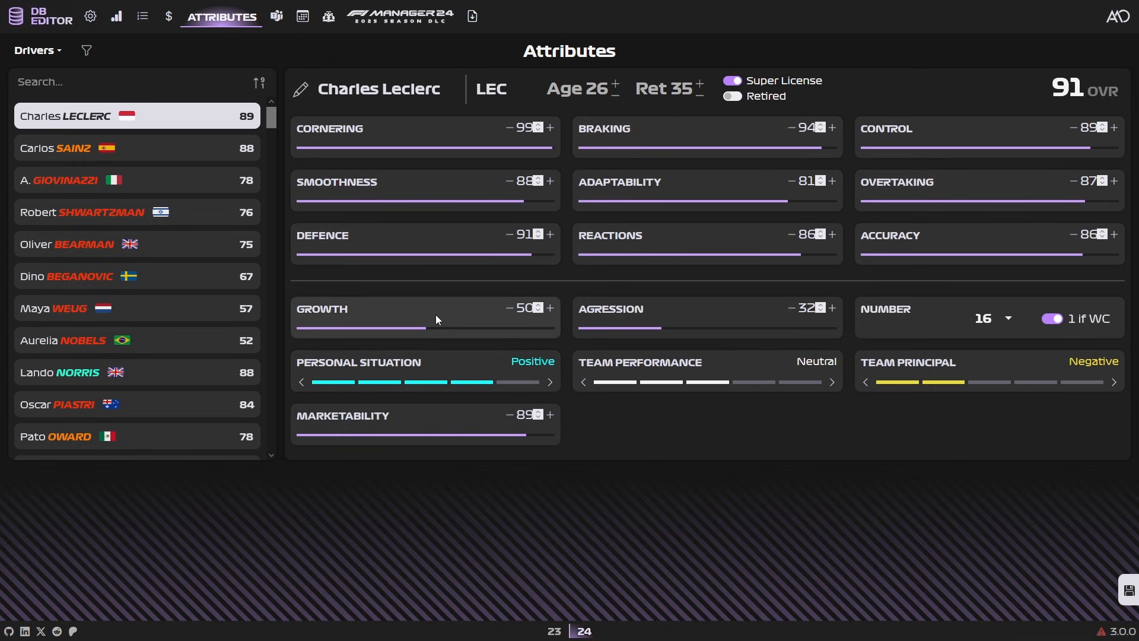
pyautogui.moveTo(458, 416)
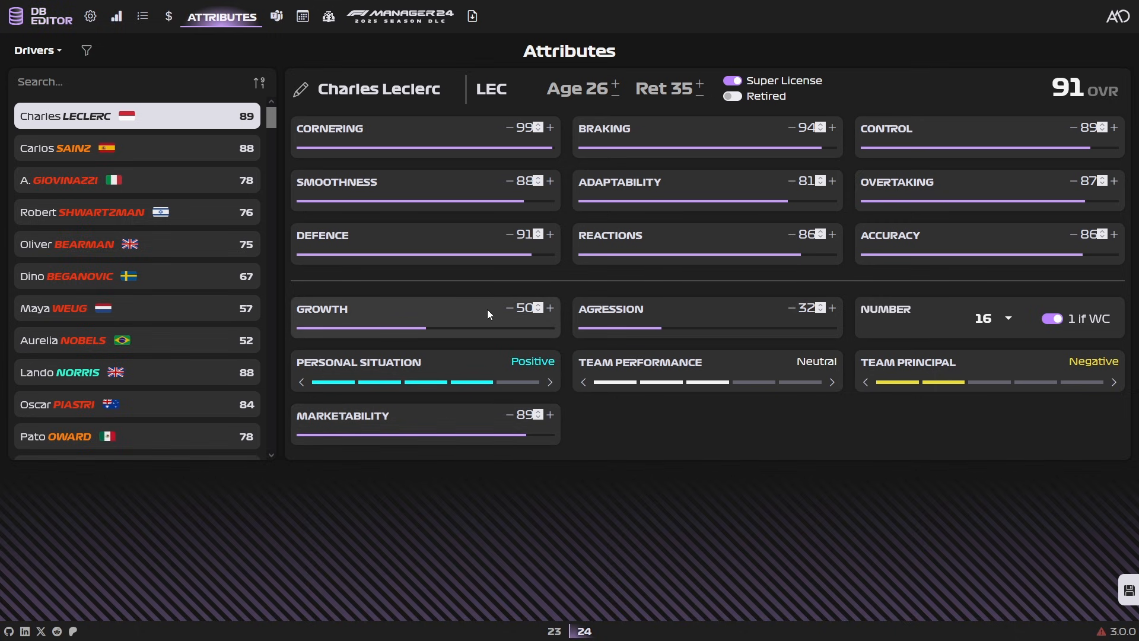
pyautogui.moveTo(482, 313)
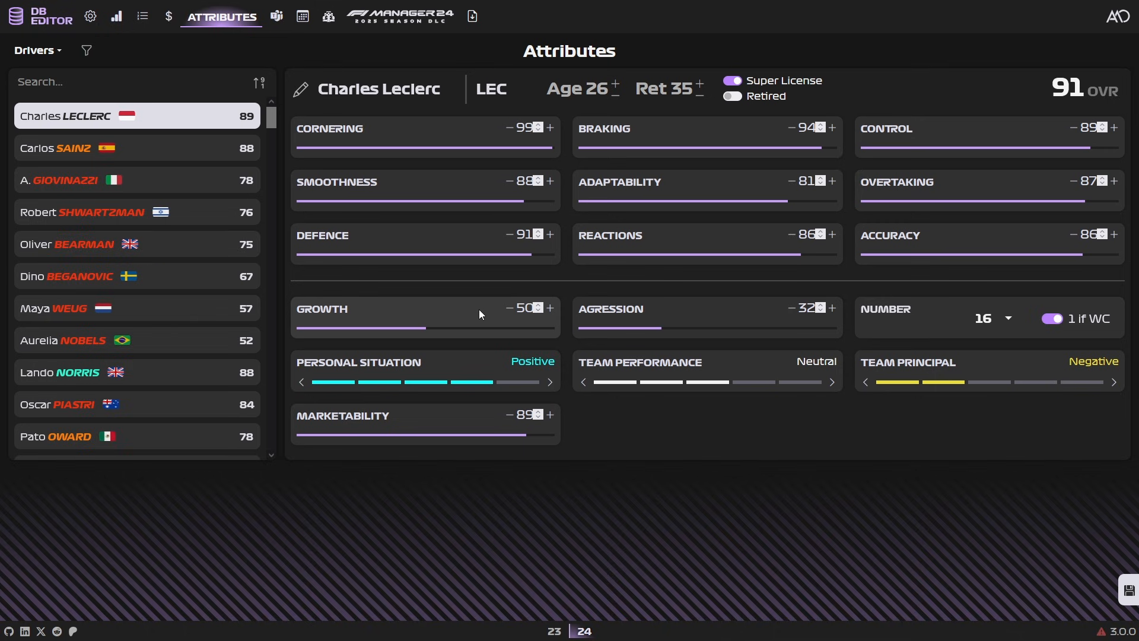
pyautogui.moveTo(501, 321)
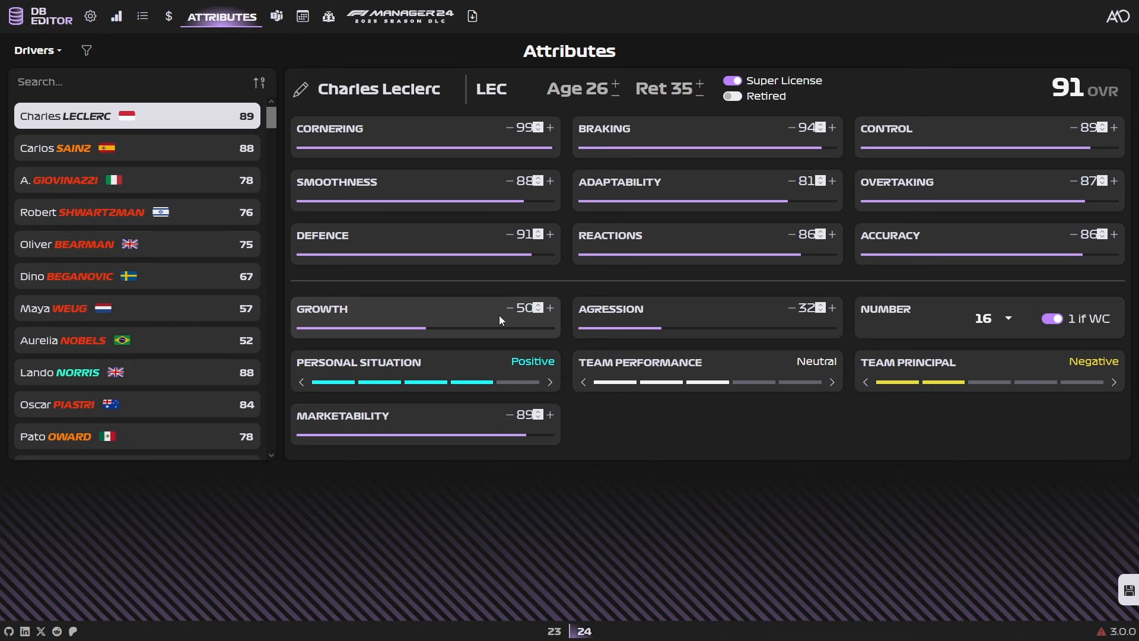
pyautogui.moveTo(361, 321)
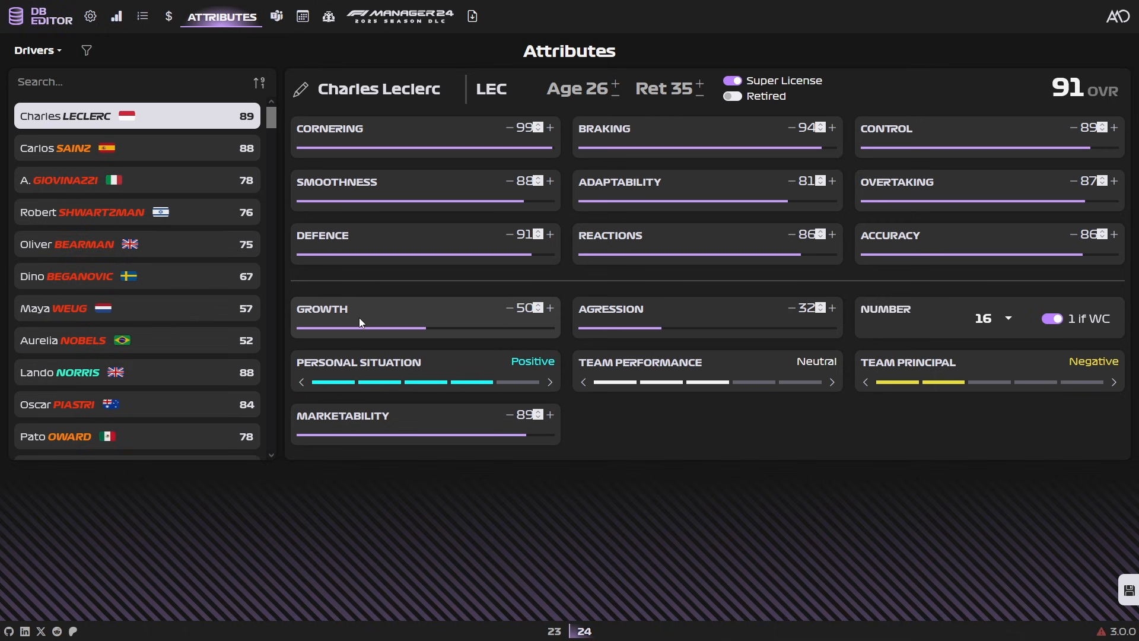
pyautogui.moveTo(550, 311)
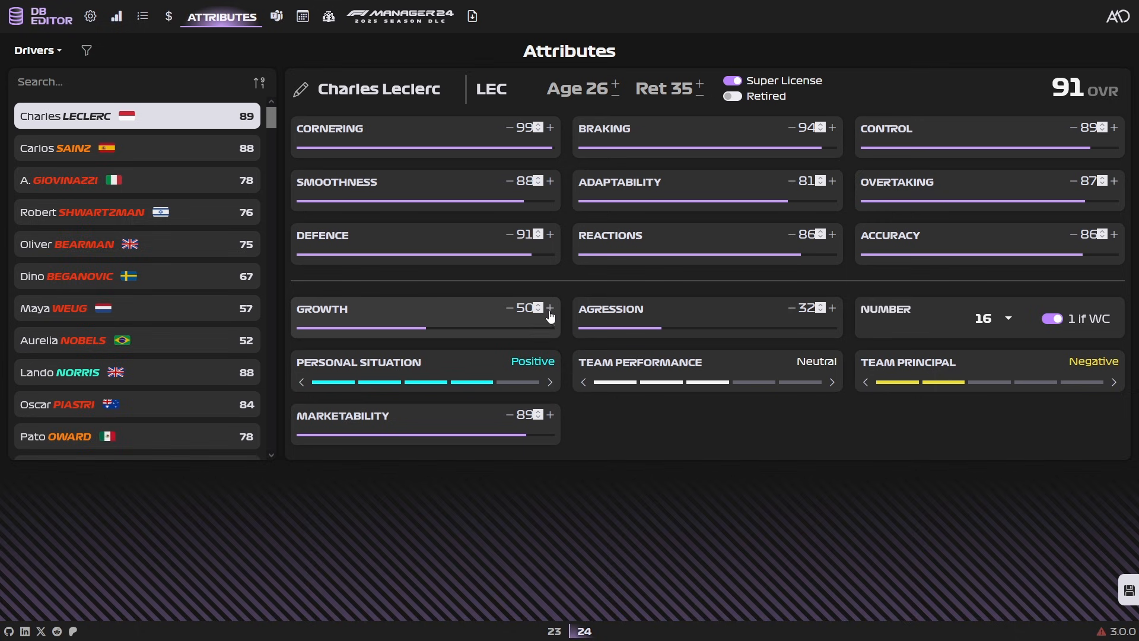
pyautogui.click(551, 308)
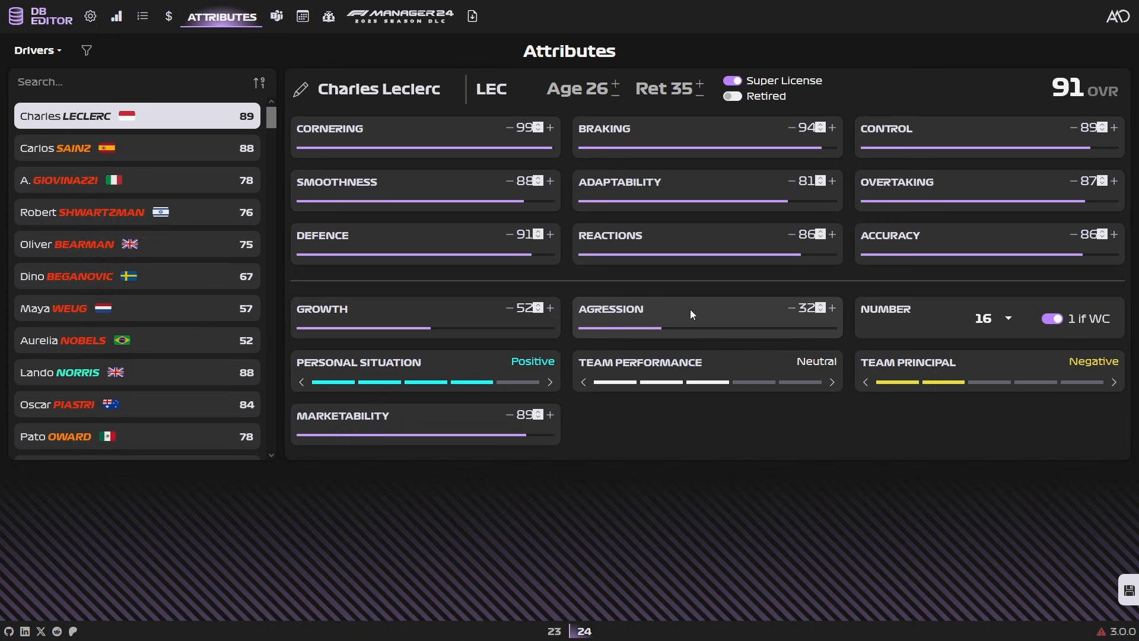
pyautogui.moveTo(673, 308)
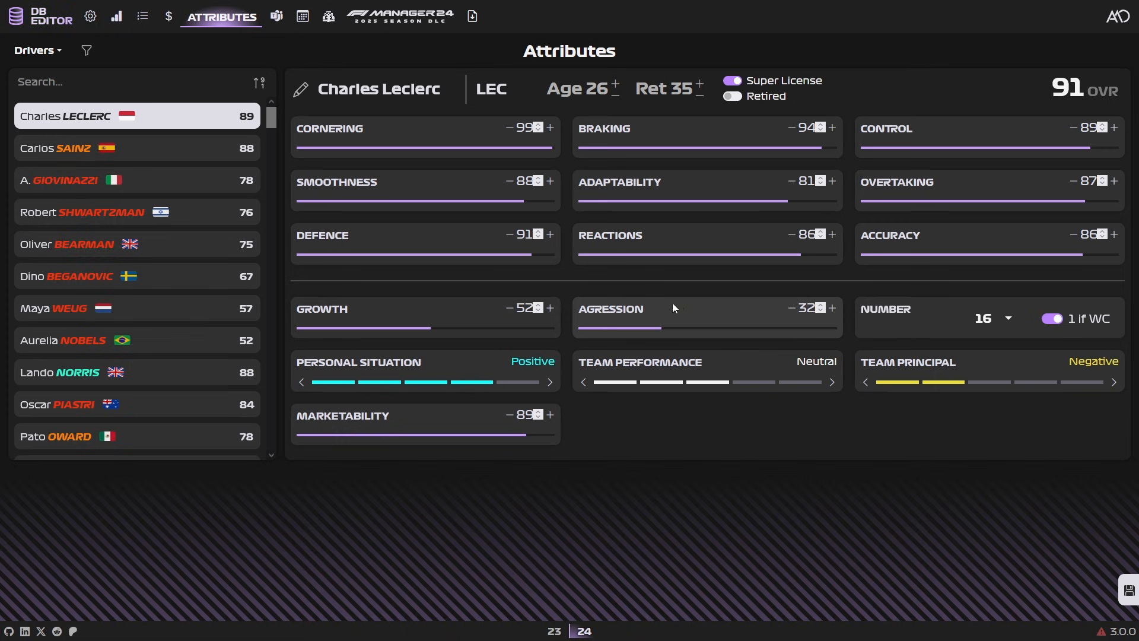
pyautogui.moveTo(687, 312)
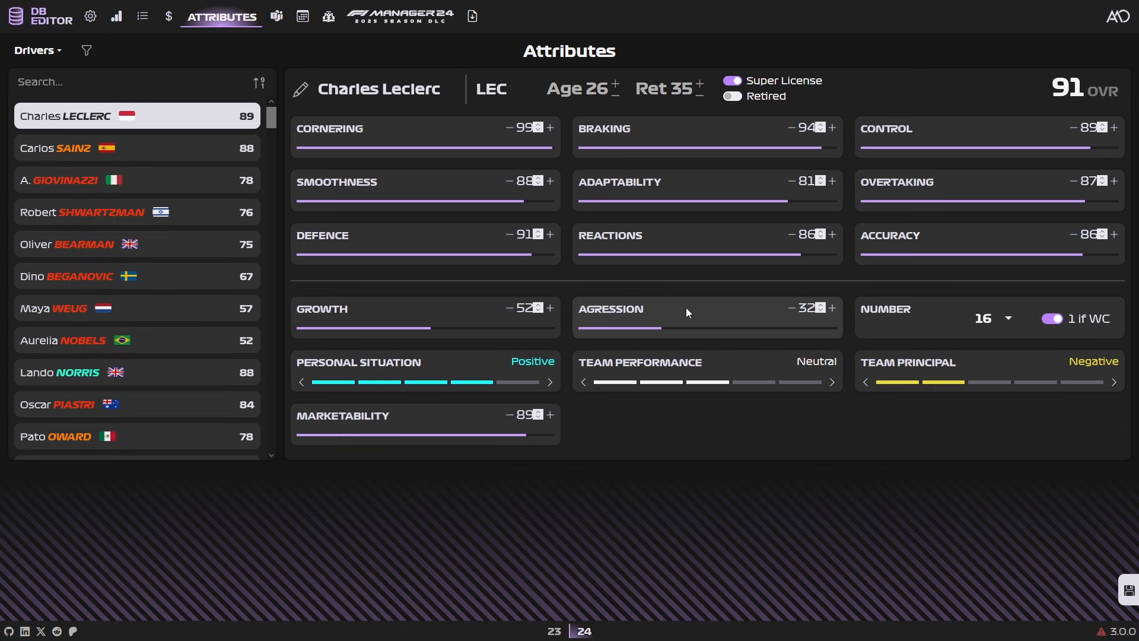
pyautogui.moveTo(717, 302)
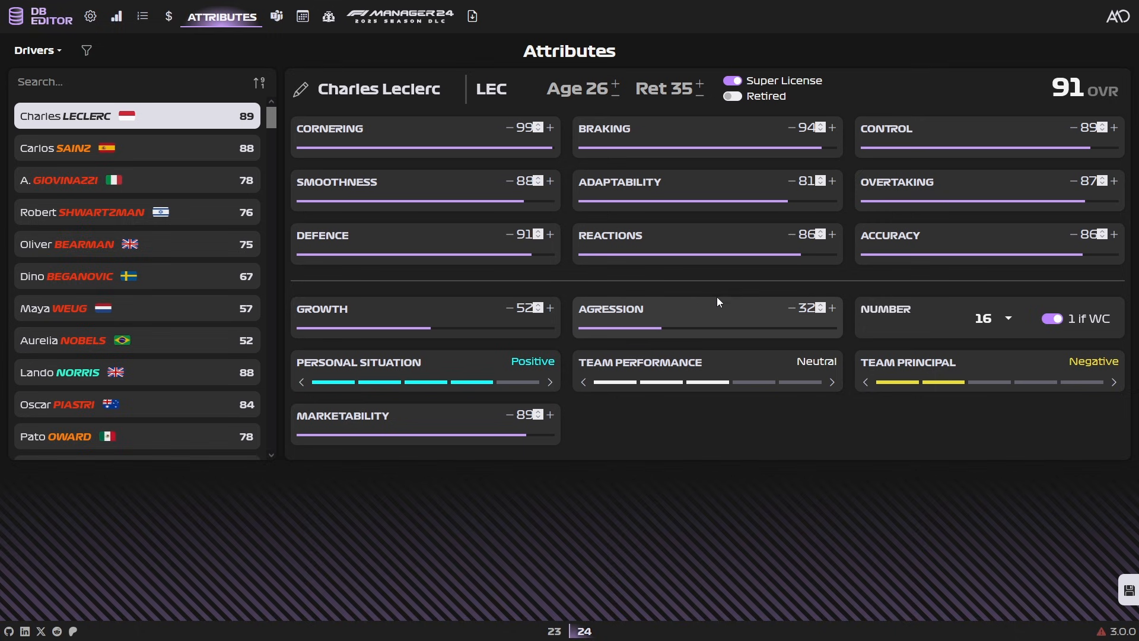
pyautogui.moveTo(707, 316)
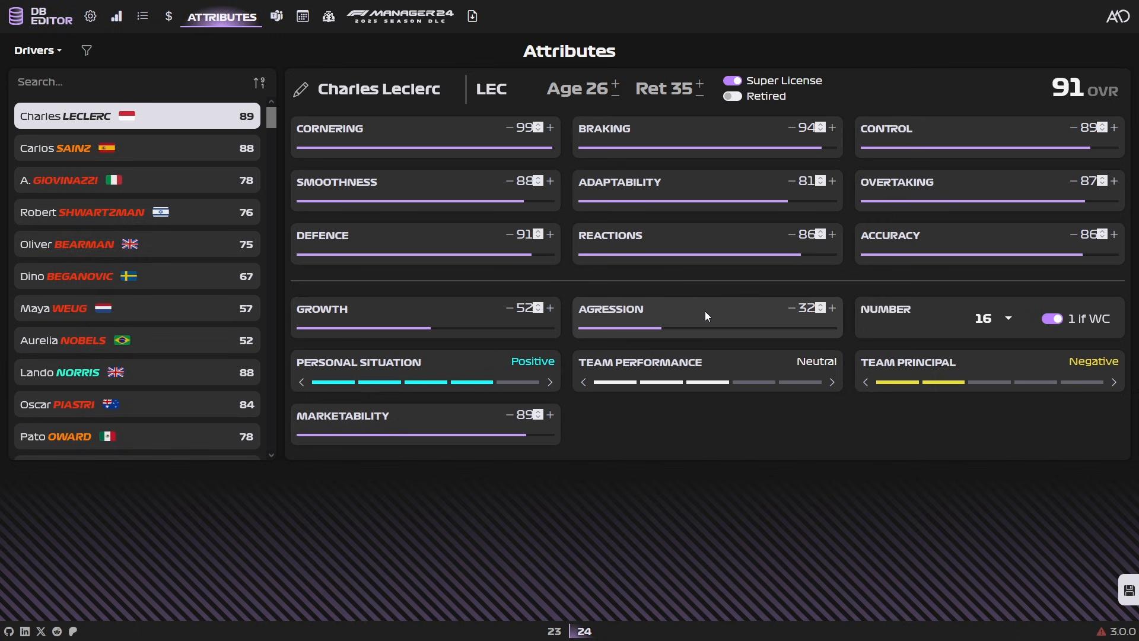
pyautogui.moveTo(481, 427)
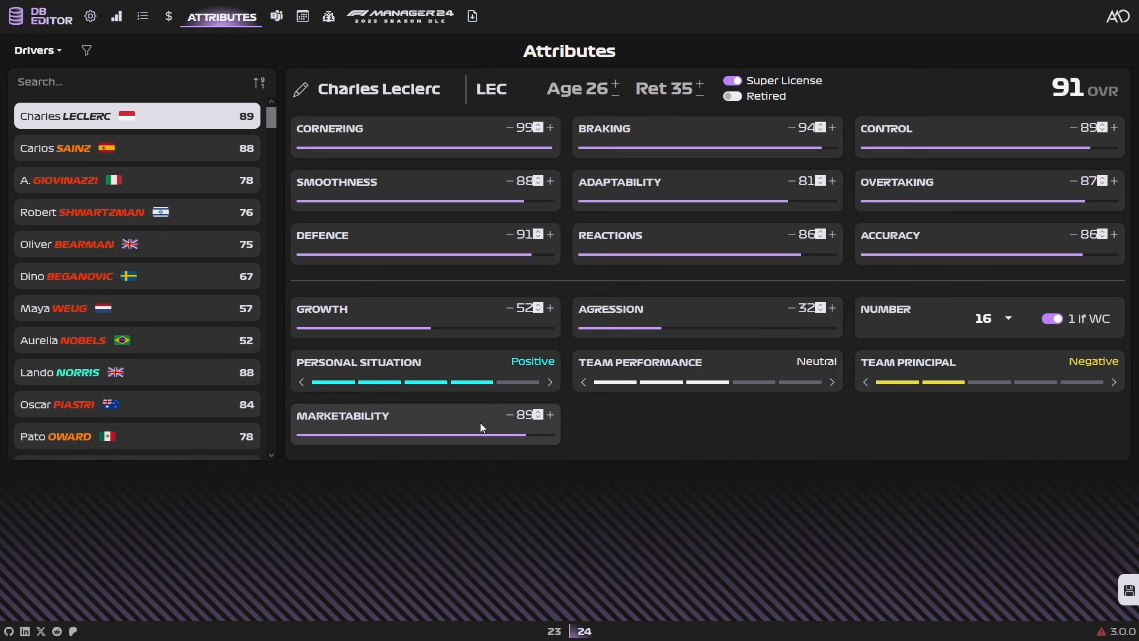
pyautogui.moveTo(438, 417)
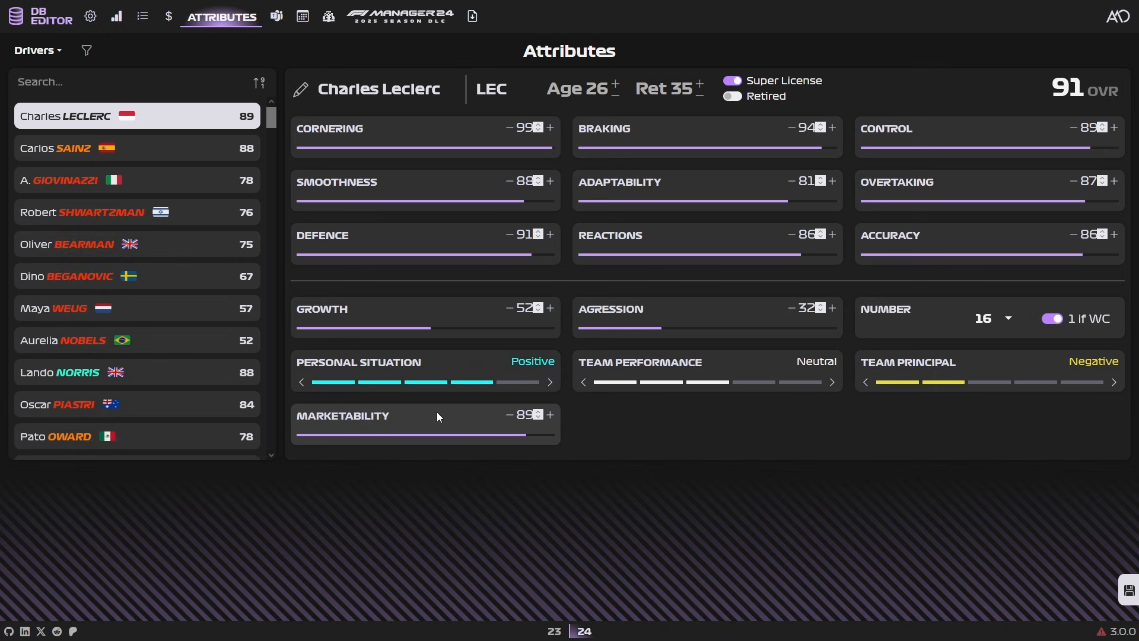
pyautogui.moveTo(441, 420)
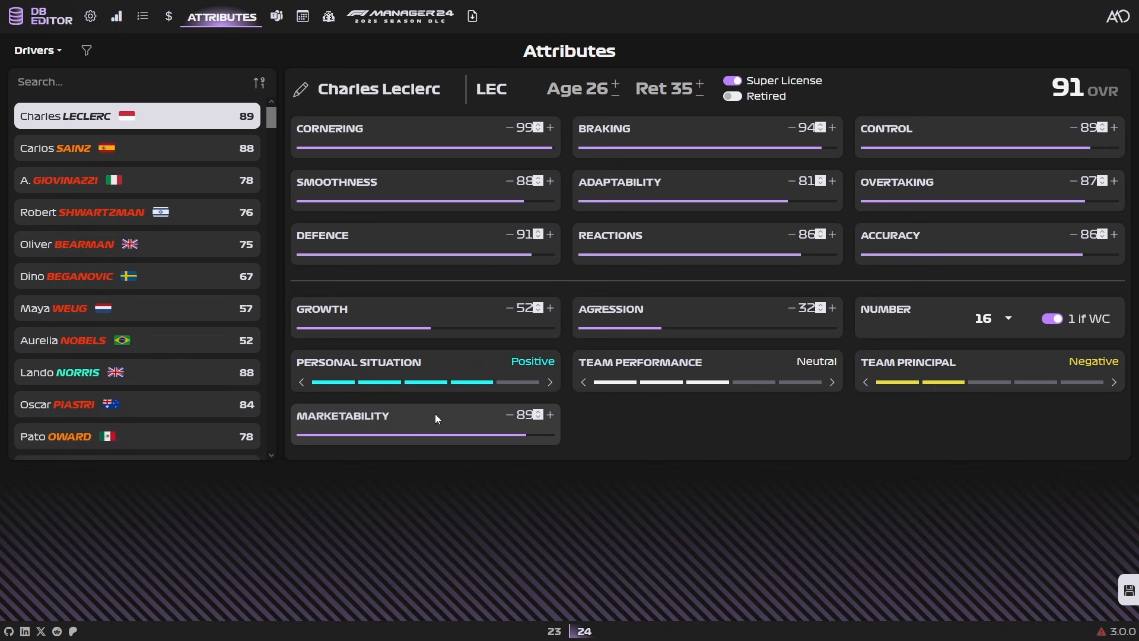
pyautogui.moveTo(819, 96)
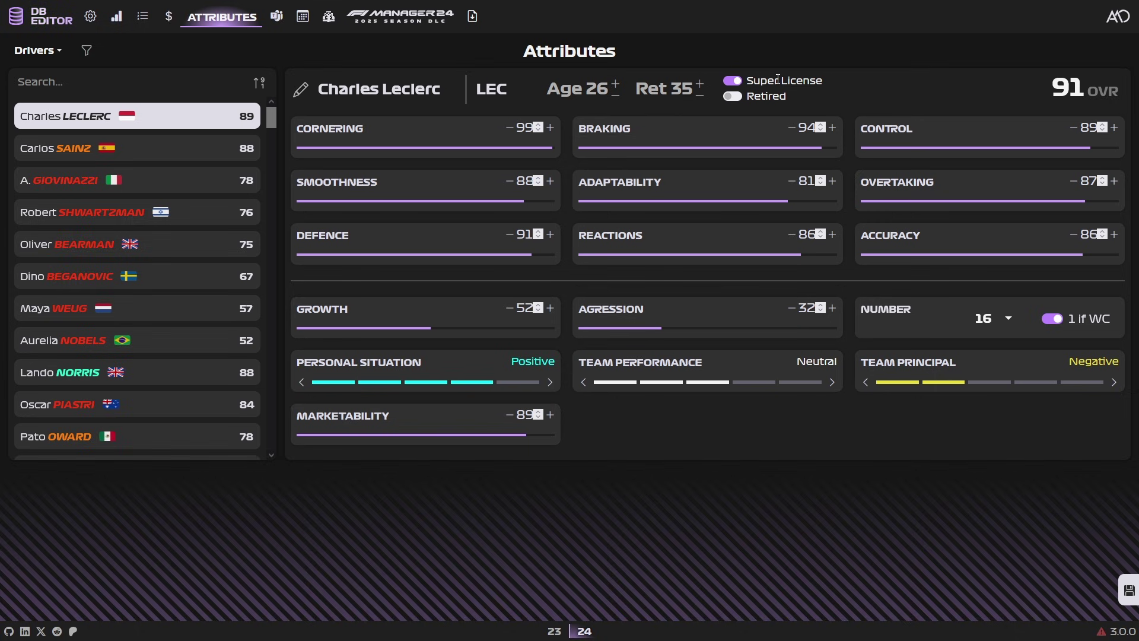
# - Search 'vett' to find Sebastian Vettel, then search 'b' to reach Dino Beganovic's attributes
pyautogui.click(104, 82)
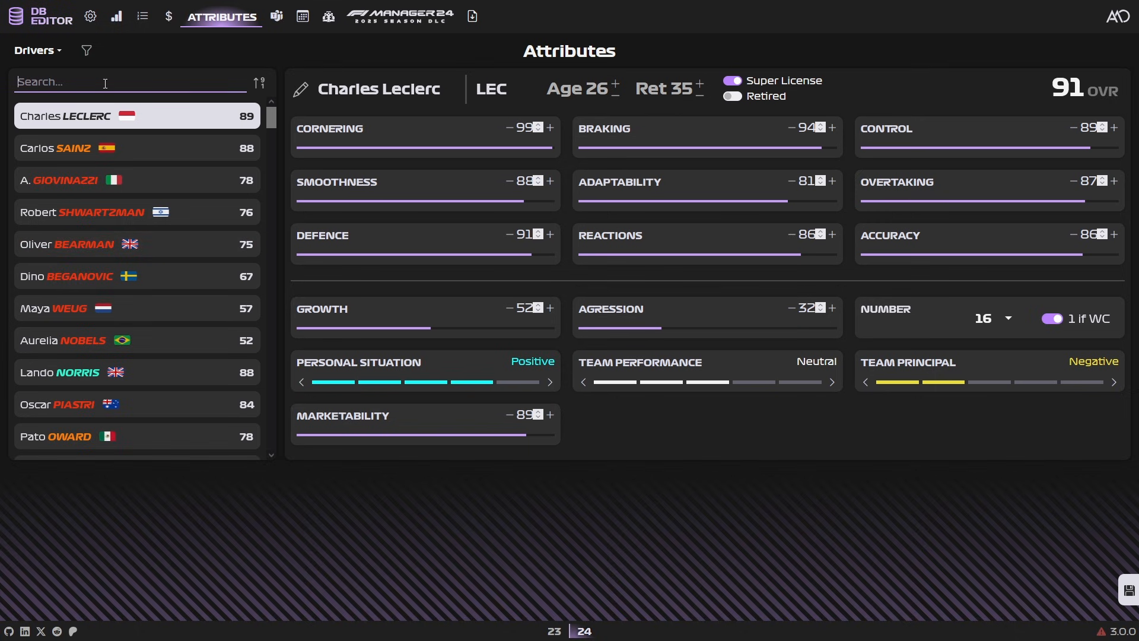
pyautogui.write('vett')
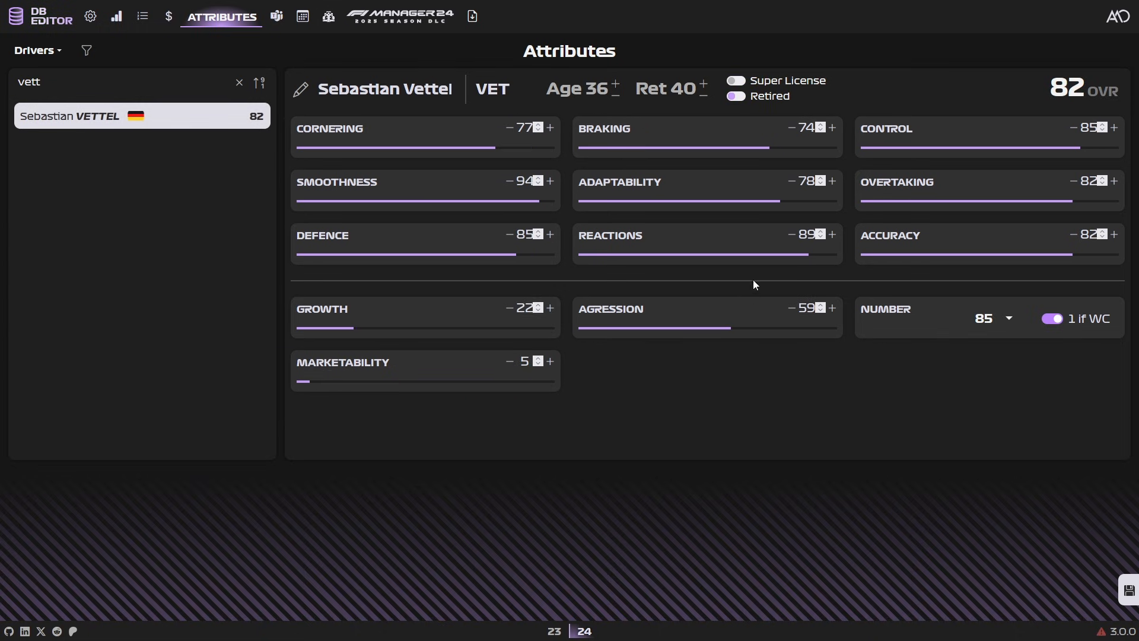
pyautogui.click(736, 80)
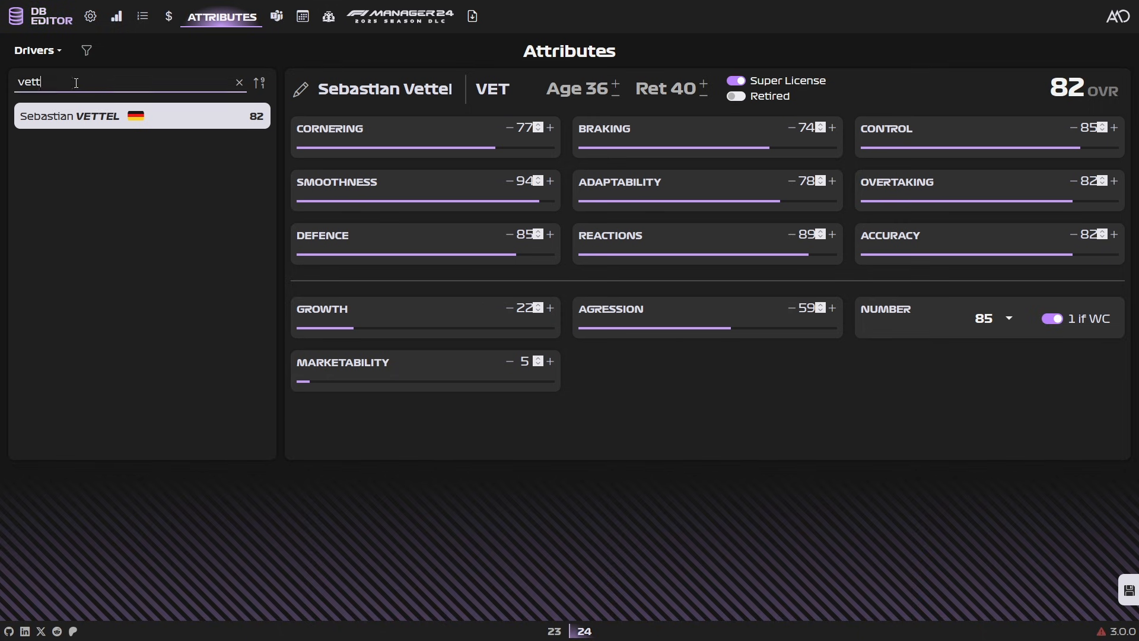
pyautogui.write('b')
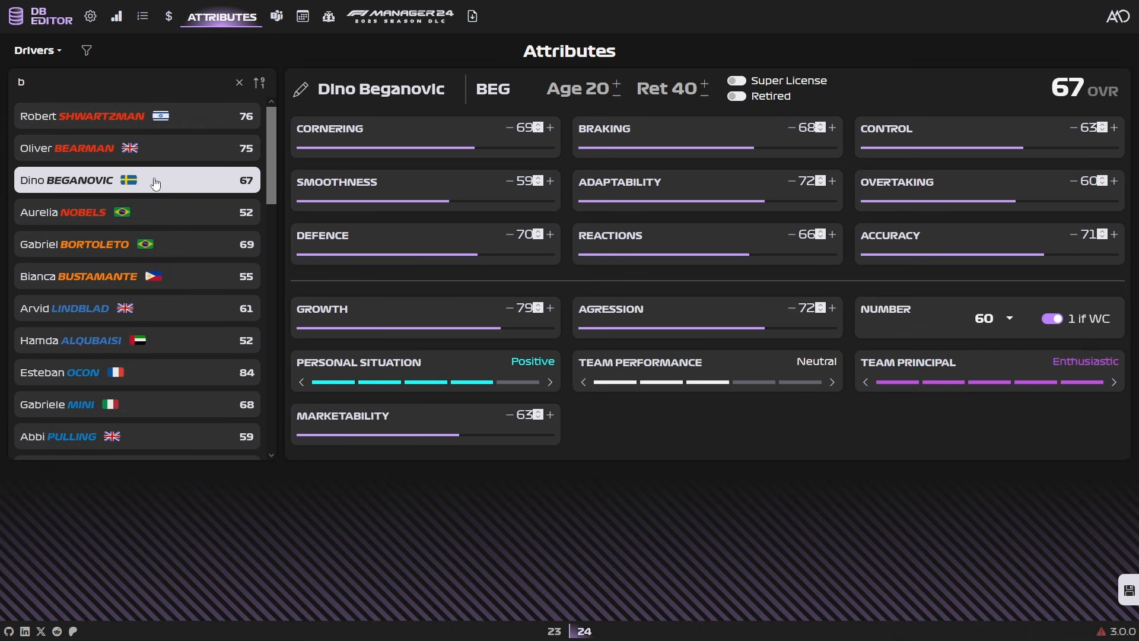
# - View Bianca Bustamante, then switch on Gabriel Bortoleto's Super License toggle
pyautogui.click(107, 116)
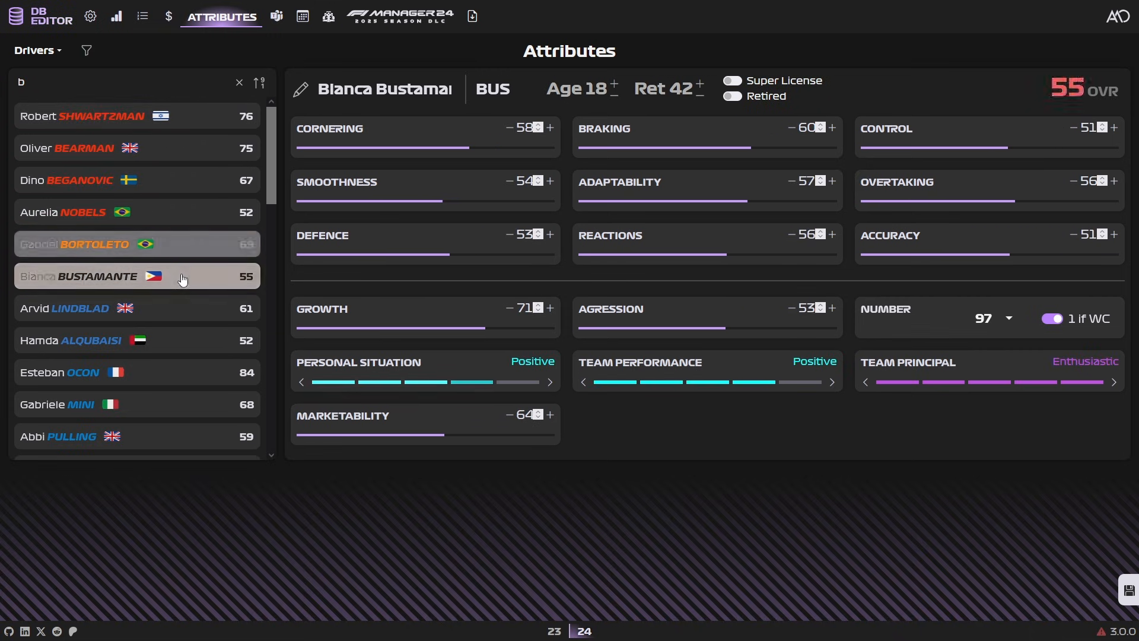
pyautogui.click(93, 244)
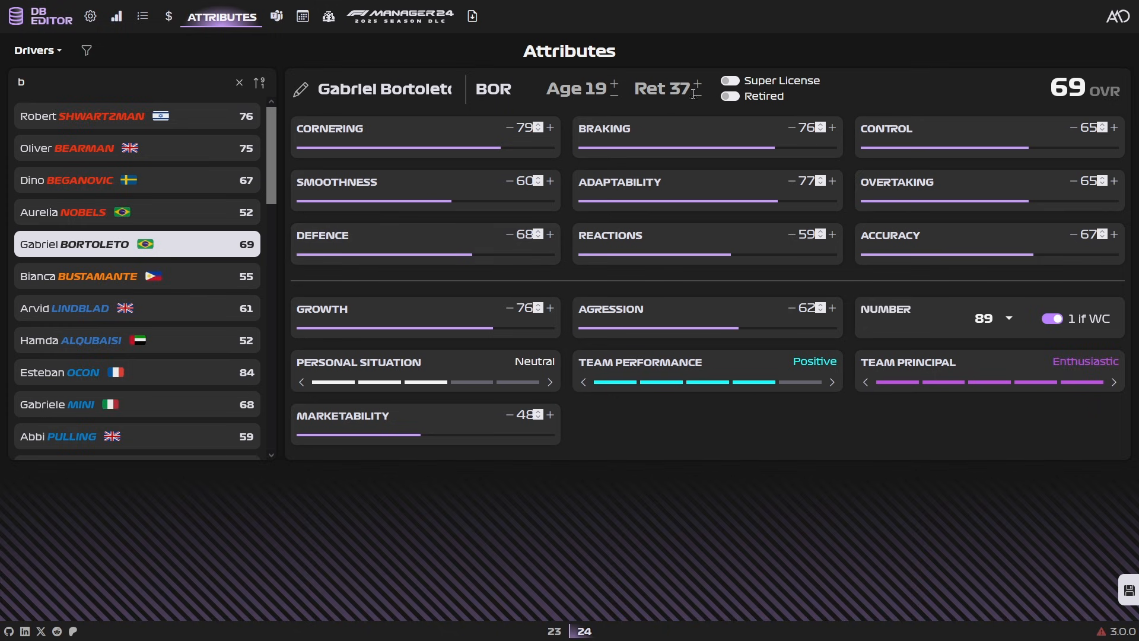
pyautogui.click(730, 80)
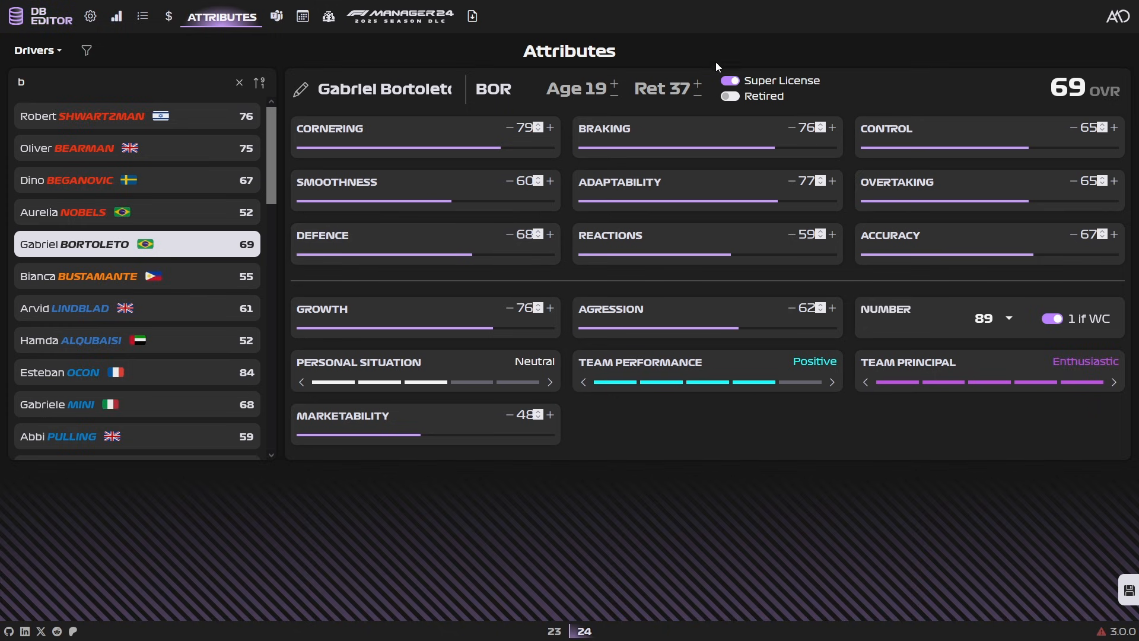
pyautogui.moveTo(843, 81)
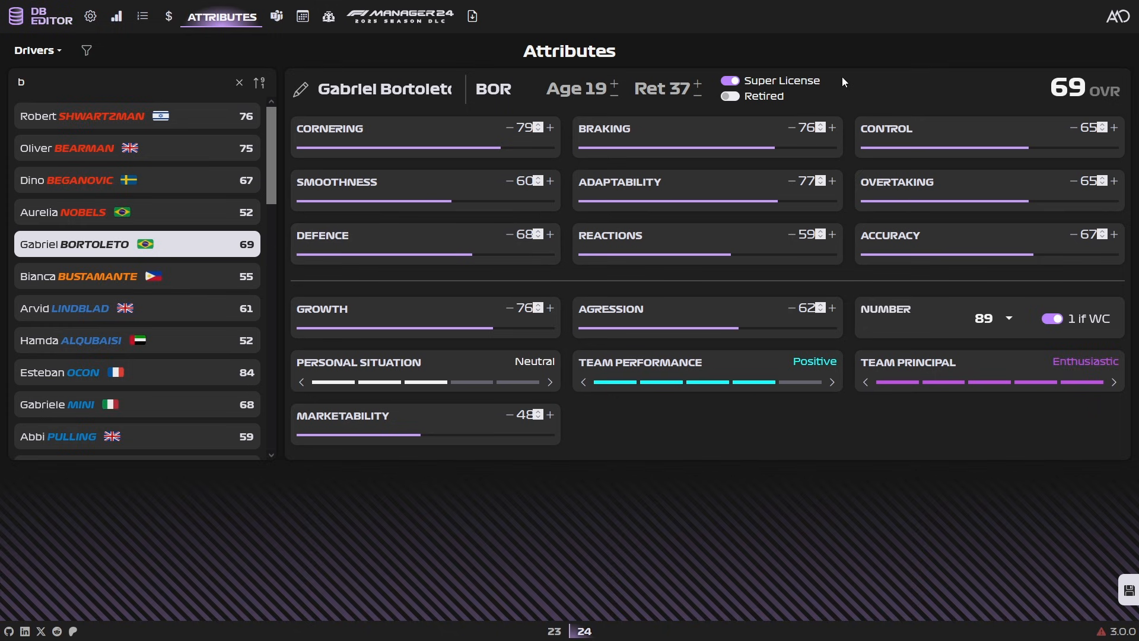
pyautogui.moveTo(832, 85)
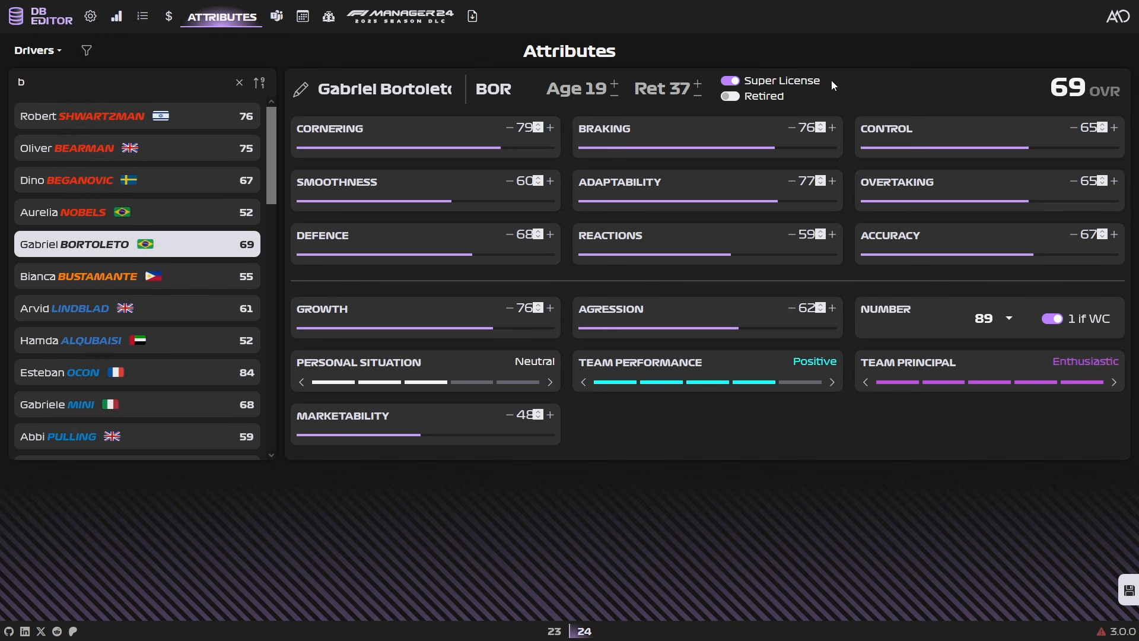
pyautogui.moveTo(761, 168)
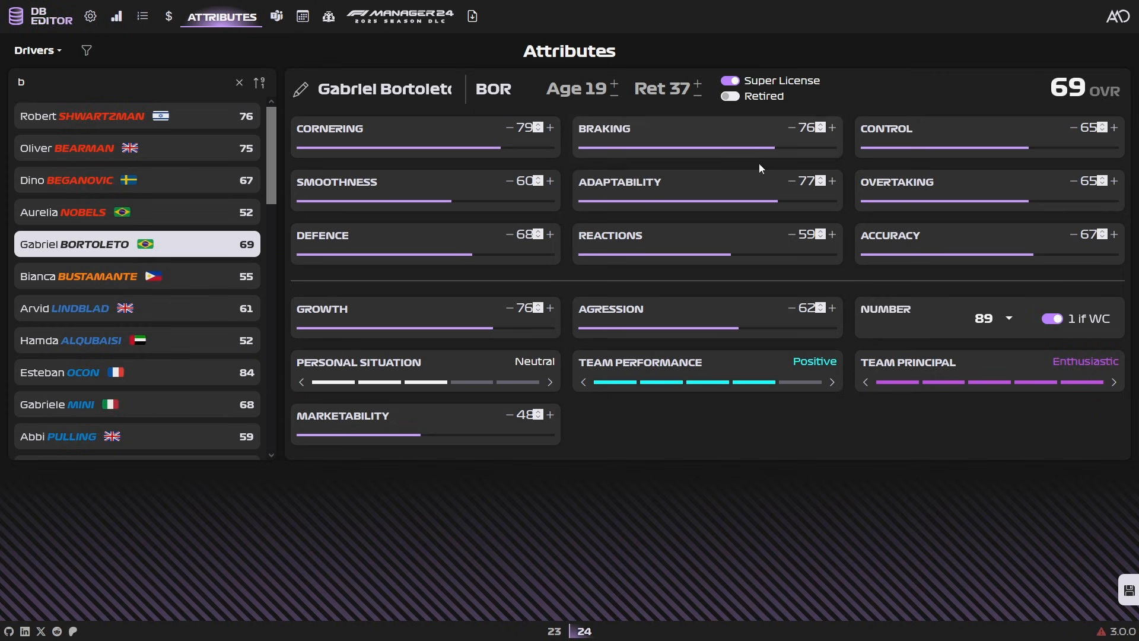
pyautogui.moveTo(788, 55)
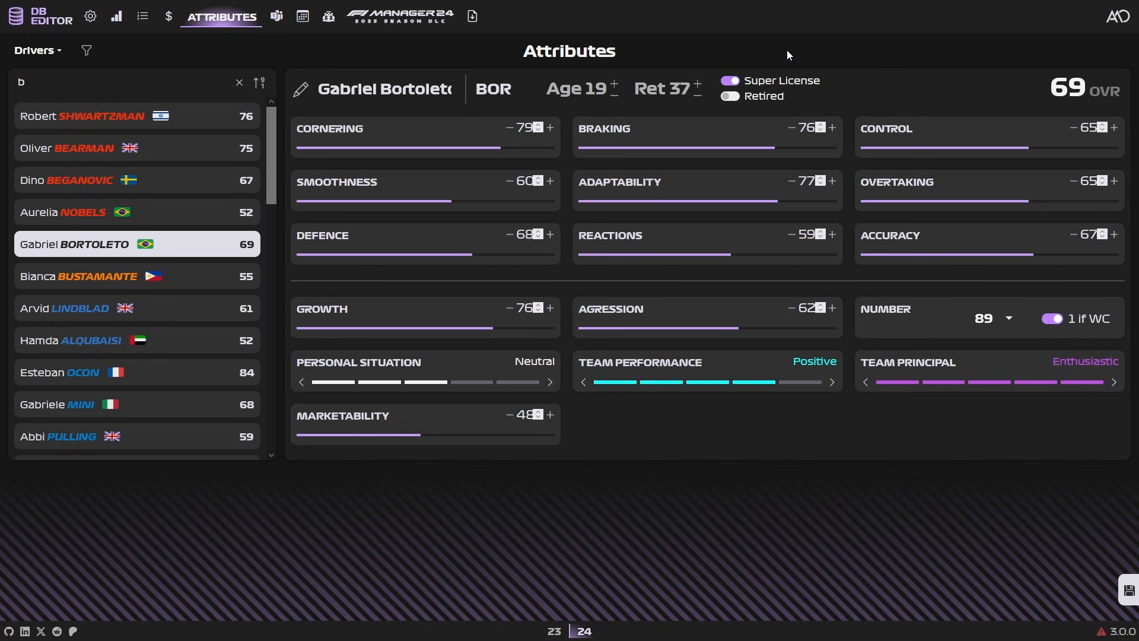
pyautogui.moveTo(471, 315)
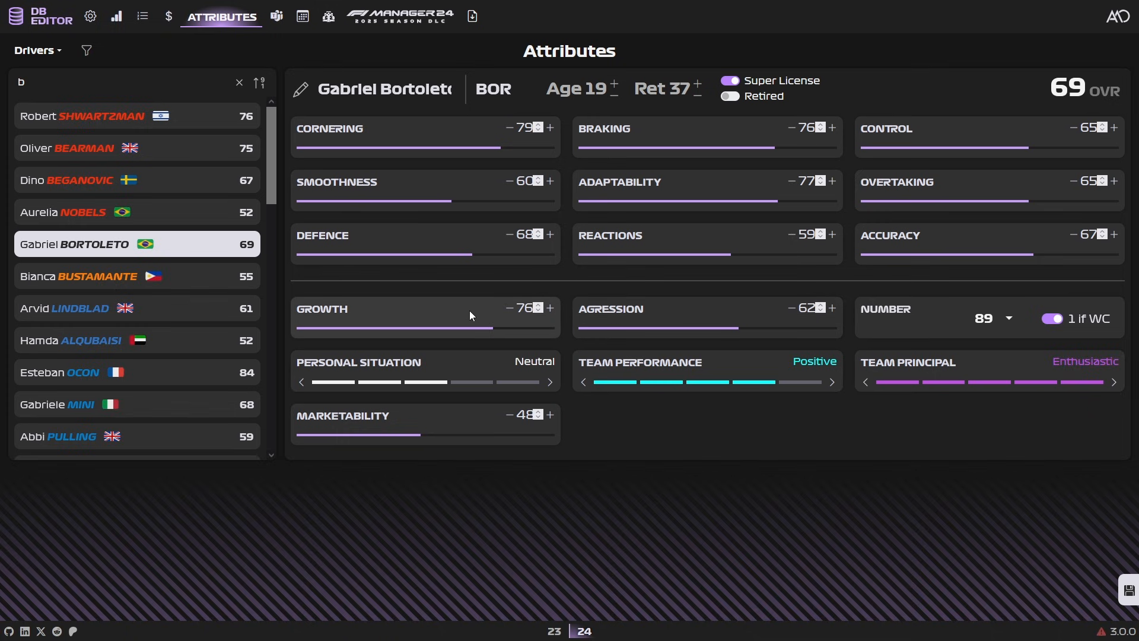
pyautogui.moveTo(482, 315)
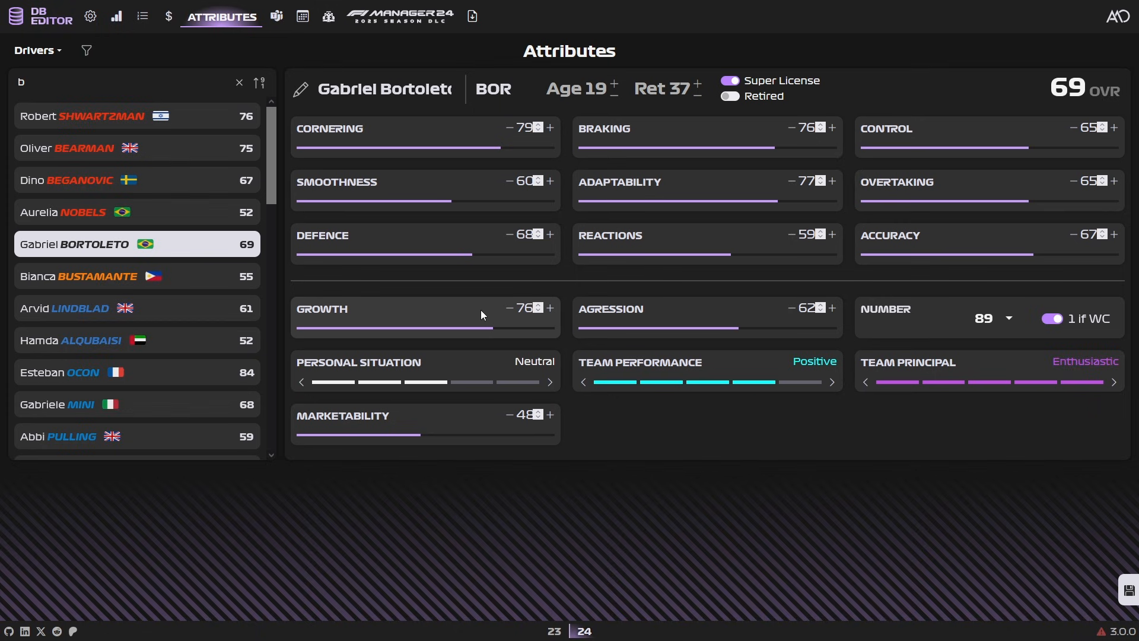
pyautogui.moveTo(573, 222)
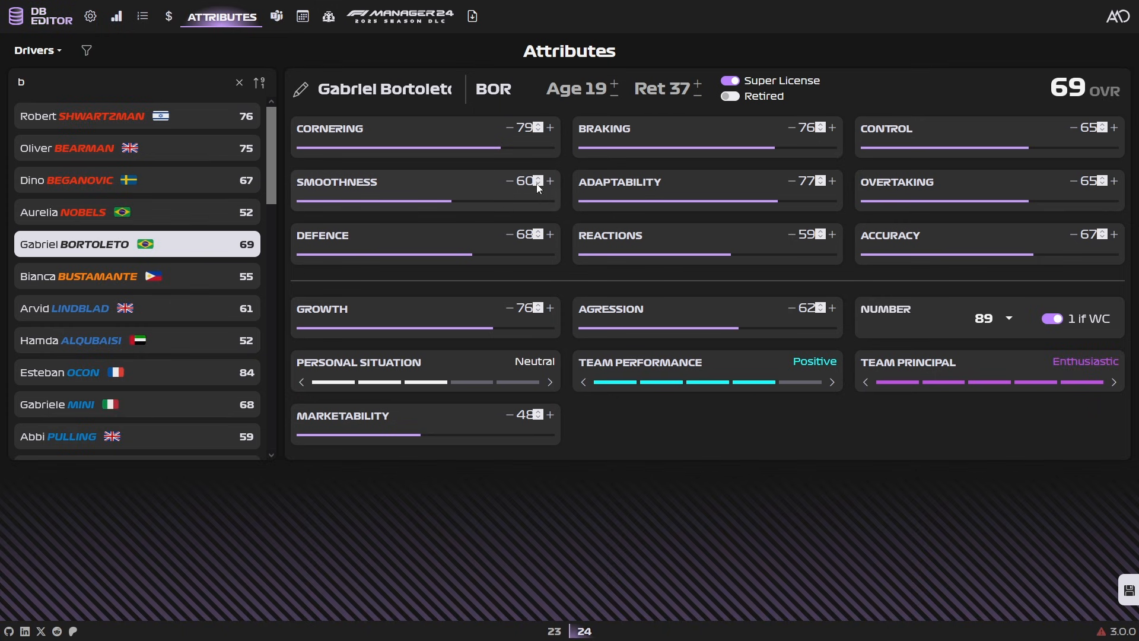
pyautogui.moveTo(518, 211)
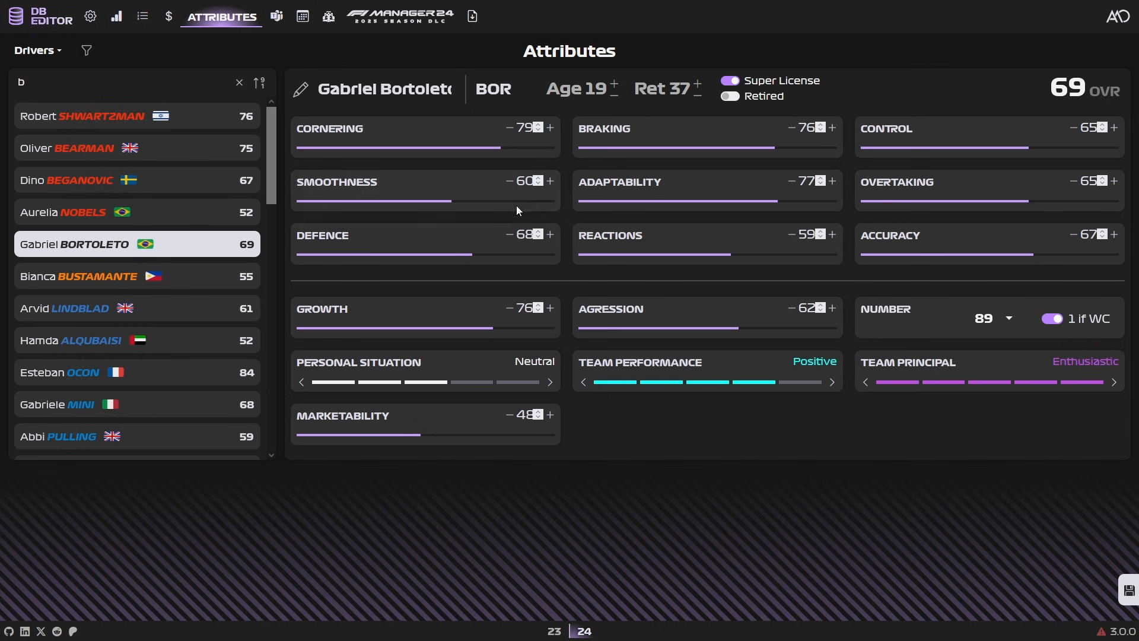
pyautogui.moveTo(570, 227)
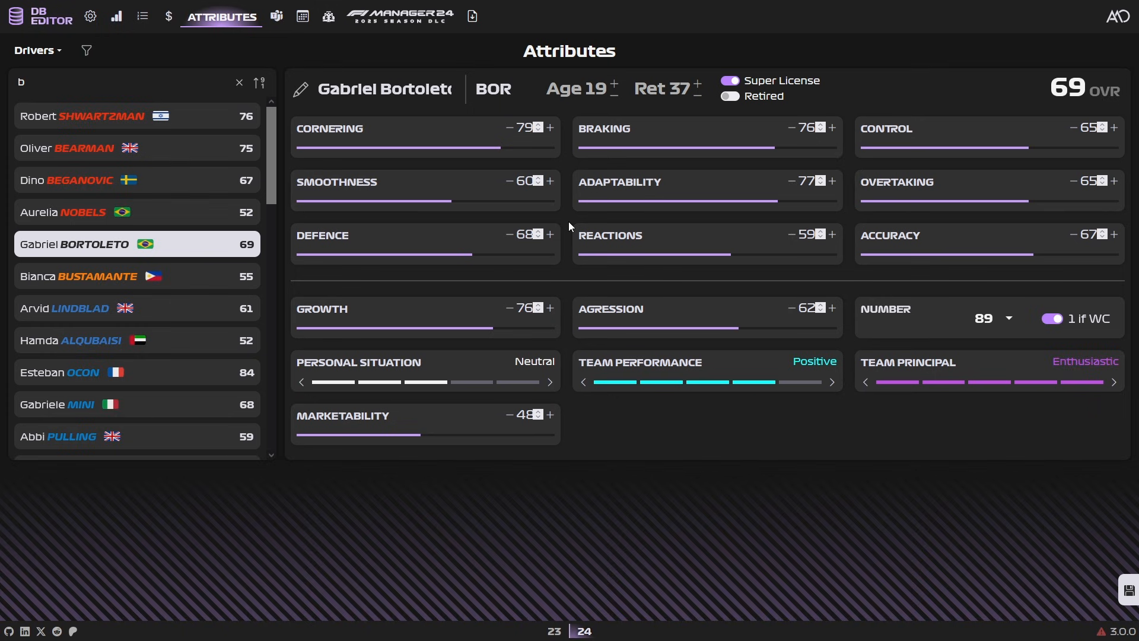
pyautogui.moveTo(563, 223)
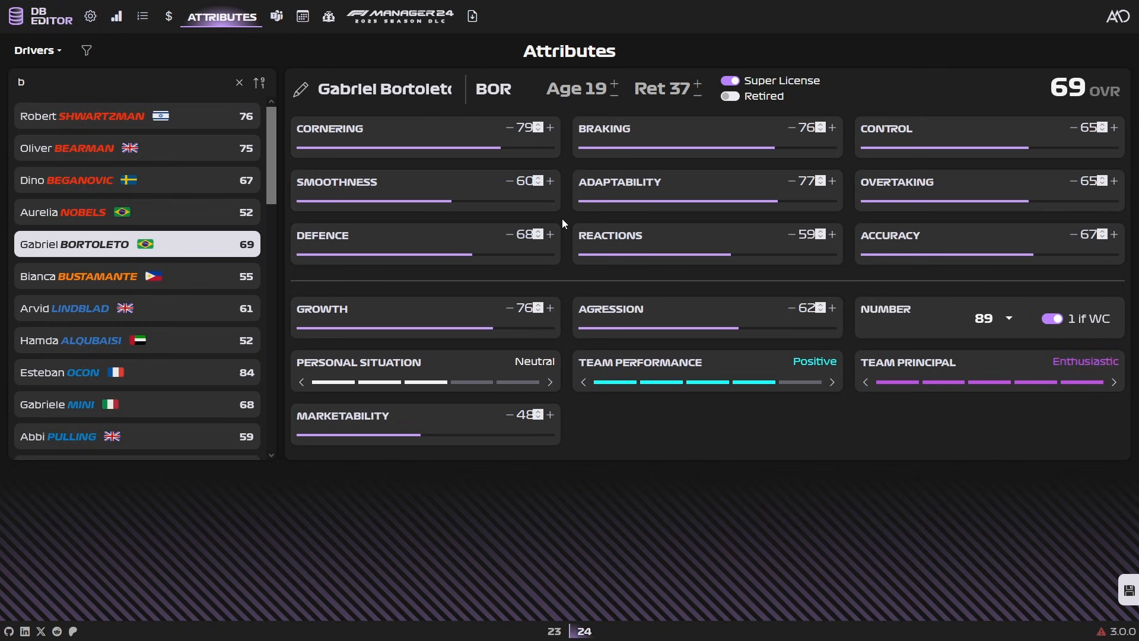
pyautogui.moveTo(437, 374)
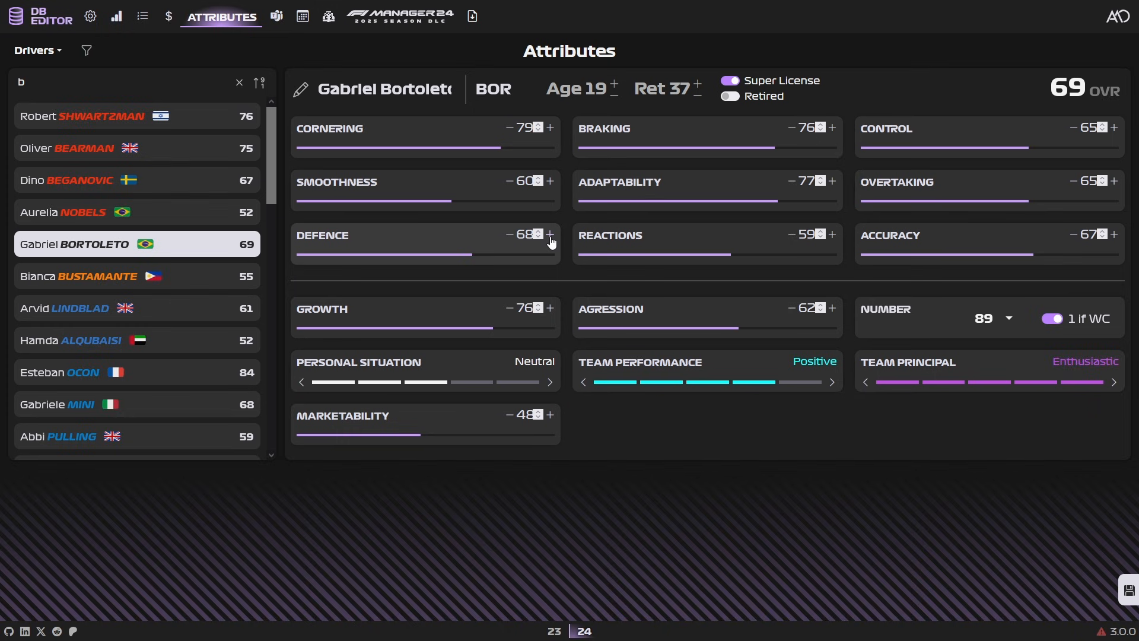
pyautogui.moveTo(554, 248)
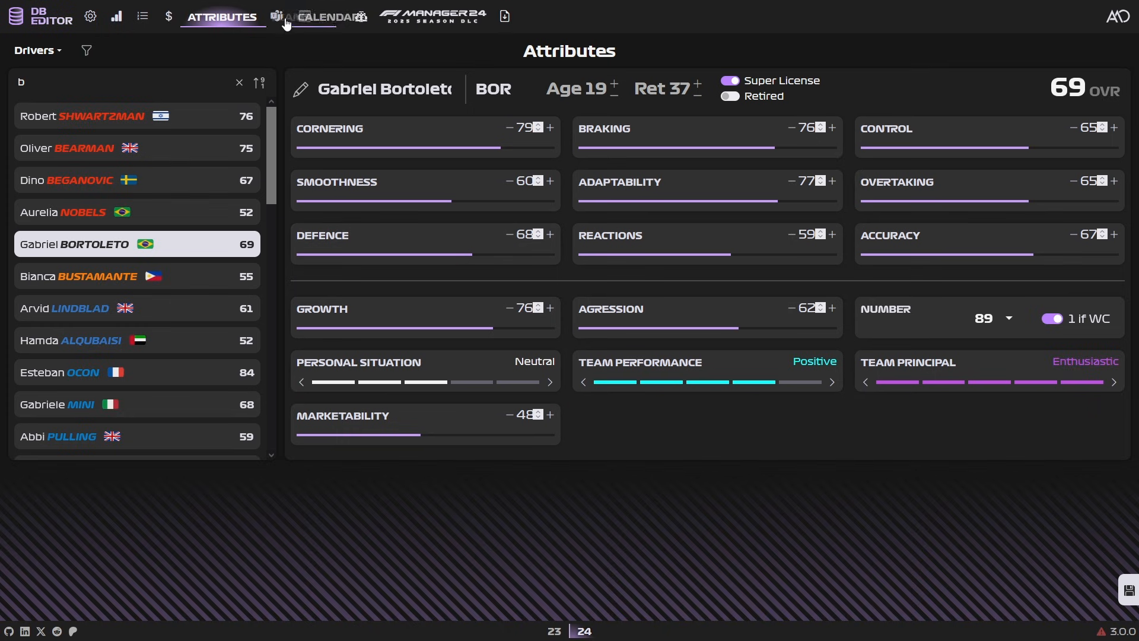
# - Switch attributes from Technical Chiefs to Race Engineers, then open the Teams editor
pyautogui.click(37, 50)
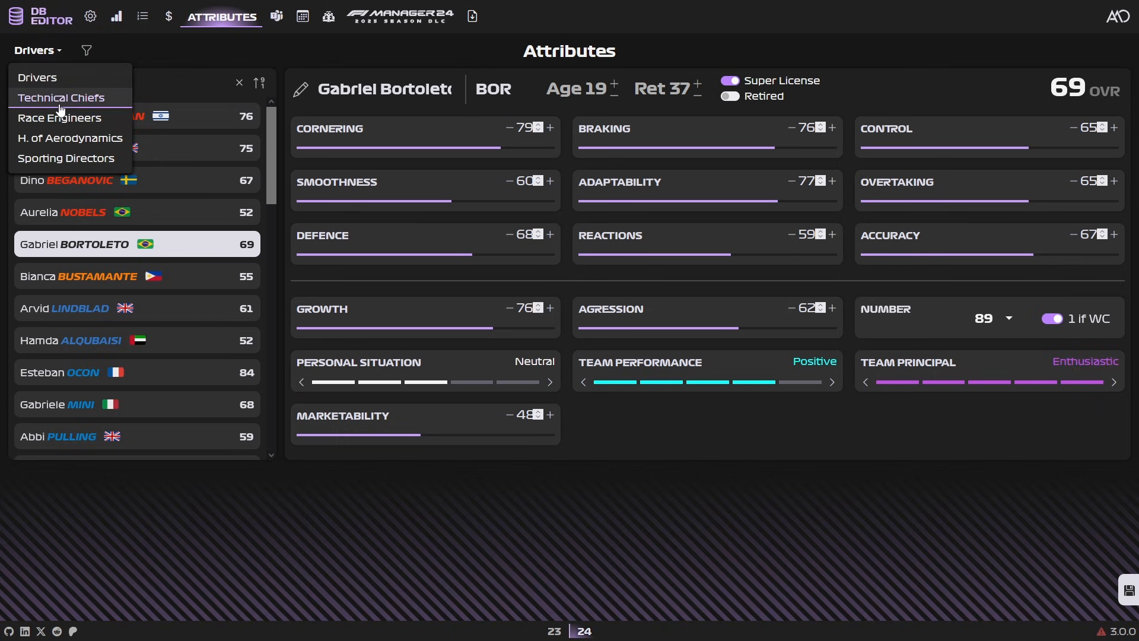
pyautogui.moveTo(67, 100)
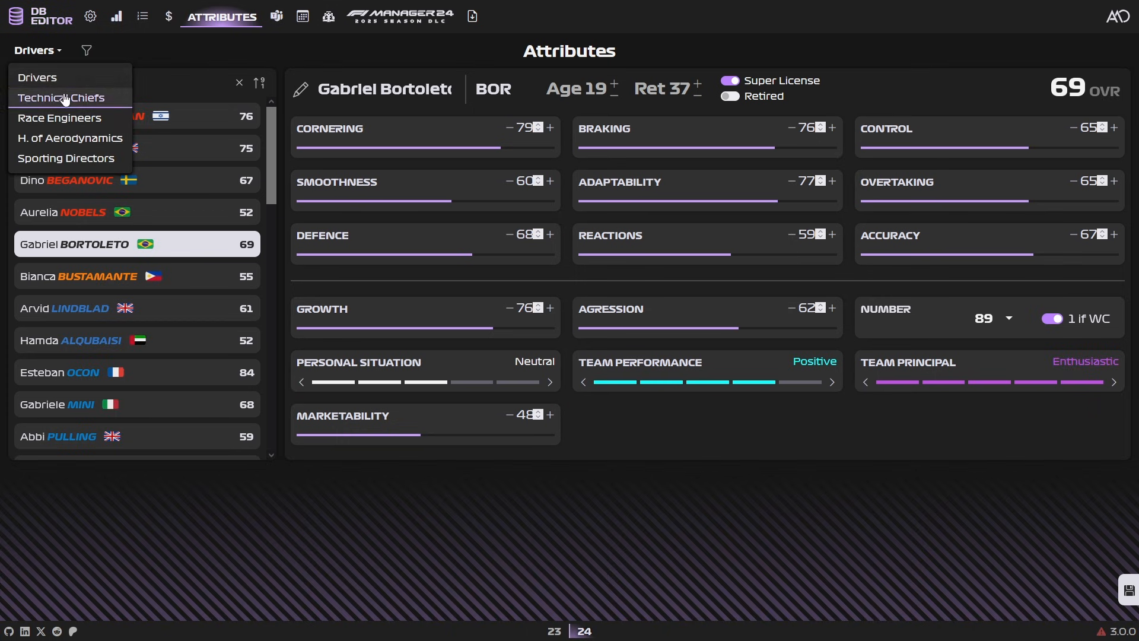
pyautogui.click(61, 97)
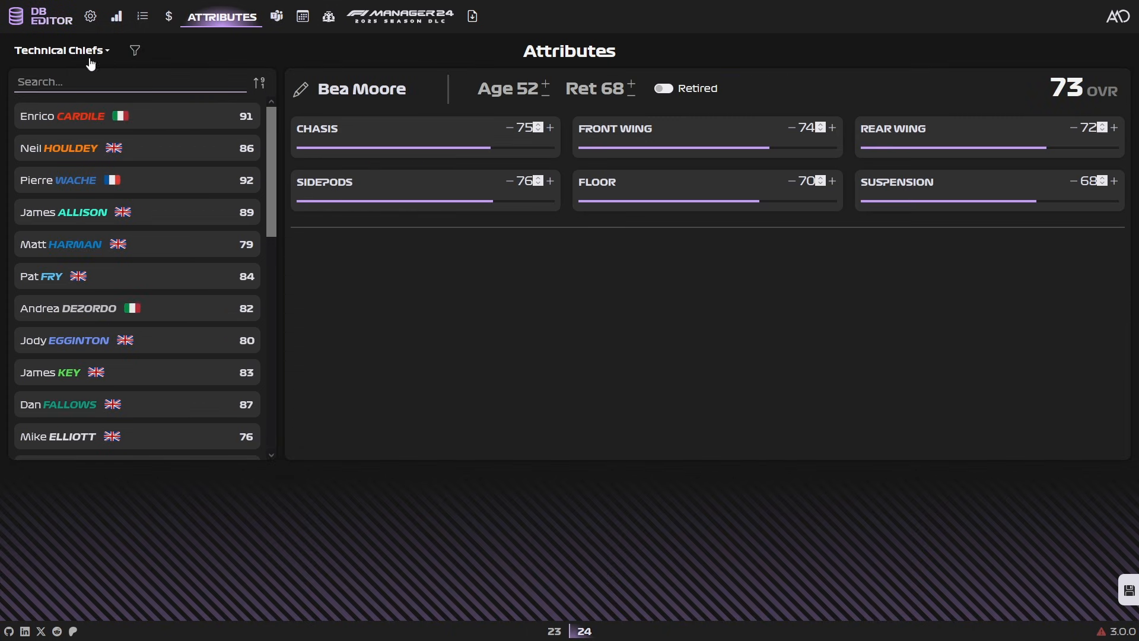
pyautogui.click(59, 50)
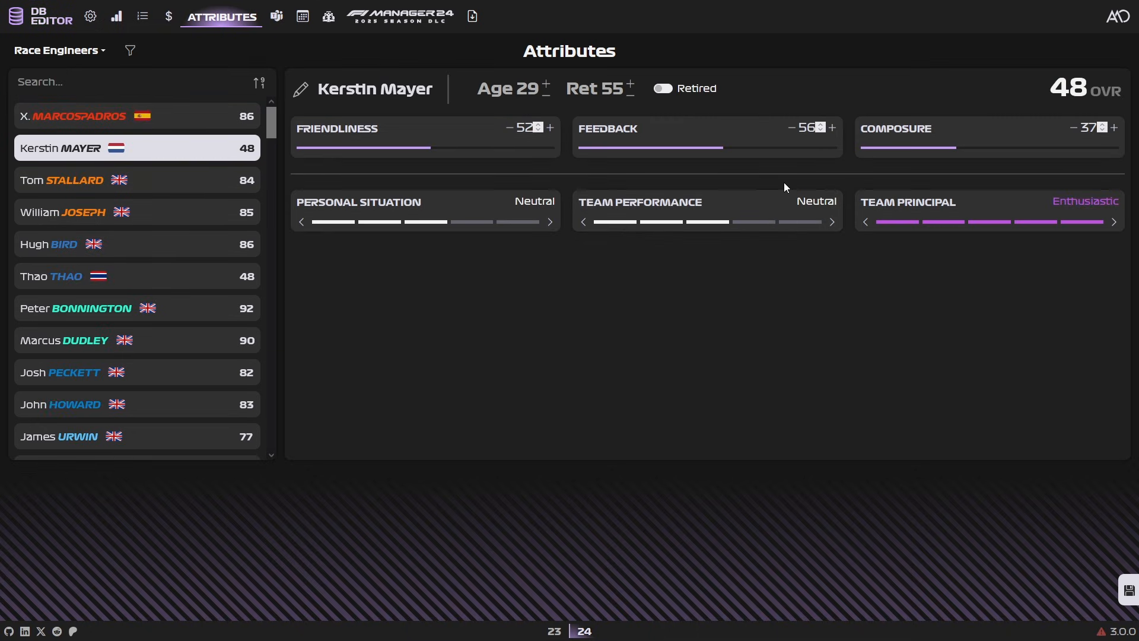
pyautogui.click(59, 50)
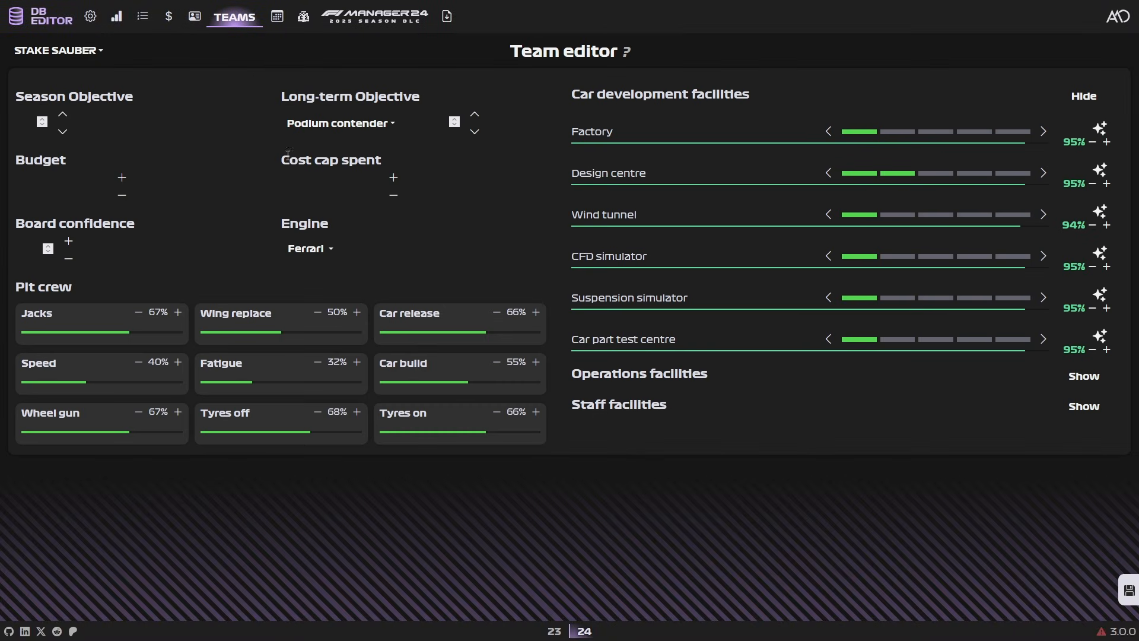
# - Load McLaren, set cost cap spent to 52,799,000$, and switch its engine to Red Bull Powertrains
pyautogui.click(56, 50)
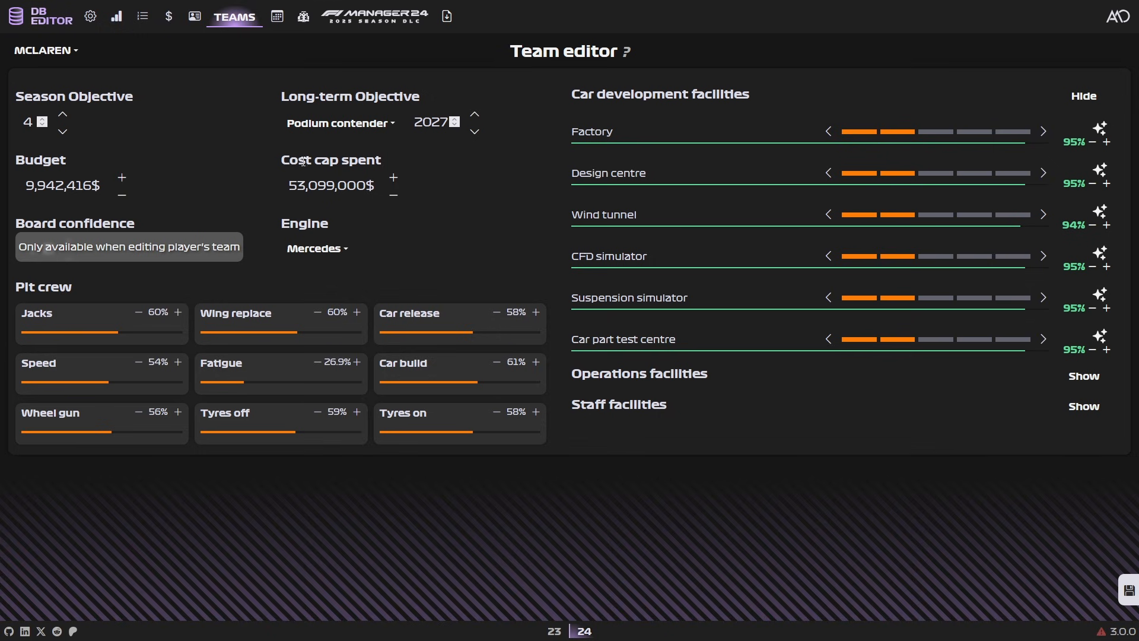
pyautogui.moveTo(338, 135)
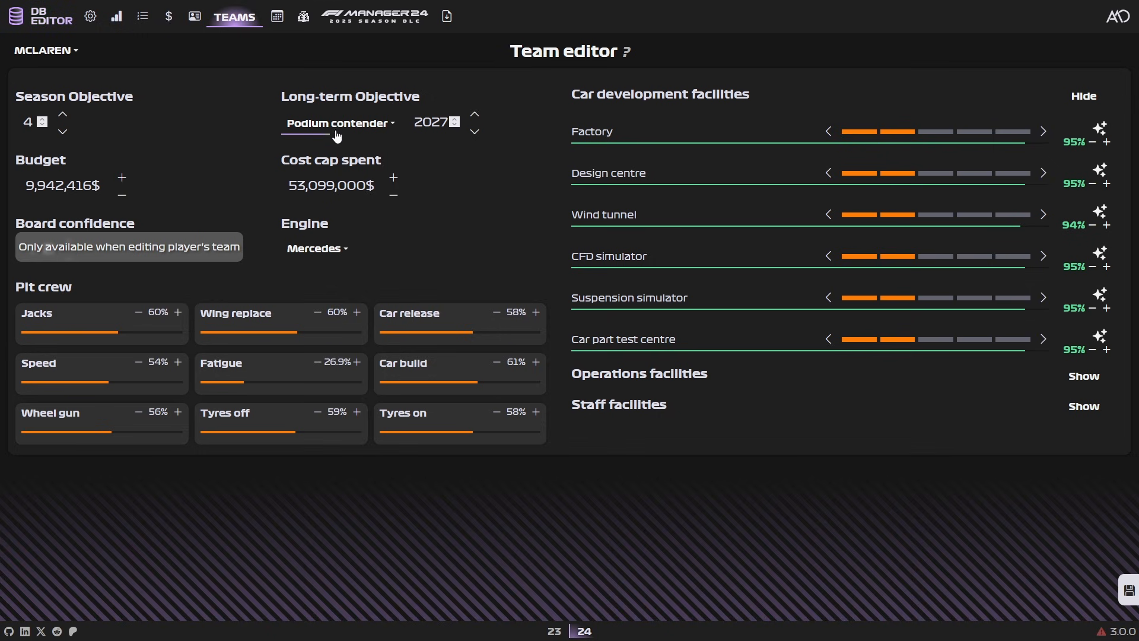
pyautogui.click(62, 185)
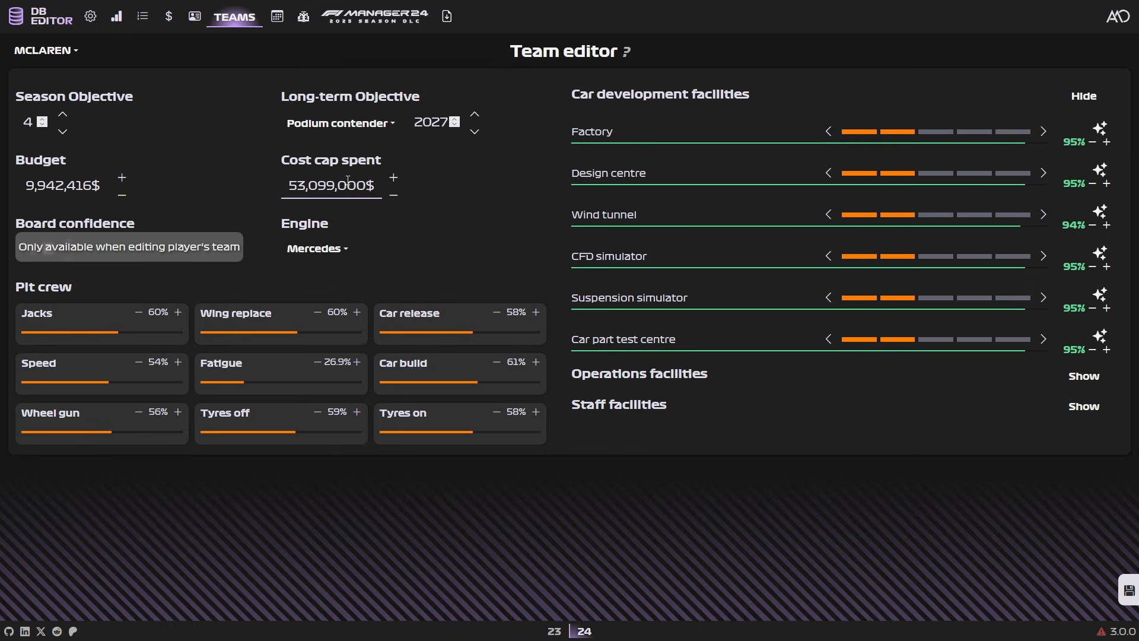
pyautogui.click(393, 195)
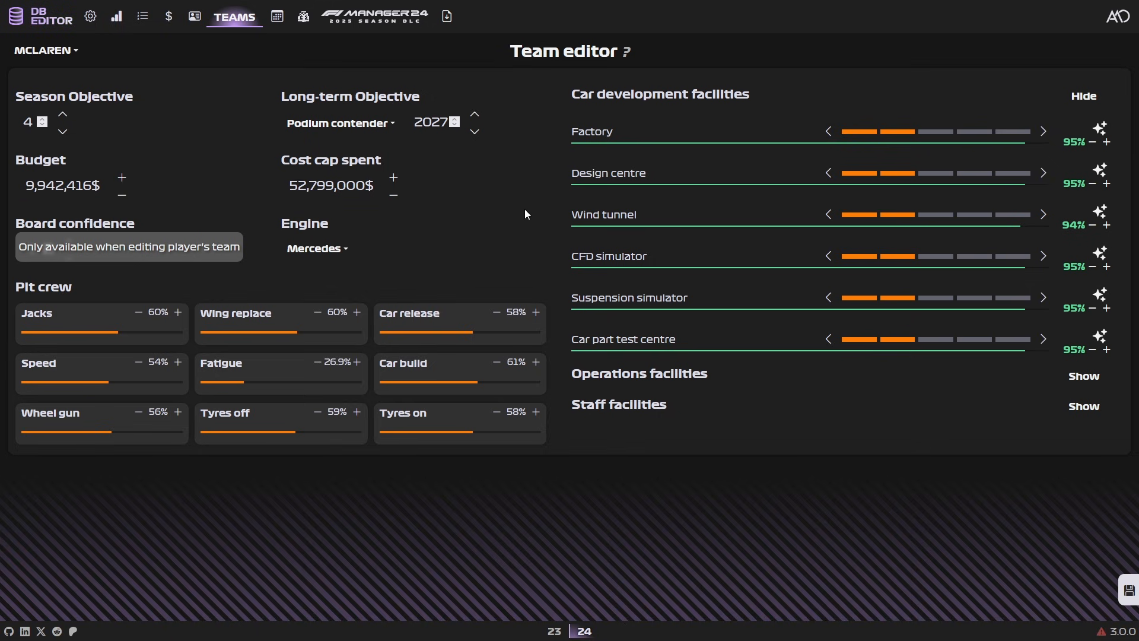
pyautogui.click(316, 248)
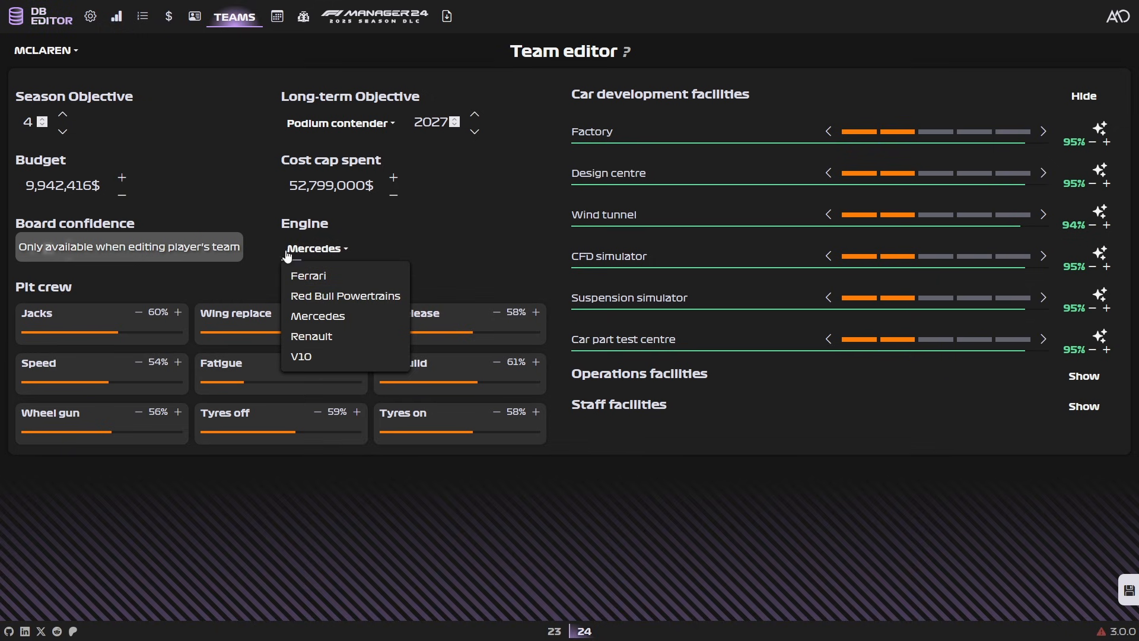
pyautogui.moveTo(284, 266)
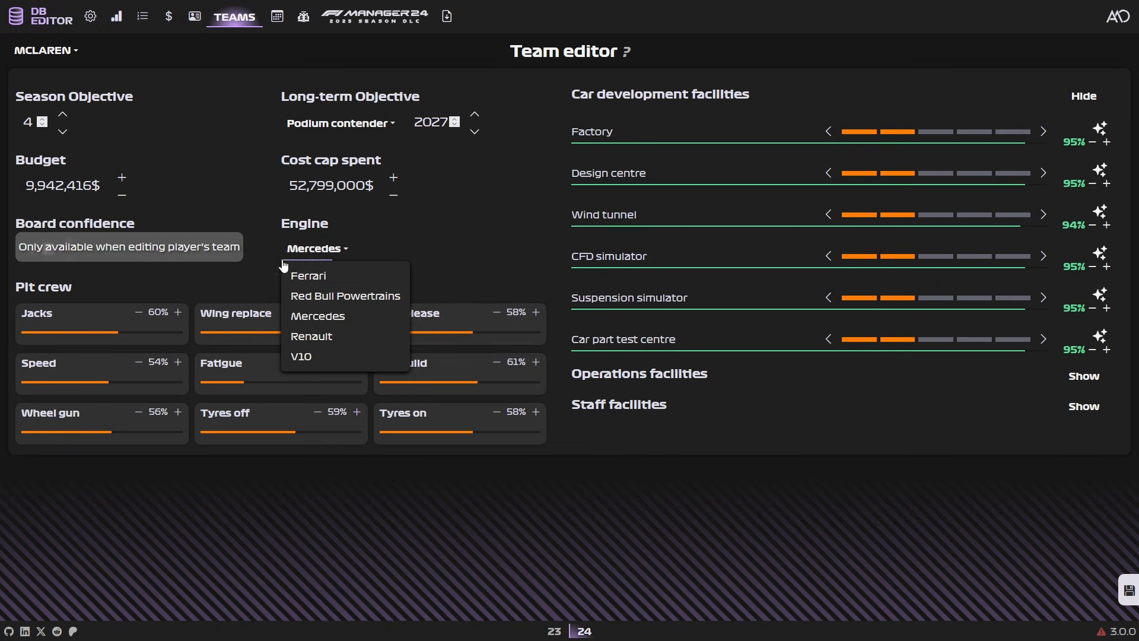
pyautogui.moveTo(407, 364)
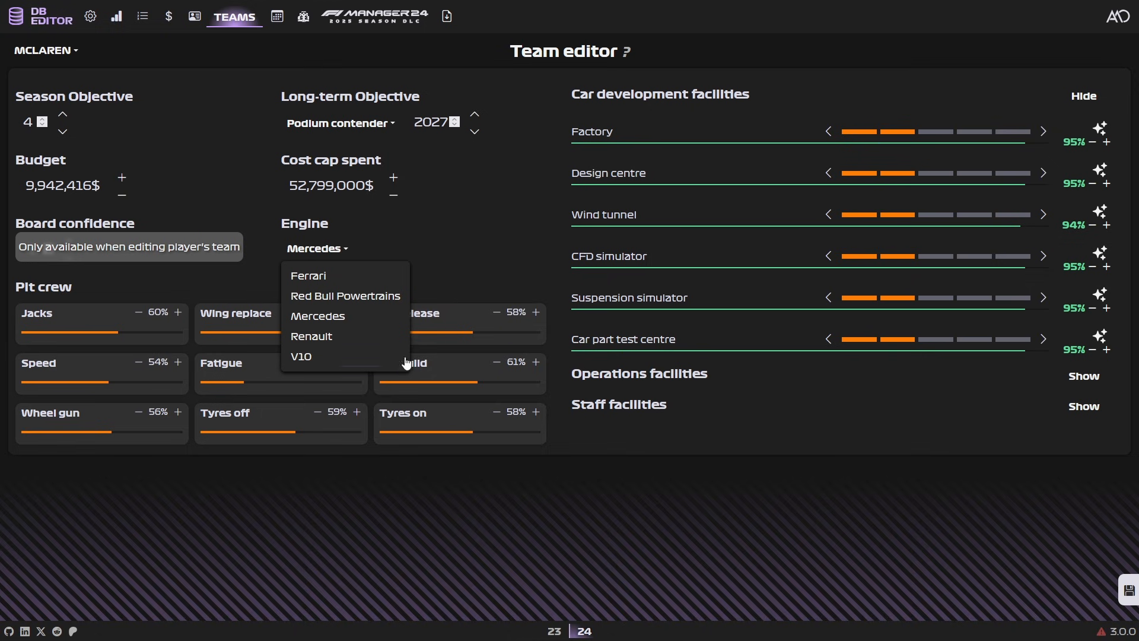
pyautogui.moveTo(351, 309)
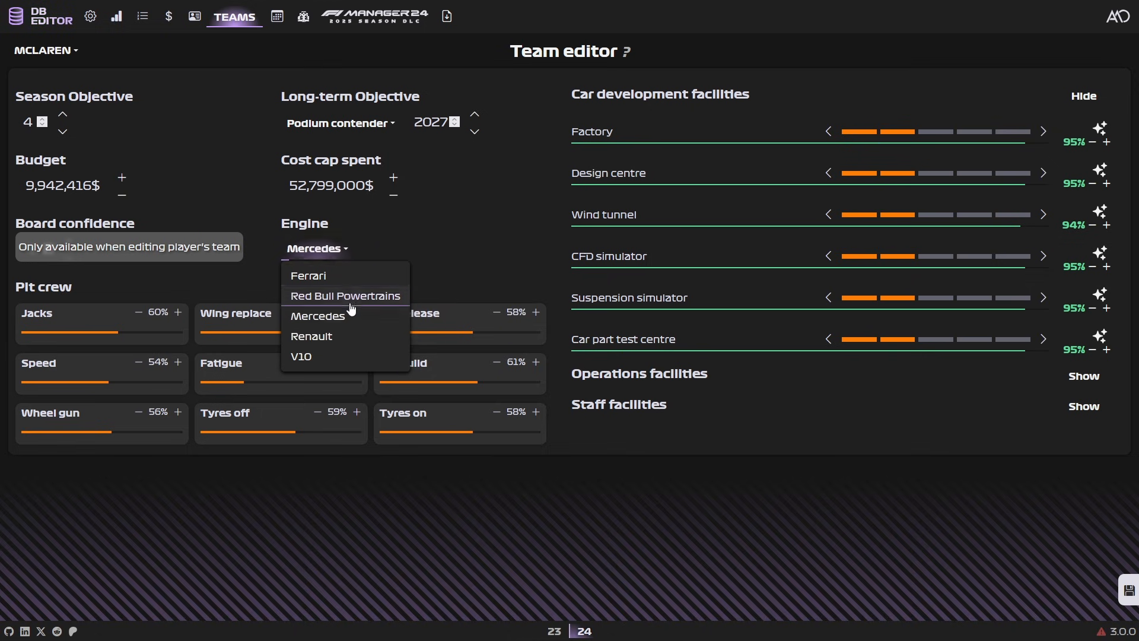
pyautogui.click(345, 295)
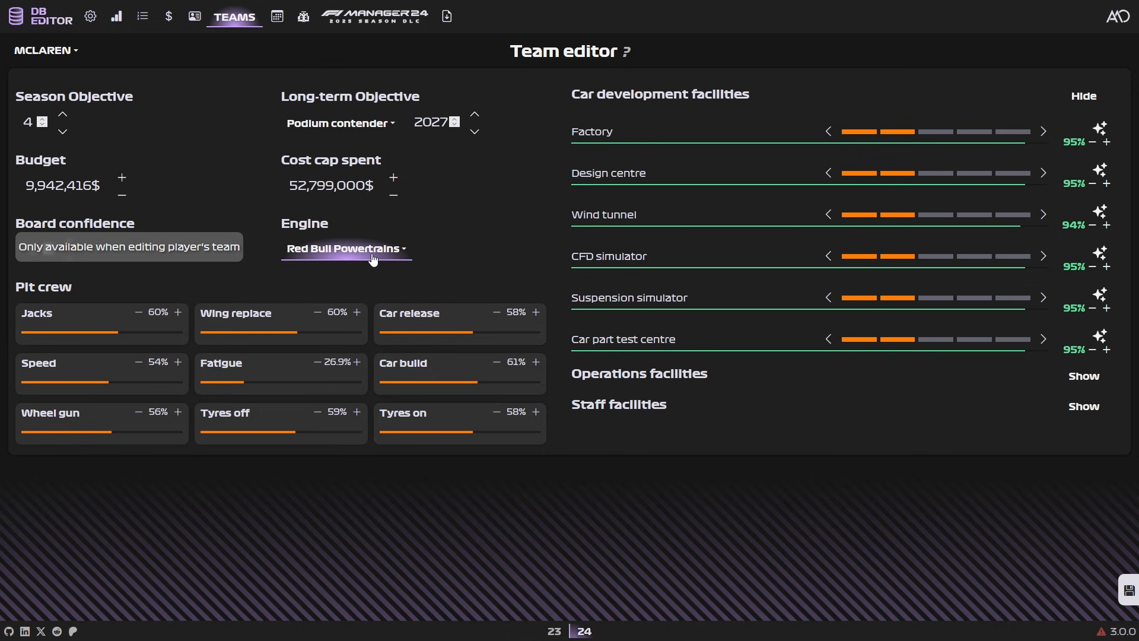
pyautogui.click(346, 249)
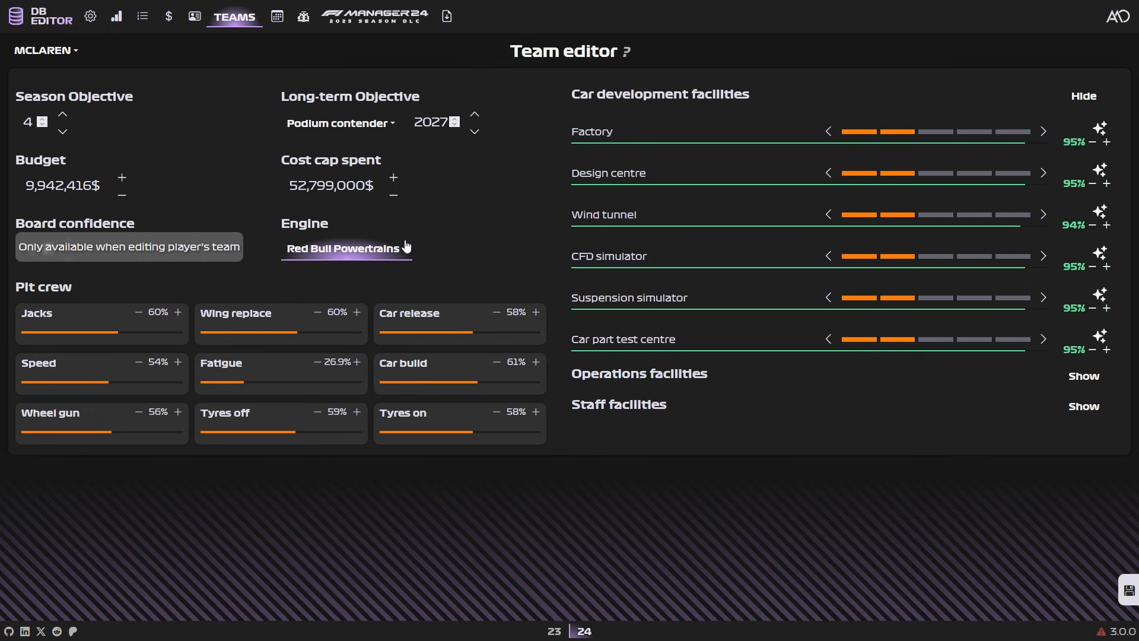
pyautogui.moveTo(178, 421)
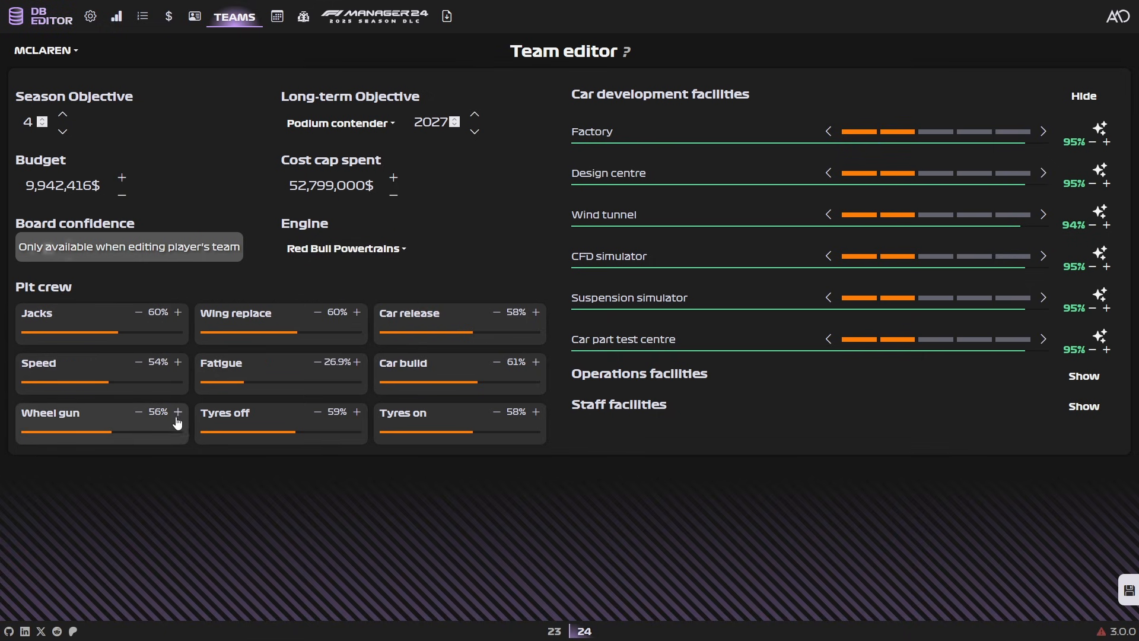
pyautogui.moveTo(138, 374)
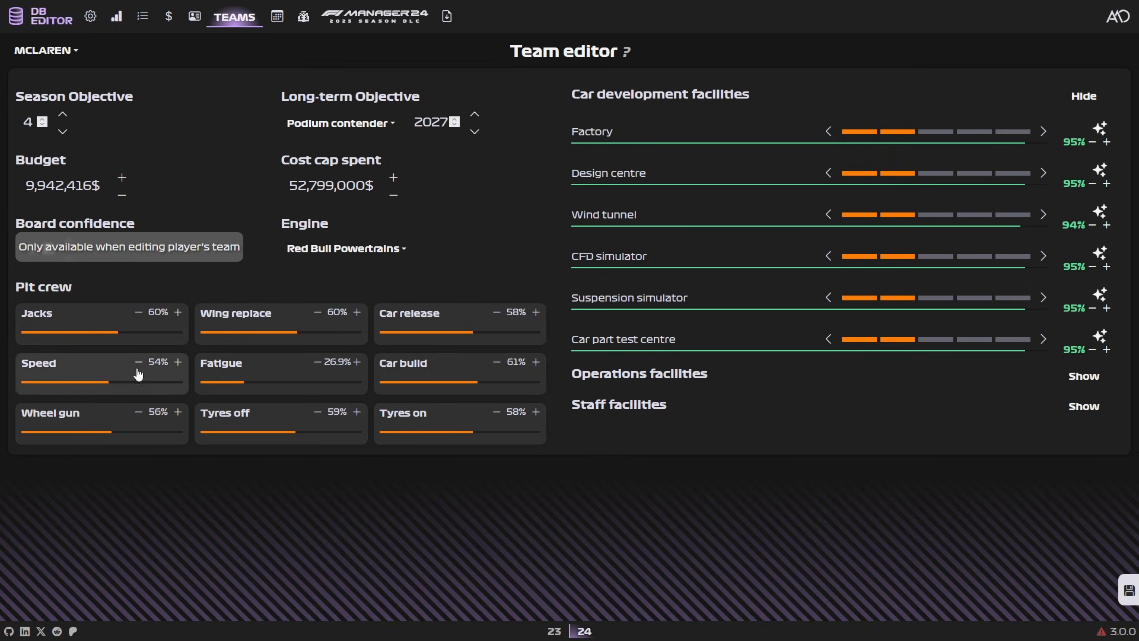
pyautogui.moveTo(175, 377)
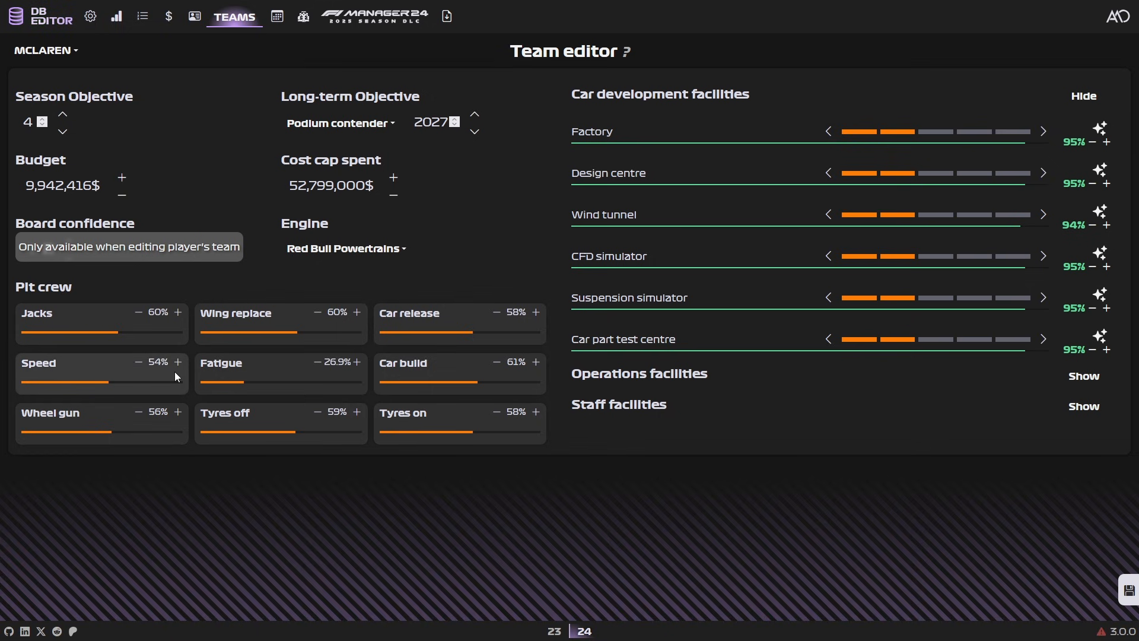
pyautogui.moveTo(232, 374)
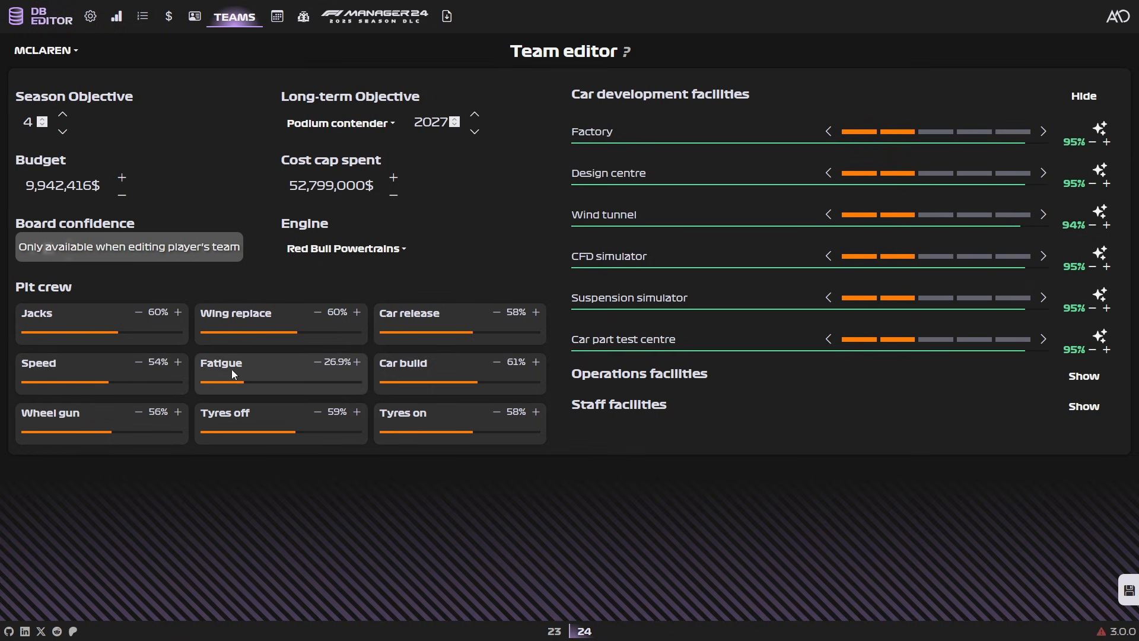
pyautogui.moveTo(108, 427)
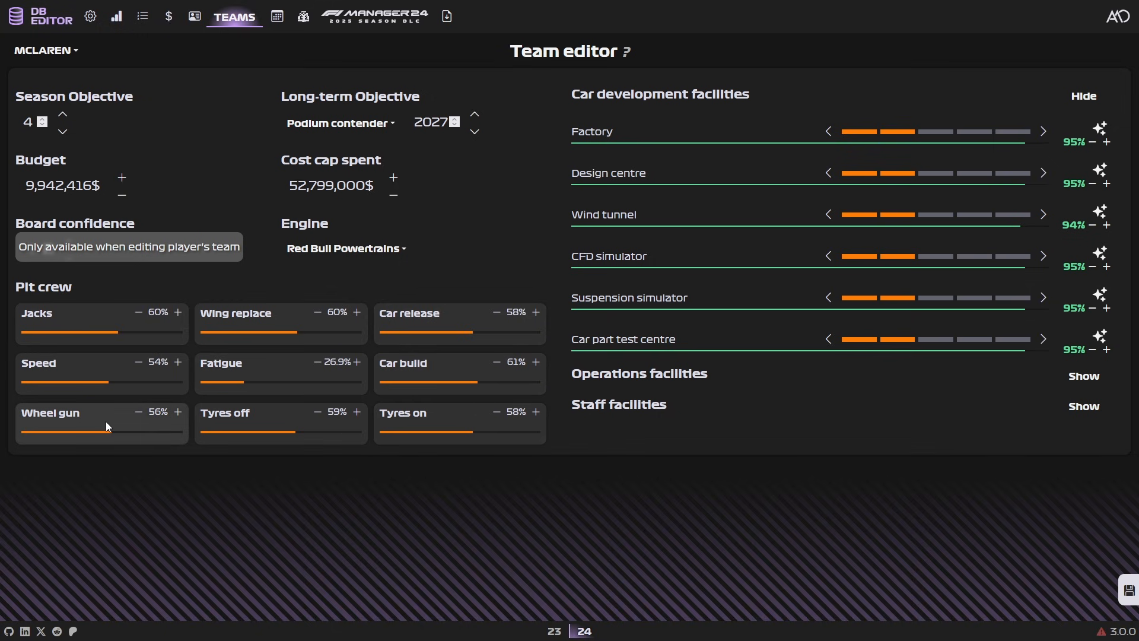
pyautogui.moveTo(430, 423)
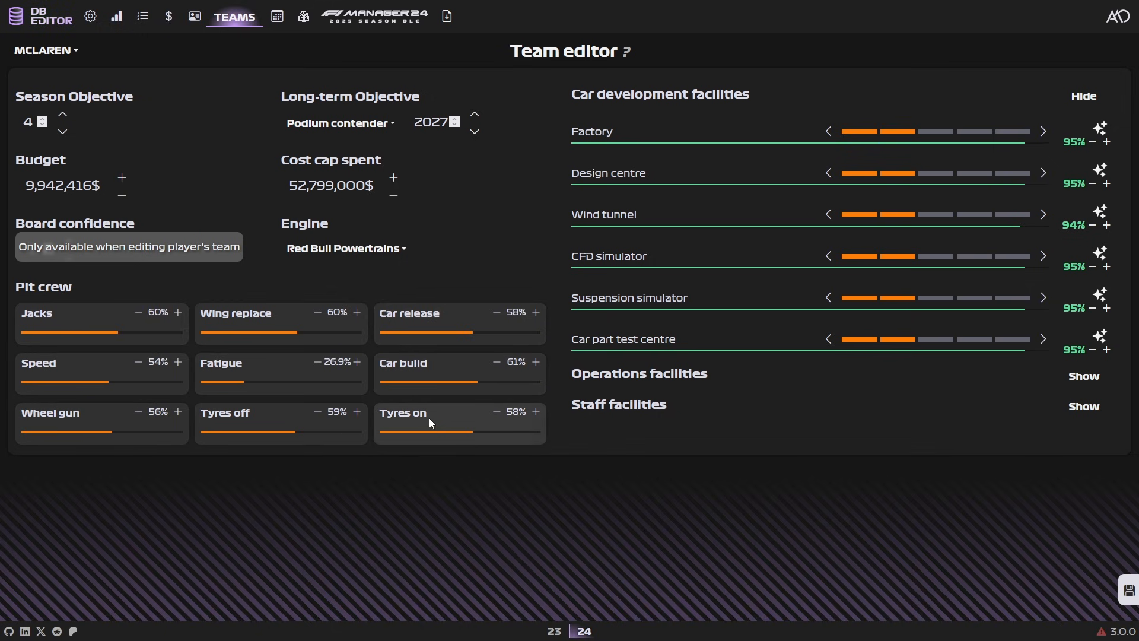
pyautogui.moveTo(406, 435)
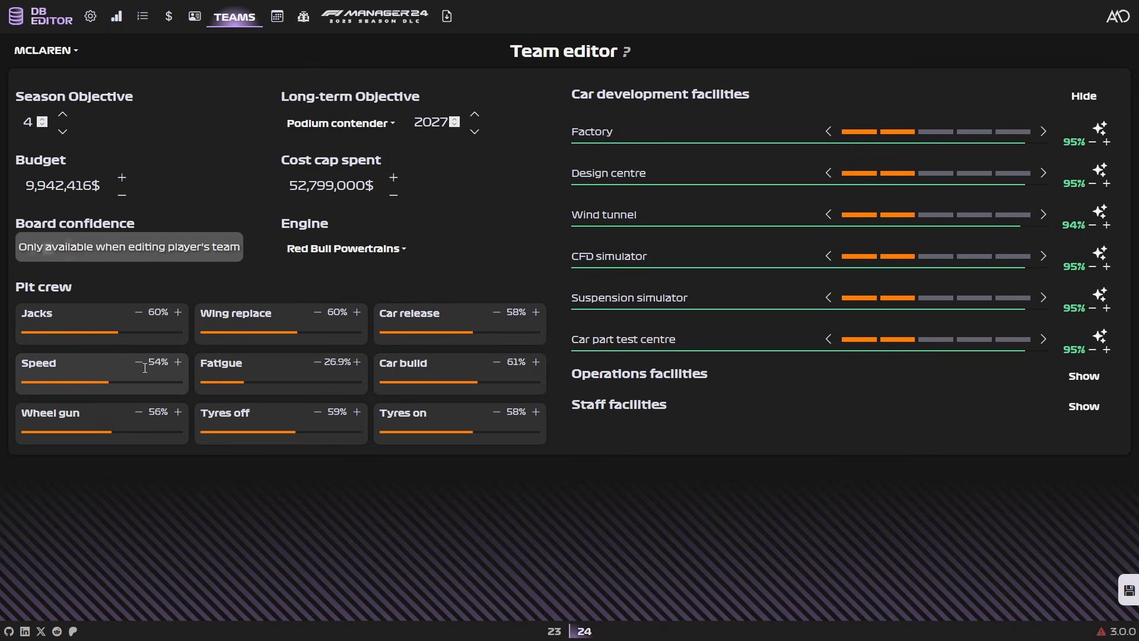
pyautogui.moveTo(148, 379)
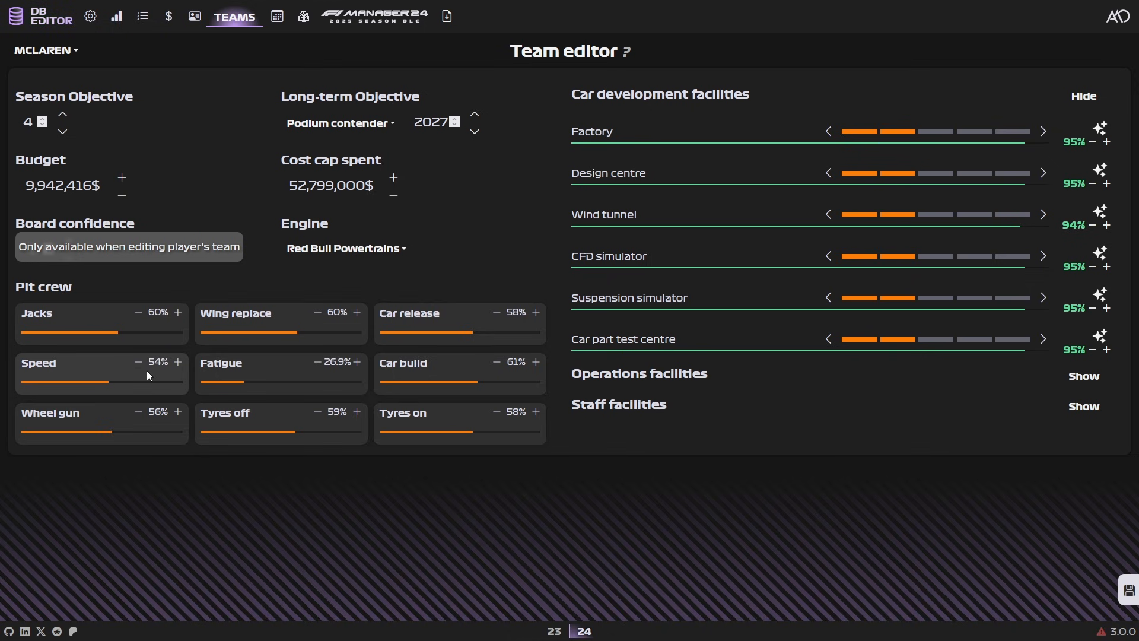
pyautogui.moveTo(134, 374)
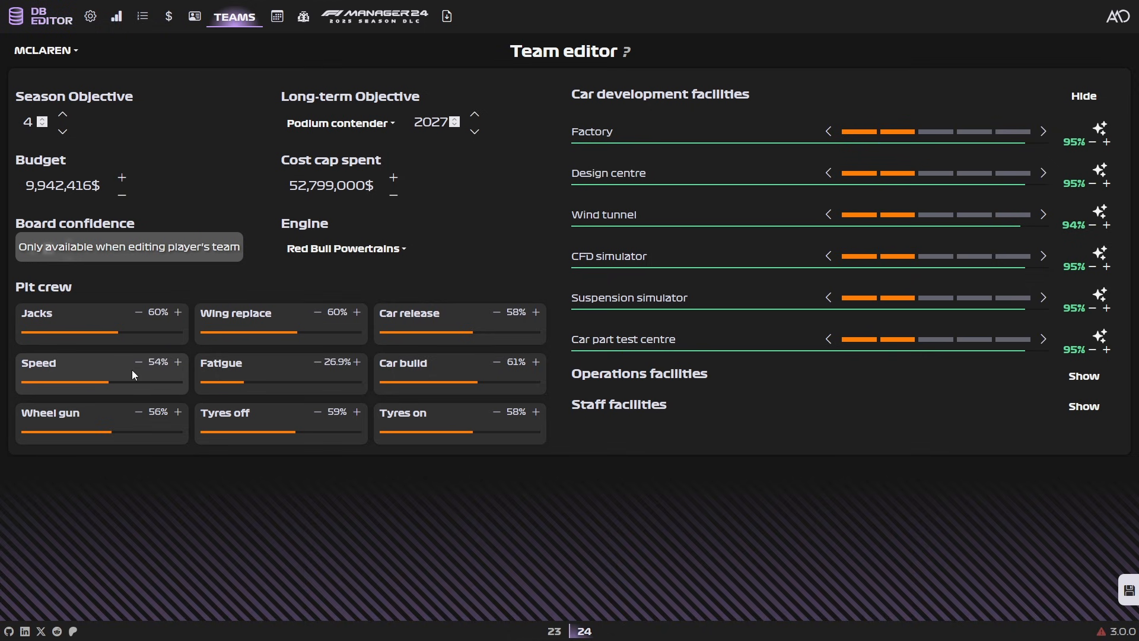
pyautogui.moveTo(141, 378)
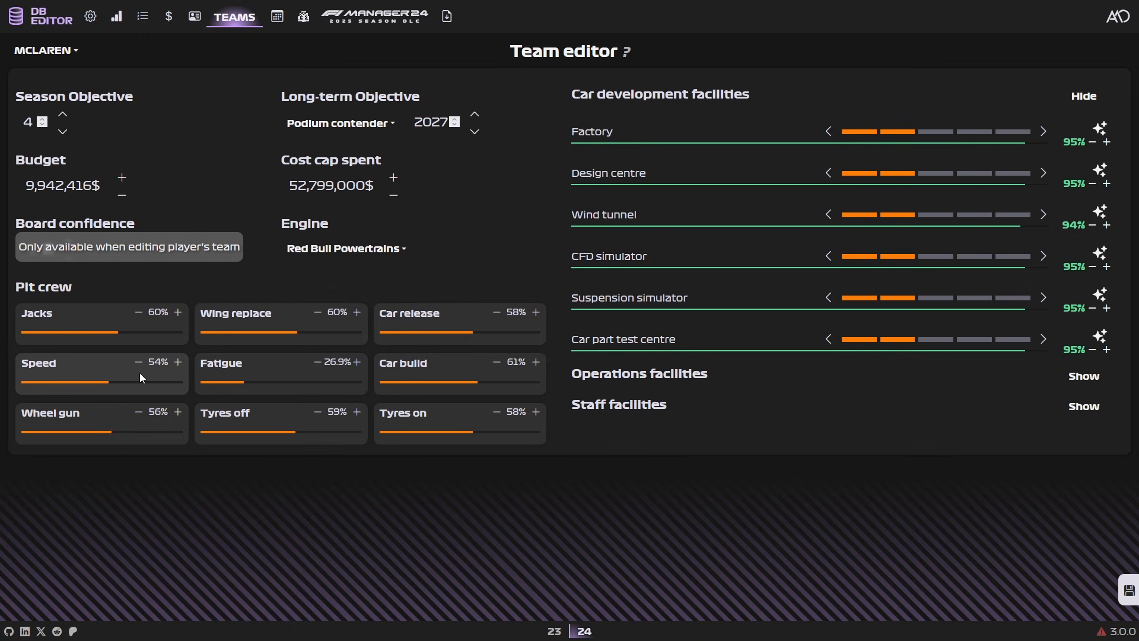
pyautogui.moveTo(1042, 131)
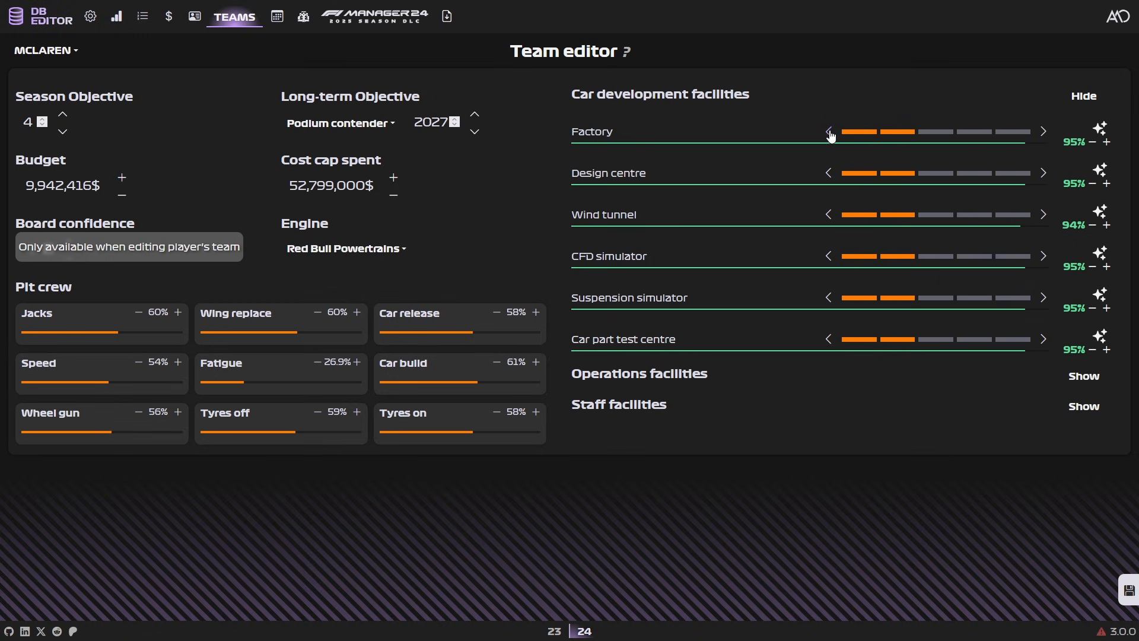
pyautogui.moveTo(1099, 131)
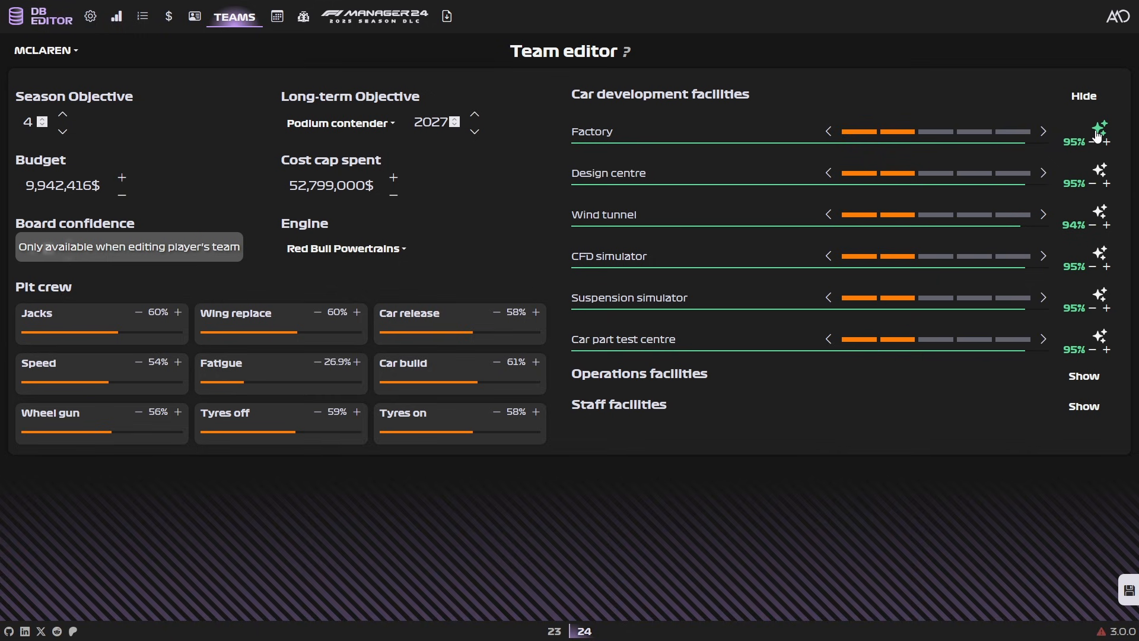
# - Show McLaren's staff facilities and repair Team hub from 93% to 100%
pyautogui.click(1106, 141)
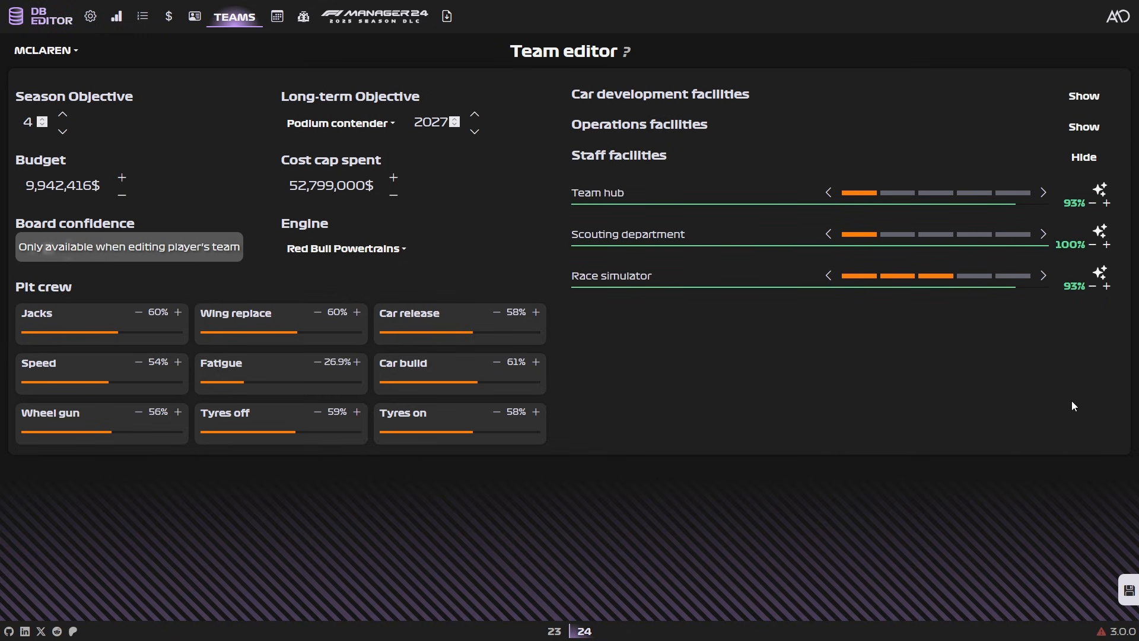
pyautogui.click(1107, 204)
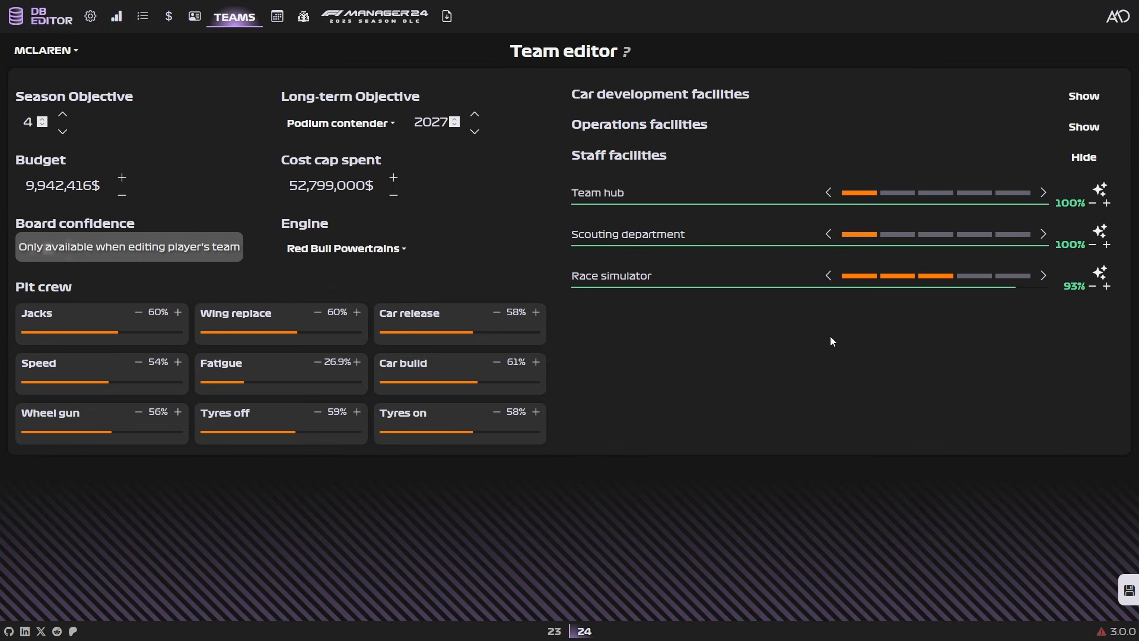
pyautogui.moveTo(713, 195)
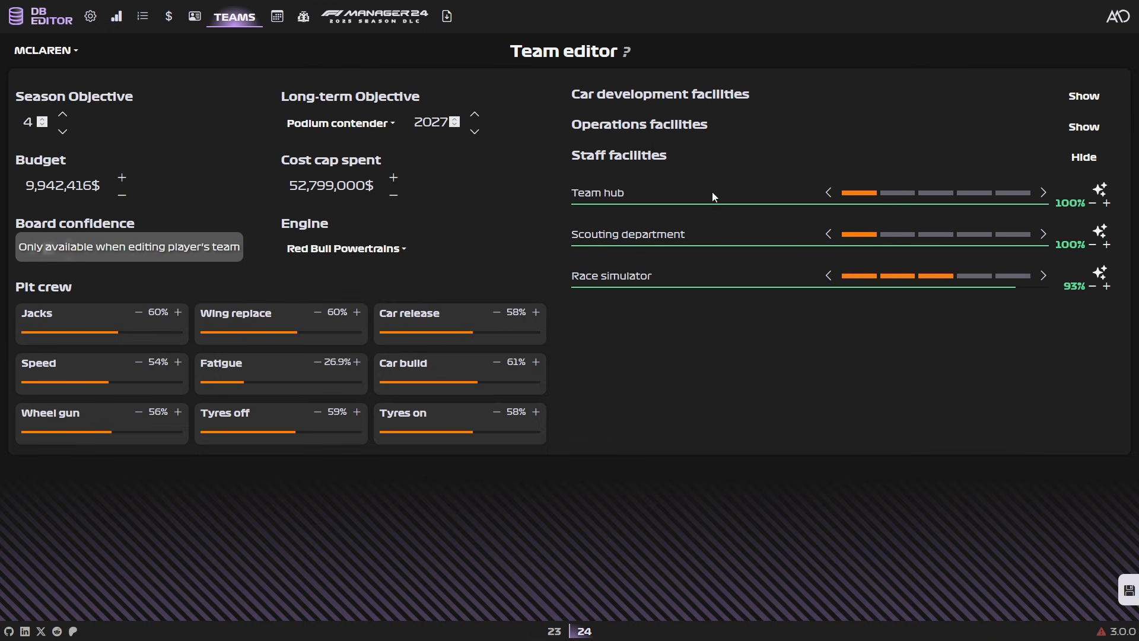
pyautogui.moveTo(493, 219)
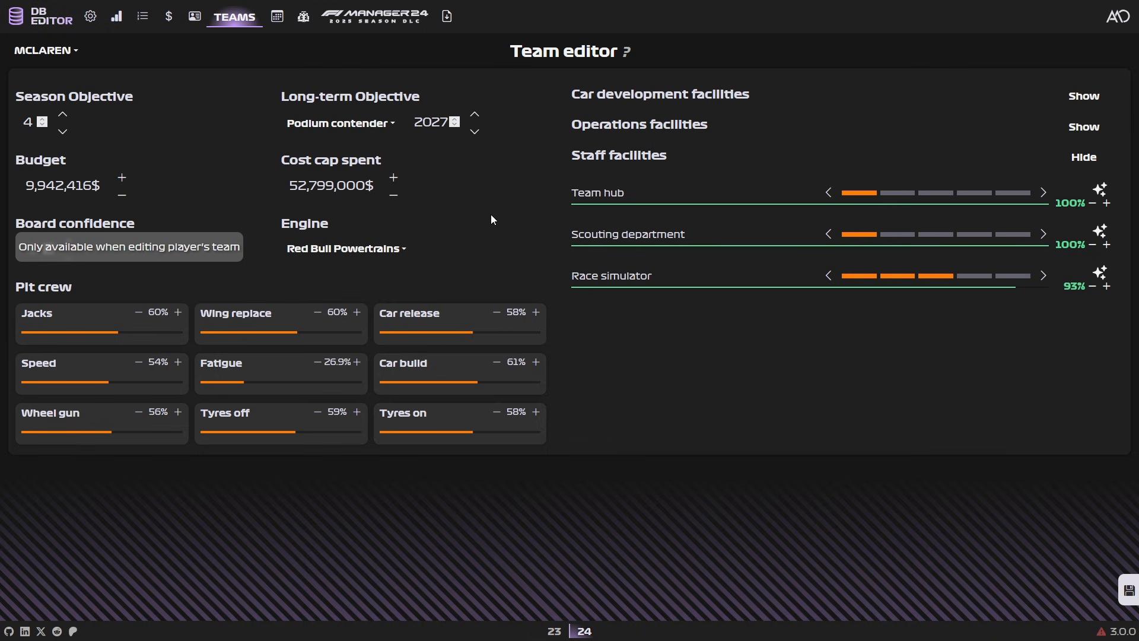
# - Append Singapore through Las Vegas to the calendar, then delete middle rounds to leave 16
pyautogui.click(296, 17)
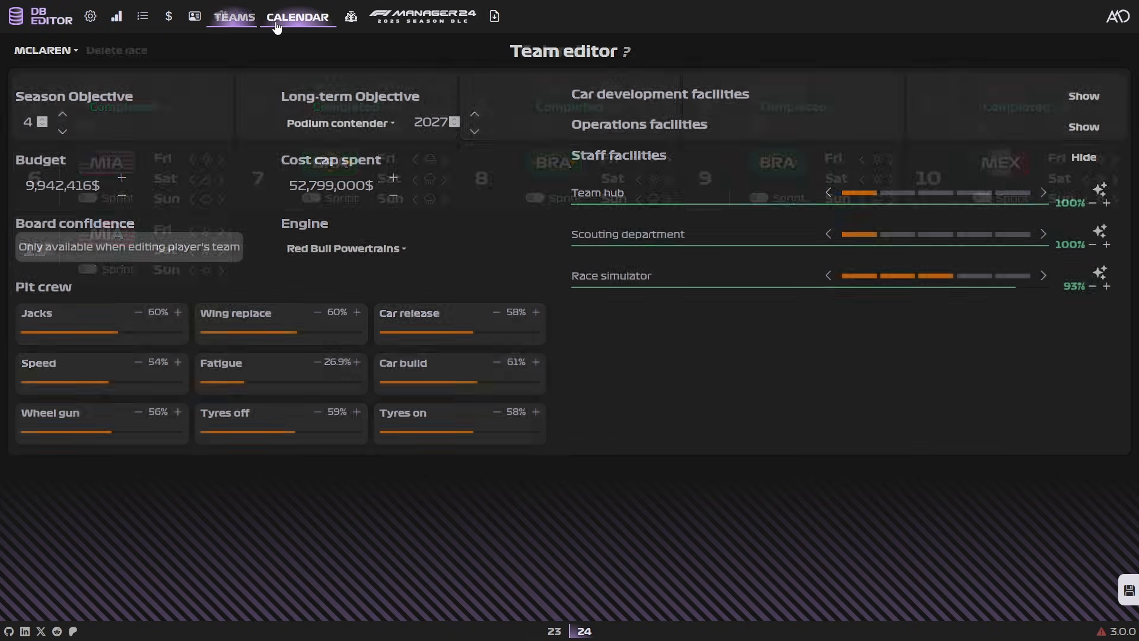
pyautogui.click(297, 16)
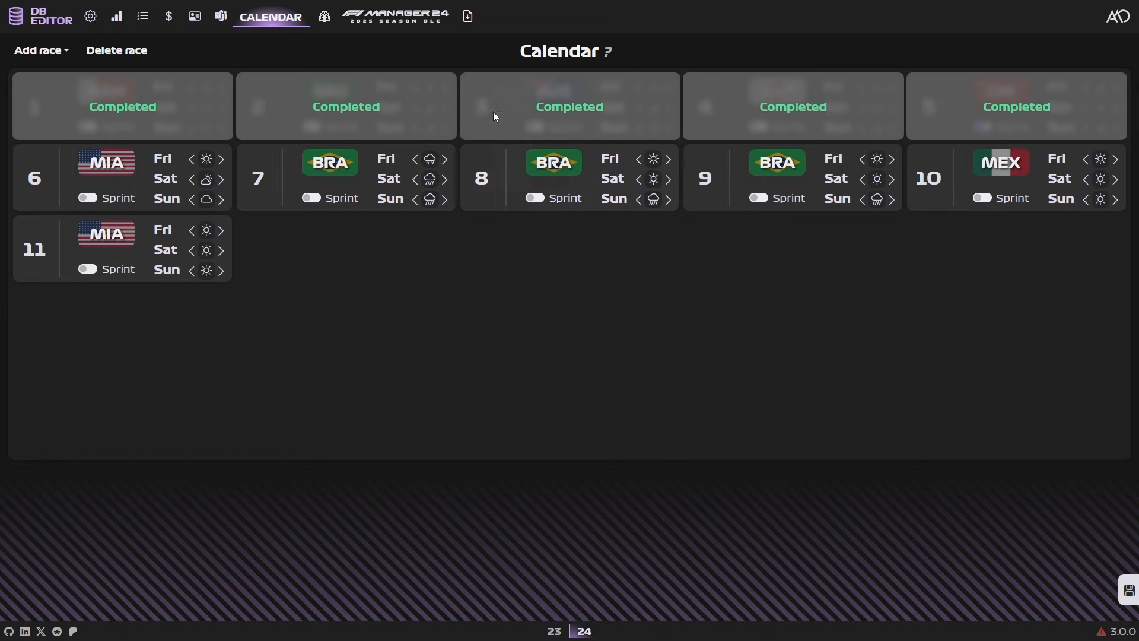
pyautogui.moveTo(276, 120)
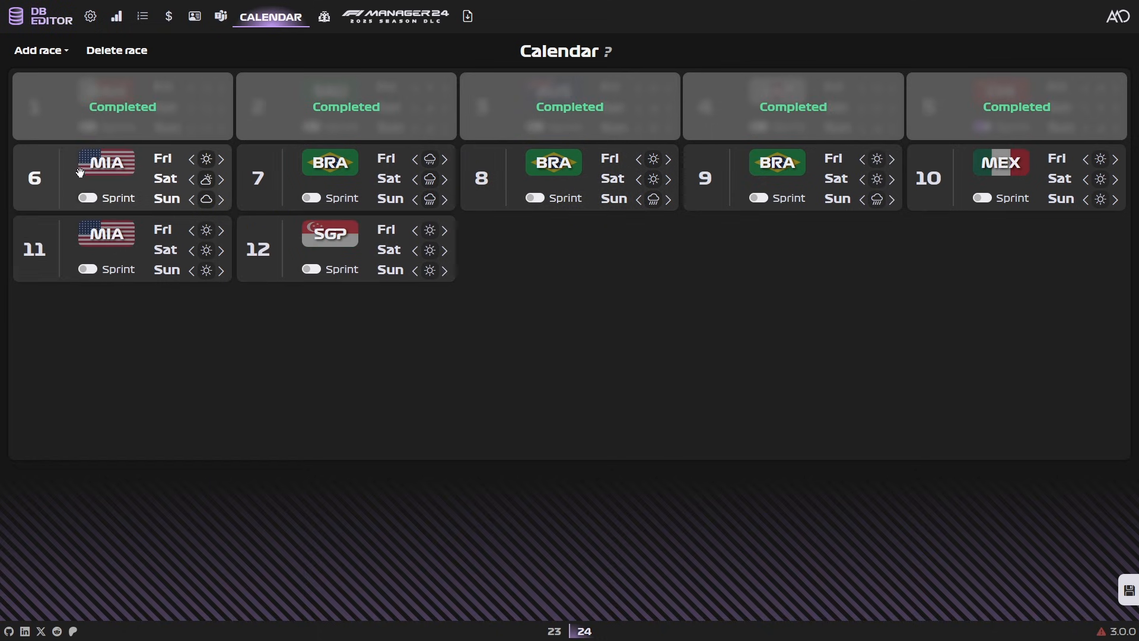
pyautogui.click(38, 50)
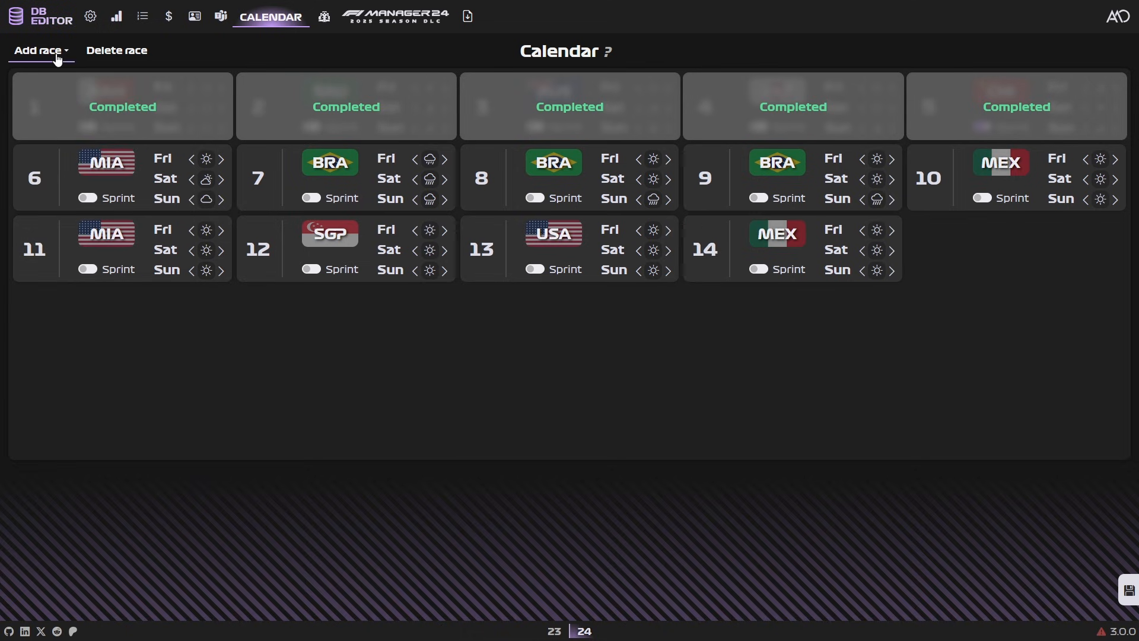
pyautogui.click(37, 50)
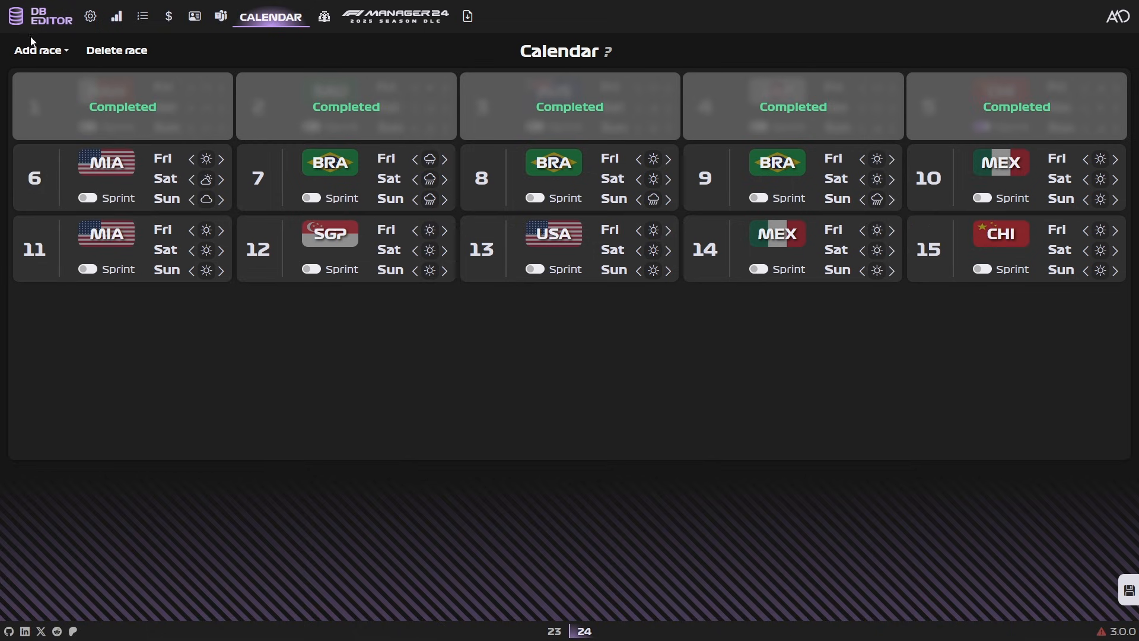
pyautogui.click(37, 50)
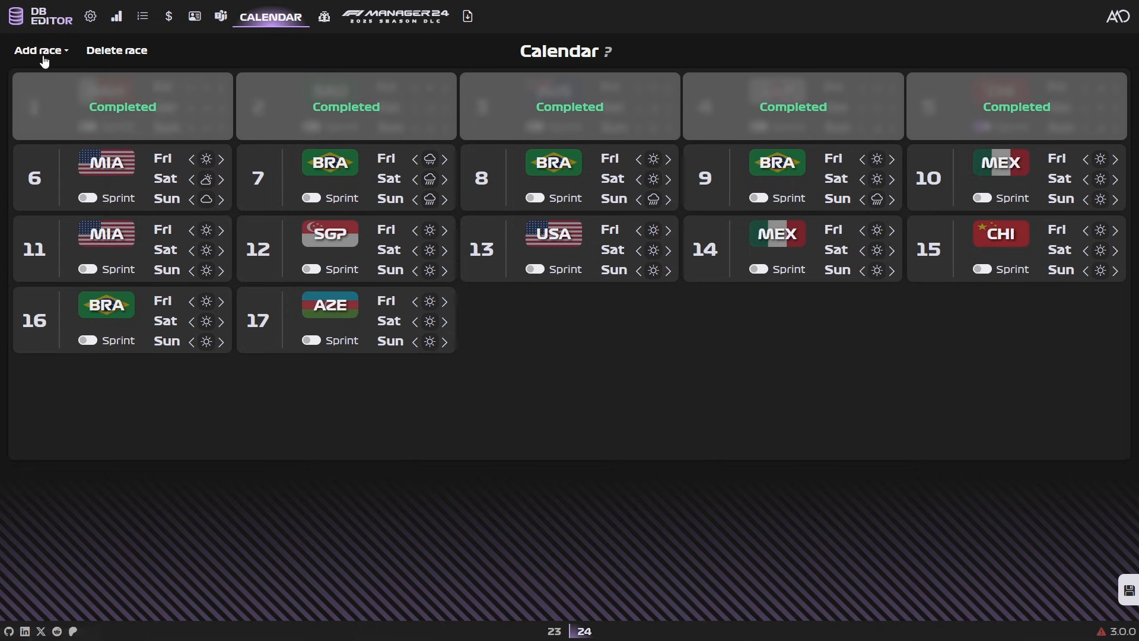
pyautogui.click(38, 50)
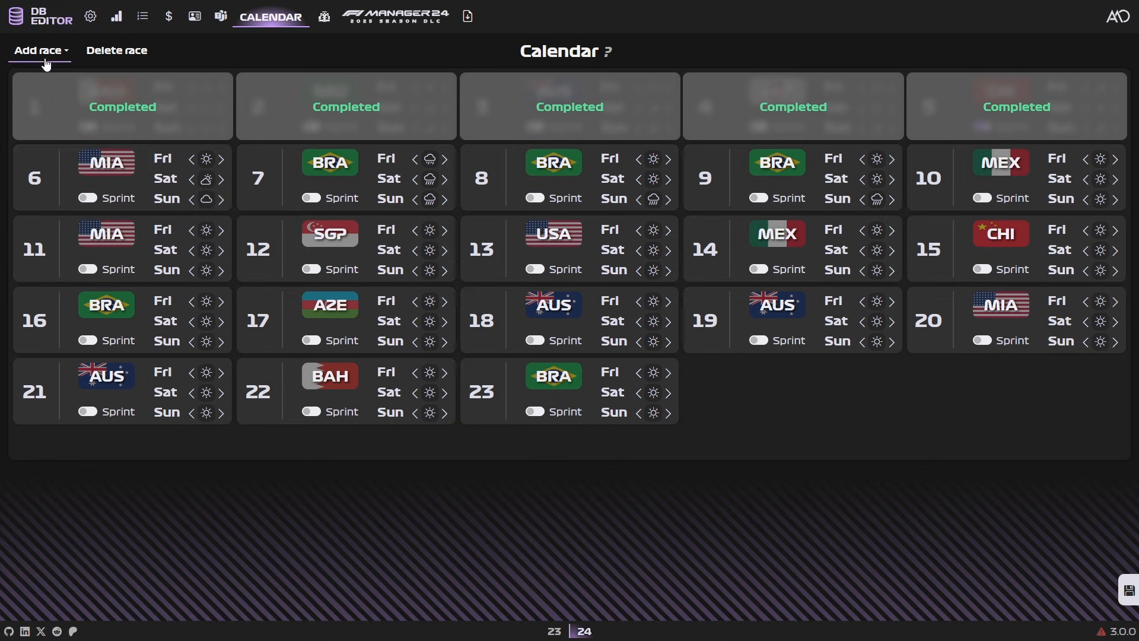
pyautogui.click(40, 49)
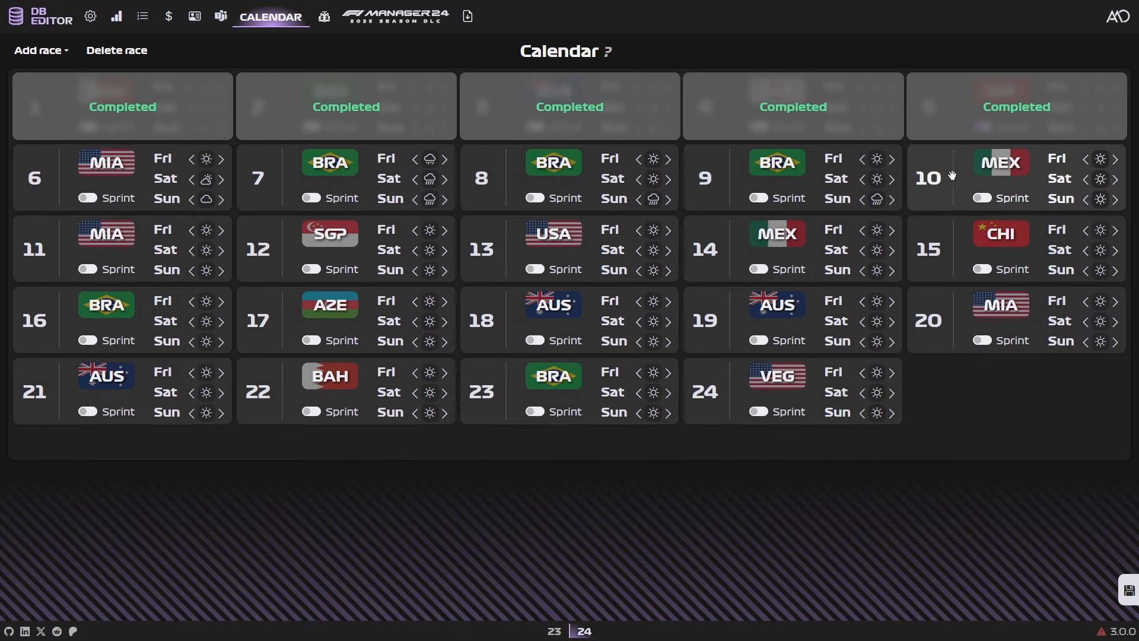
pyautogui.click(116, 50)
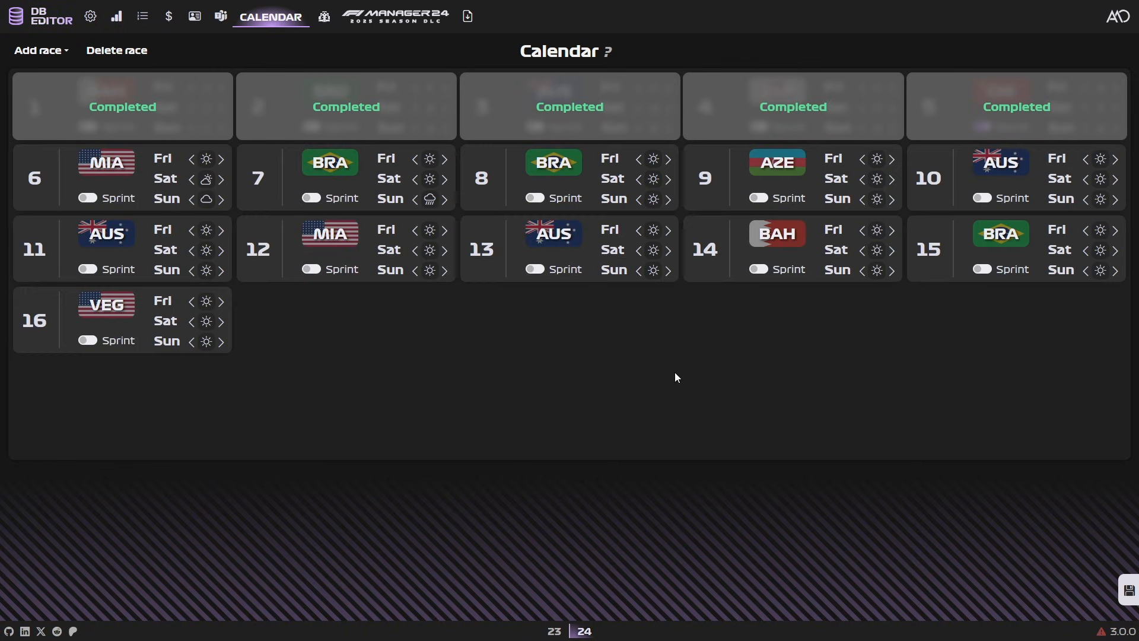
# - Set rain for round 8 Brazil's weekend, leaving it non-sprint, and make Miami round 12 a sprint
pyautogui.click(535, 198)
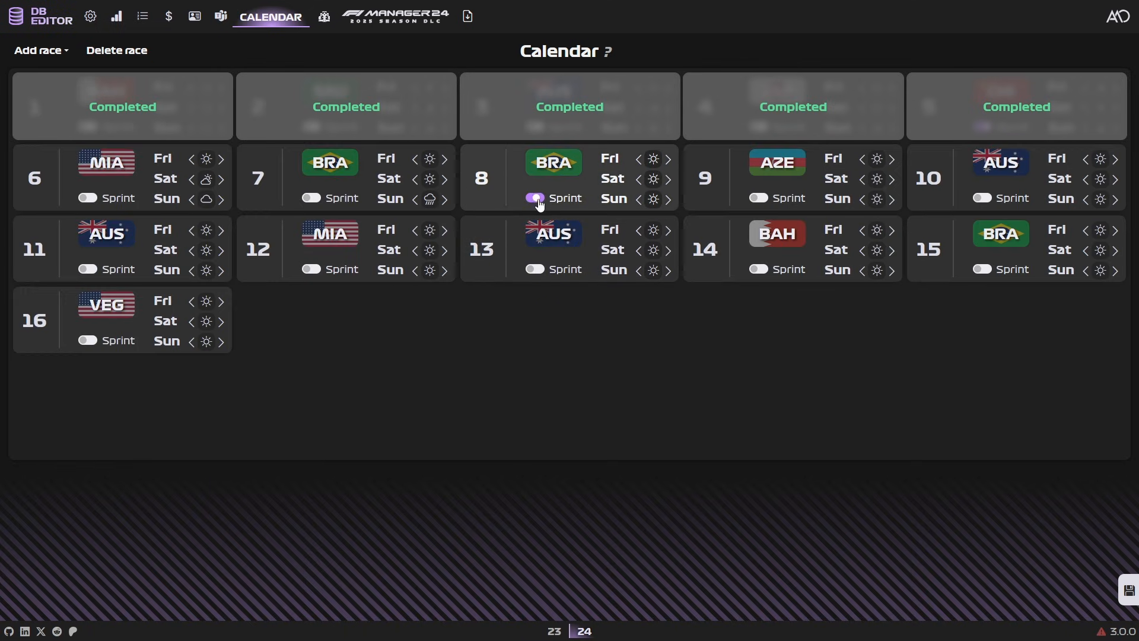
pyautogui.click(535, 199)
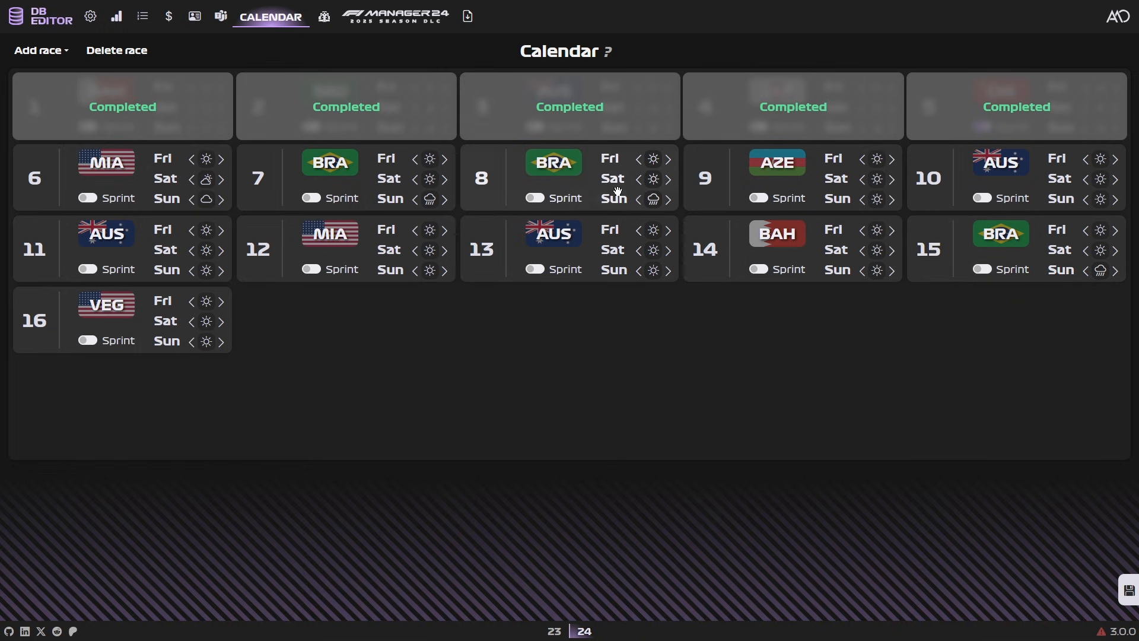
pyautogui.click(653, 159)
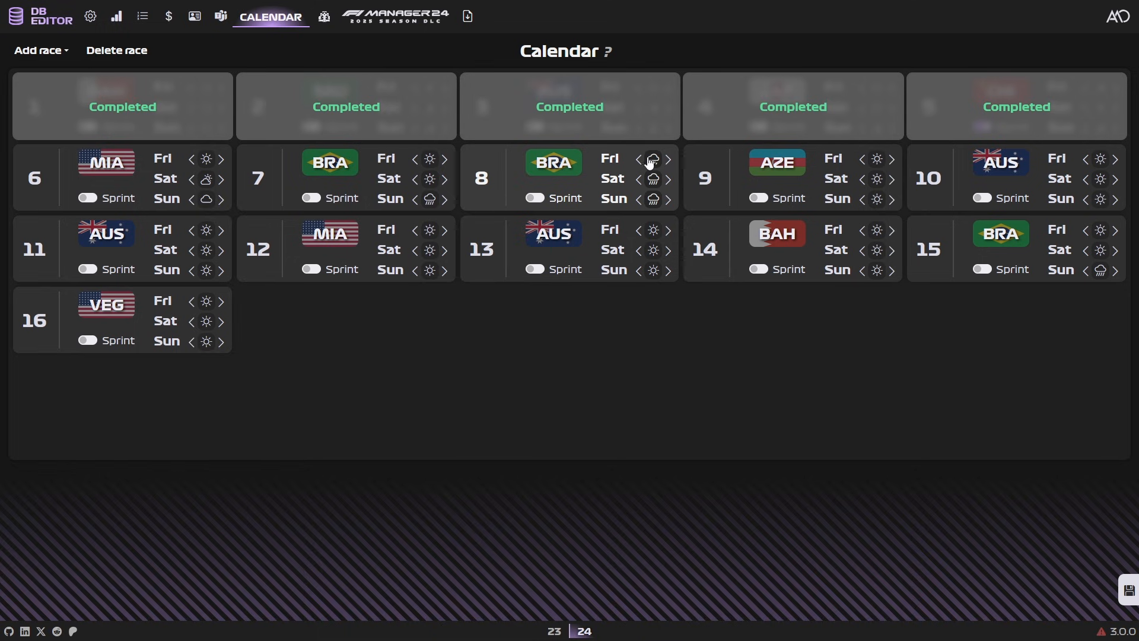
pyautogui.click(653, 160)
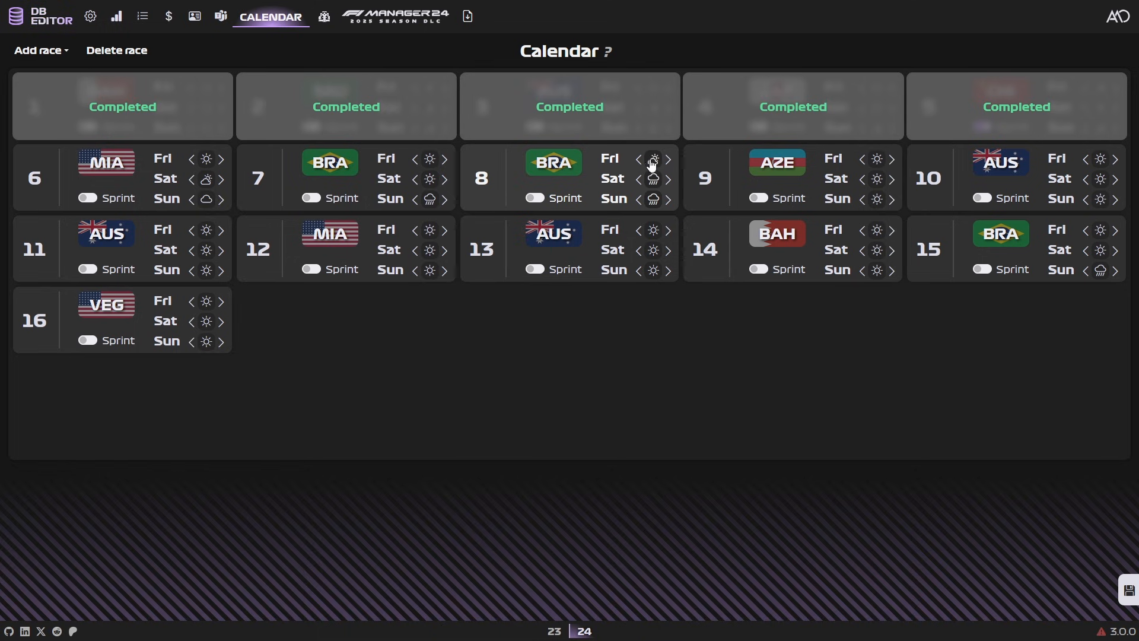
pyautogui.moveTo(657, 170)
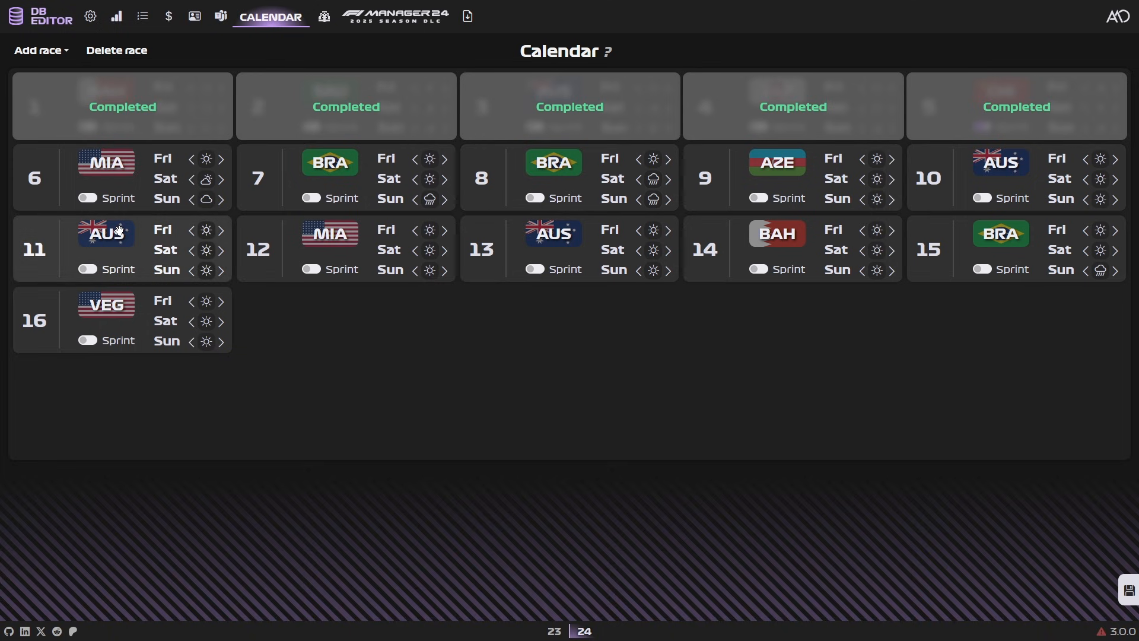
pyautogui.moveTo(141, 288)
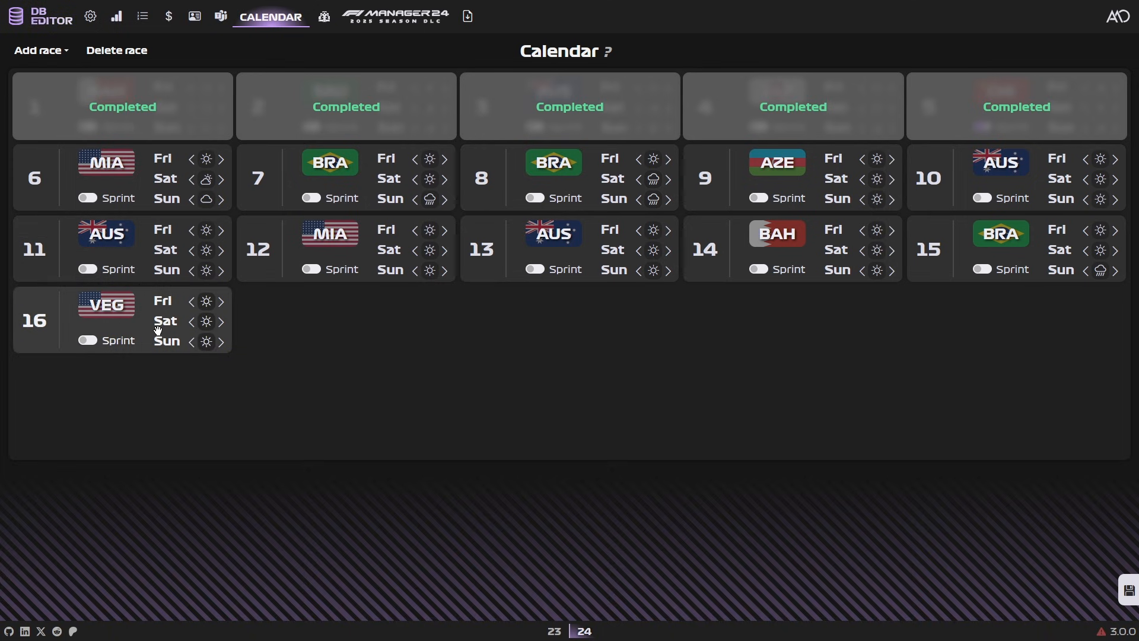
pyautogui.moveTo(160, 279)
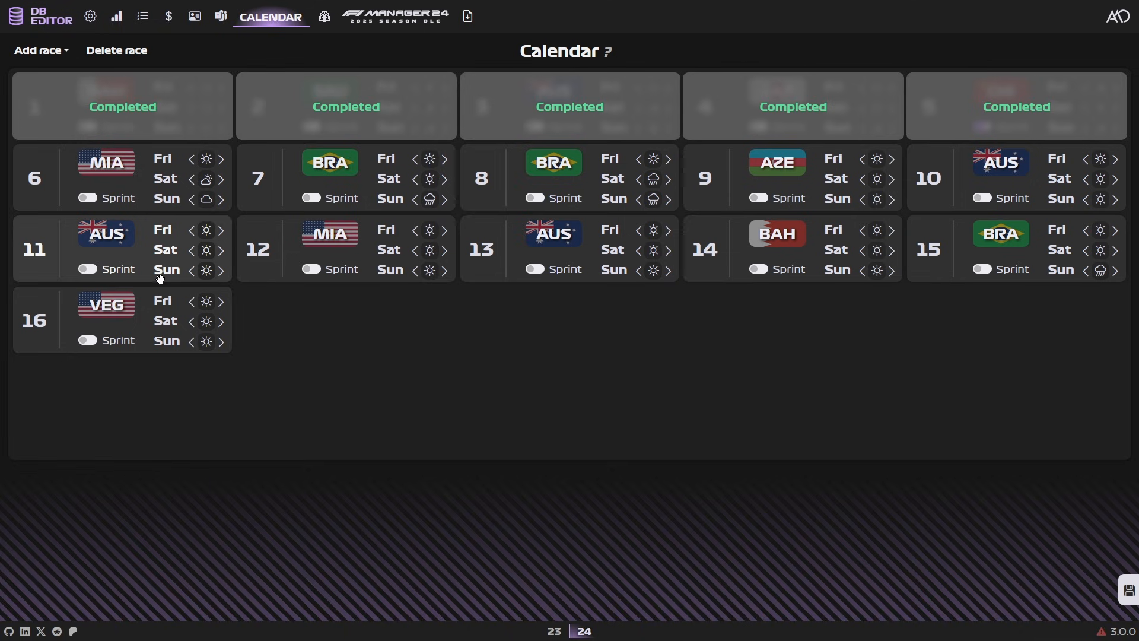
pyautogui.click(311, 269)
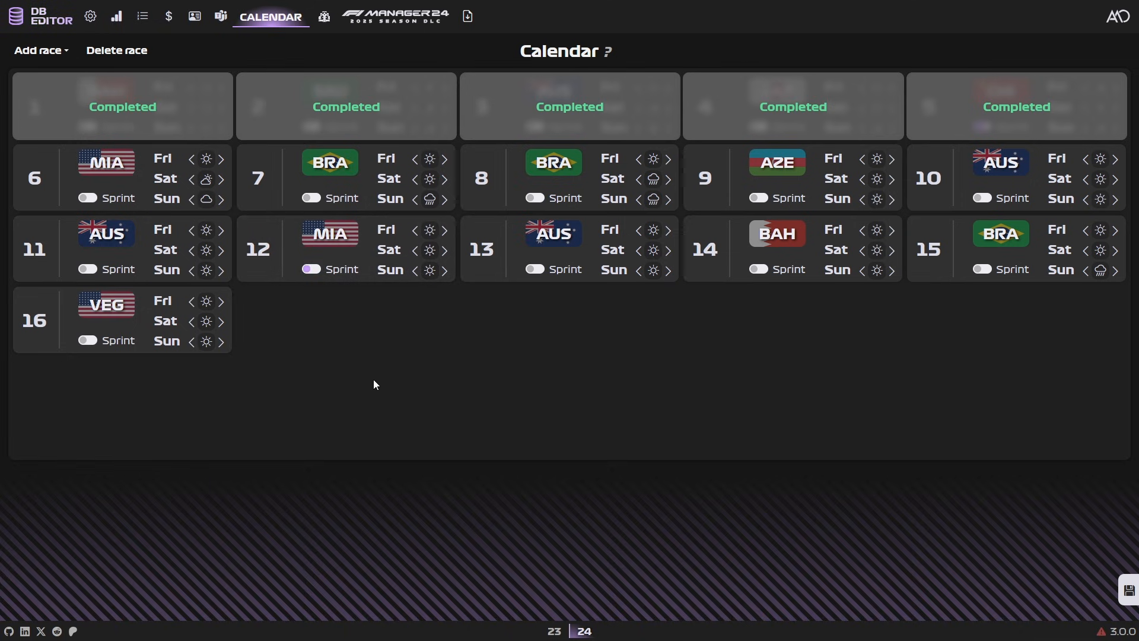
pyautogui.moveTo(401, 350)
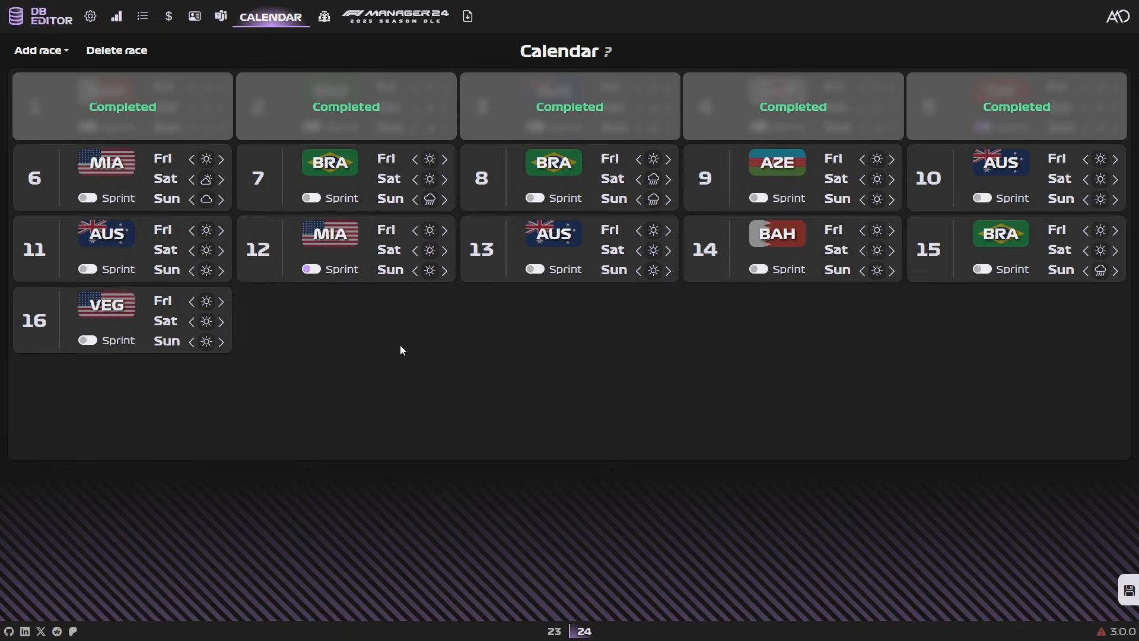
pyautogui.moveTo(556, 275)
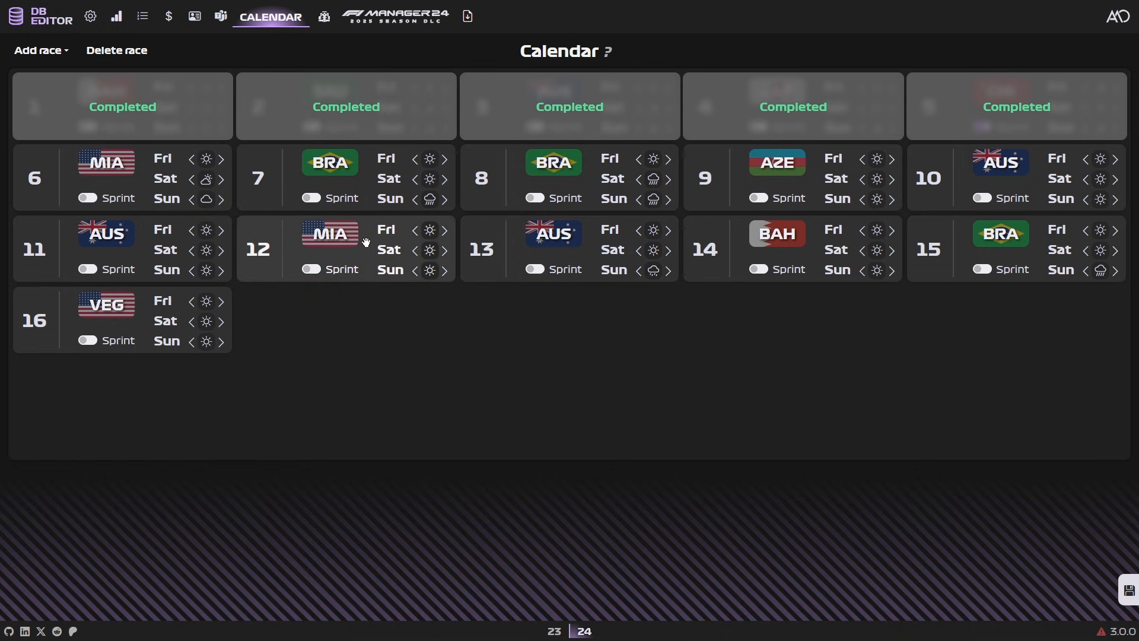
# - Append Qatar as round 17 and forecast rain for its Sunday
pyautogui.click(40, 50)
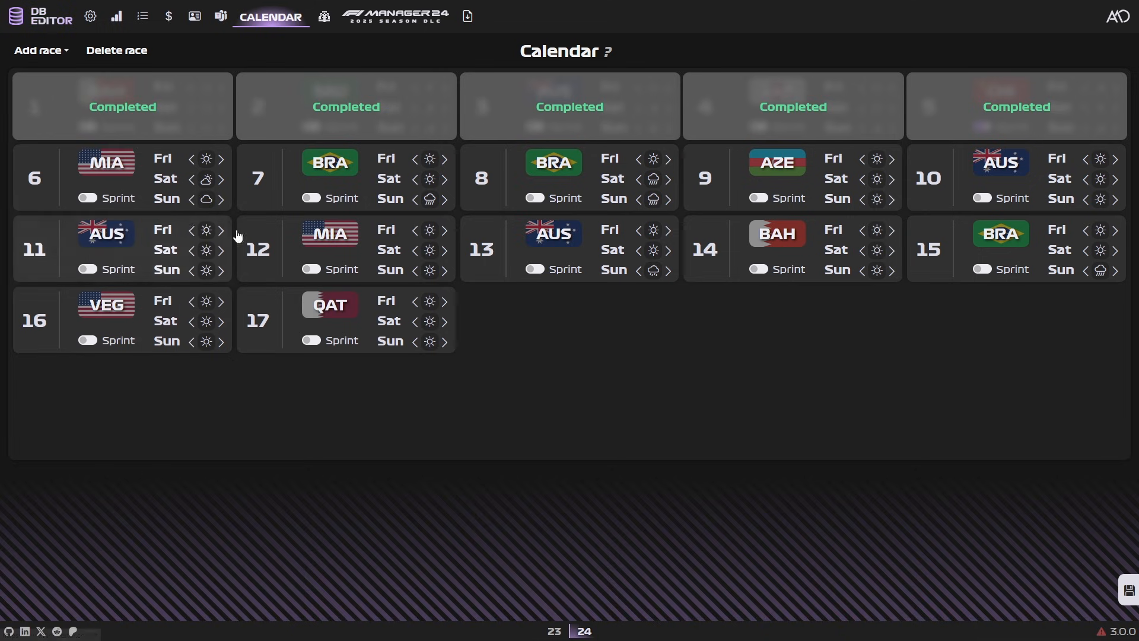
pyautogui.click(415, 341)
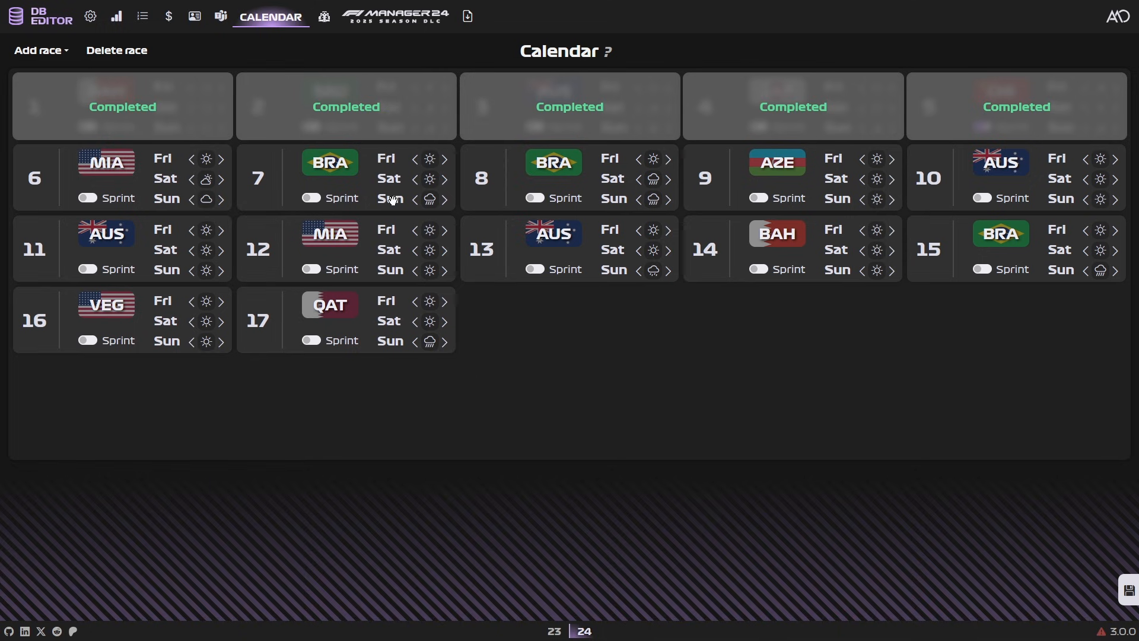
pyautogui.moveTo(219, 109)
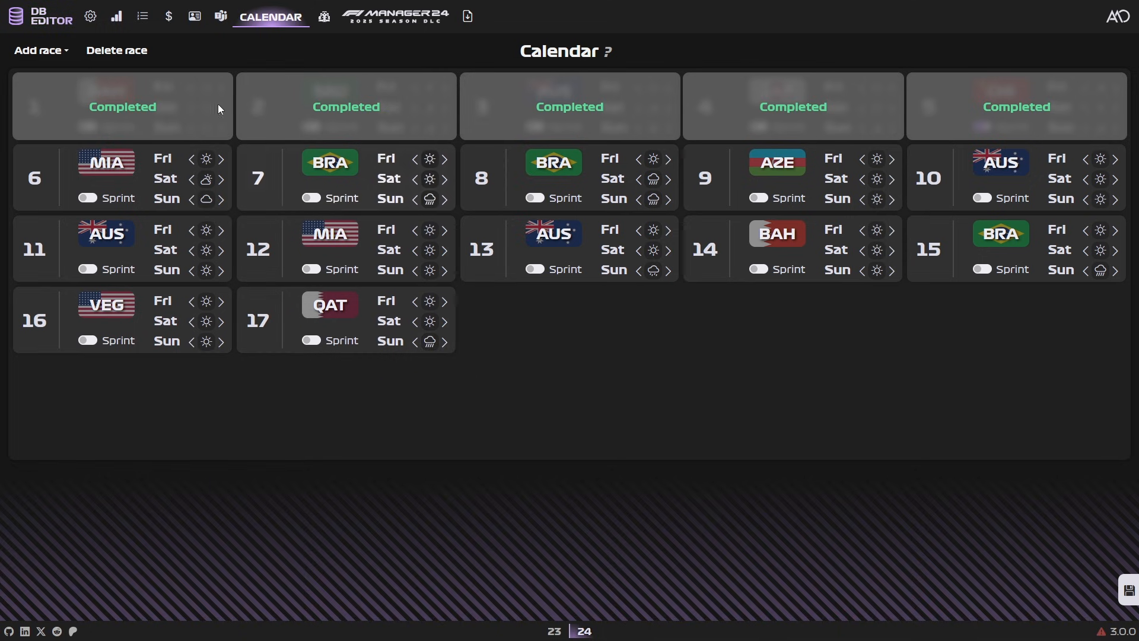
pyautogui.click(38, 50)
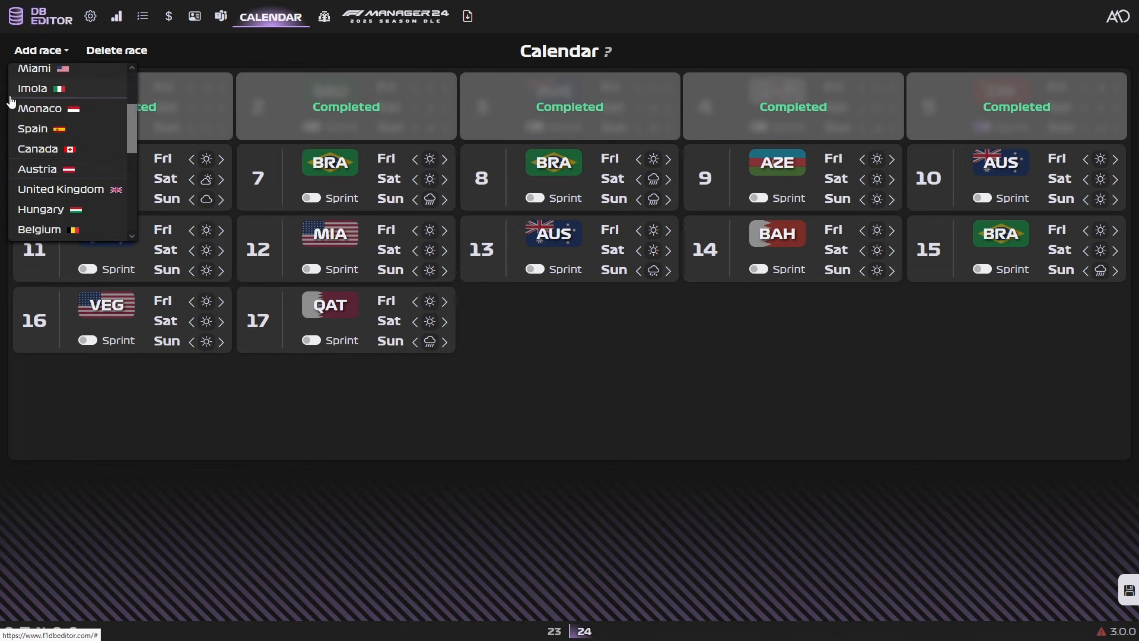
pyautogui.click(616, 206)
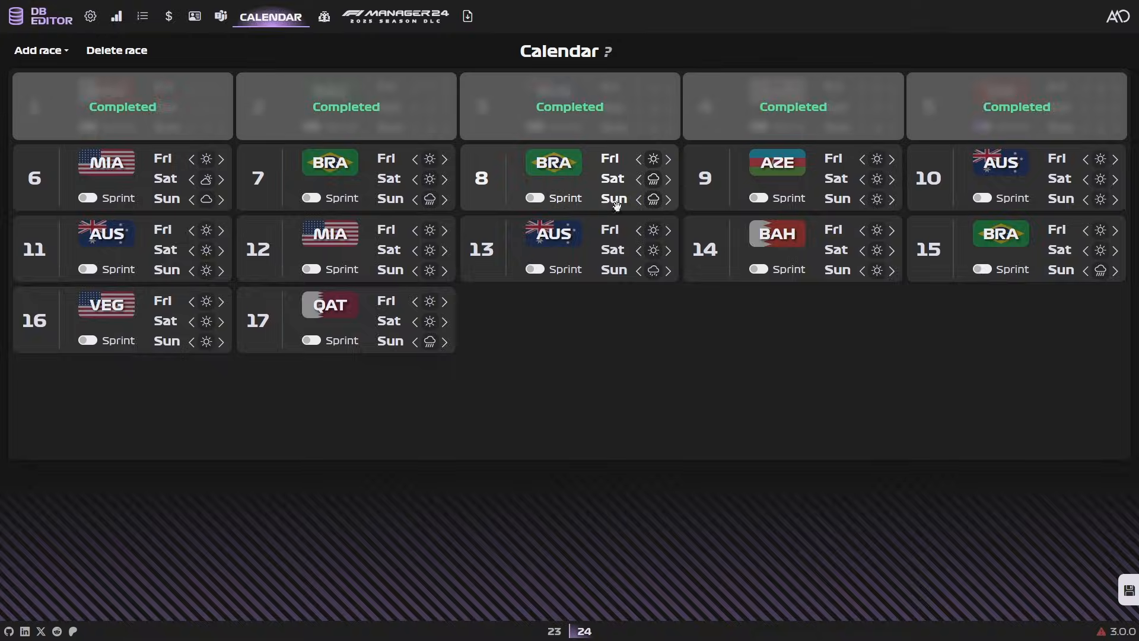
pyautogui.click(607, 51)
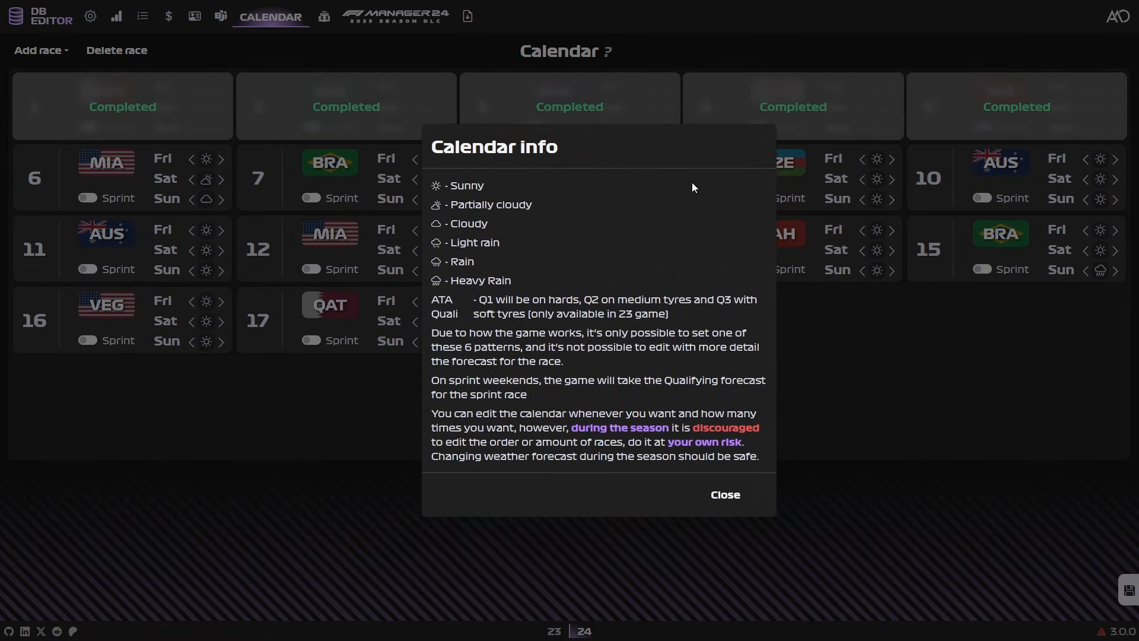
pyautogui.moveTo(733, 496)
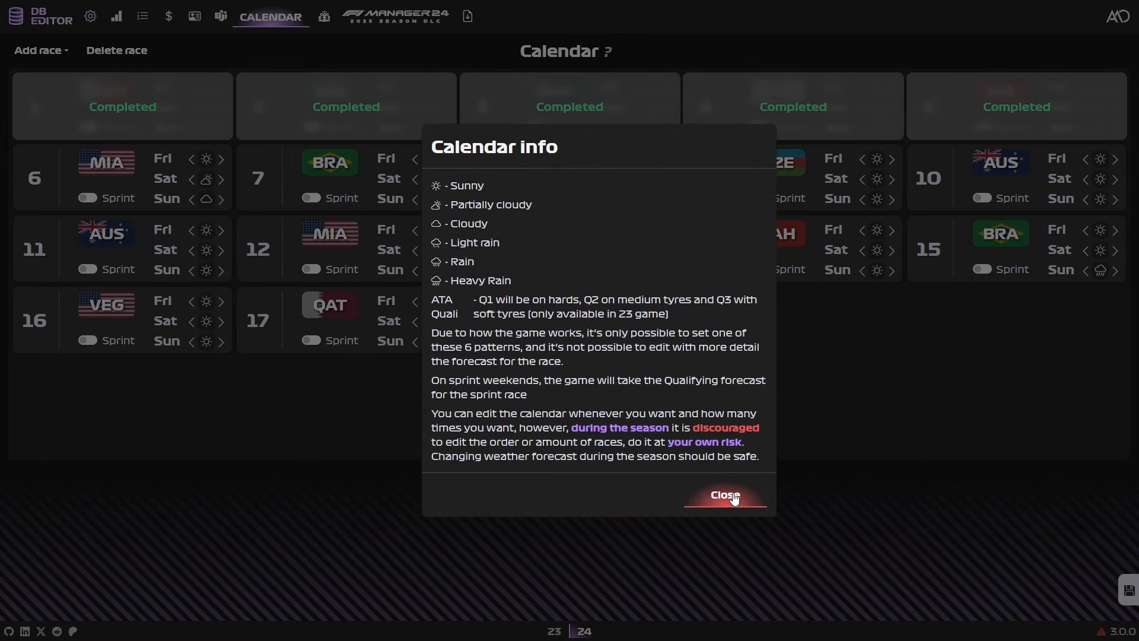
pyautogui.click(724, 495)
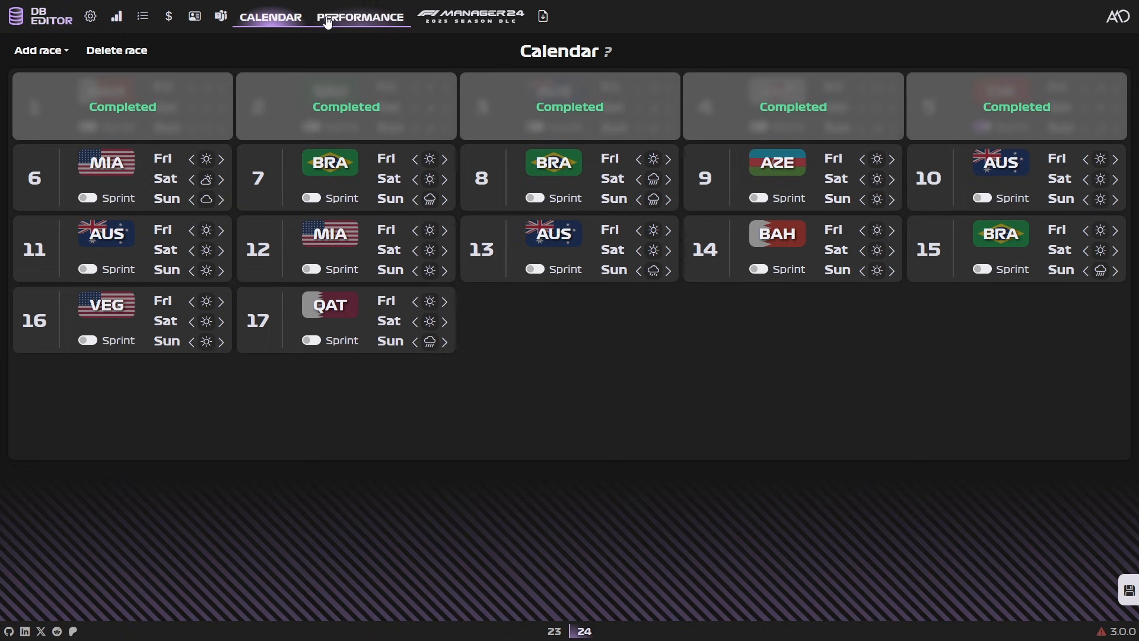
# - Show car part performance and change Red Bull's chassis drag reduction from 65.80% to 65.47%
pyautogui.click(353, 17)
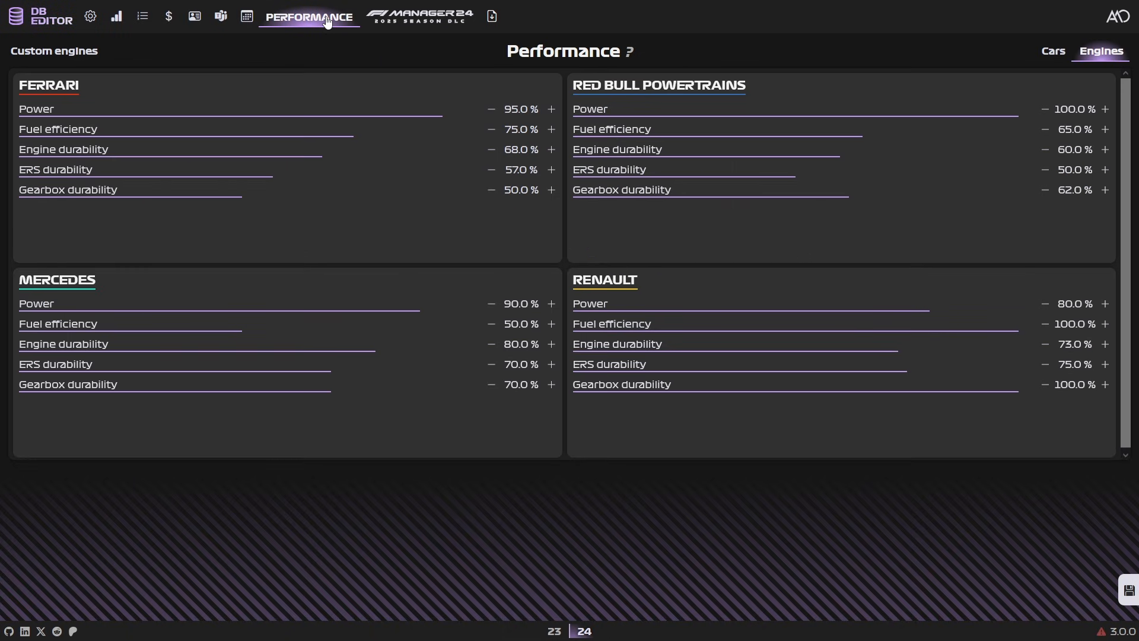
pyautogui.click(1053, 50)
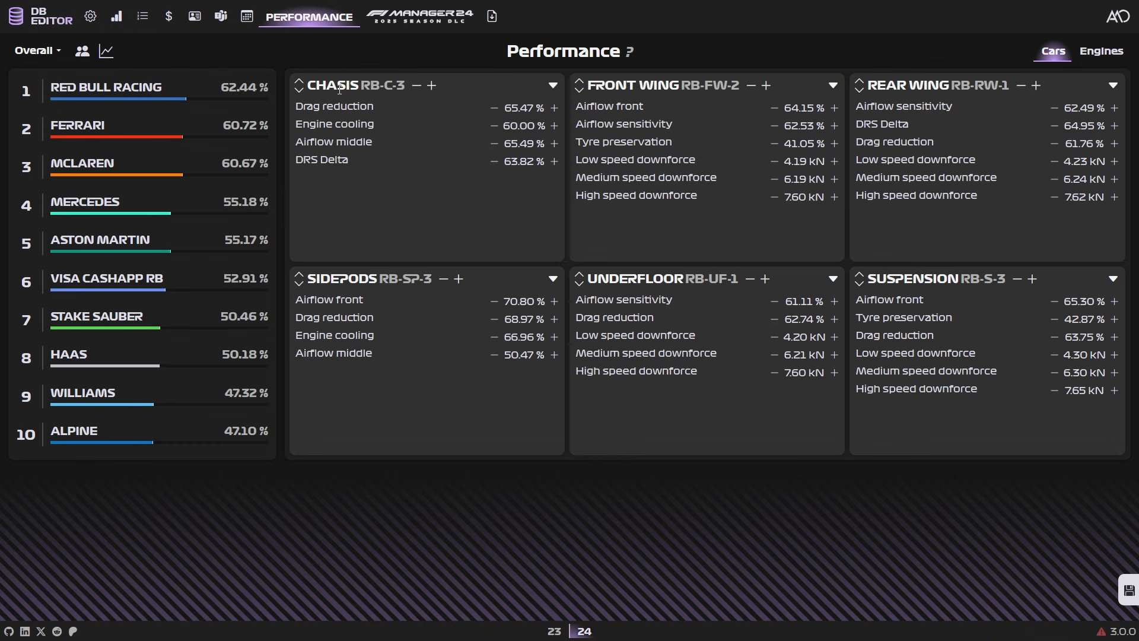
pyautogui.doubleClick(377, 85)
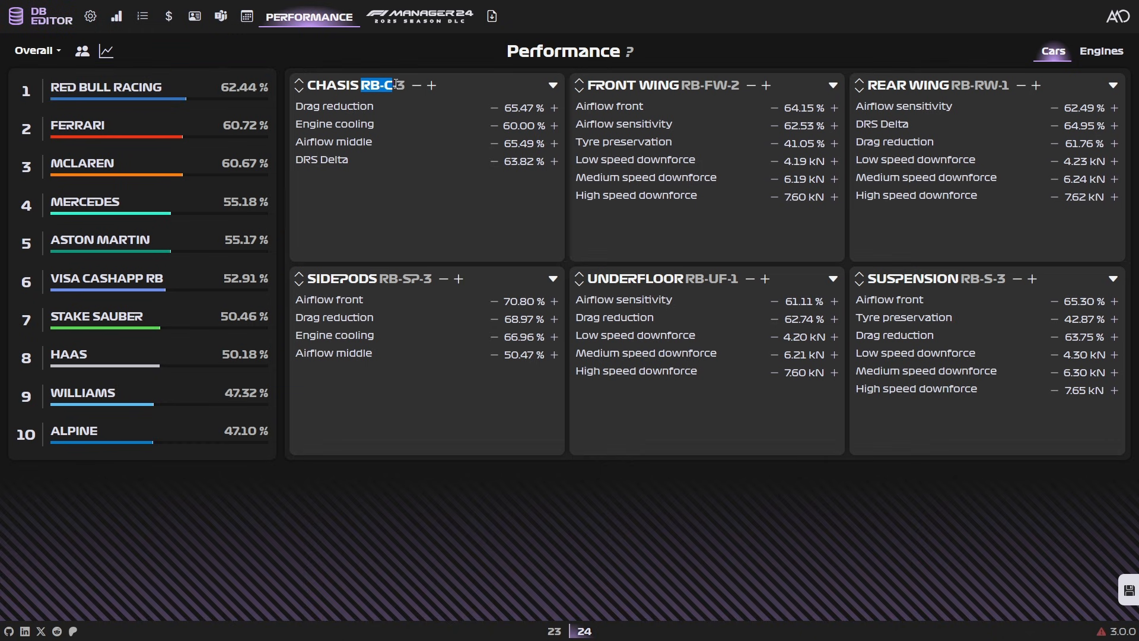
pyautogui.click(555, 107)
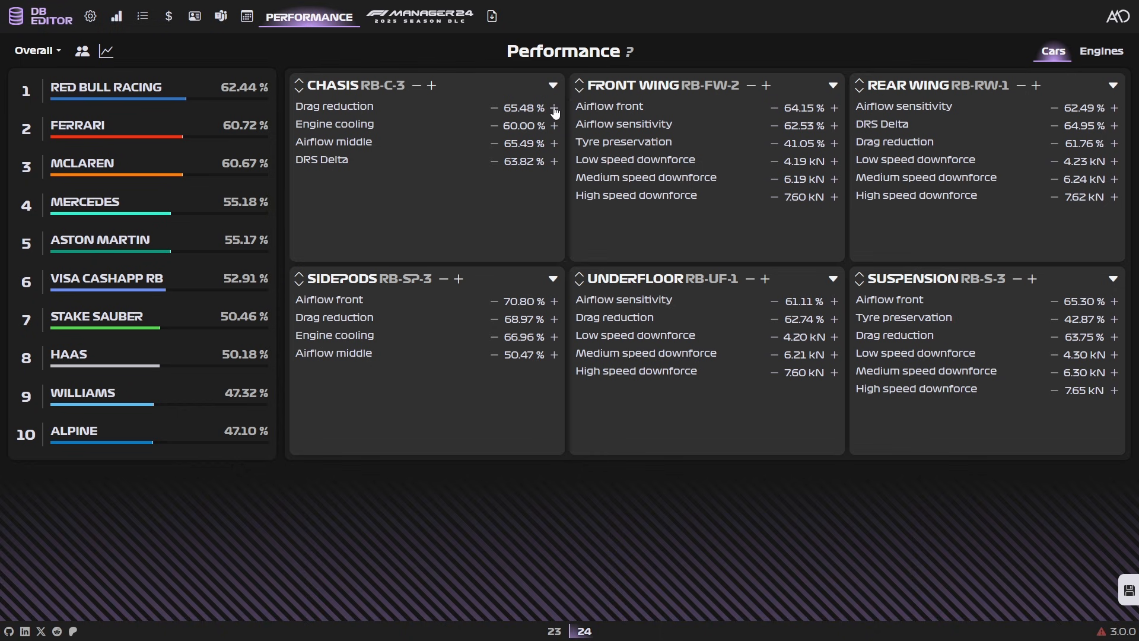
pyautogui.click(554, 109)
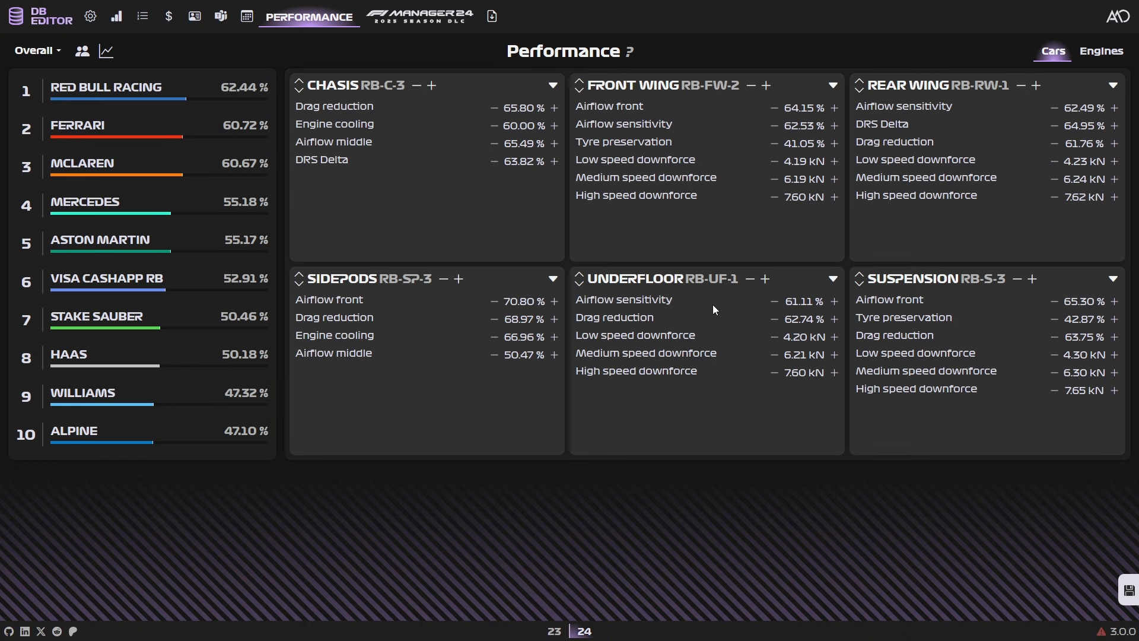
pyautogui.moveTo(567, 244)
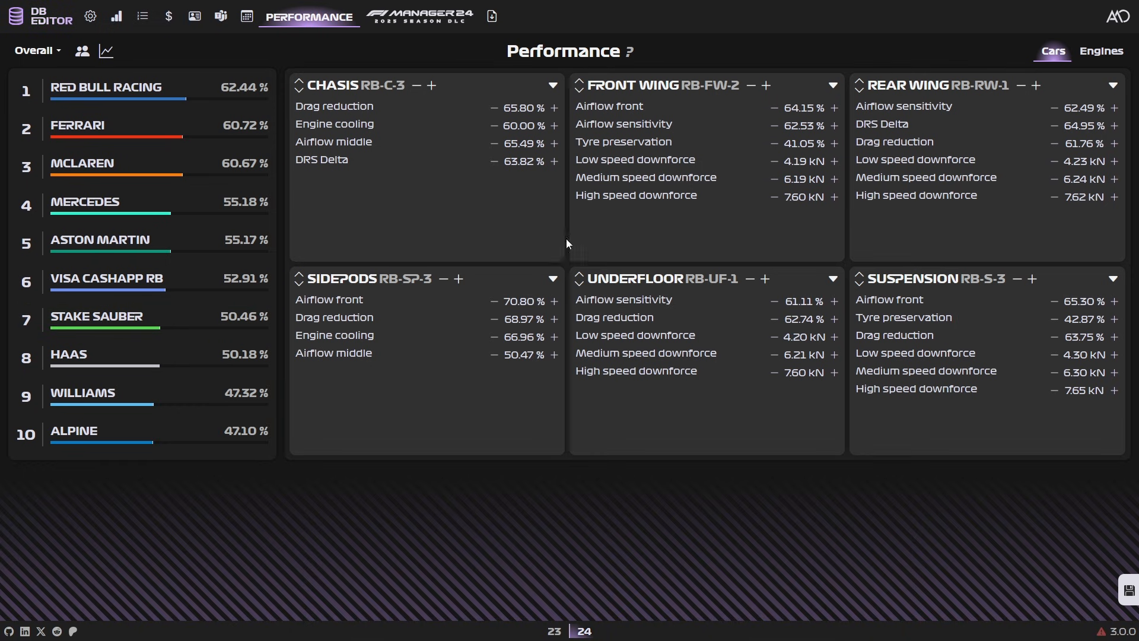
pyautogui.moveTo(724, 145)
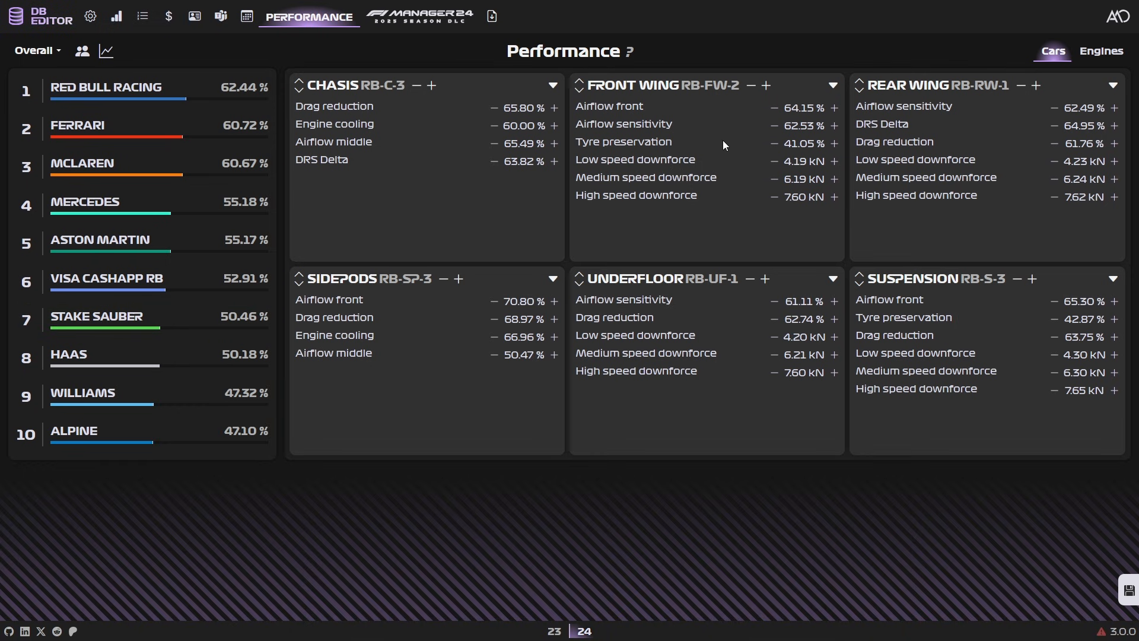
pyautogui.moveTo(1020, 105)
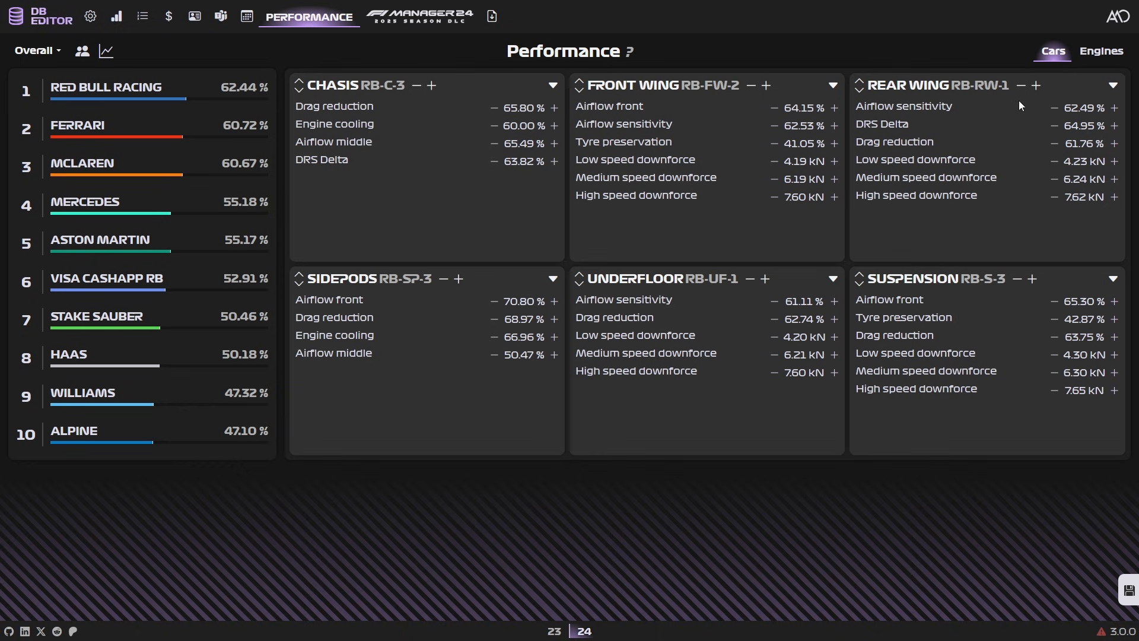
pyautogui.moveTo(354, 100)
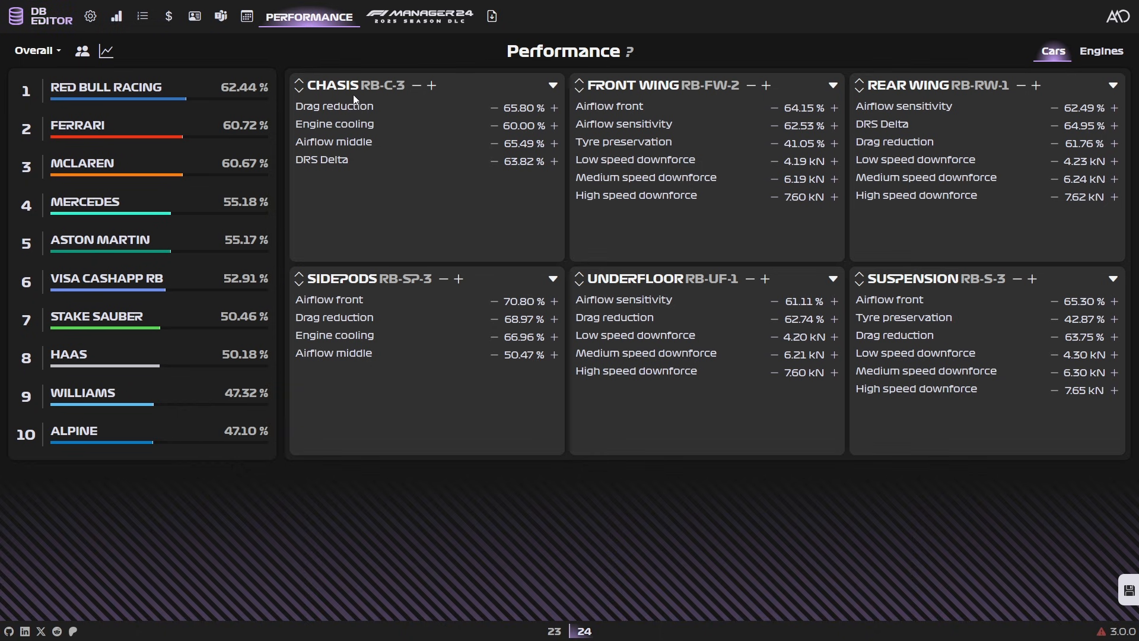
pyautogui.moveTo(988, 135)
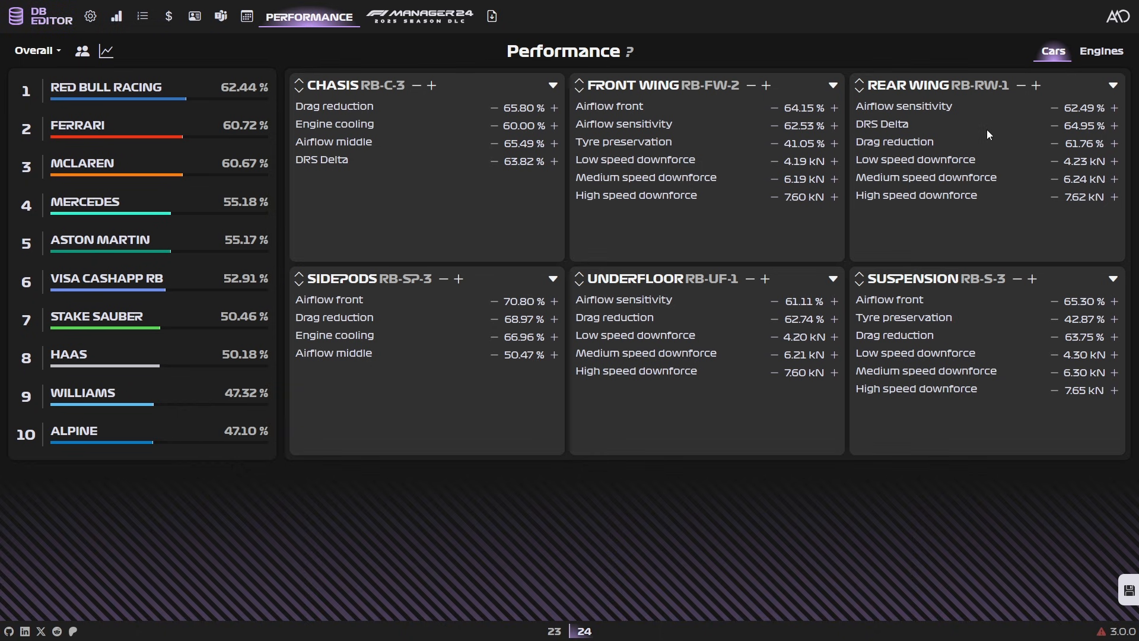
pyautogui.moveTo(721, 300)
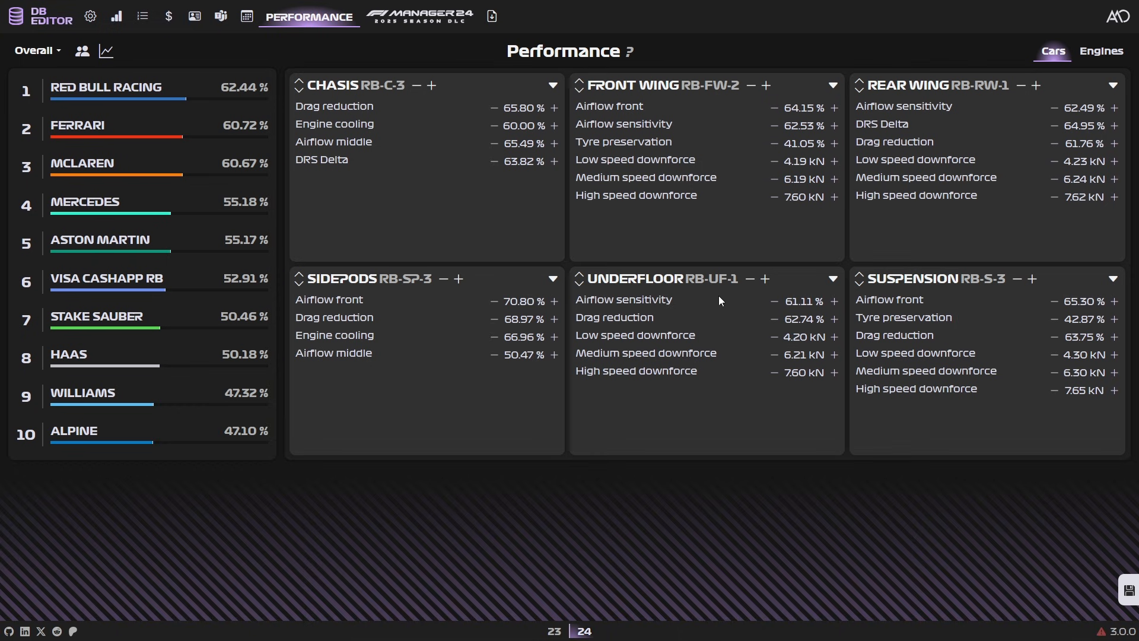
pyautogui.moveTo(580, 287)
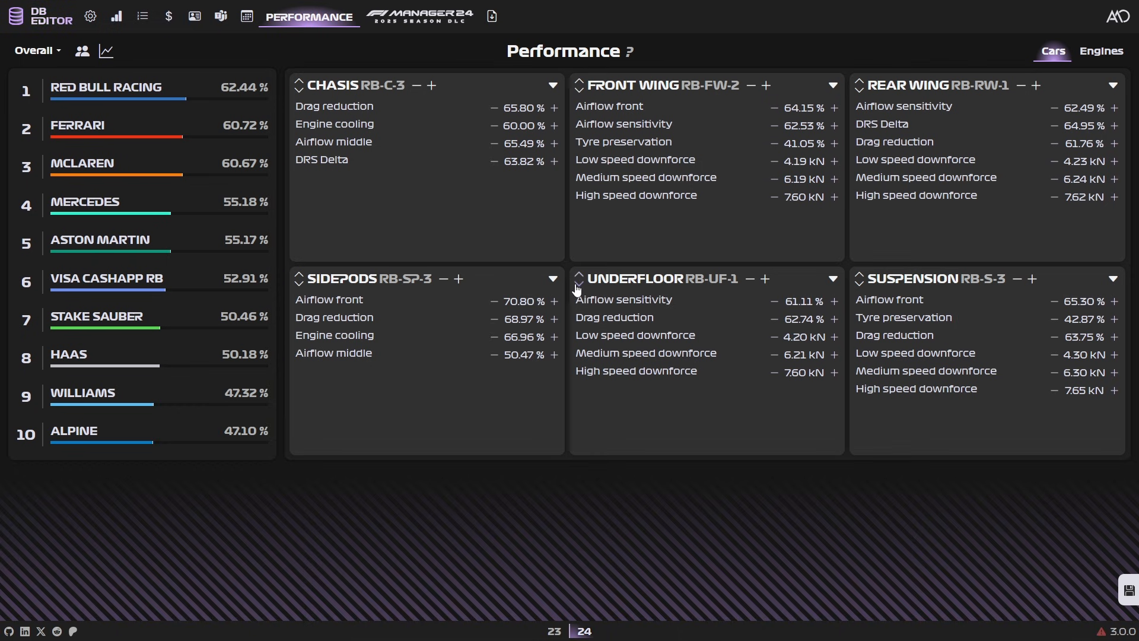
pyautogui.click(492, 108)
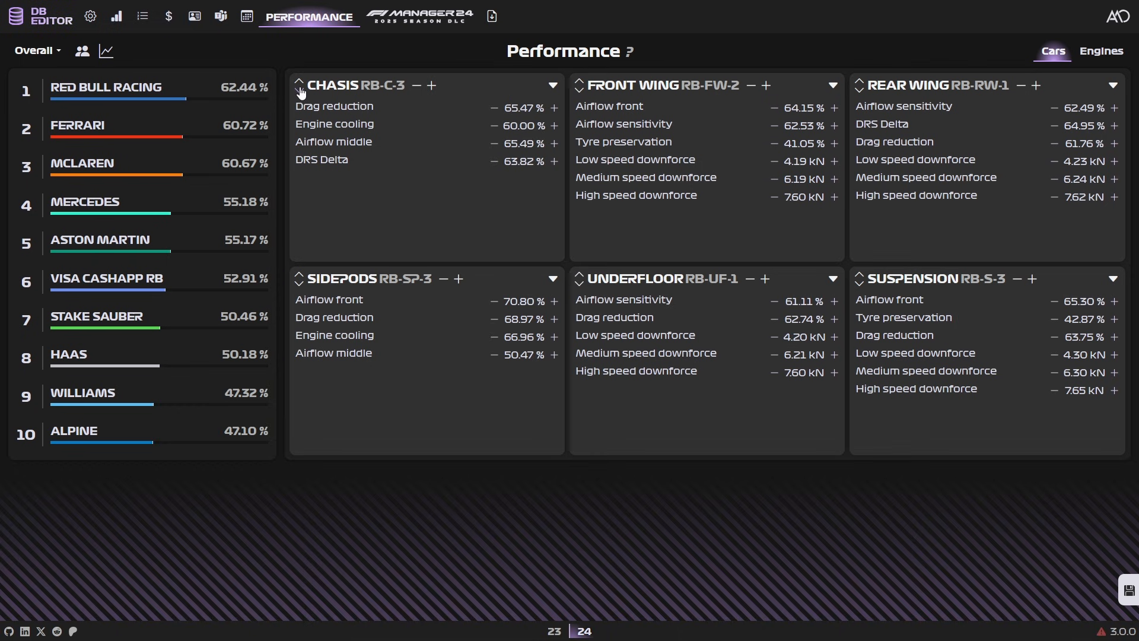
pyautogui.click(415, 85)
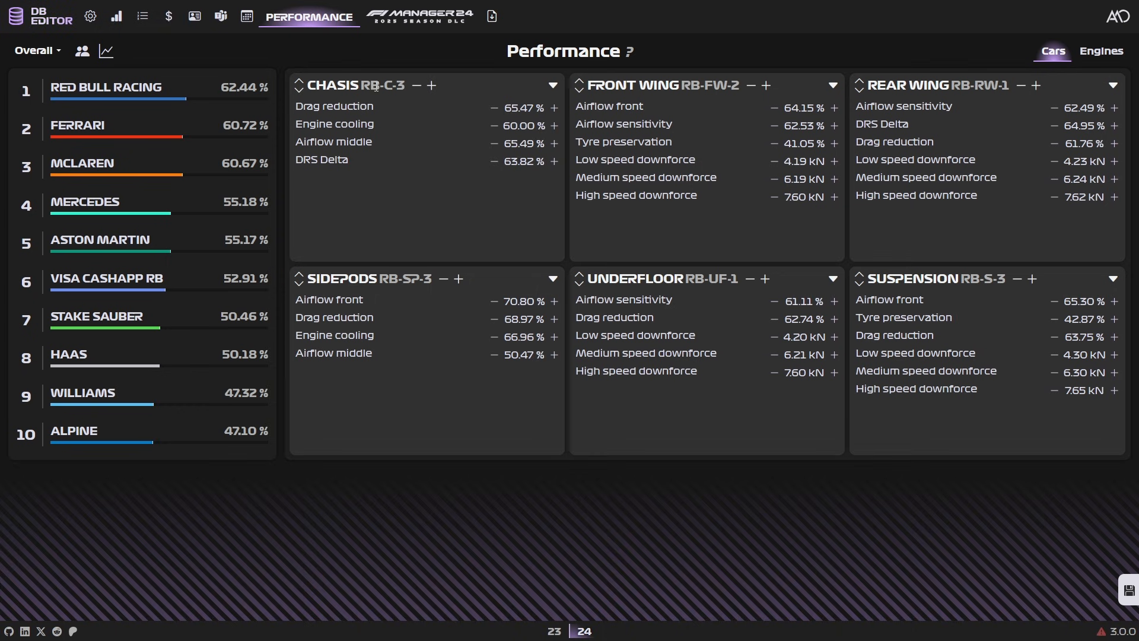
pyautogui.moveTo(391, 105)
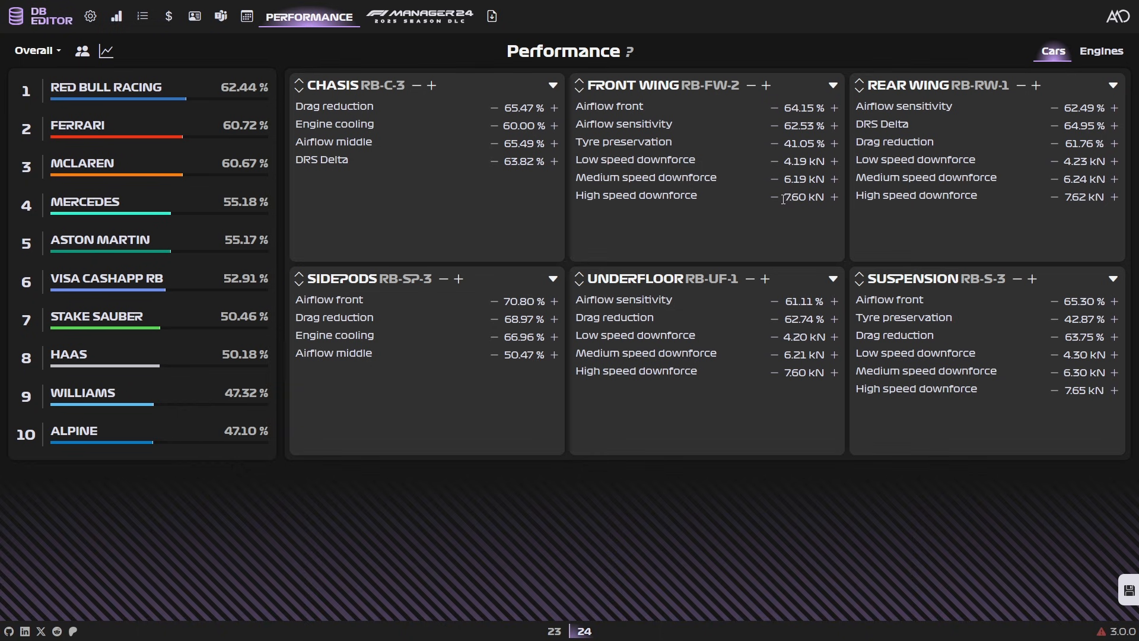
pyautogui.moveTo(829, 197)
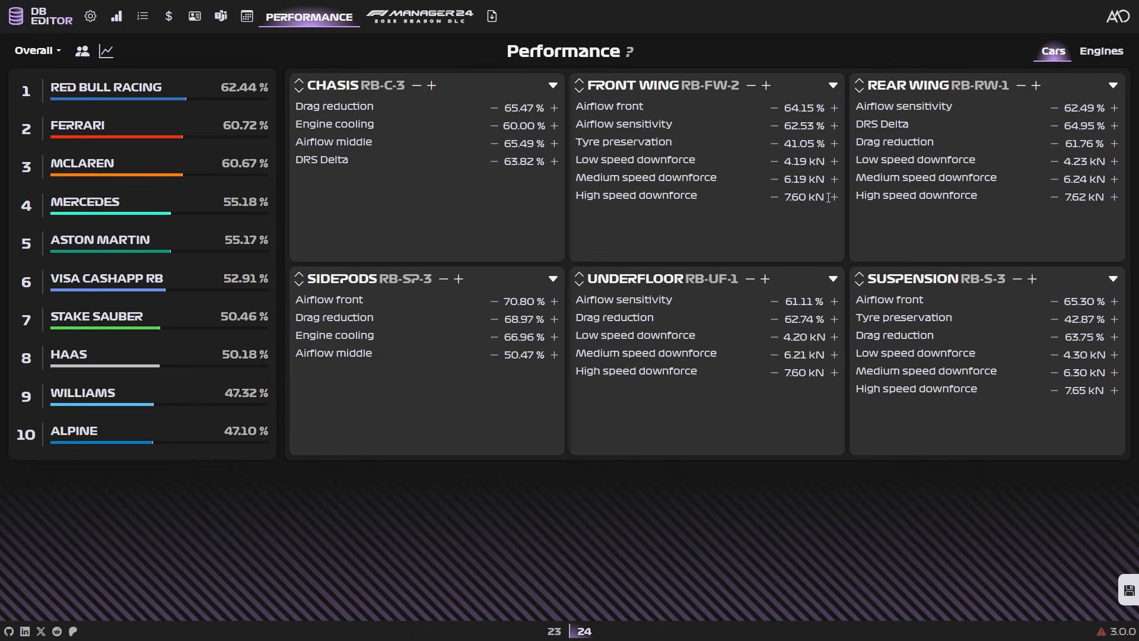
pyautogui.moveTo(759, 219)
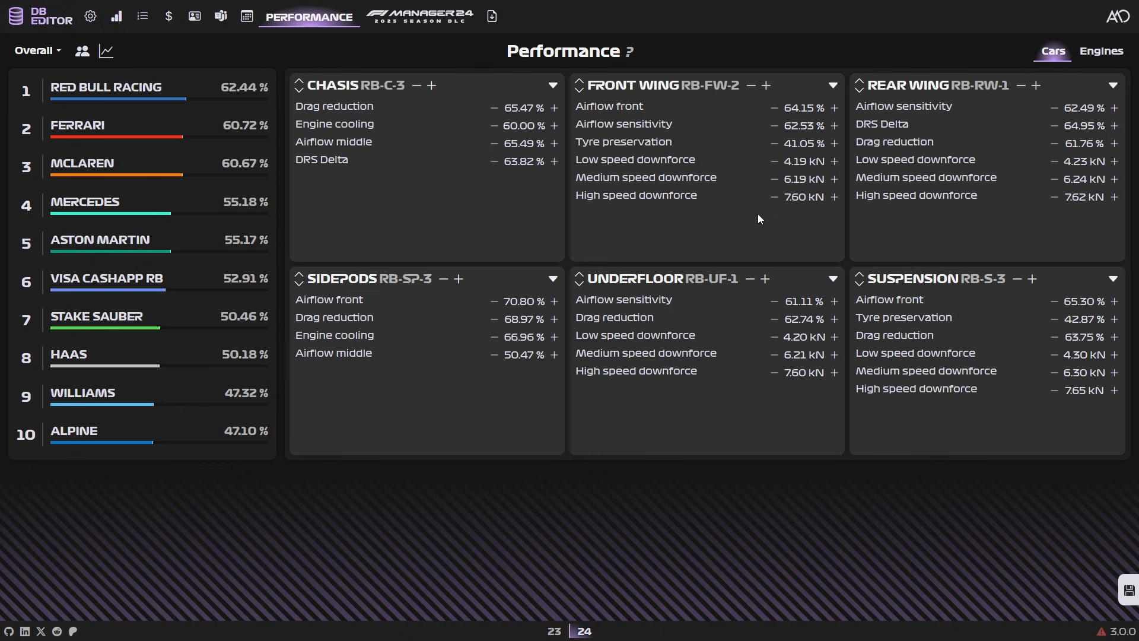
pyautogui.moveTo(554, 110)
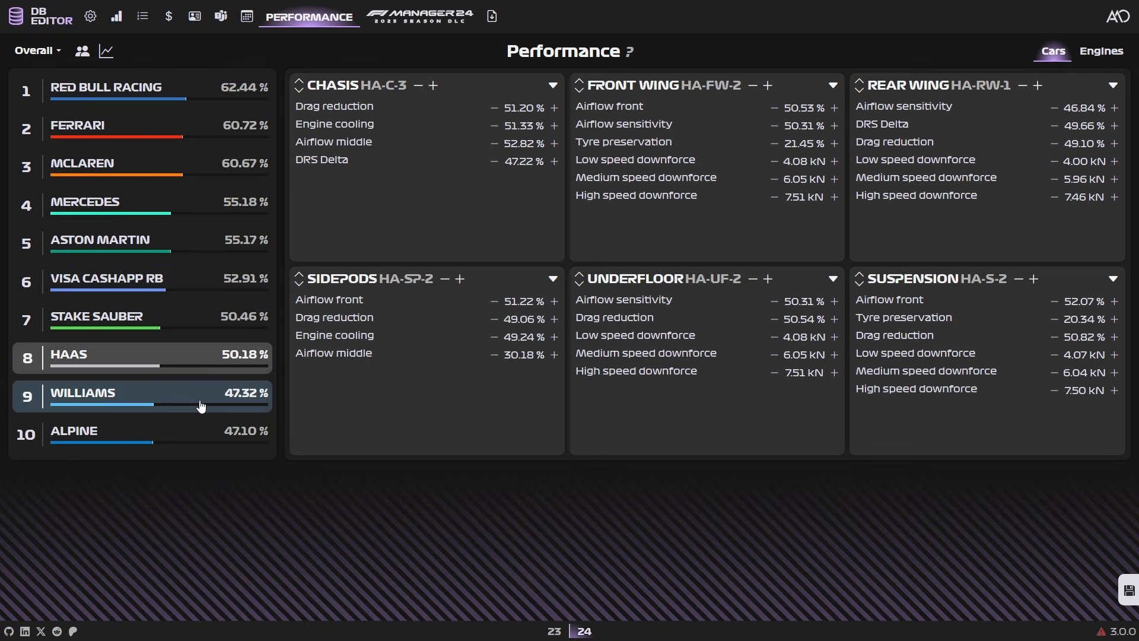
# - Graph car performance across the season and rank all 20 individual cars
pyautogui.click(105, 49)
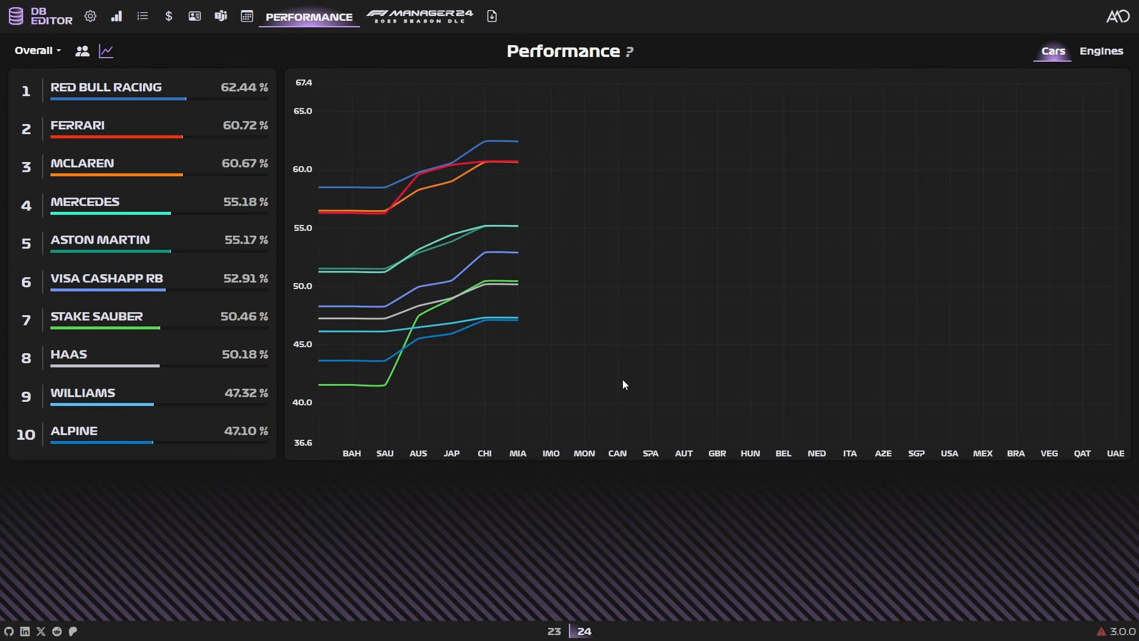
pyautogui.moveTo(603, 79)
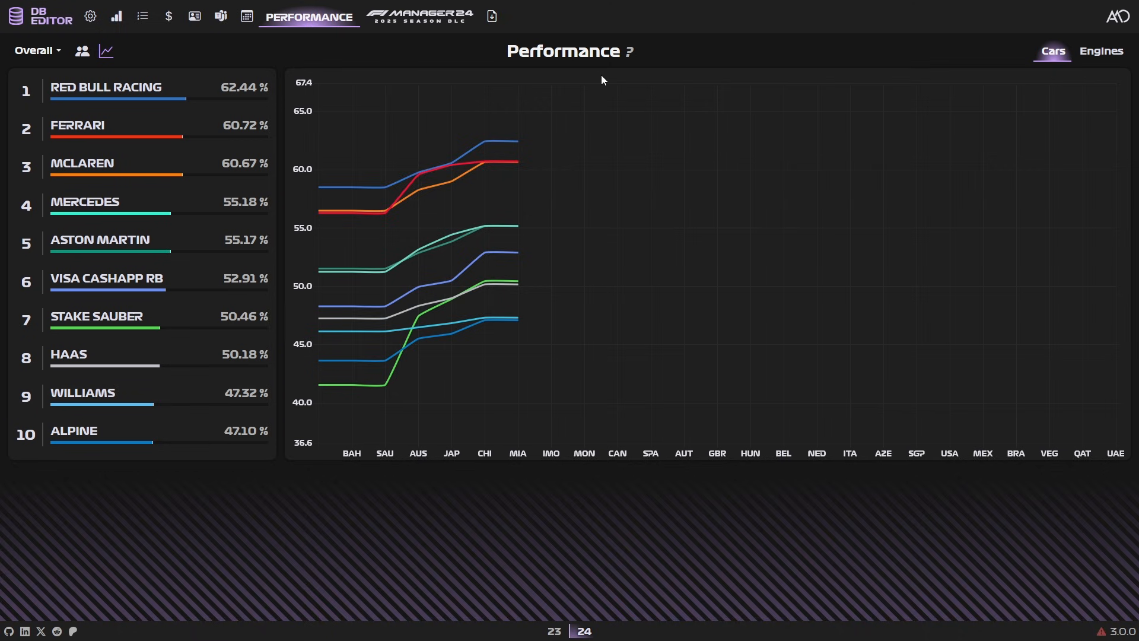
pyautogui.moveTo(417, 164)
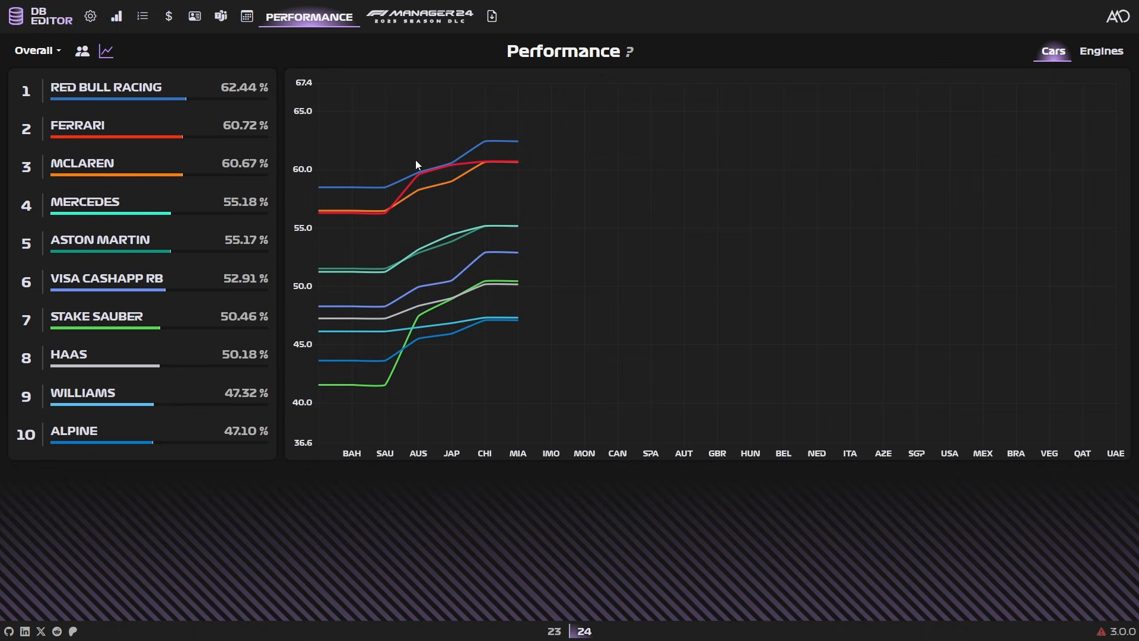
pyautogui.moveTo(584, 218)
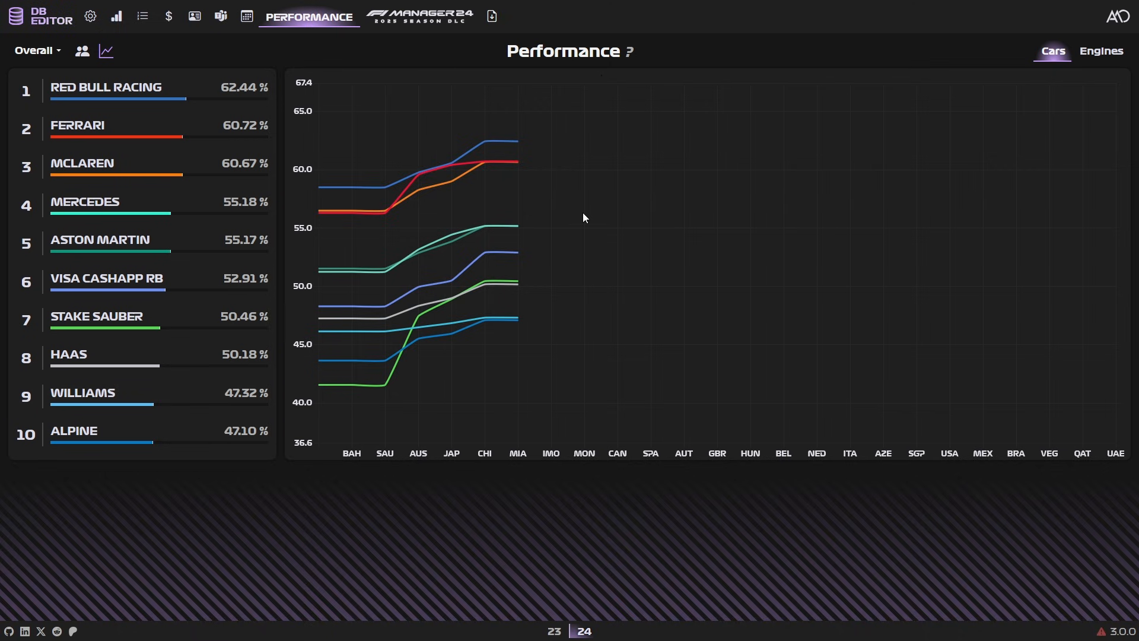
pyautogui.moveTo(82, 52)
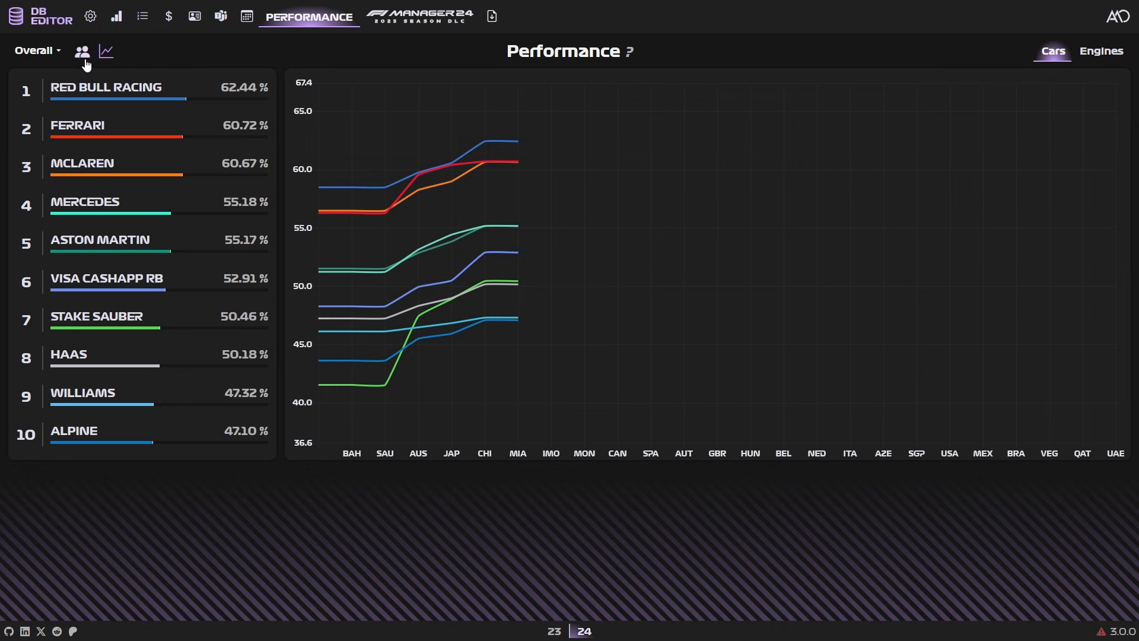
pyautogui.click(81, 50)
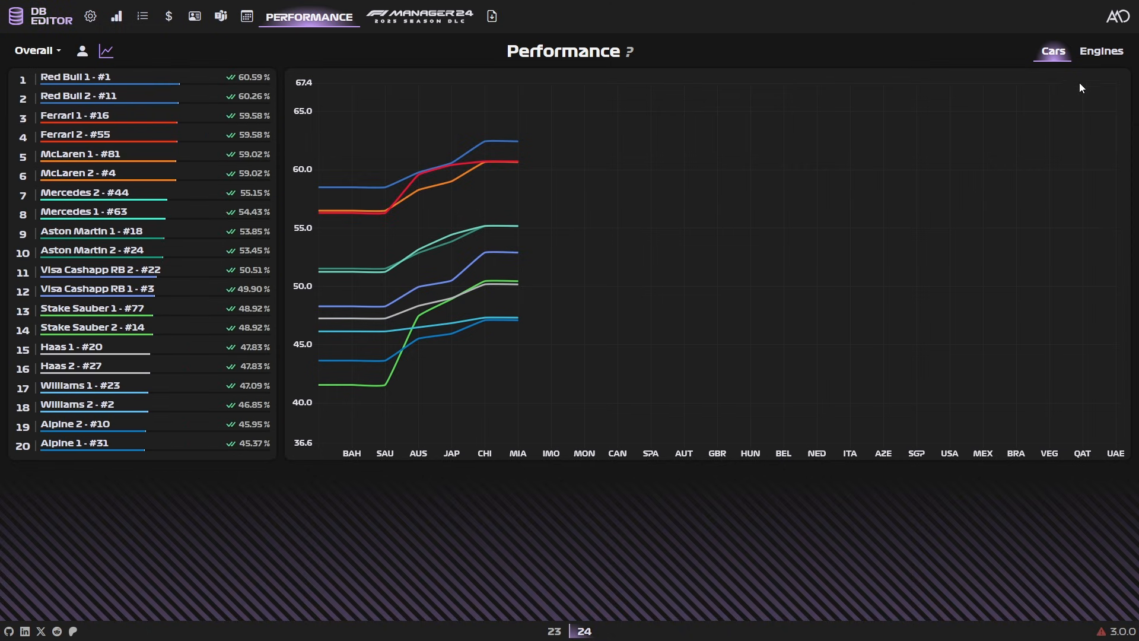
# - Raise Ferrari engine power to 99% and add a NEW ENGINE custom engine
pyautogui.click(1101, 51)
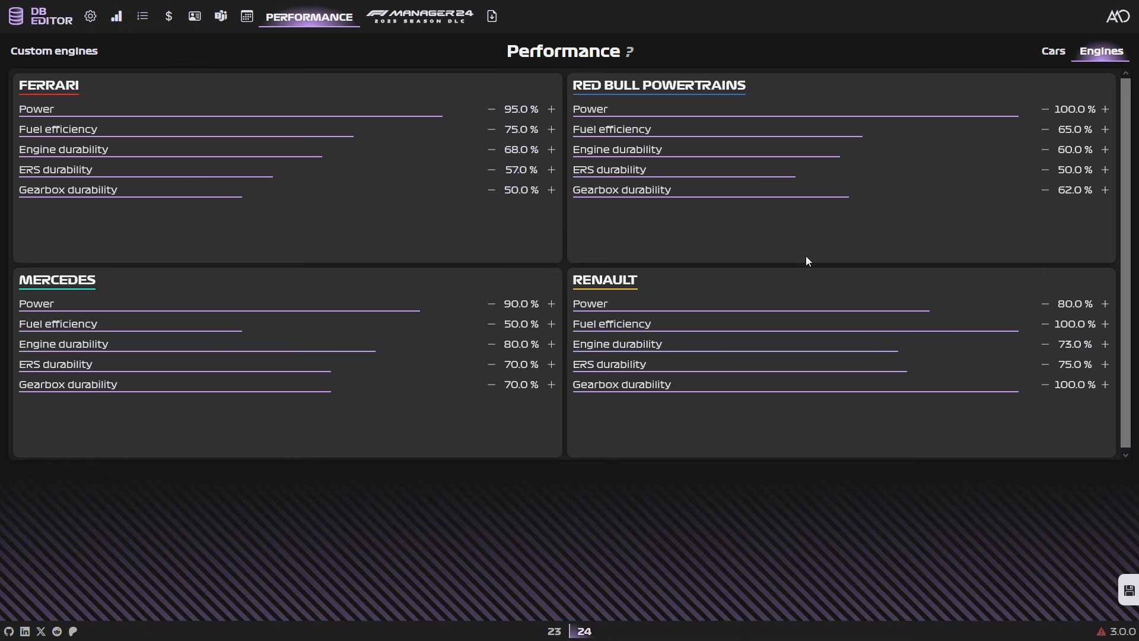
pyautogui.click(551, 109)
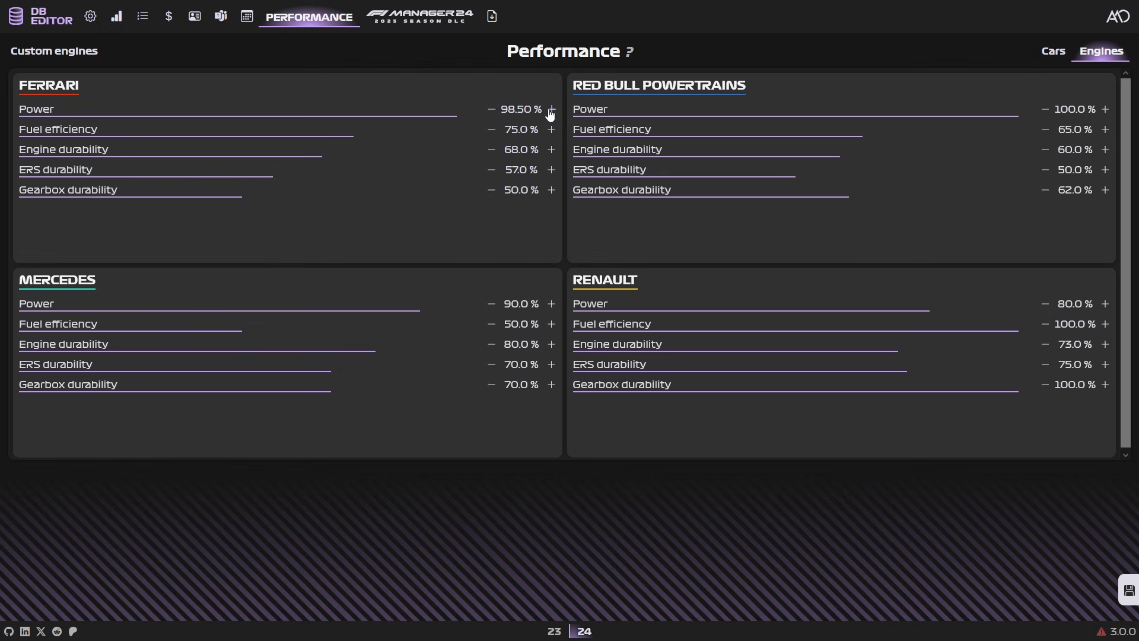
pyautogui.click(552, 109)
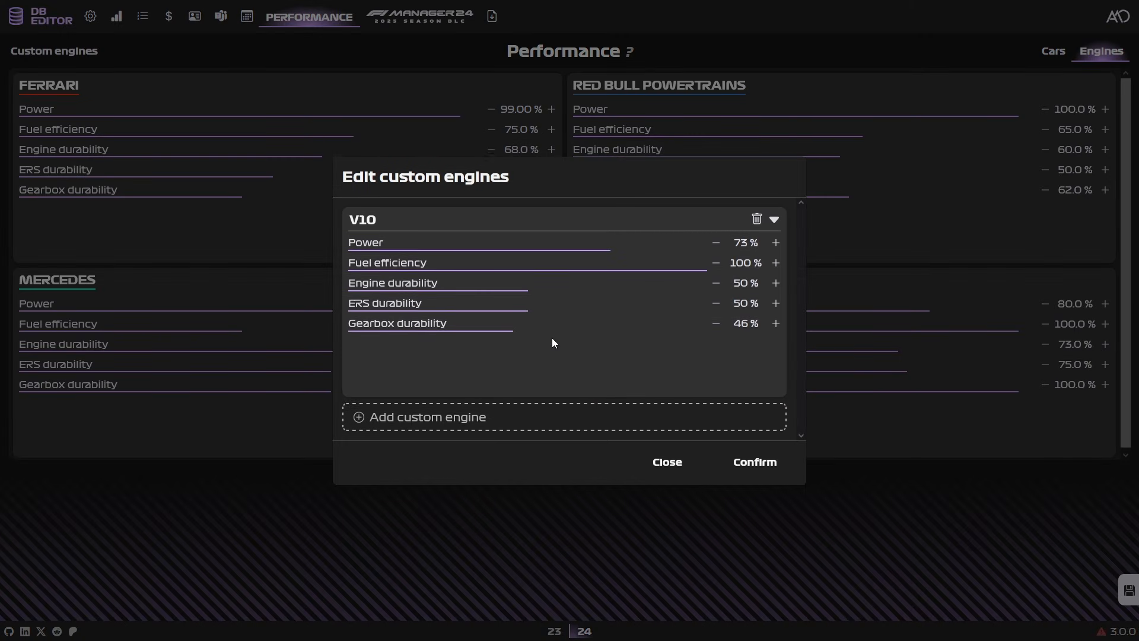
pyautogui.moveTo(411, 427)
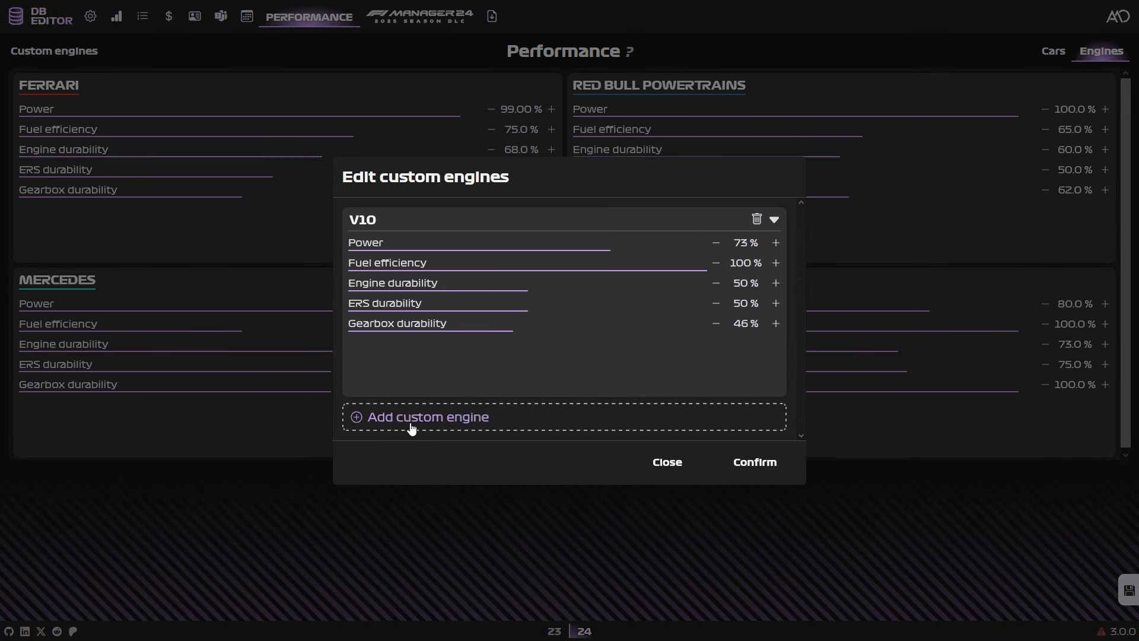
pyautogui.click(427, 417)
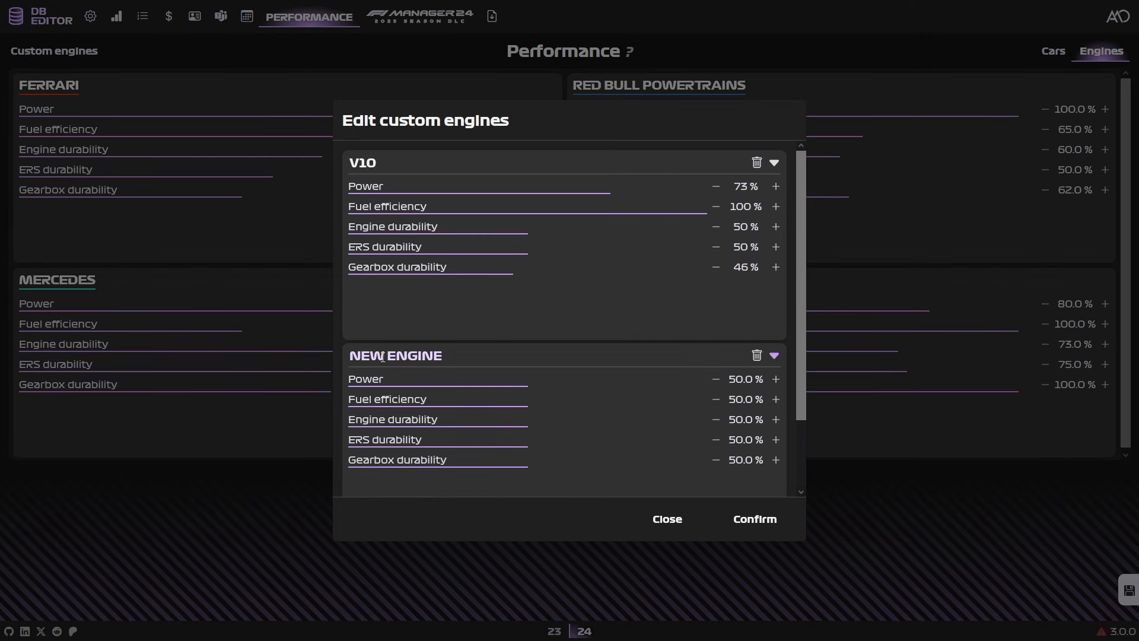
pyautogui.doubleClick(395, 356)
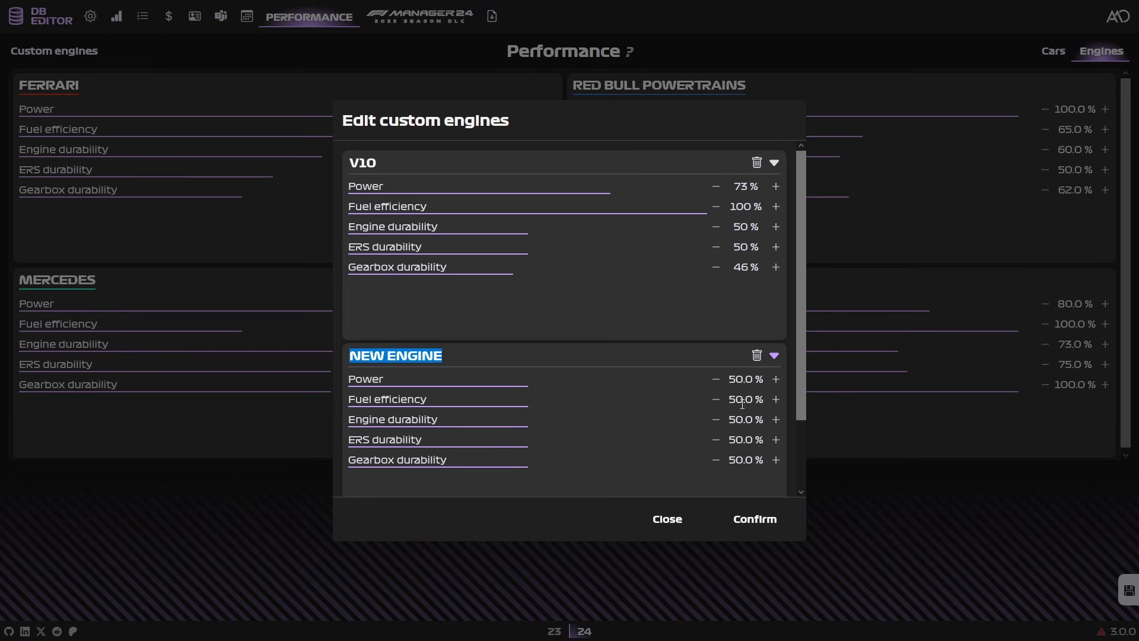
pyautogui.moveTo(748, 420)
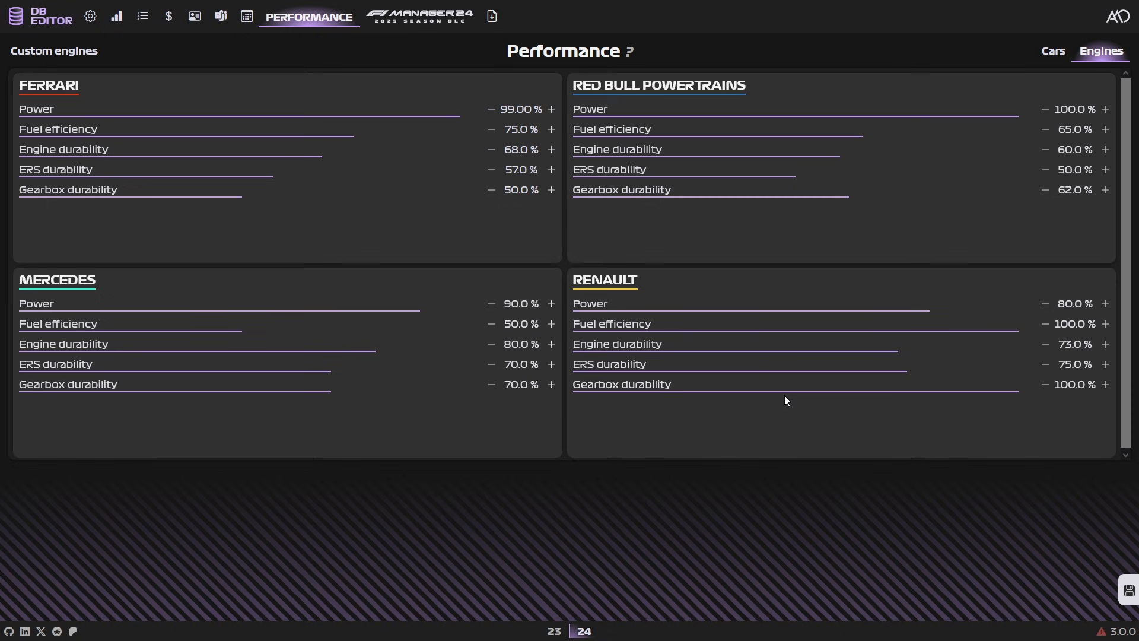
pyautogui.moveTo(557, 202)
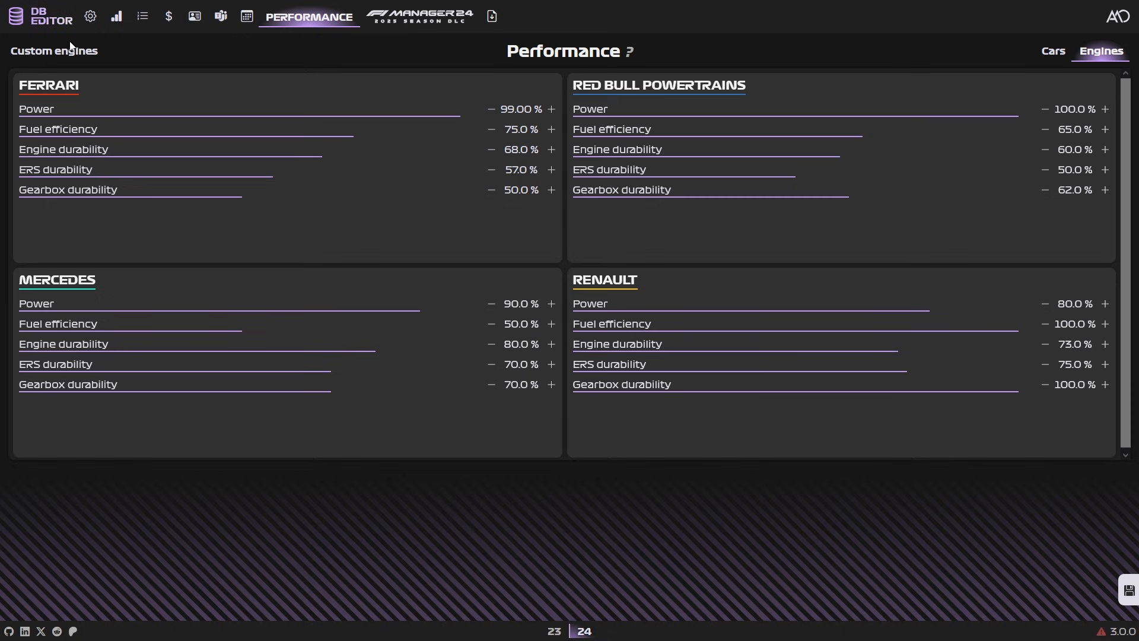
pyautogui.moveTo(662, 358)
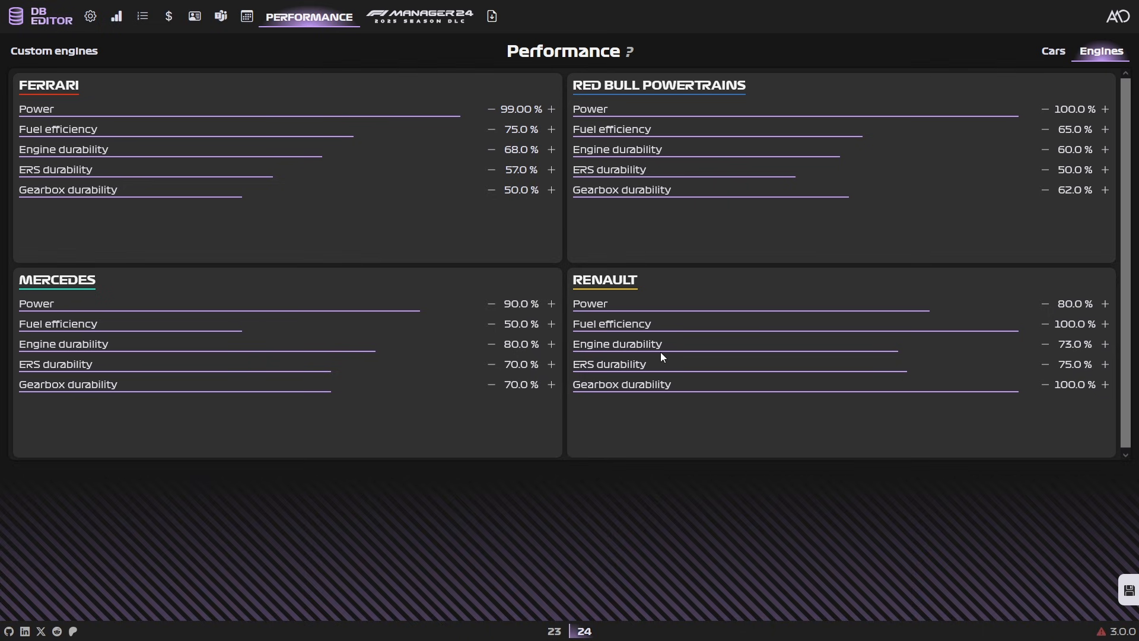
pyautogui.moveTo(674, 361)
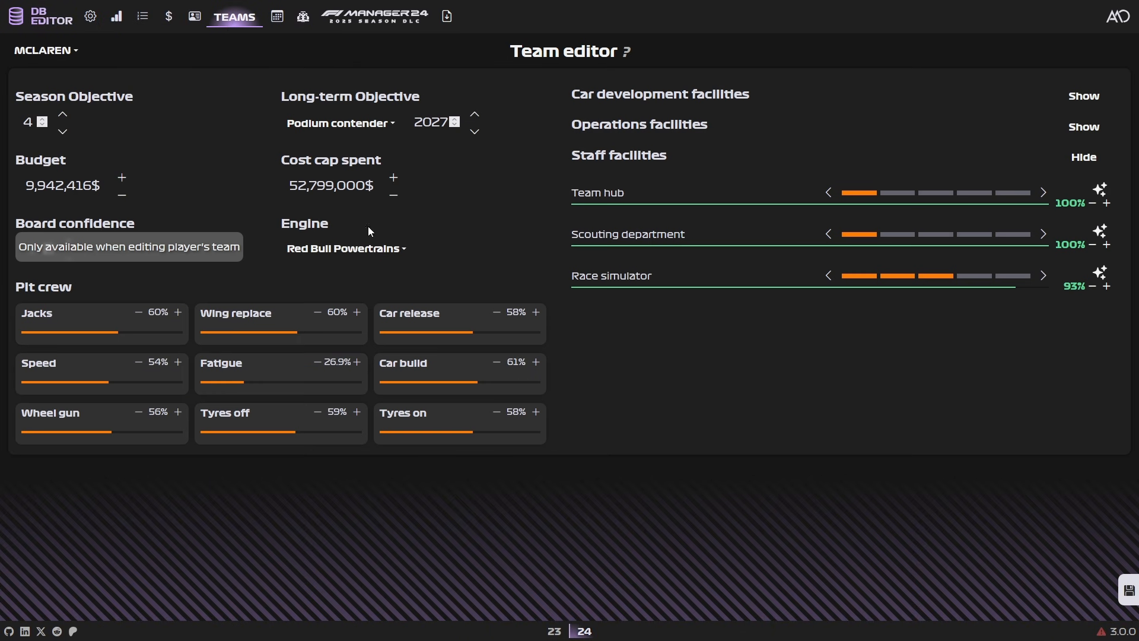
pyautogui.click(345, 248)
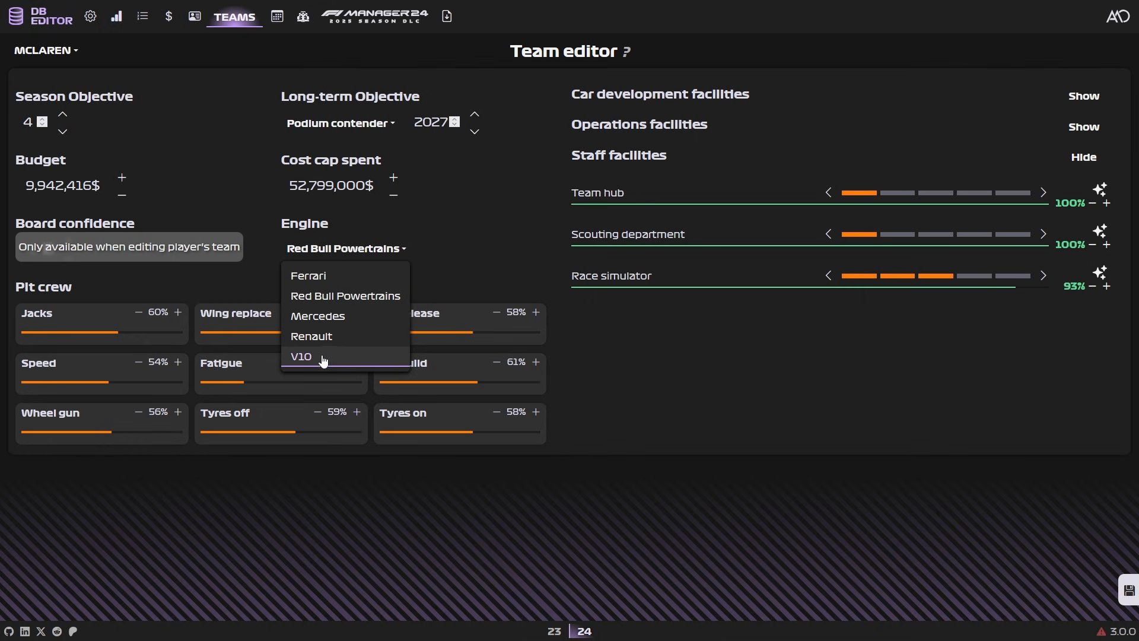
pyautogui.moveTo(325, 364)
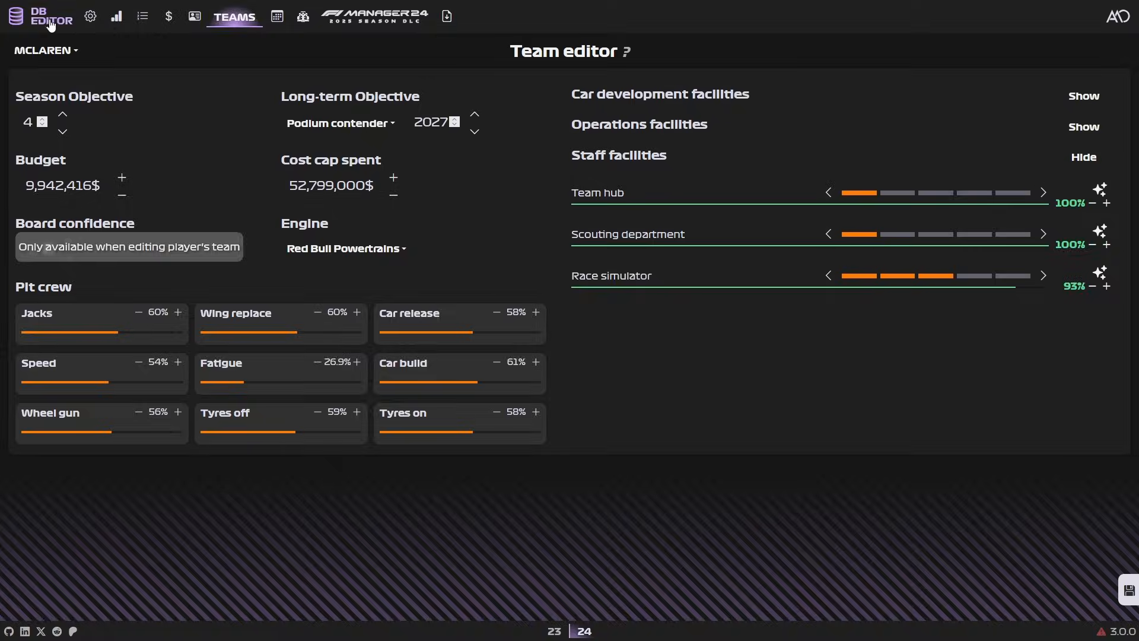
pyautogui.moveTo(136, 53)
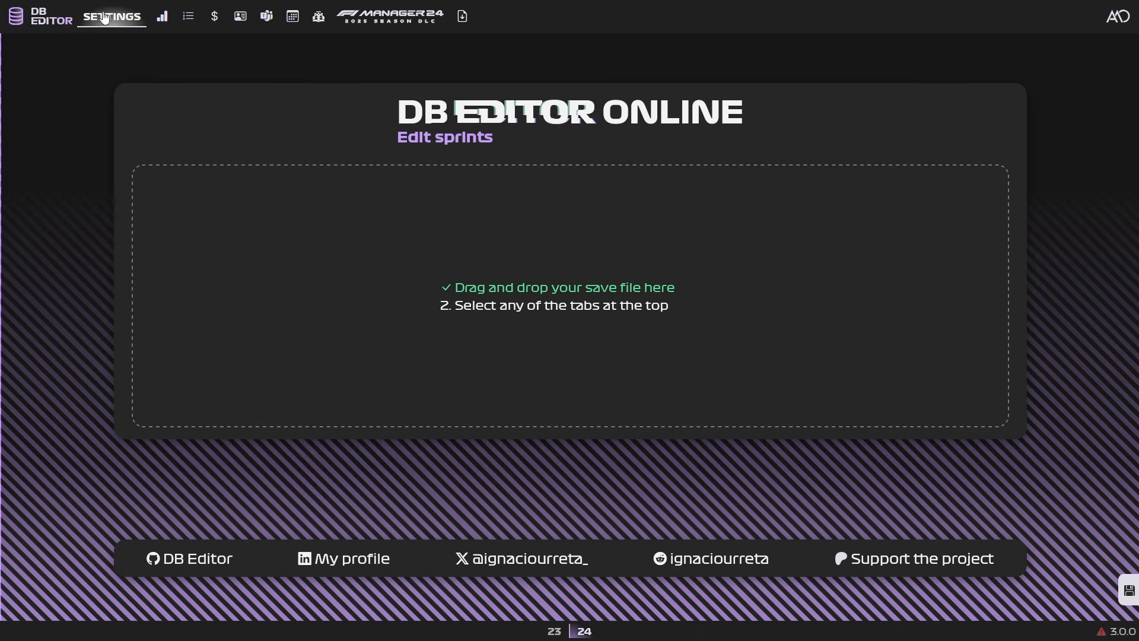
# - Open the Game settings and leave AI development difficulty at Default
pyautogui.click(111, 17)
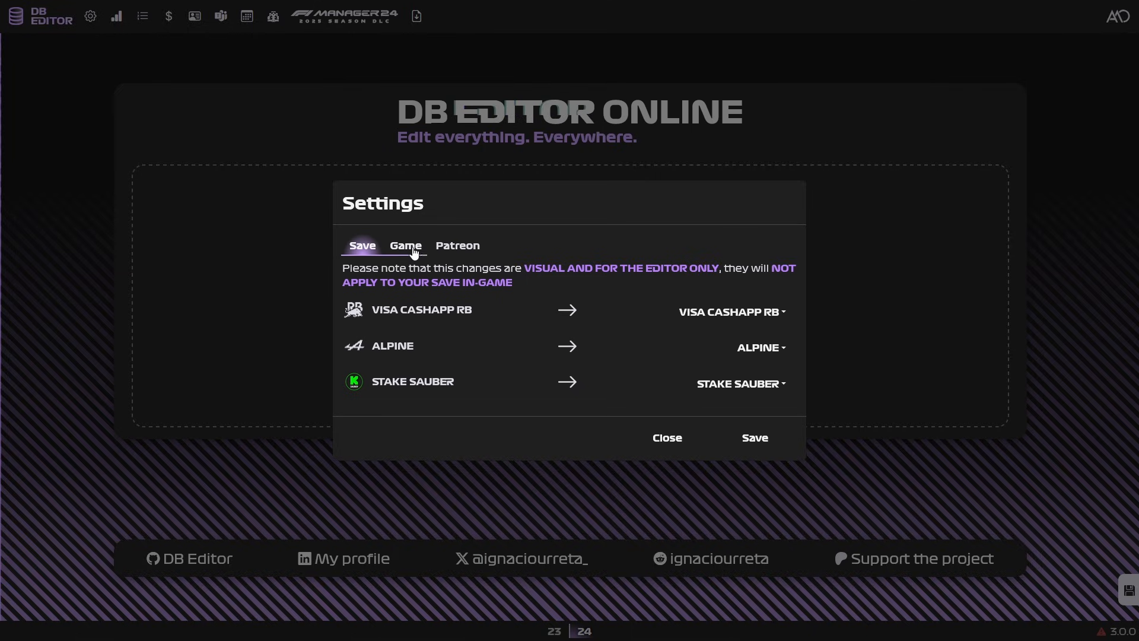
pyautogui.moveTo(510, 336)
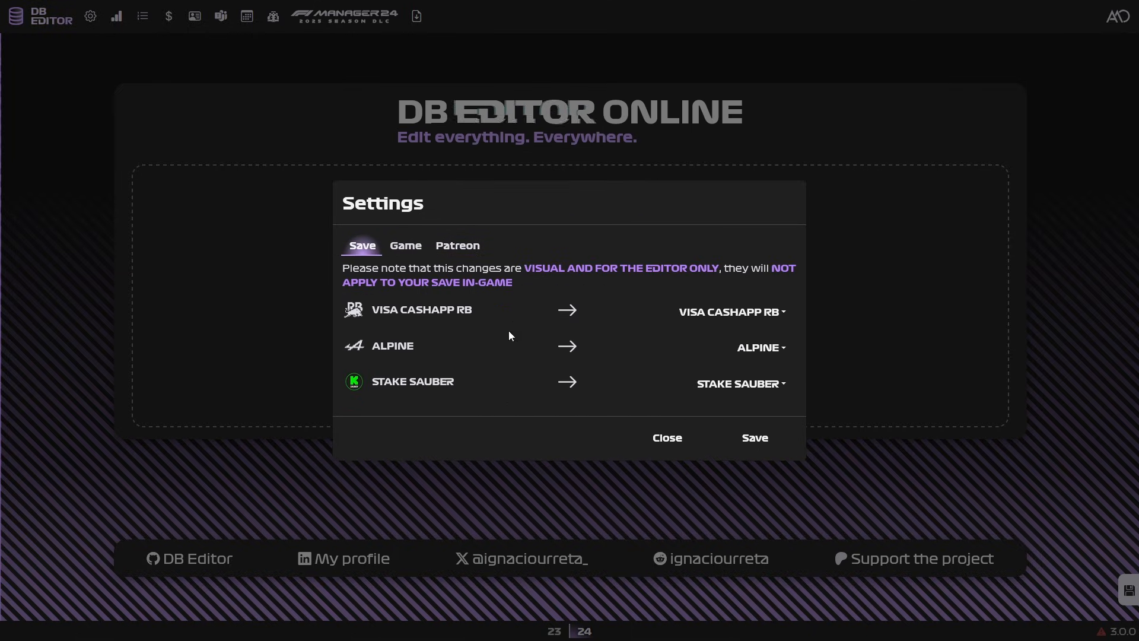
pyautogui.moveTo(721, 282)
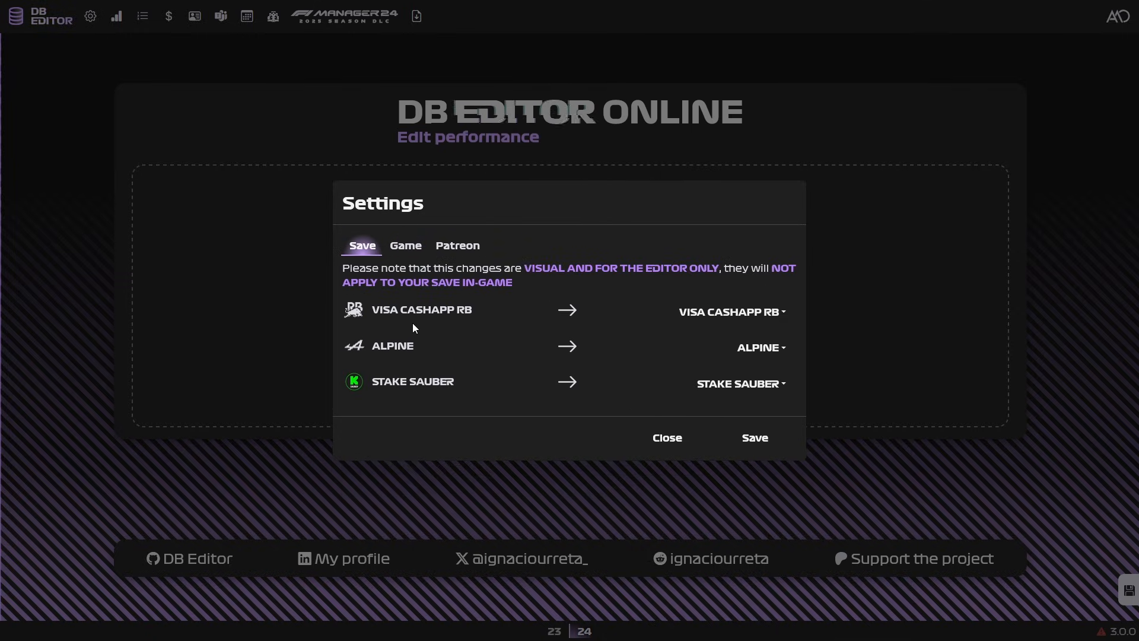
pyautogui.click(741, 383)
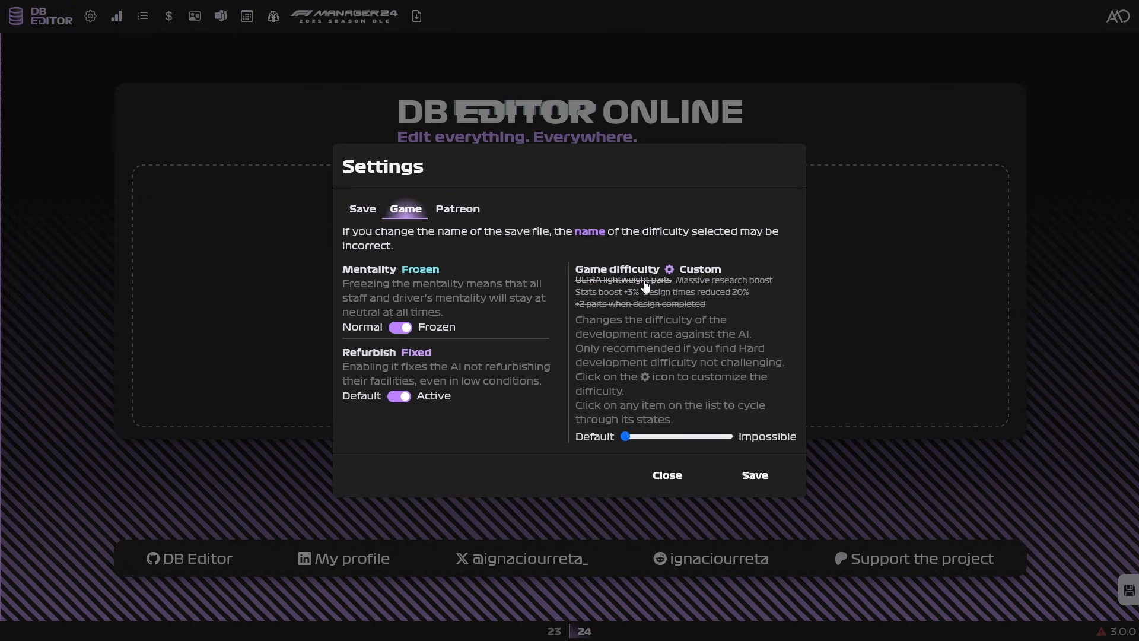
pyautogui.moveTo(624, 436); pyautogui.dragTo(642, 436)
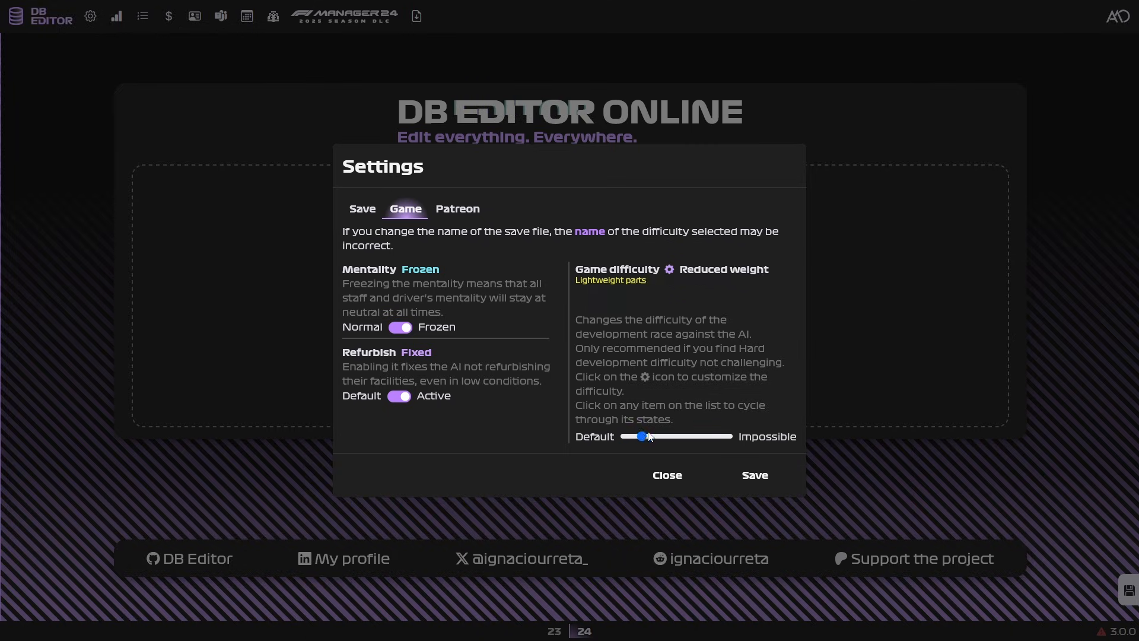
pyautogui.moveTo(643, 437); pyautogui.dragTo(622, 436)
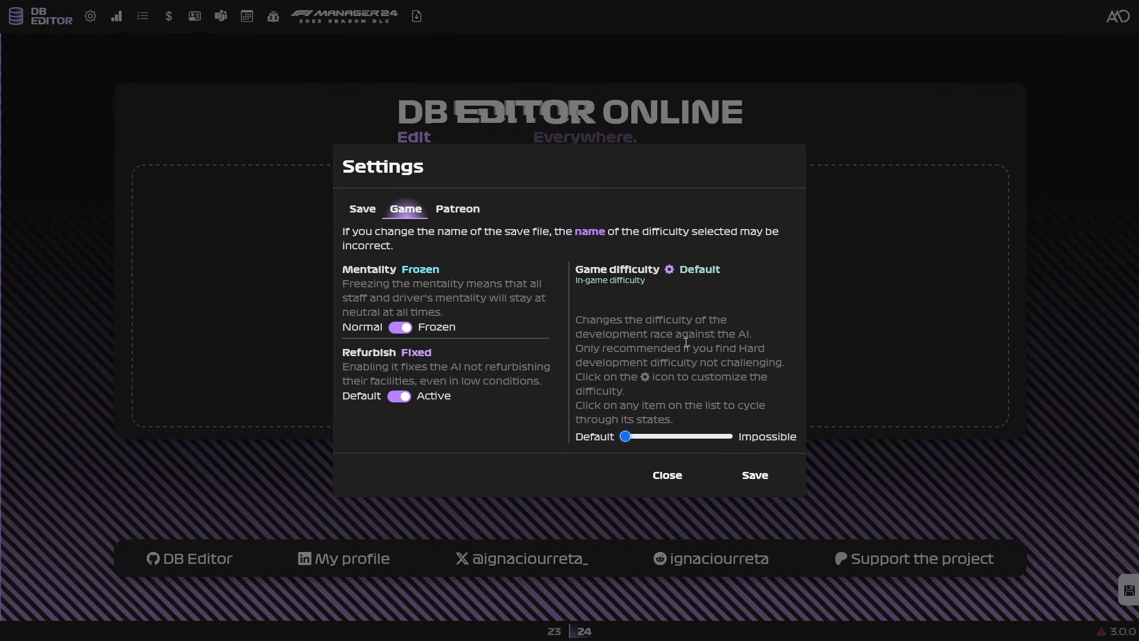
# - Keep staff and driver mentality frozen and enable the AI facility refurbish fix
pyautogui.click(400, 396)
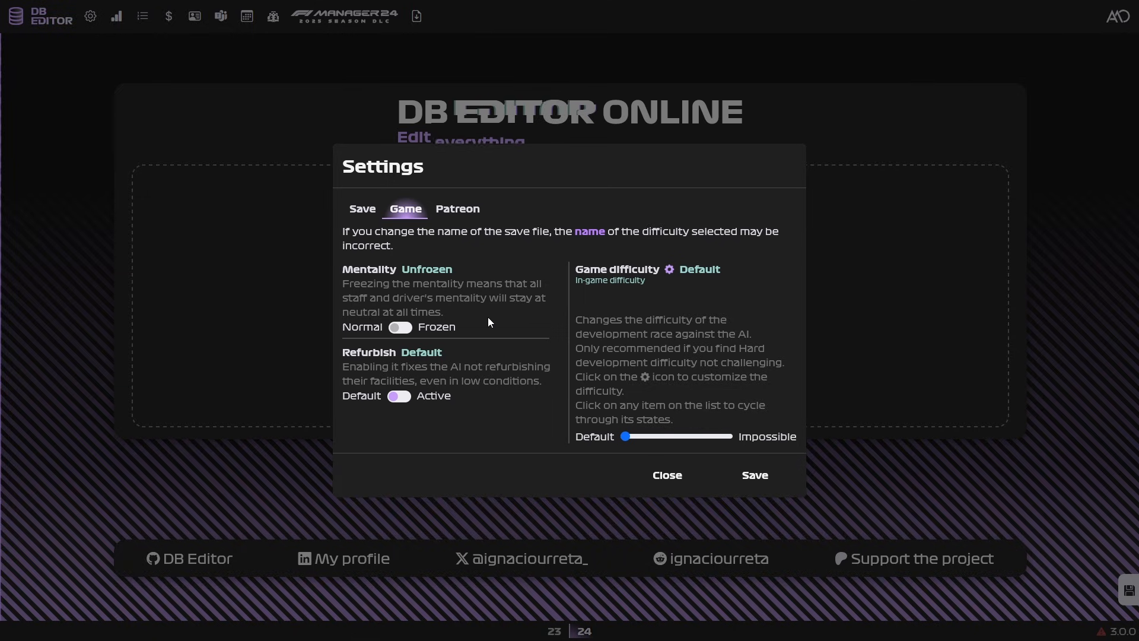
pyautogui.click(399, 326)
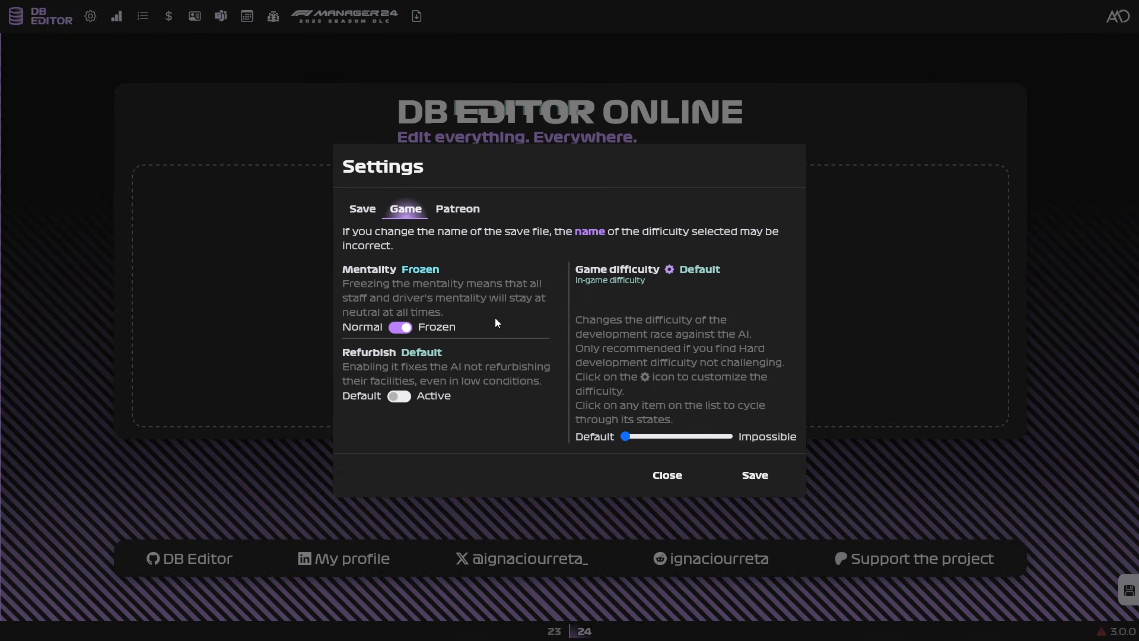
pyautogui.click(399, 395)
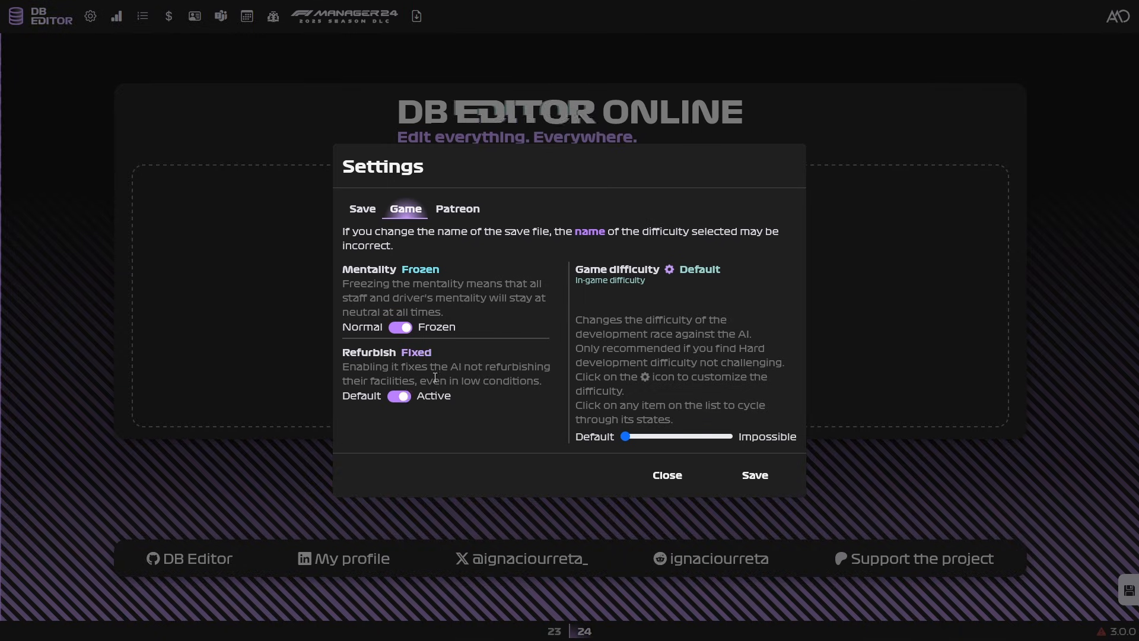
pyautogui.moveTo(395, 419)
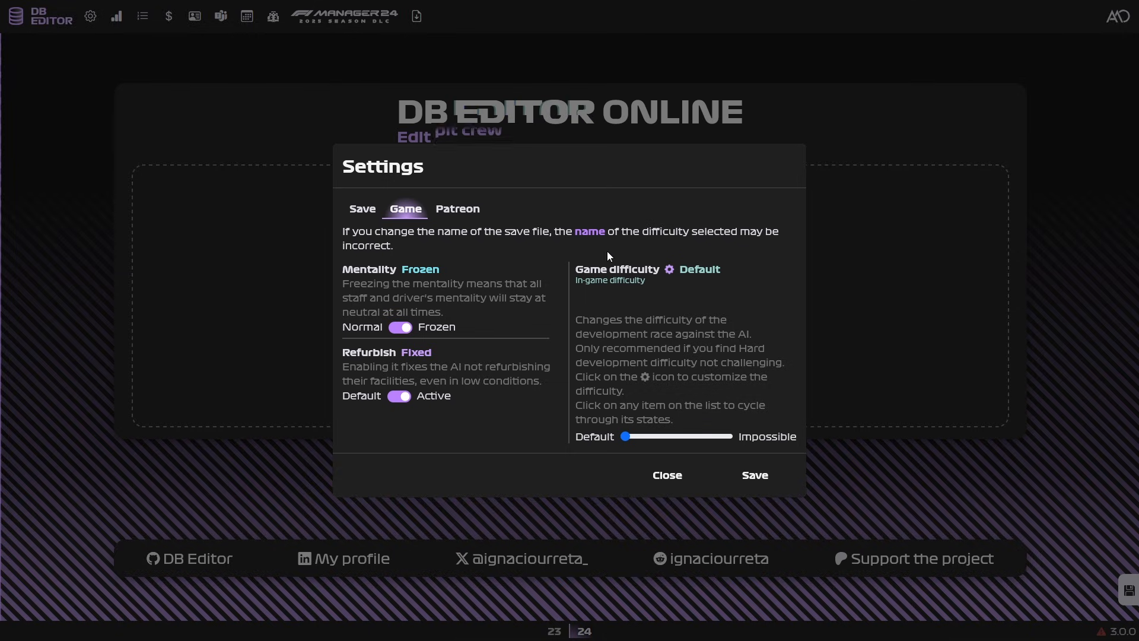
pyautogui.moveTo(780, 460)
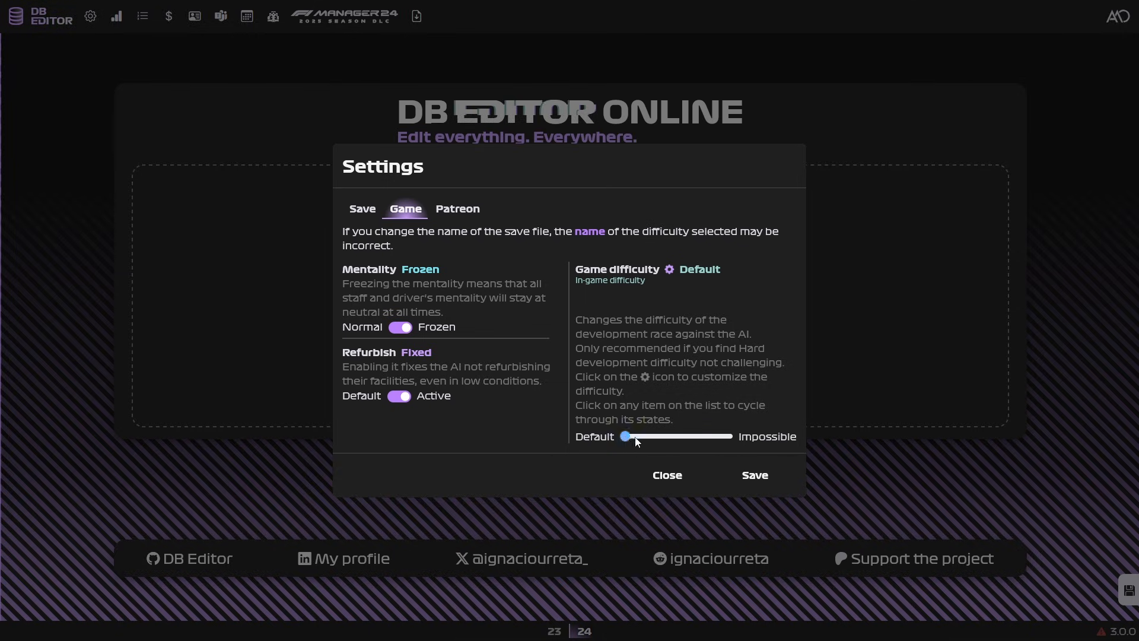
# - Try Impossible, Brutal and Unfair difficulty levels, then settle on a Custom AI difficulty
pyautogui.moveTo(626, 437); pyautogui.dragTo(726, 437)
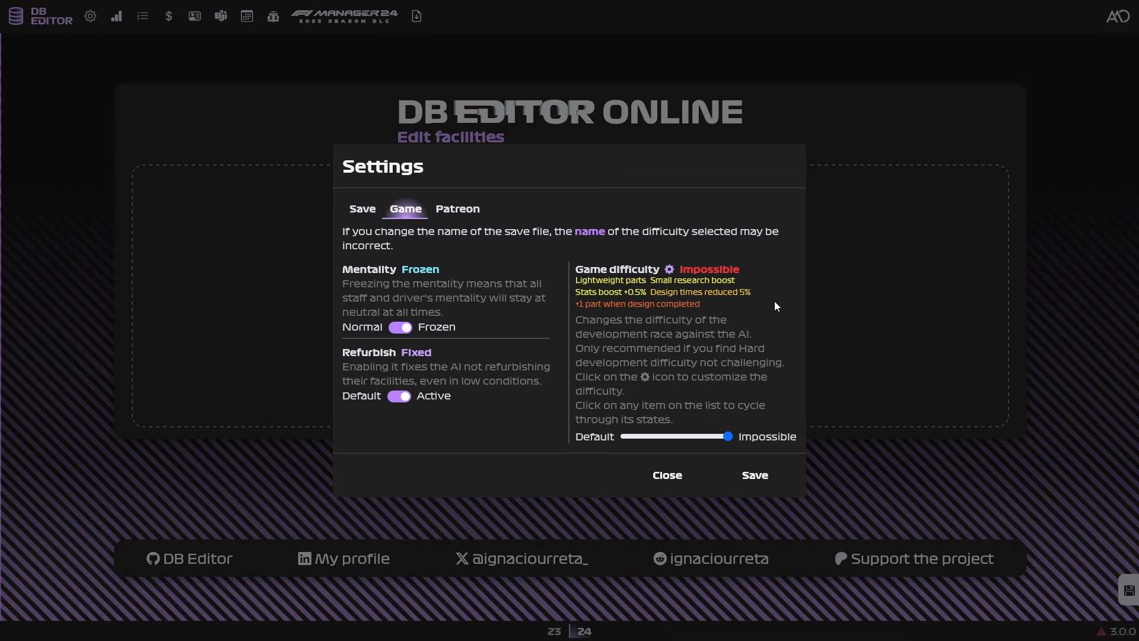
pyautogui.moveTo(728, 436); pyautogui.dragTo(675, 436)
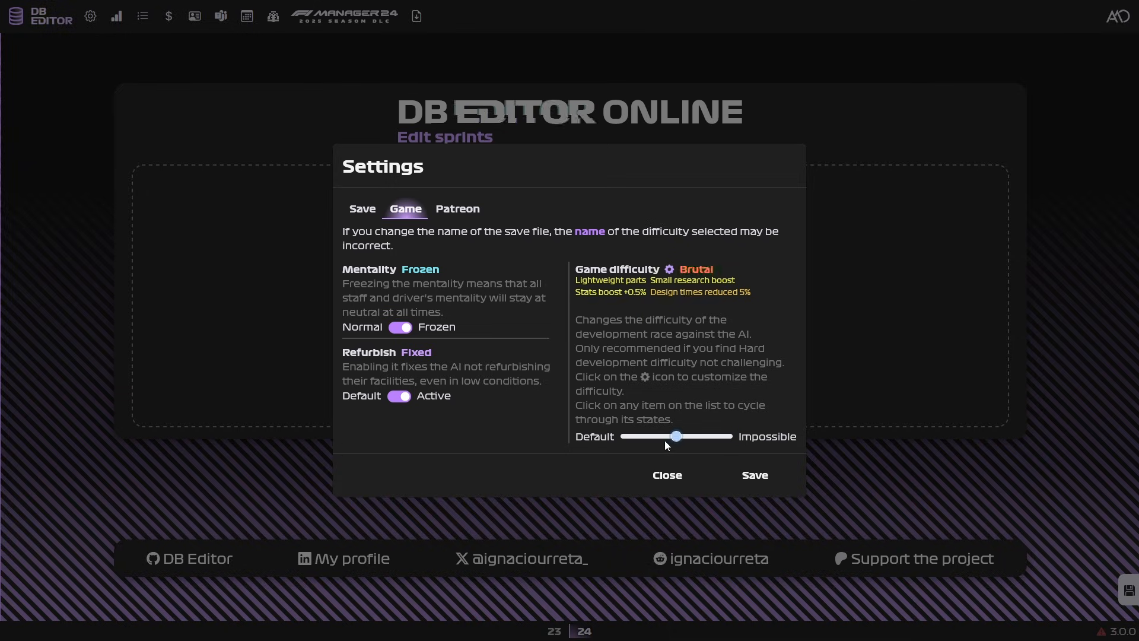
pyautogui.moveTo(675, 436); pyautogui.dragTo(622, 436)
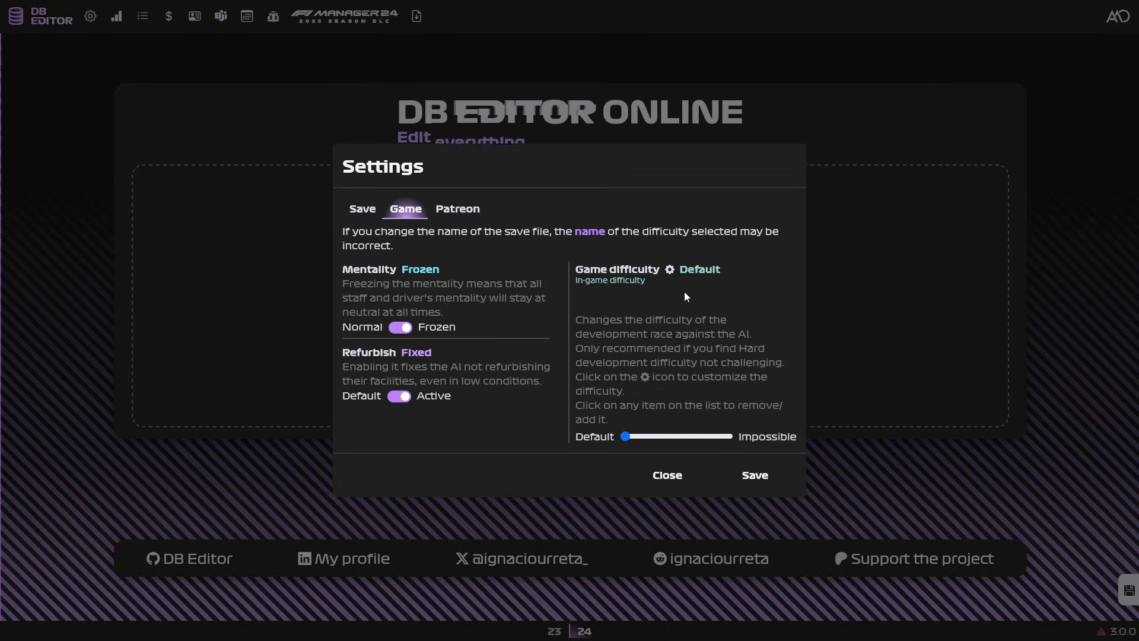
pyautogui.click(670, 270)
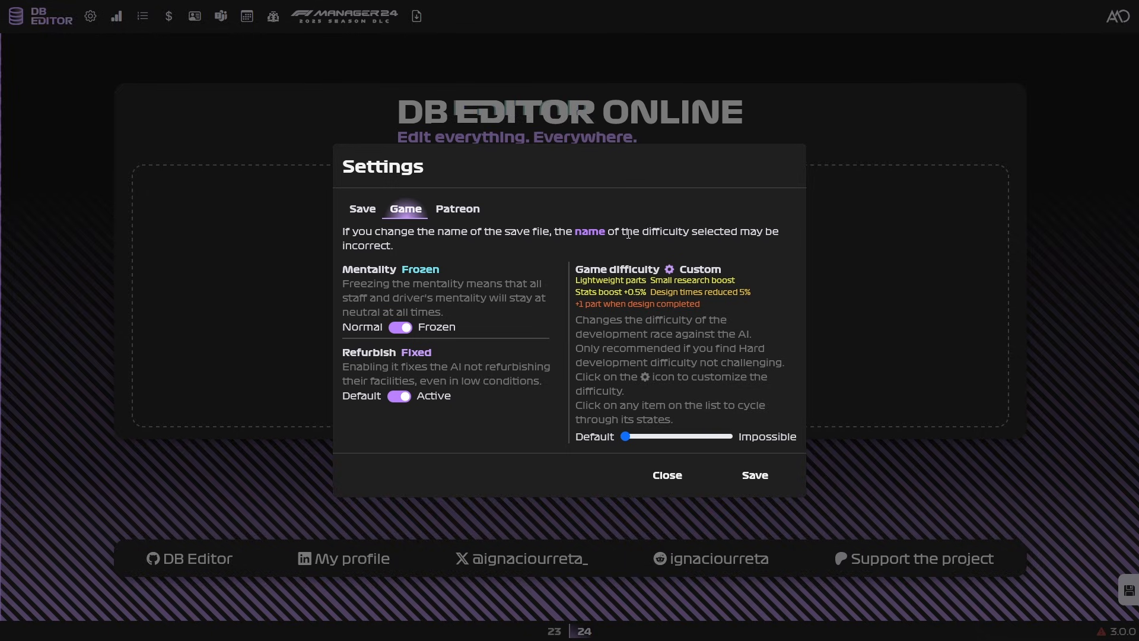
pyautogui.moveTo(623, 436); pyautogui.dragTo(692, 436)
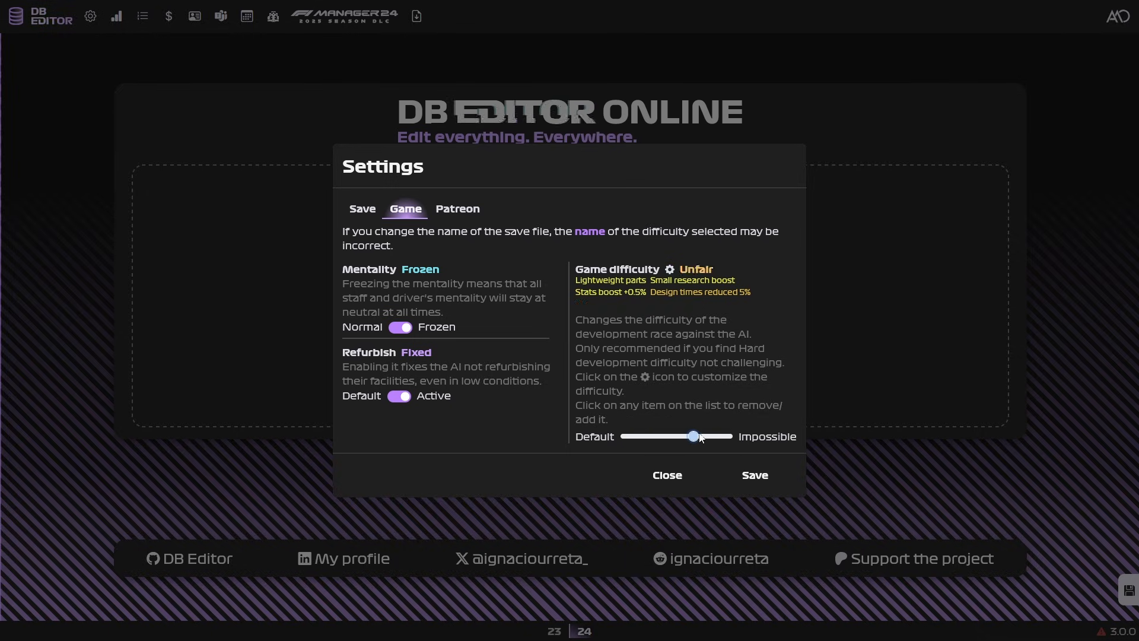
pyautogui.moveTo(692, 437); pyautogui.dragTo(728, 436)
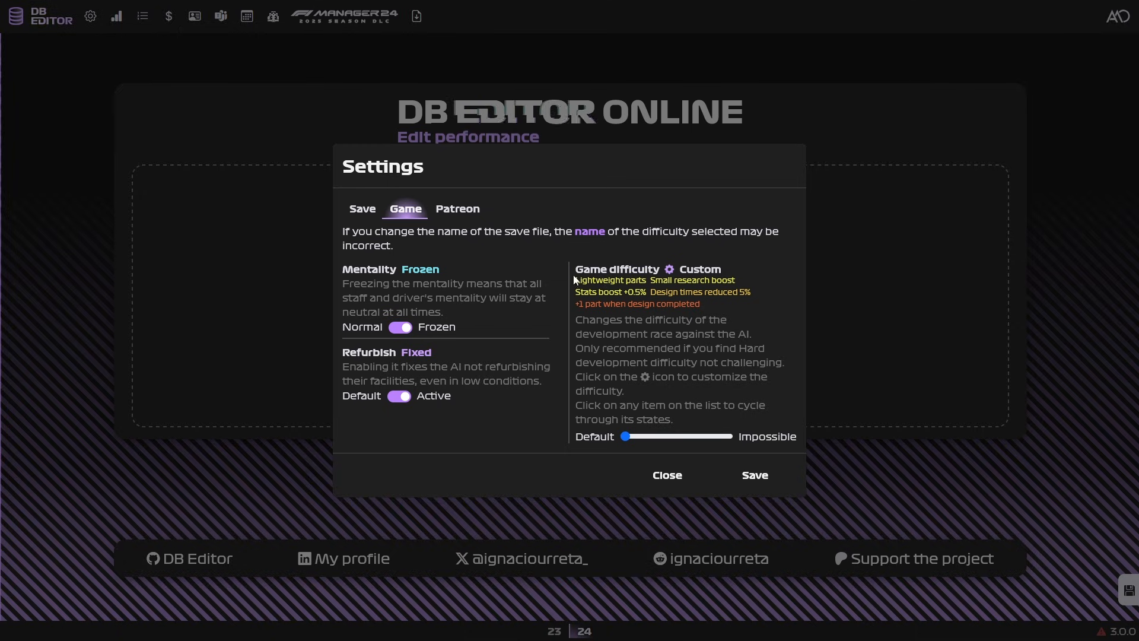
# - Set AI parts to ultra-lightweight and cycle the AI research boost level
pyautogui.click(610, 280)
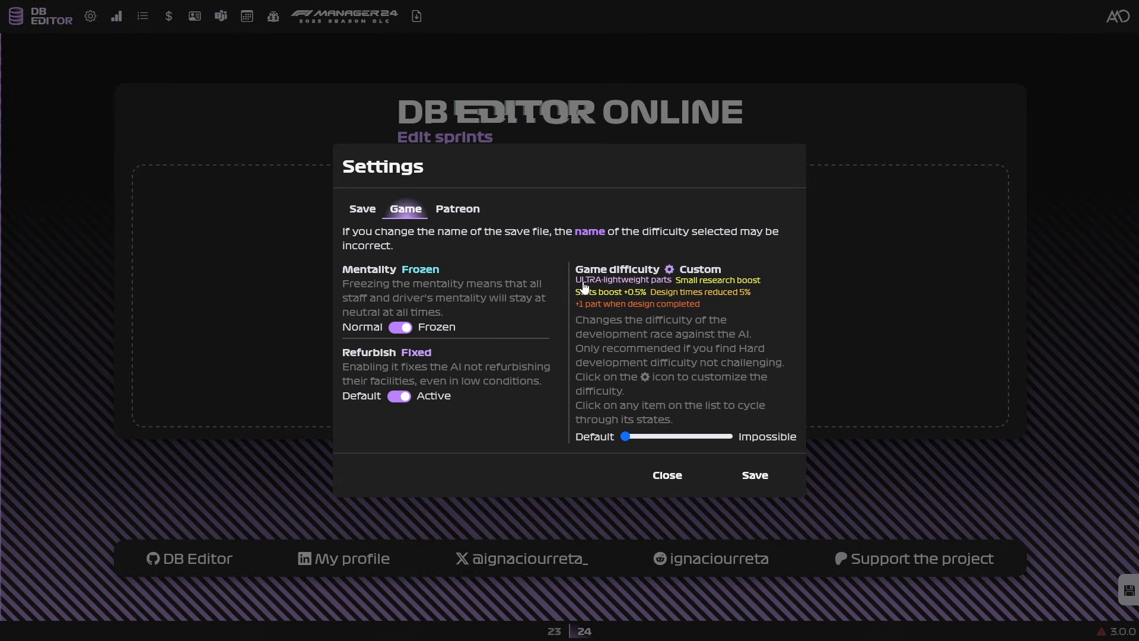
pyautogui.click(613, 292)
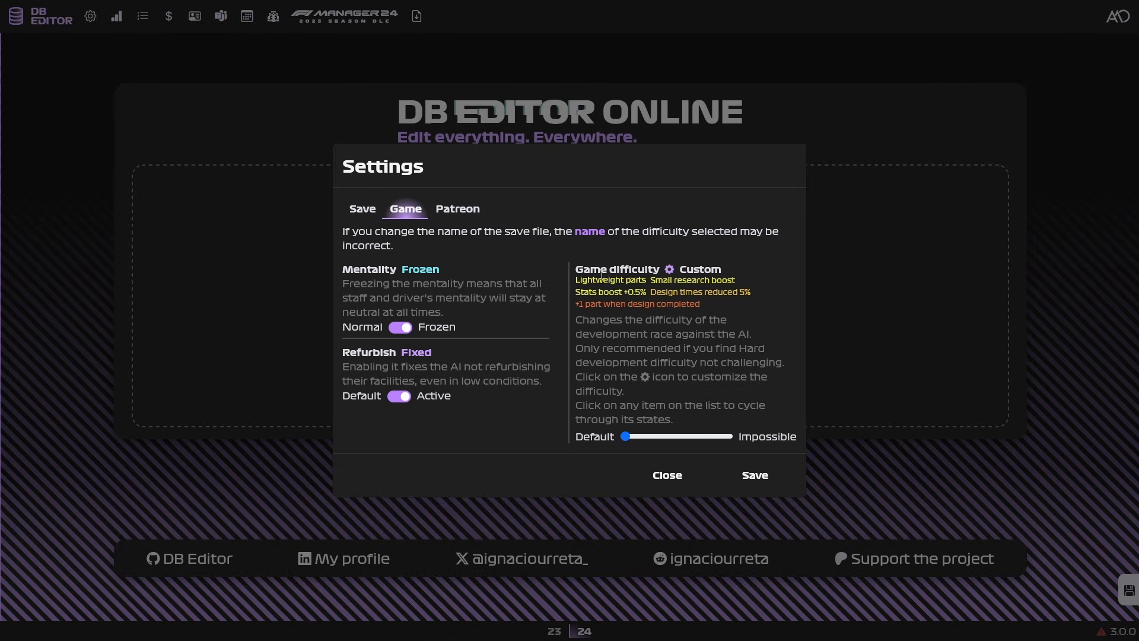
pyautogui.click(610, 280)
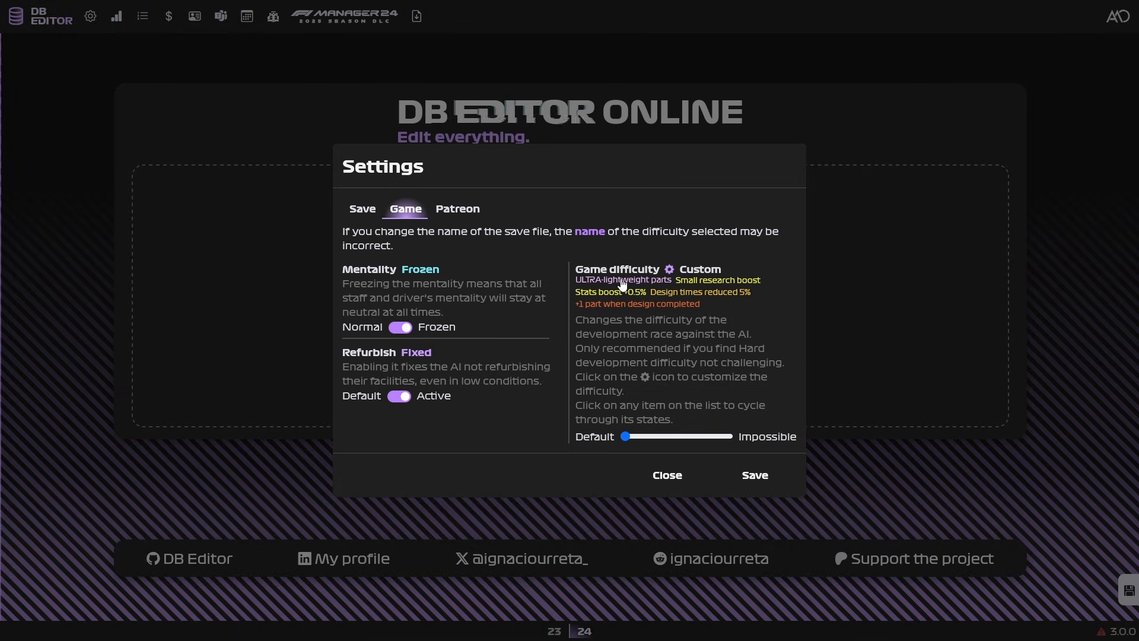
pyautogui.click(718, 279)
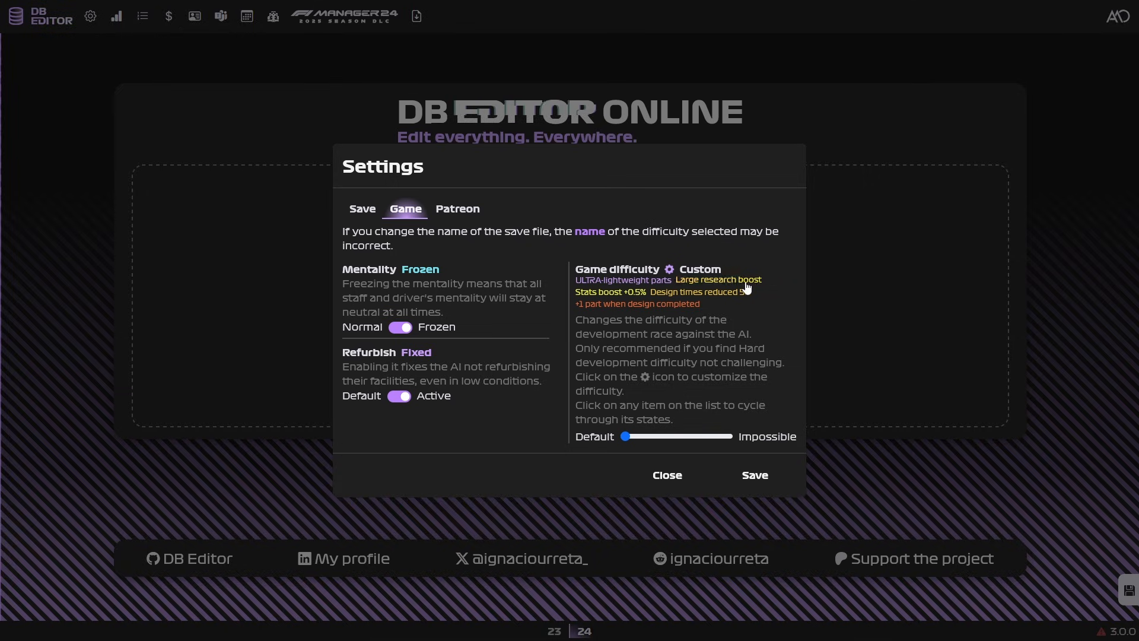
pyautogui.click(718, 280)
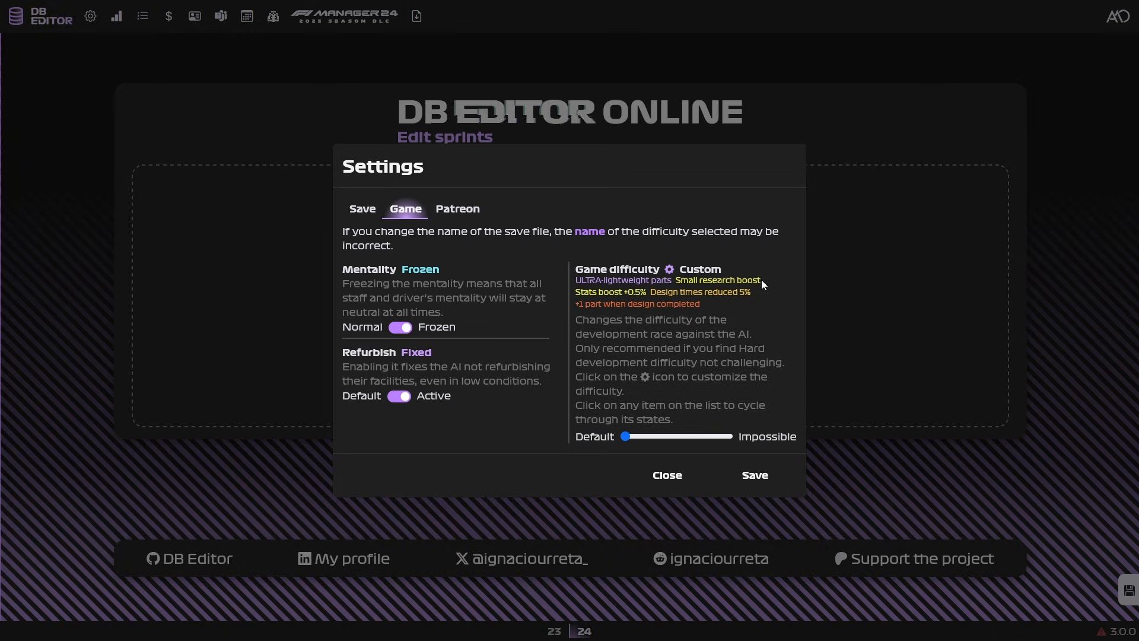
pyautogui.click(718, 280)
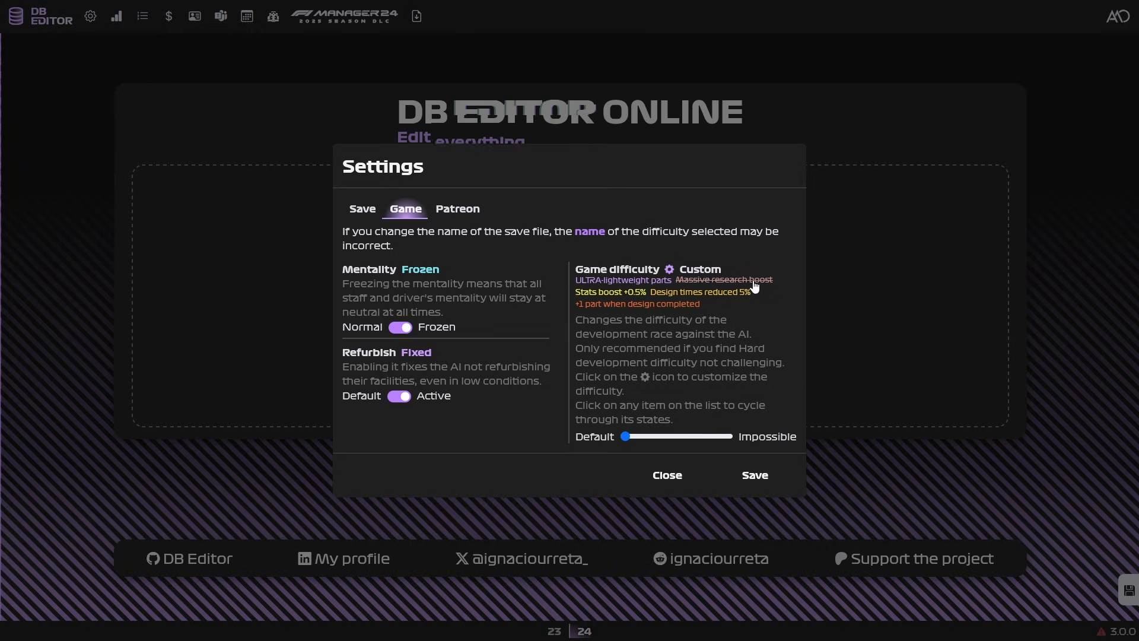
pyautogui.click(722, 279)
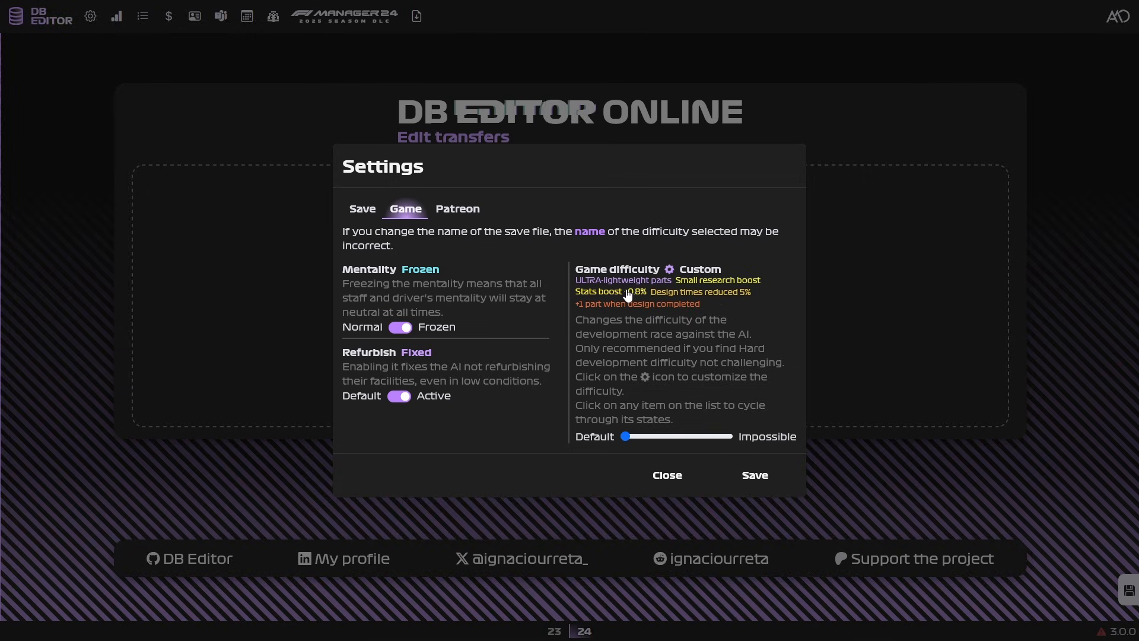
# - Adjust the AI stats boost, research boost and parts effect settings
pyautogui.click(607, 291)
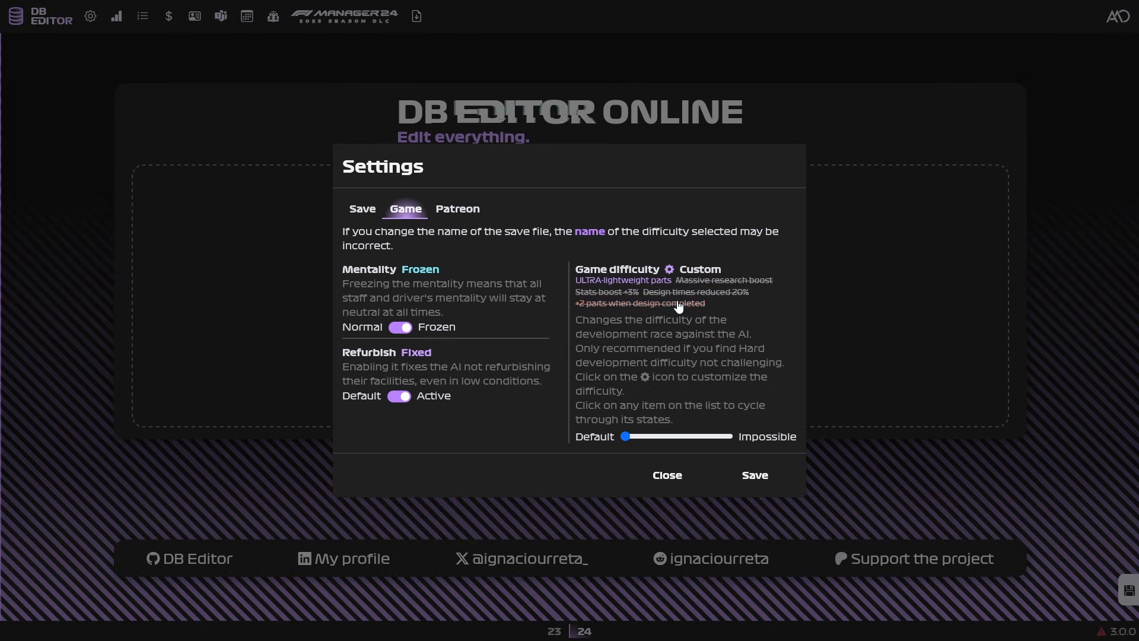
pyautogui.click(717, 280)
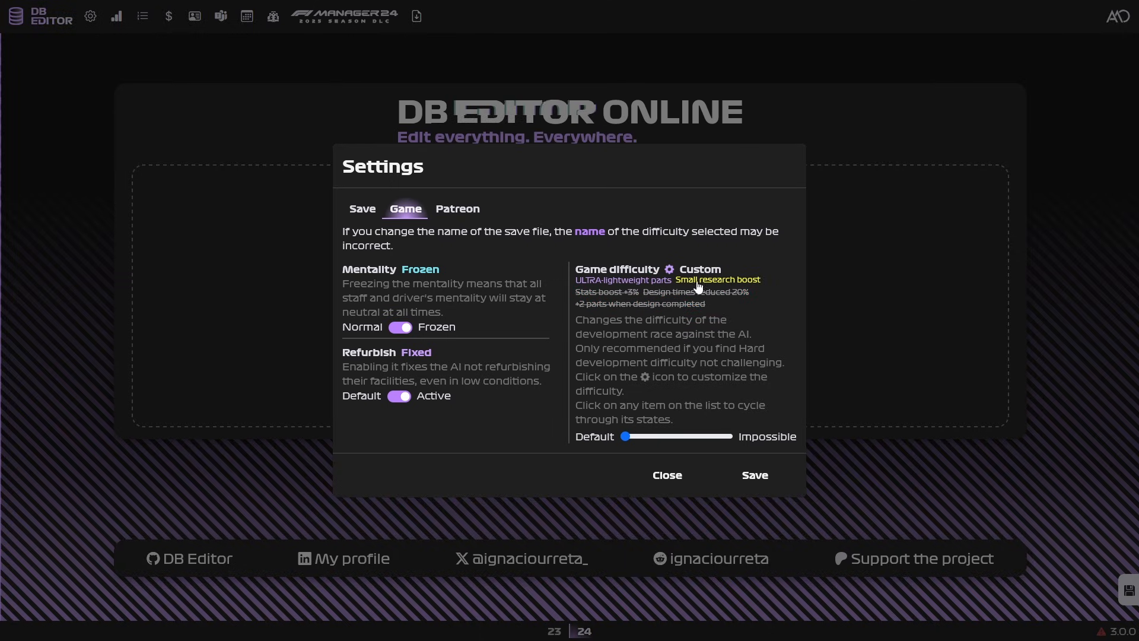
pyautogui.moveTo(631, 281)
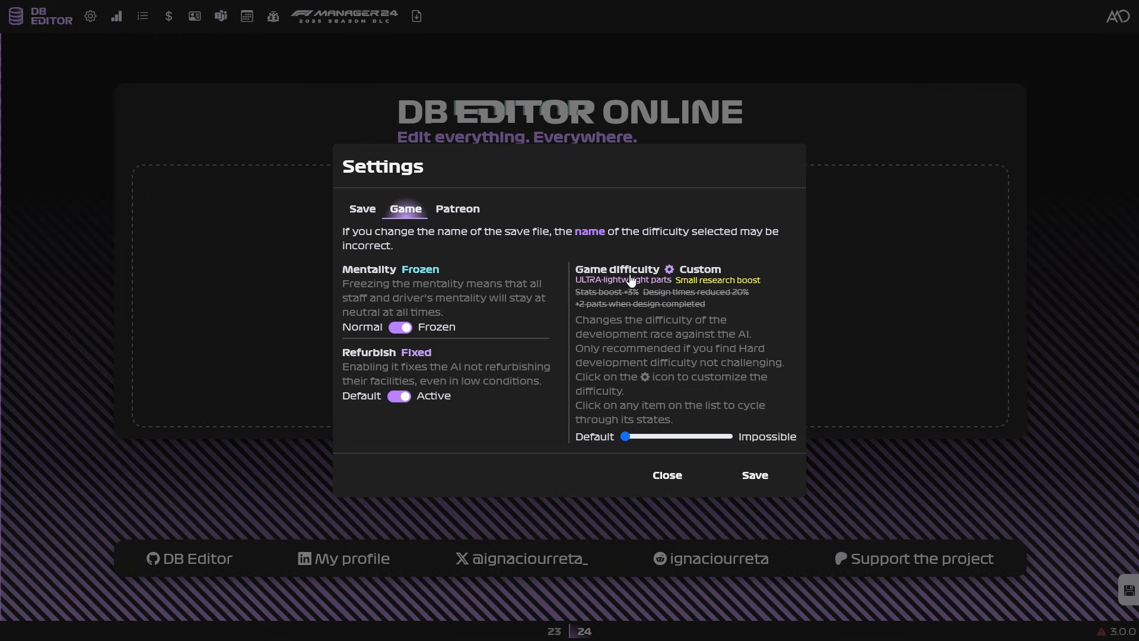
pyautogui.click(604, 291)
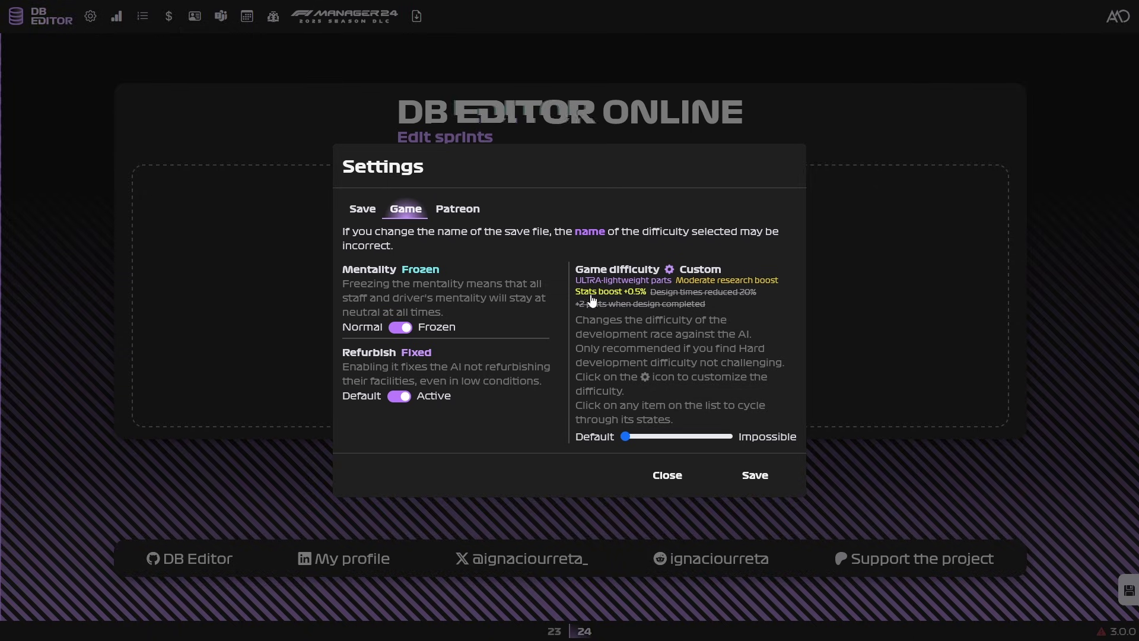
# - Cycle the AI stats boost through +3%, +1.5%, off, and back to +0.5%
pyautogui.click(607, 291)
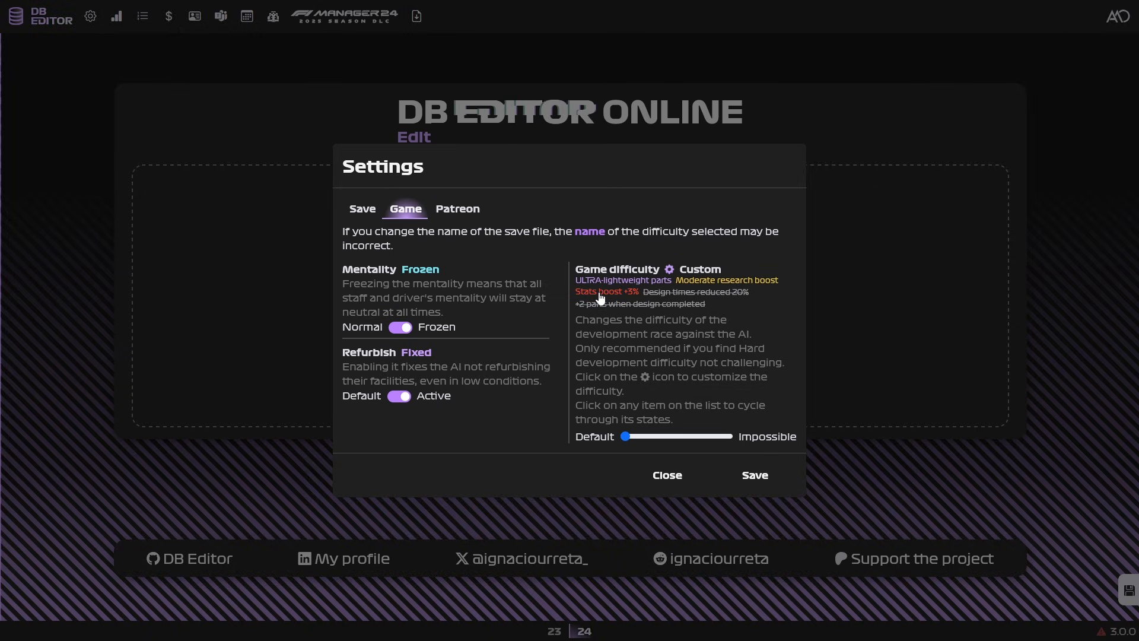
pyautogui.click(598, 291)
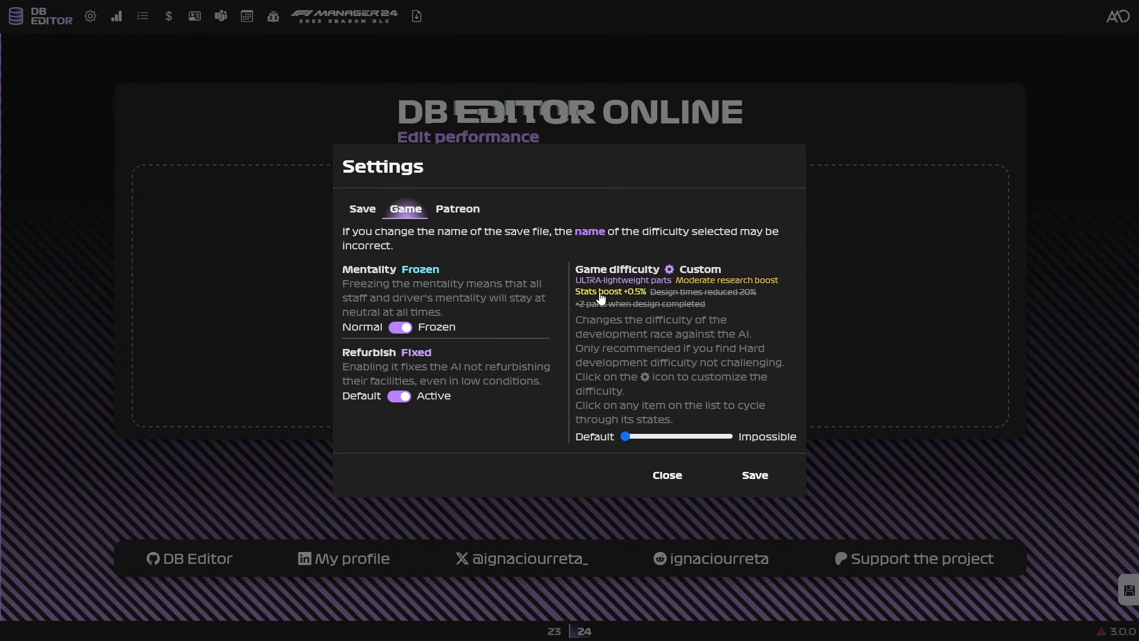
pyautogui.click(611, 292)
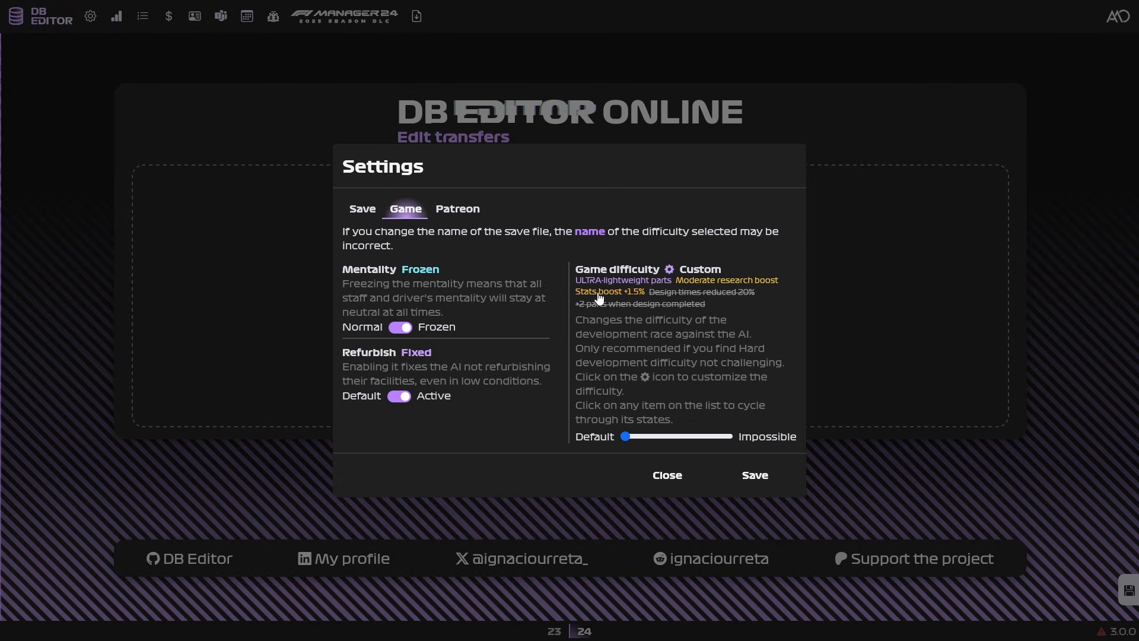
pyautogui.click(610, 292)
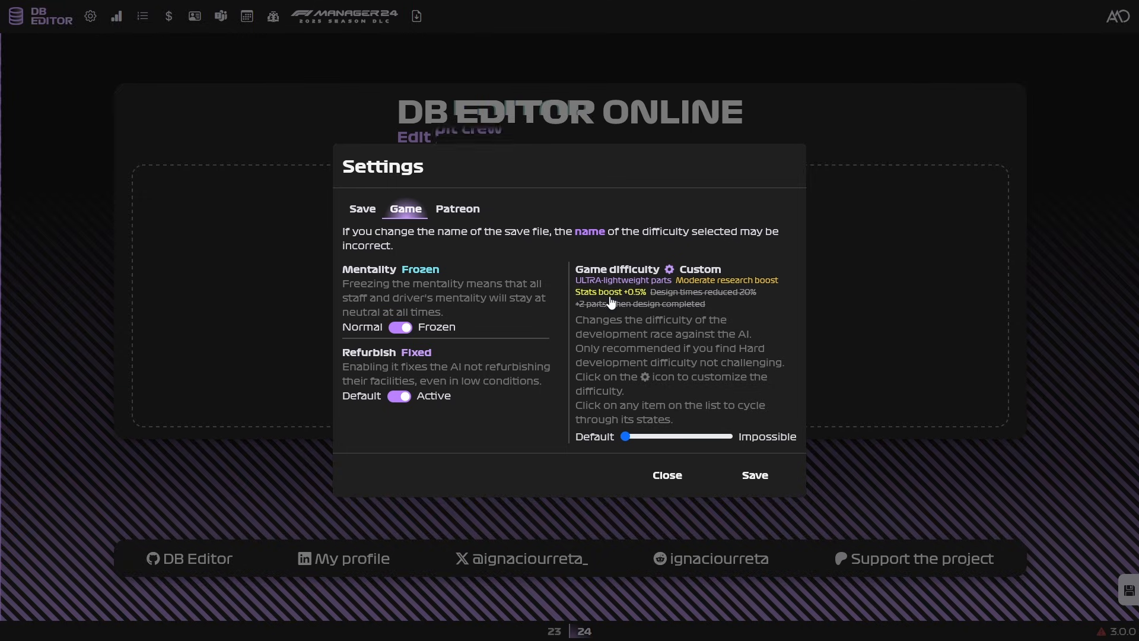
pyautogui.click(611, 292)
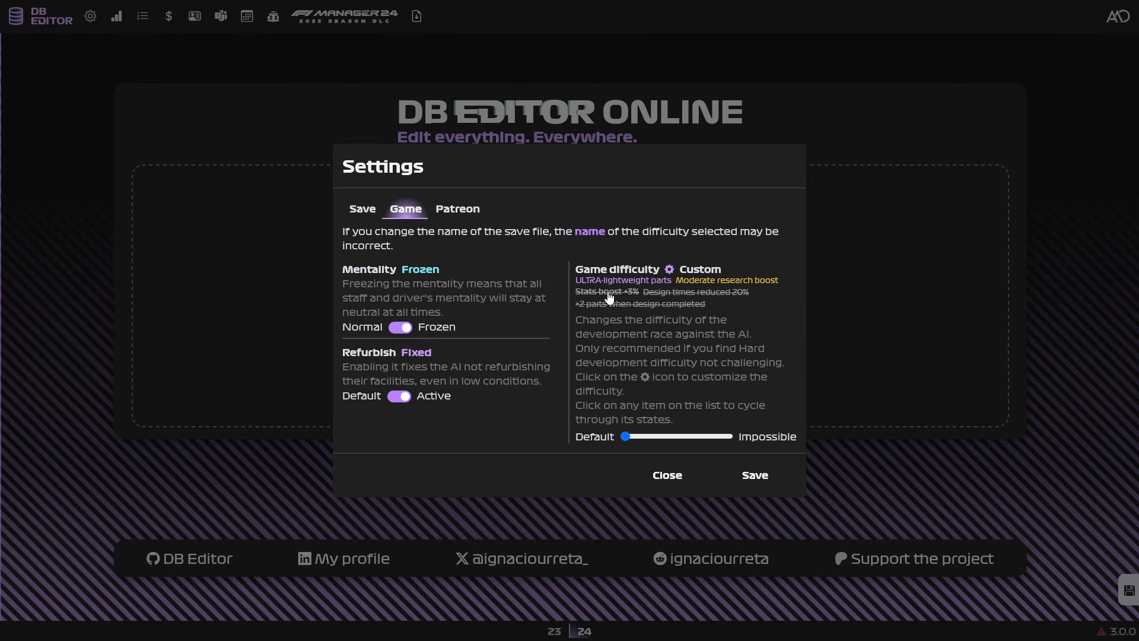
pyautogui.click(605, 291)
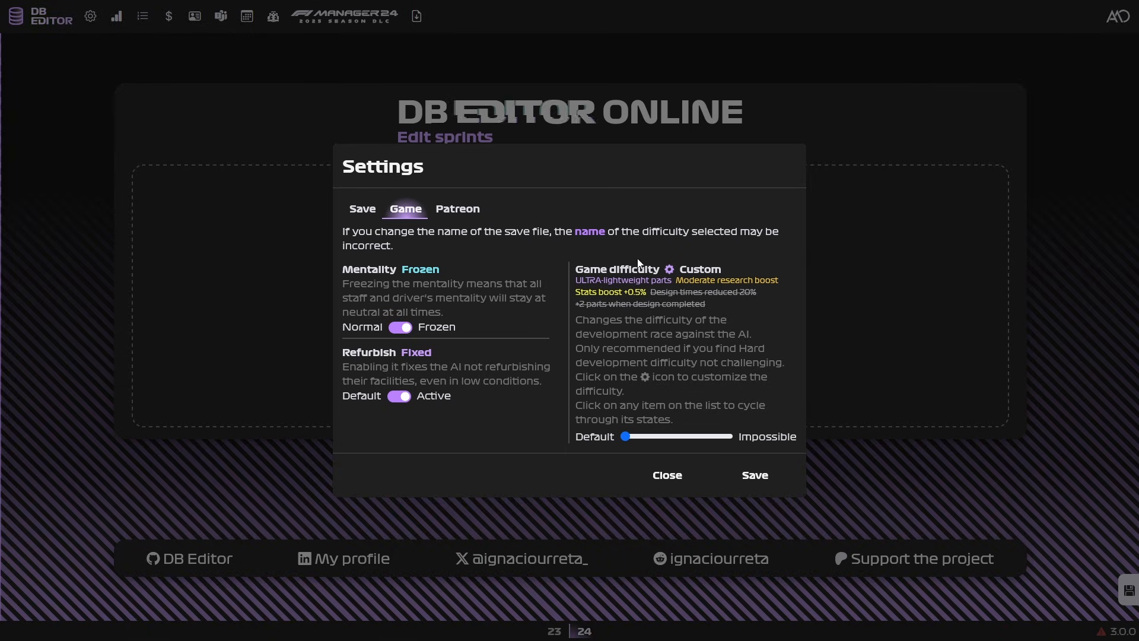
# - Try the 5% and 20% design time reductions, then disable them, and enable two extra parts
pyautogui.click(703, 292)
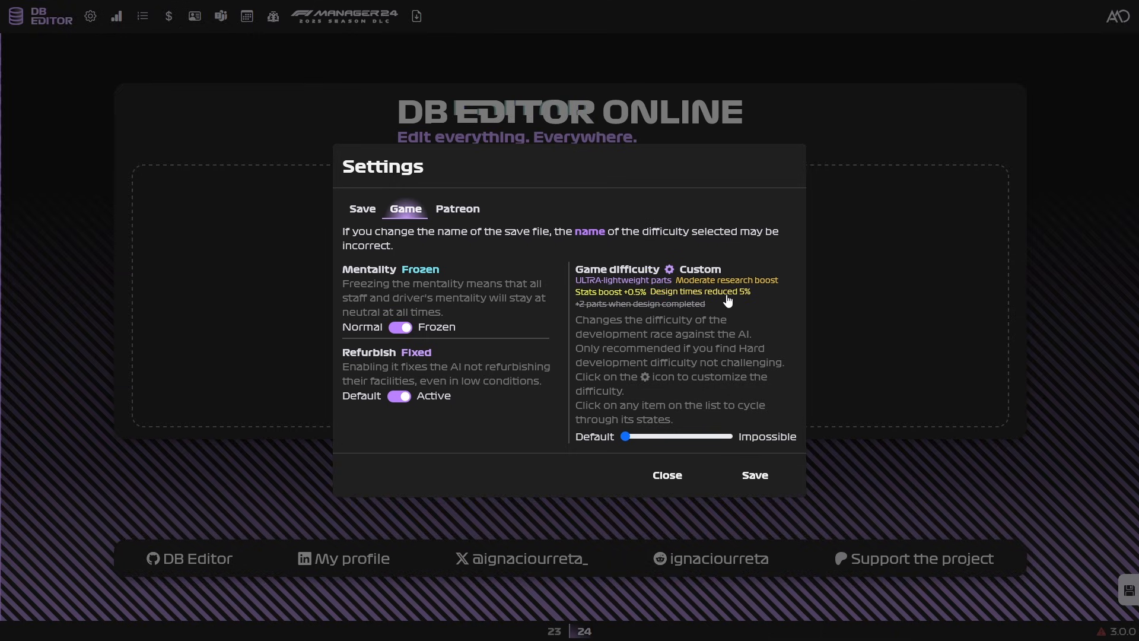
pyautogui.click(709, 292)
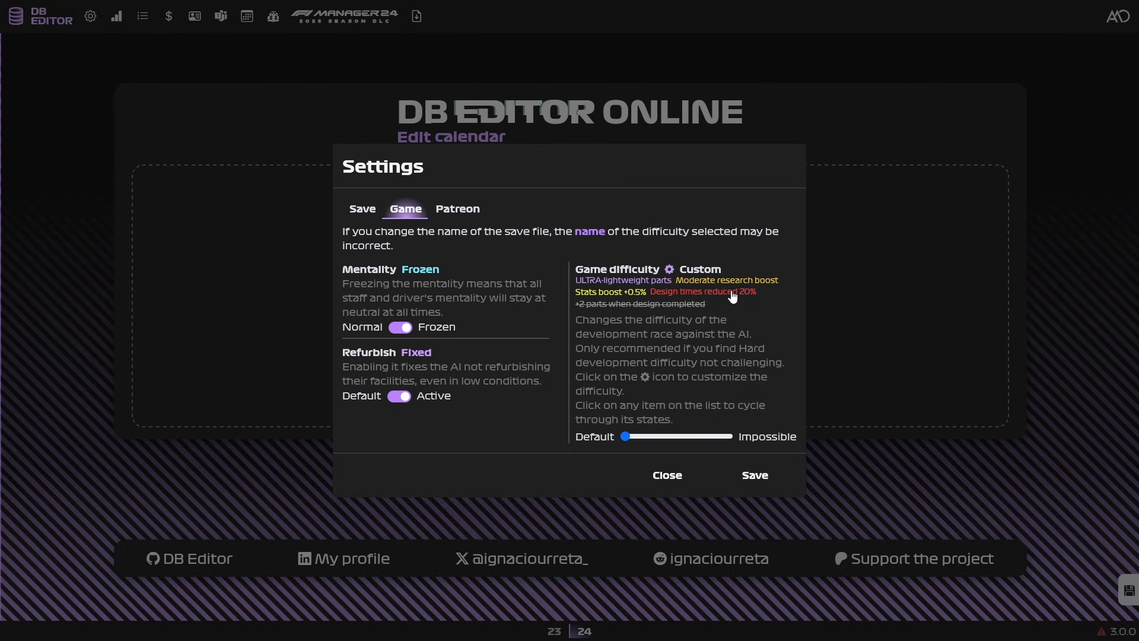
pyautogui.click(707, 291)
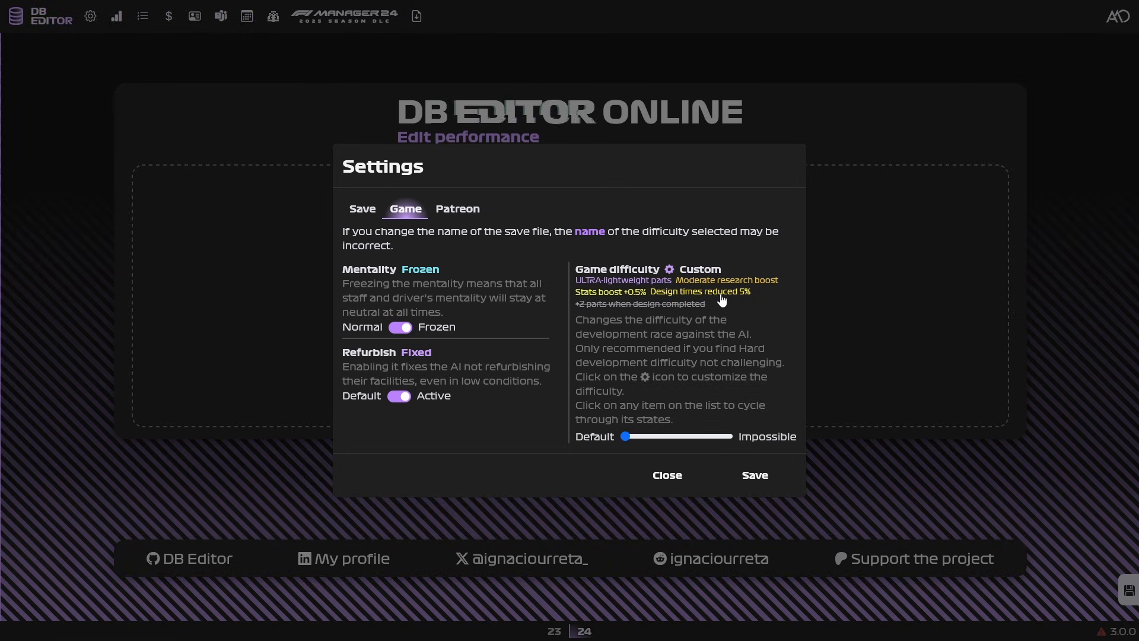
pyautogui.click(703, 292)
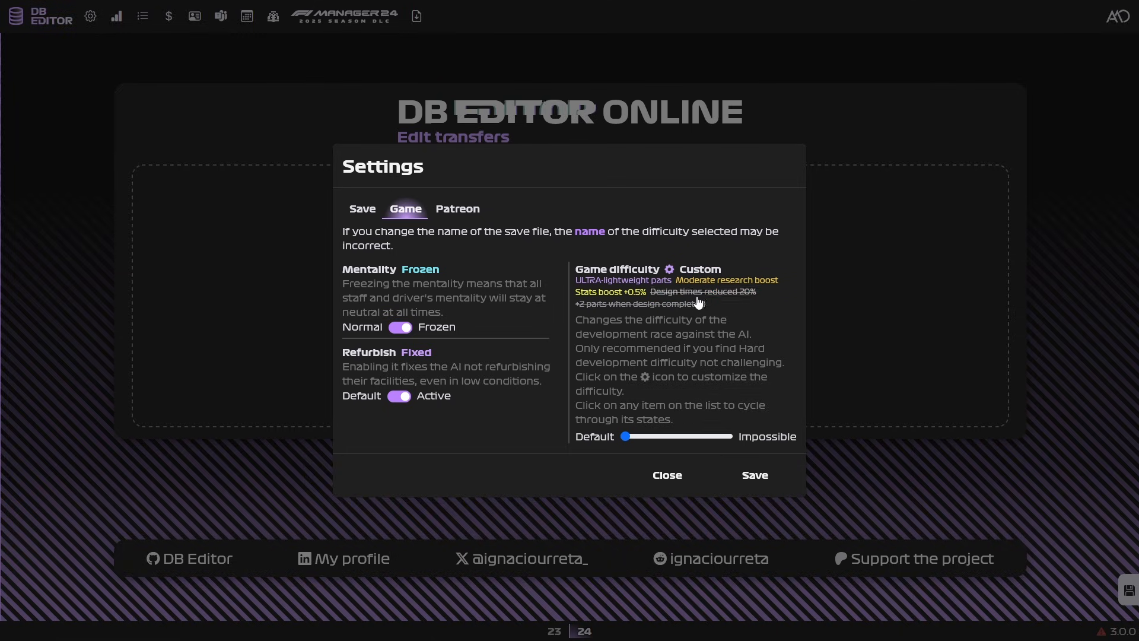
pyautogui.click(637, 303)
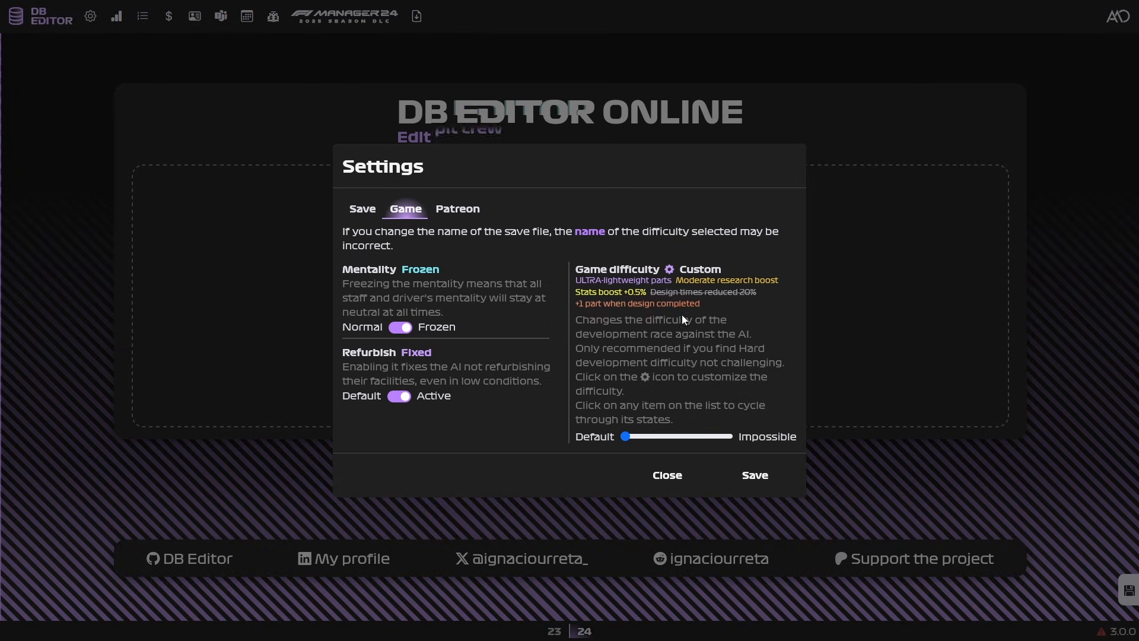
pyautogui.click(638, 303)
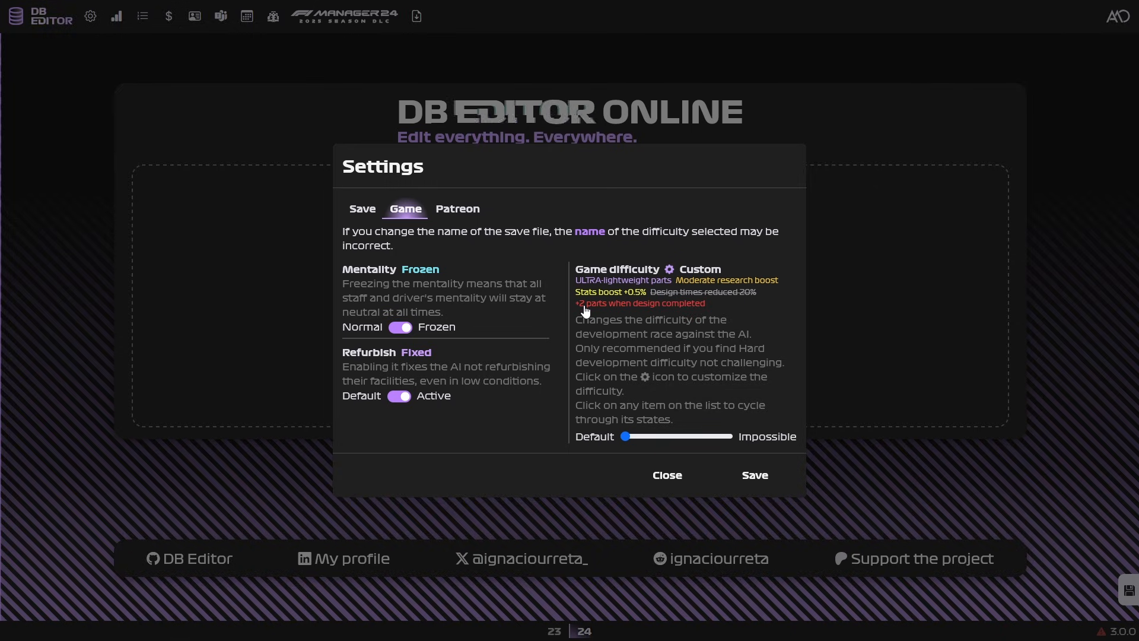
pyautogui.moveTo(636, 313)
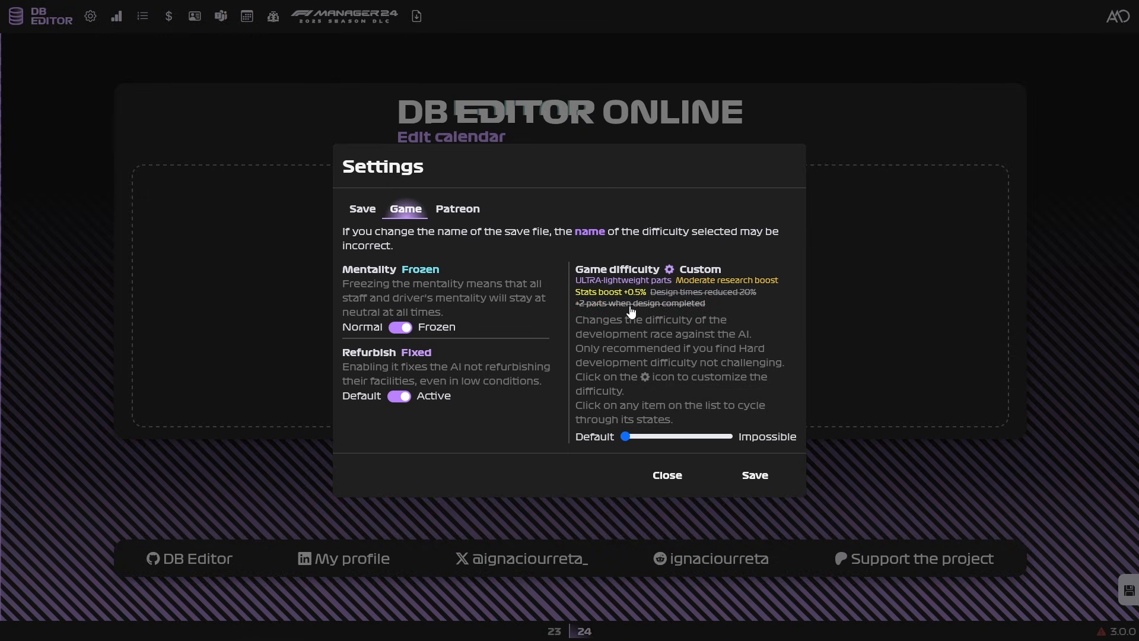
# - Disable the stats boost and set the research boost to Small
pyautogui.click(607, 292)
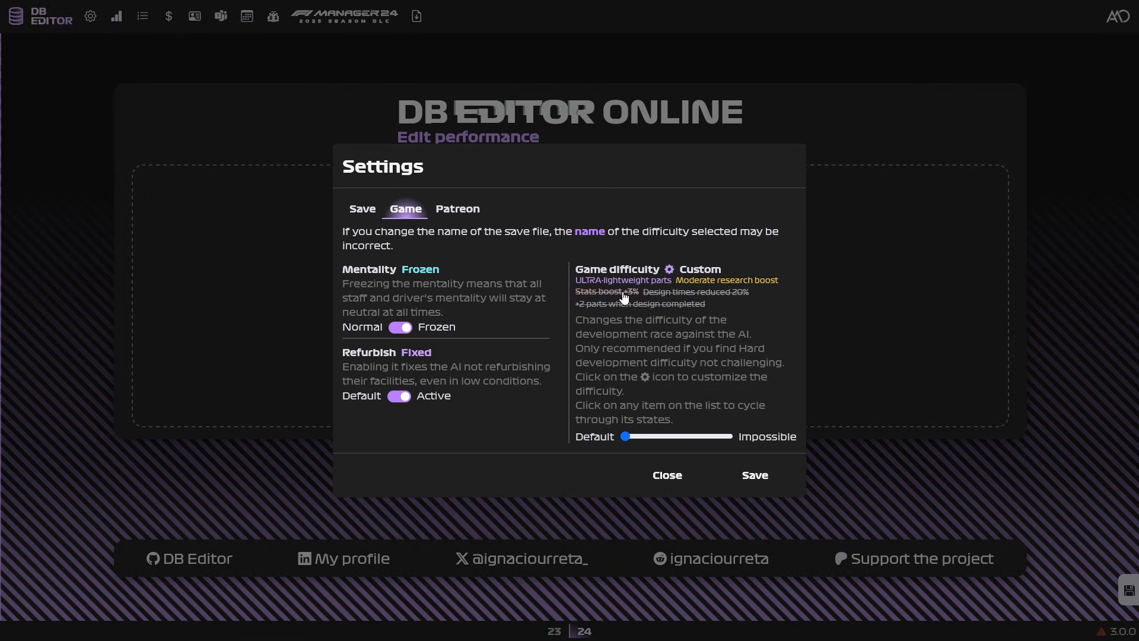
pyautogui.click(726, 280)
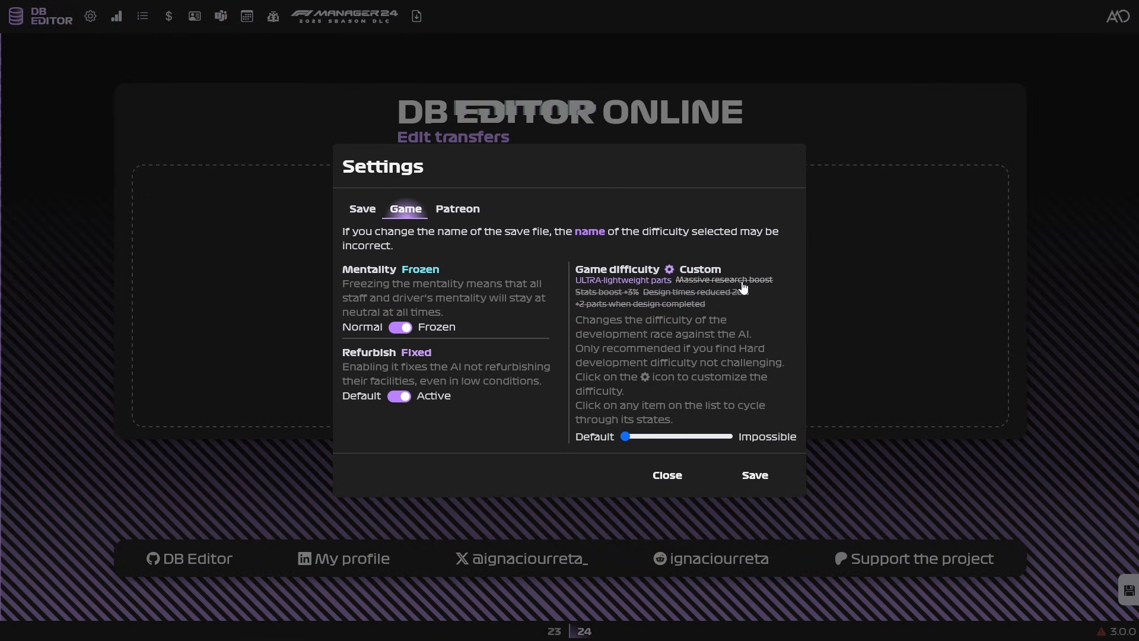
pyautogui.click(723, 279)
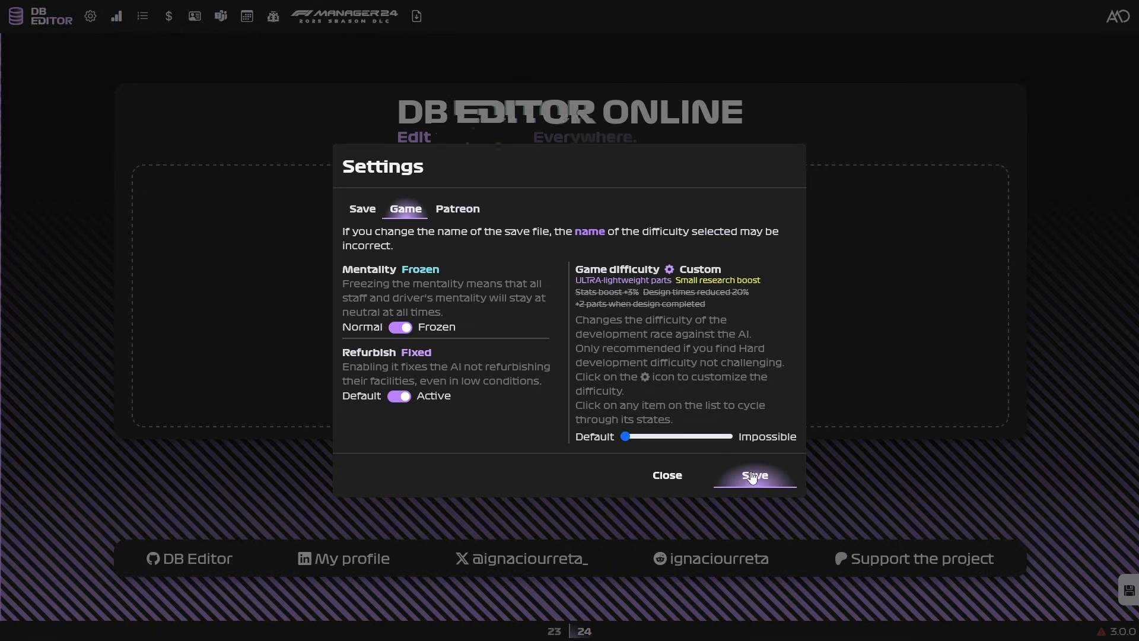
# - Save the custom difficulty settings and return to the start page
pyautogui.click(754, 475)
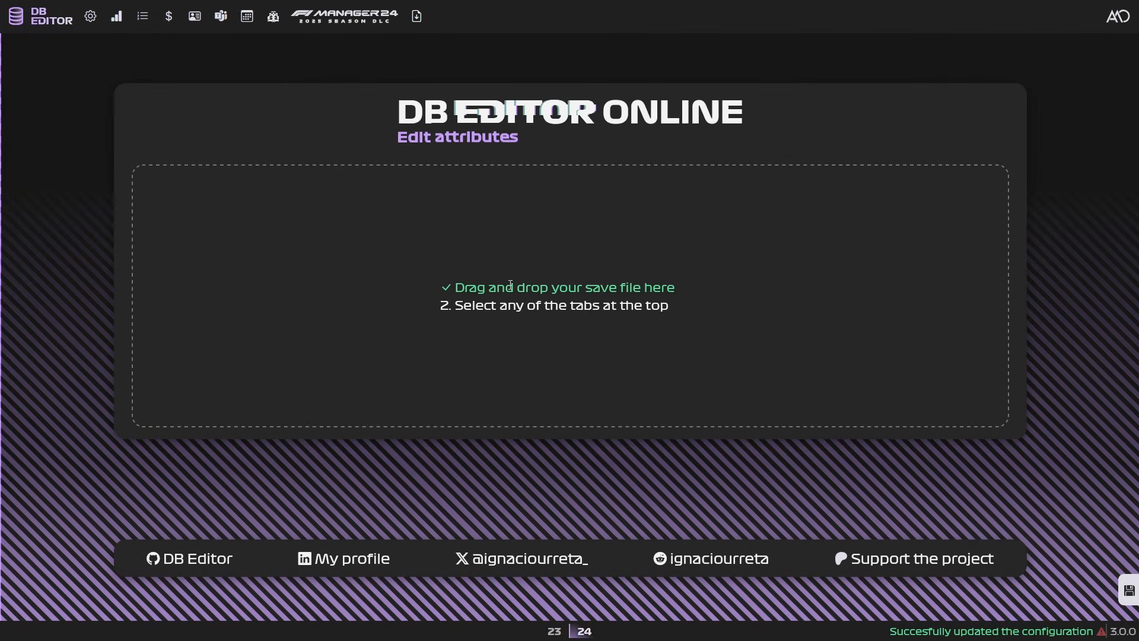
pyautogui.click(416, 16)
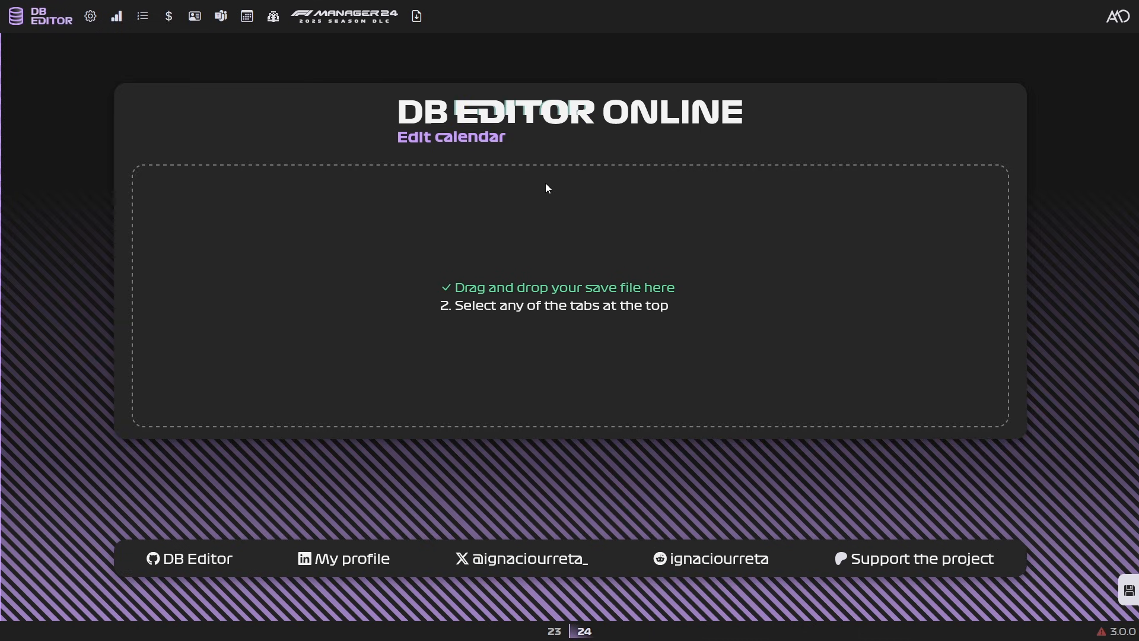
pyautogui.click(117, 16)
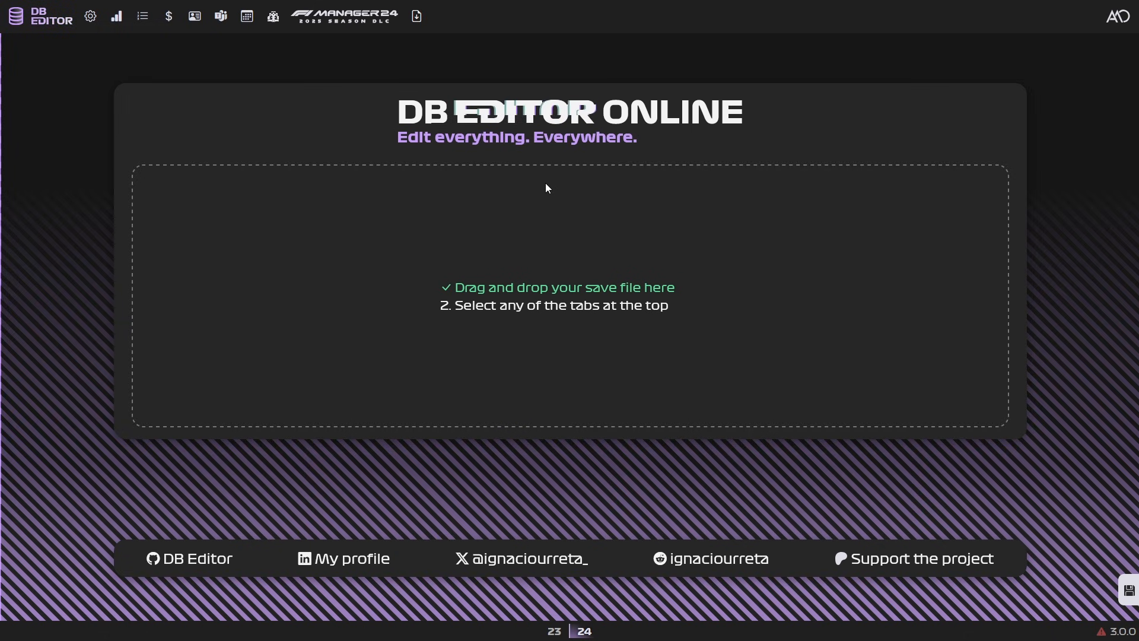
pyautogui.moveTo(884, 418)
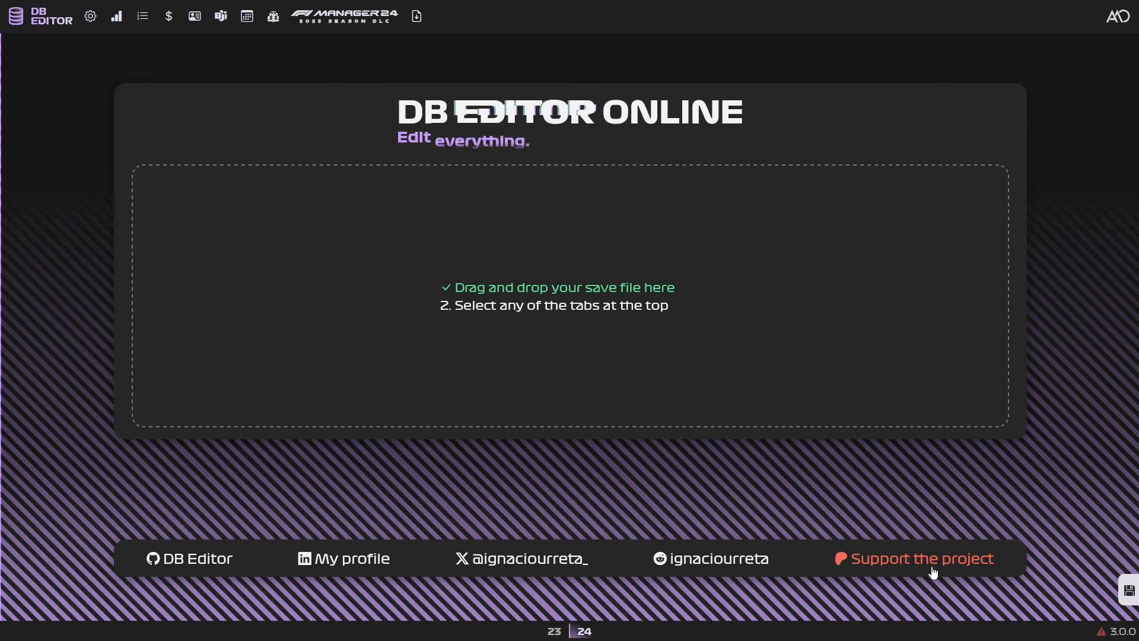
pyautogui.moveTo(720, 472)
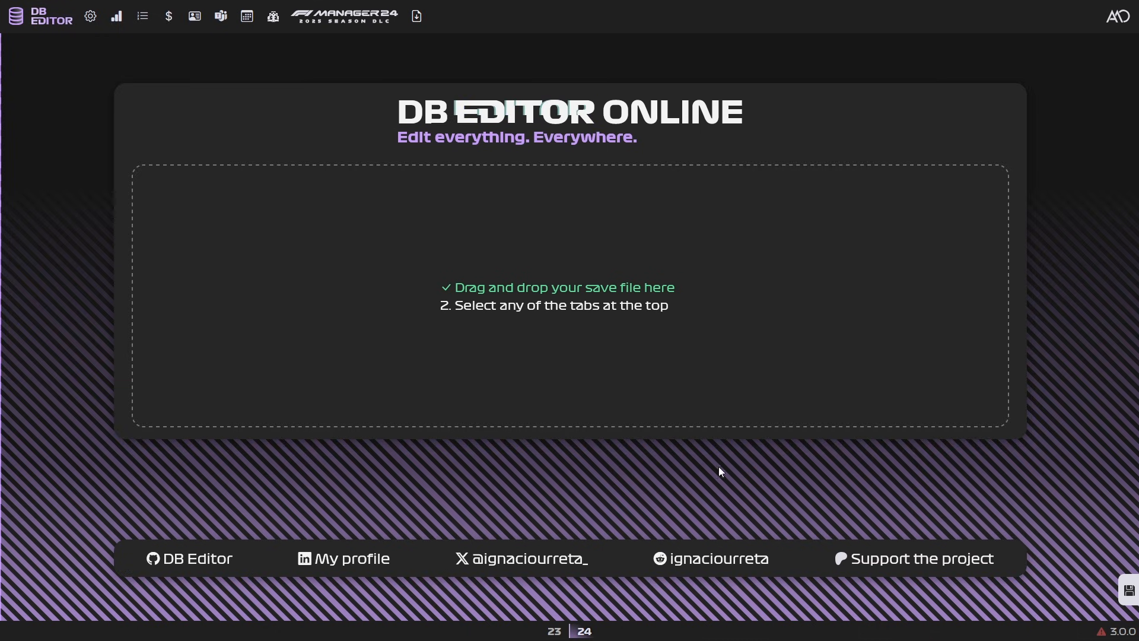
pyautogui.moveTo(774, 488)
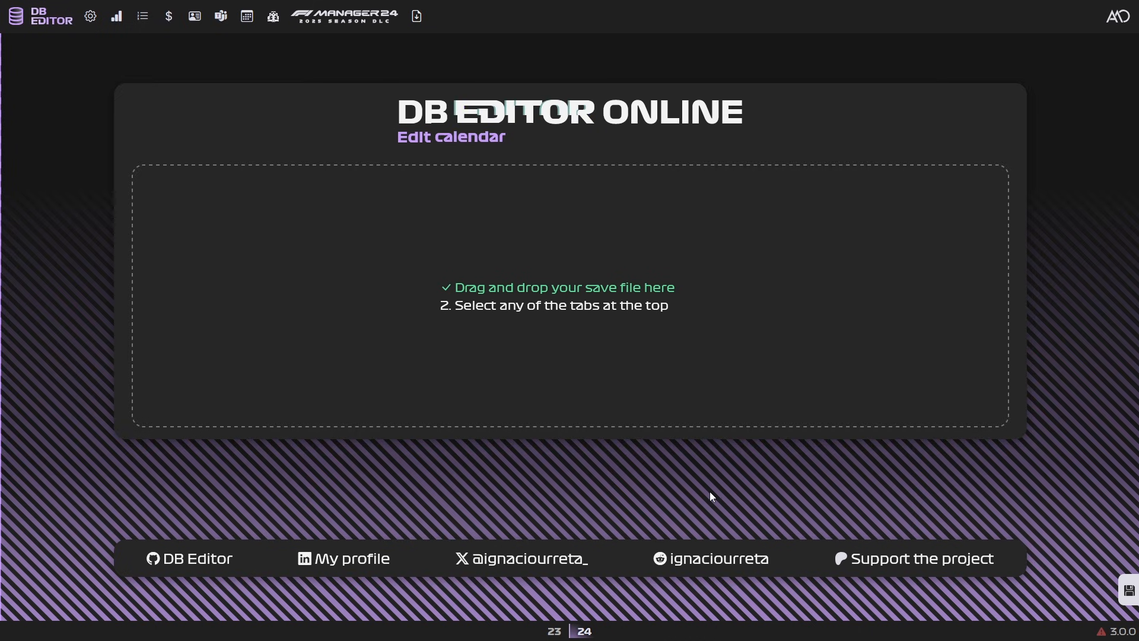
pyautogui.click(116, 16)
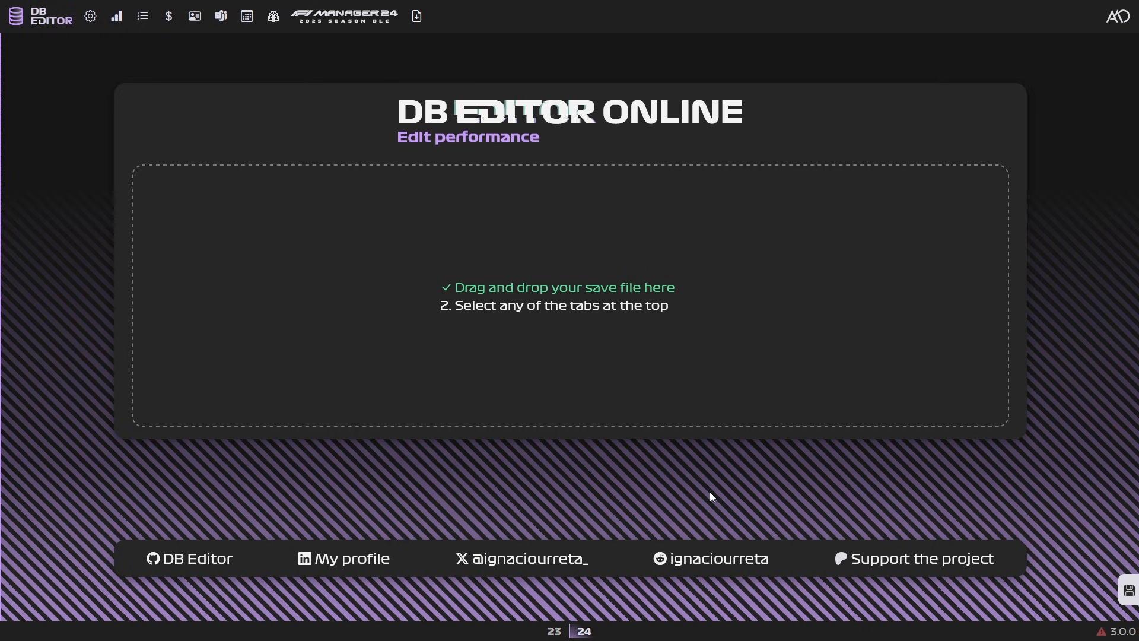